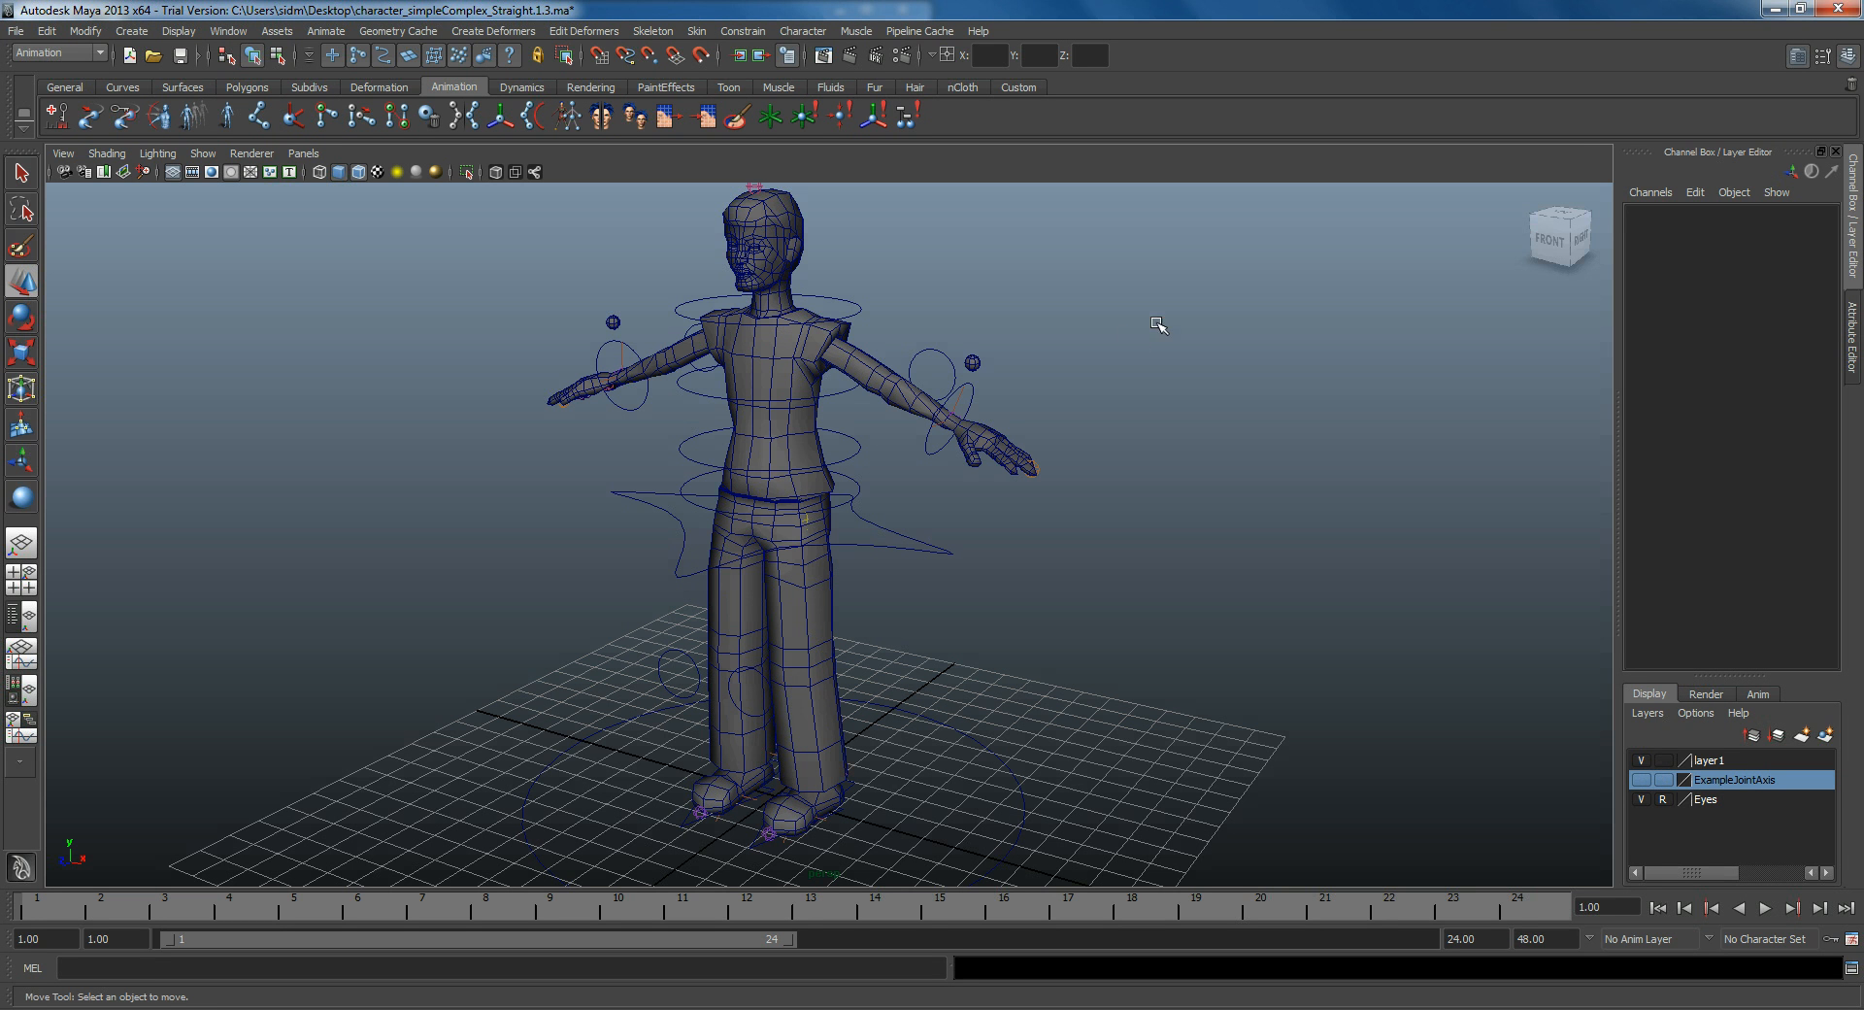
mouse_move(1272, 338)
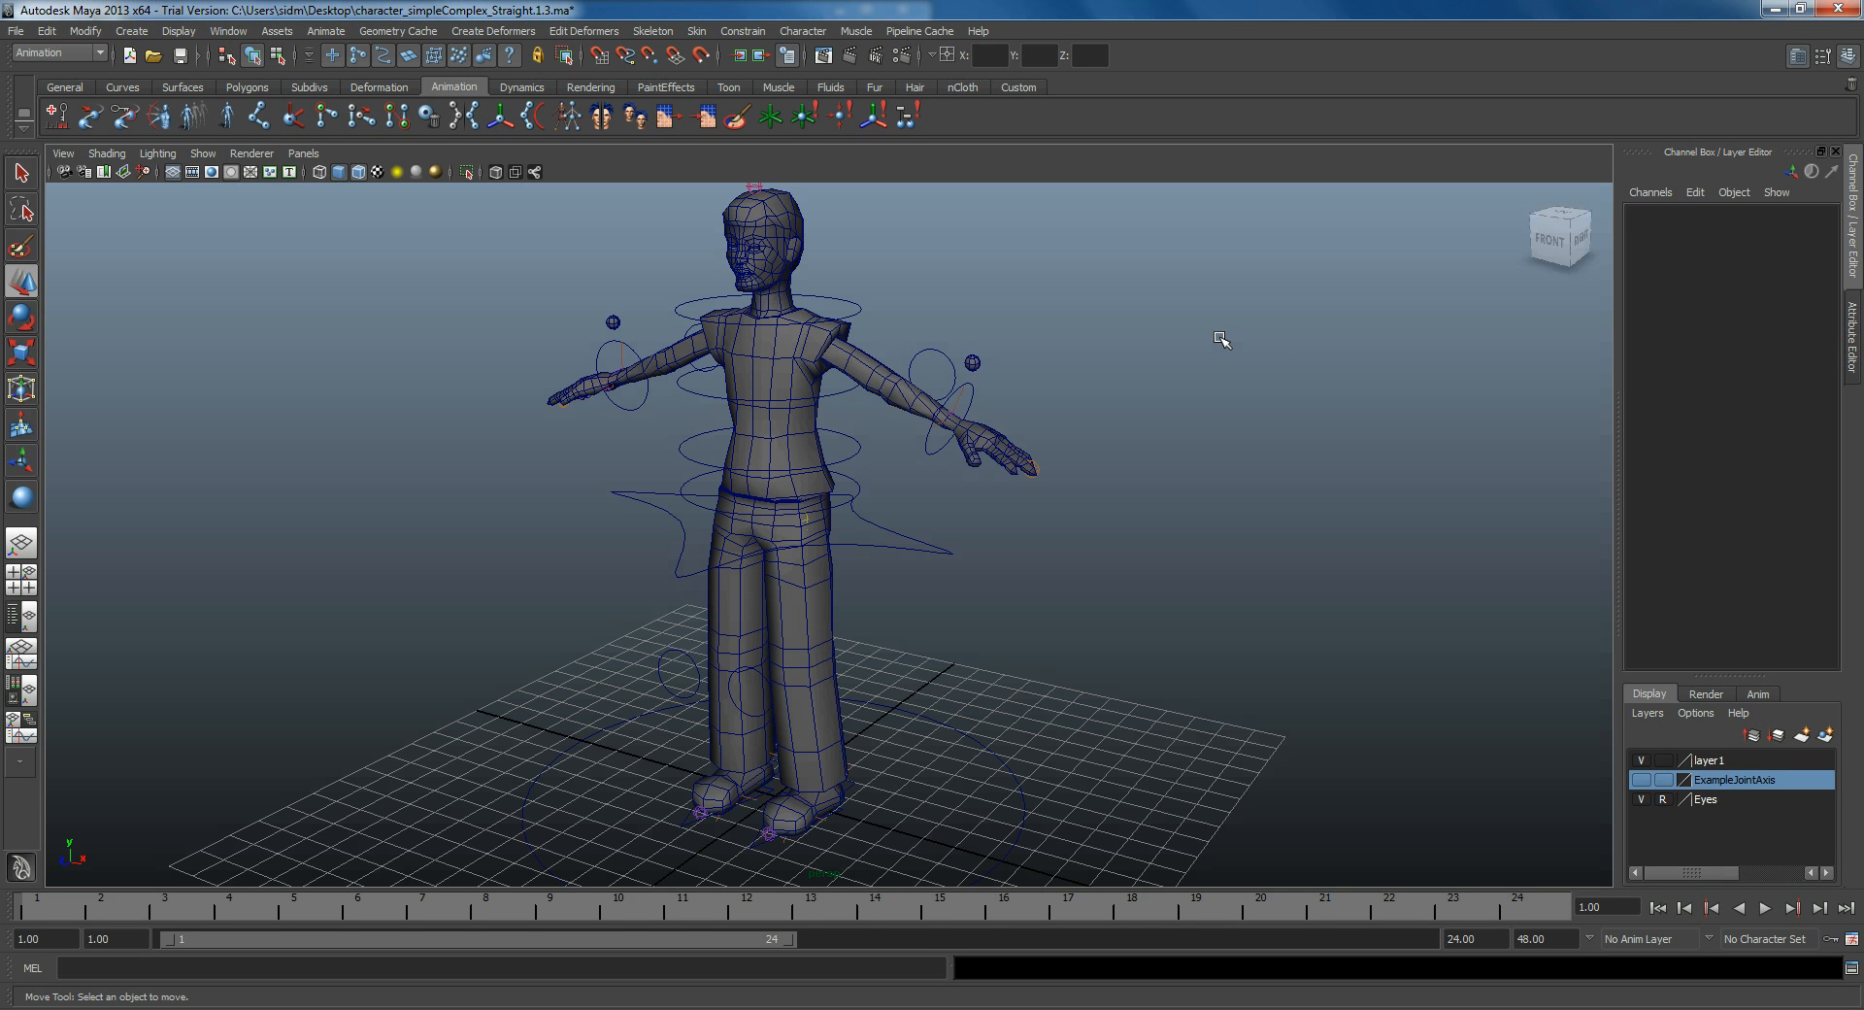
mouse_move(1105, 417)
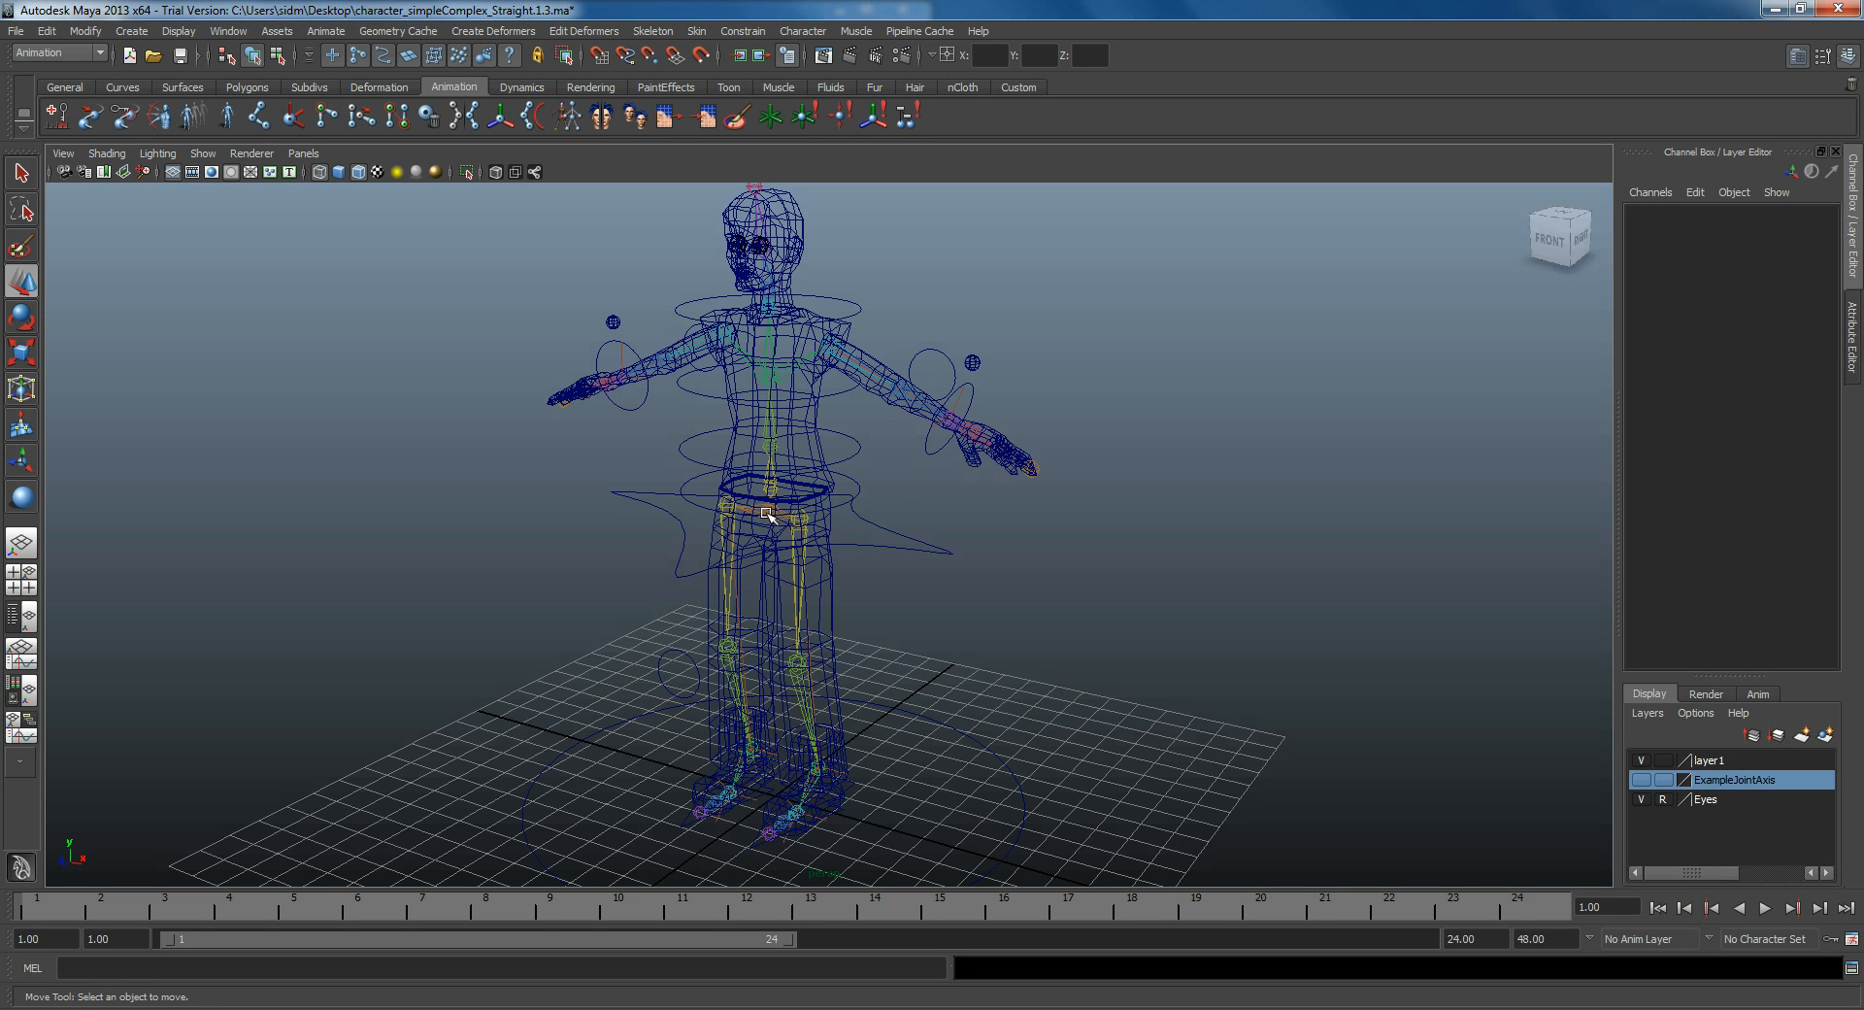
Step: Select the Pelvis root joint so the skeleton hierarchy highlights inside the wireframe mesh
click(766, 515)
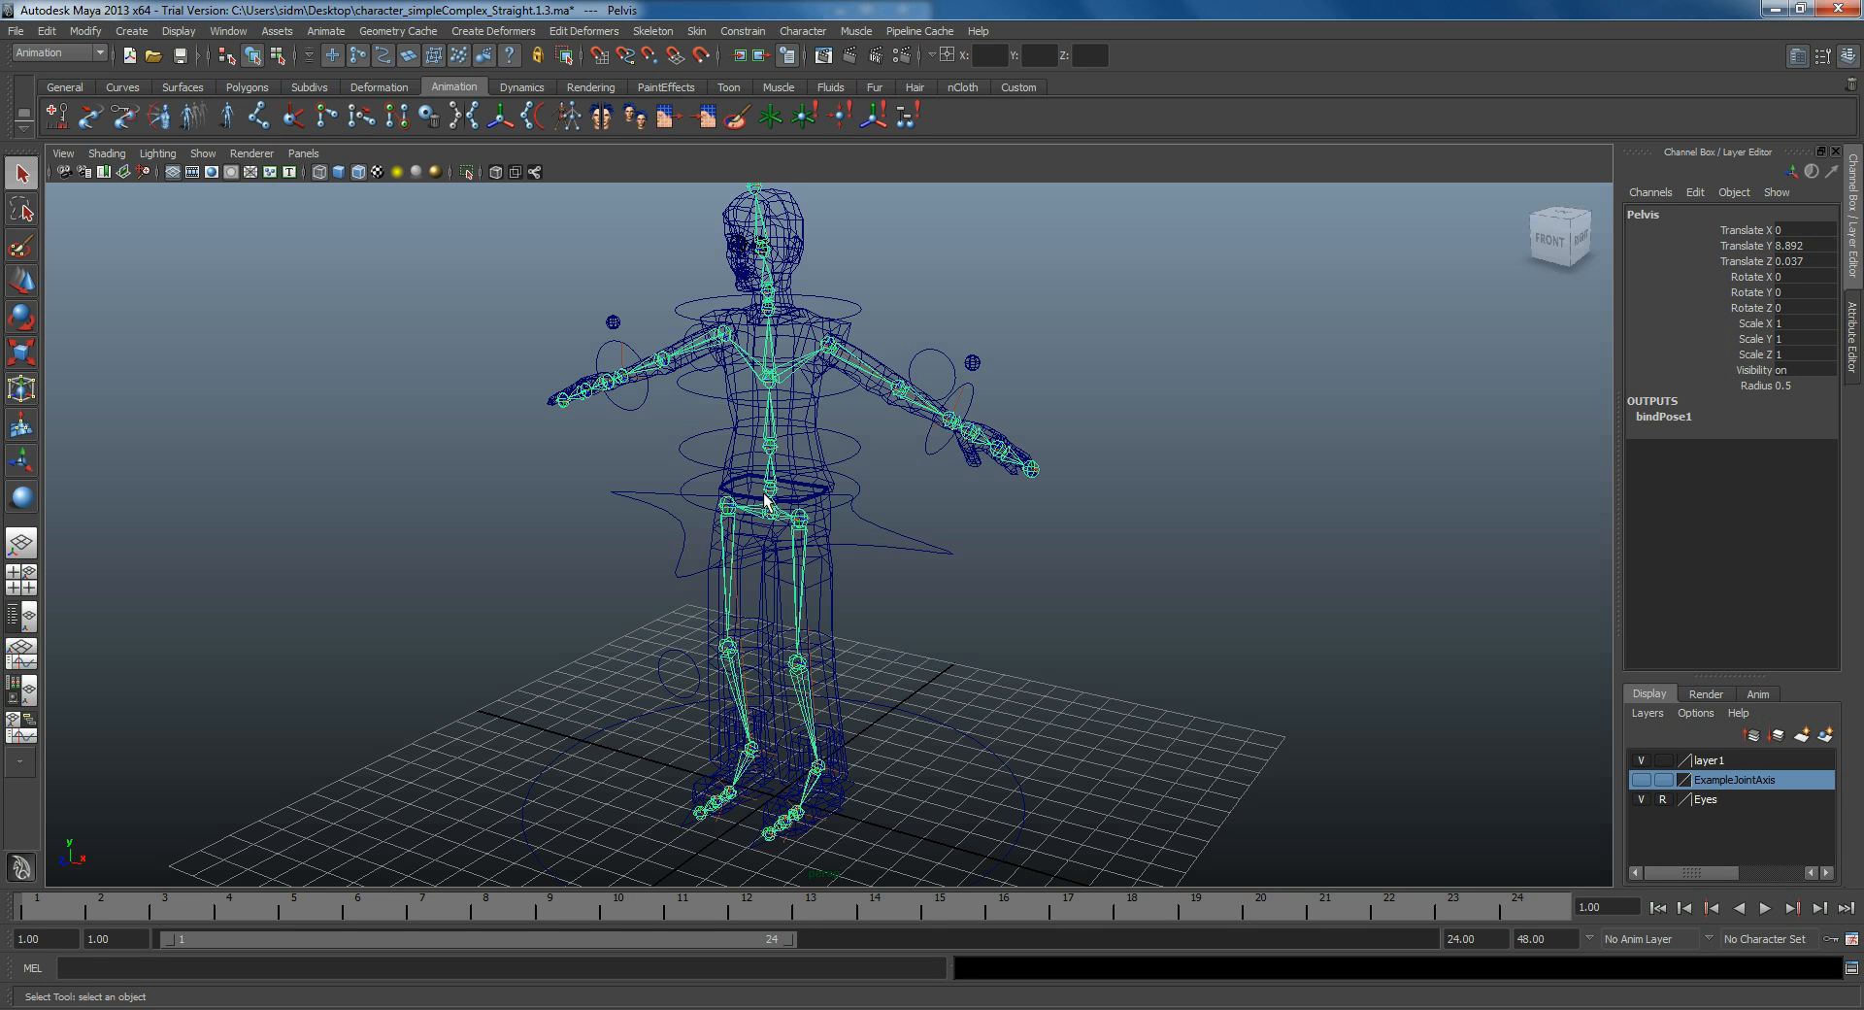
mouse_move(812, 458)
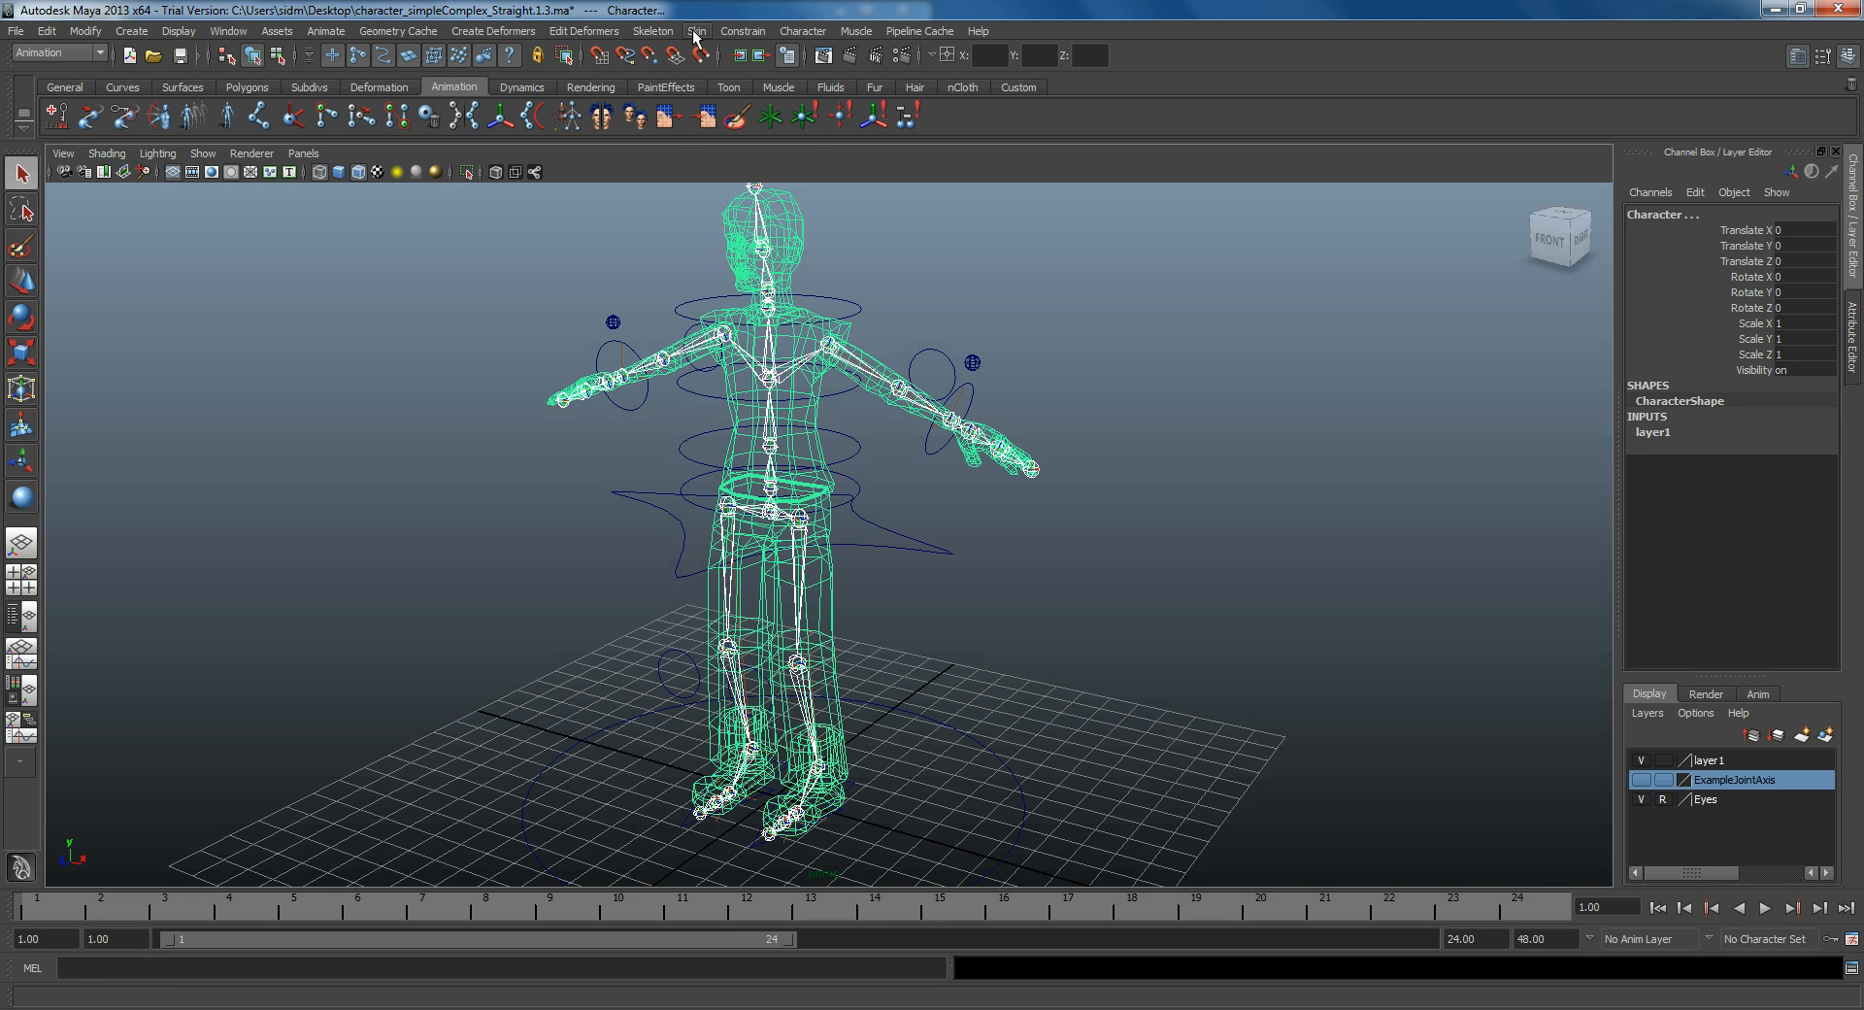
Step: Smooth-bind the Character mesh to the skeleton via Skin > Bind Skin > Smooth Bind
click(699, 31)
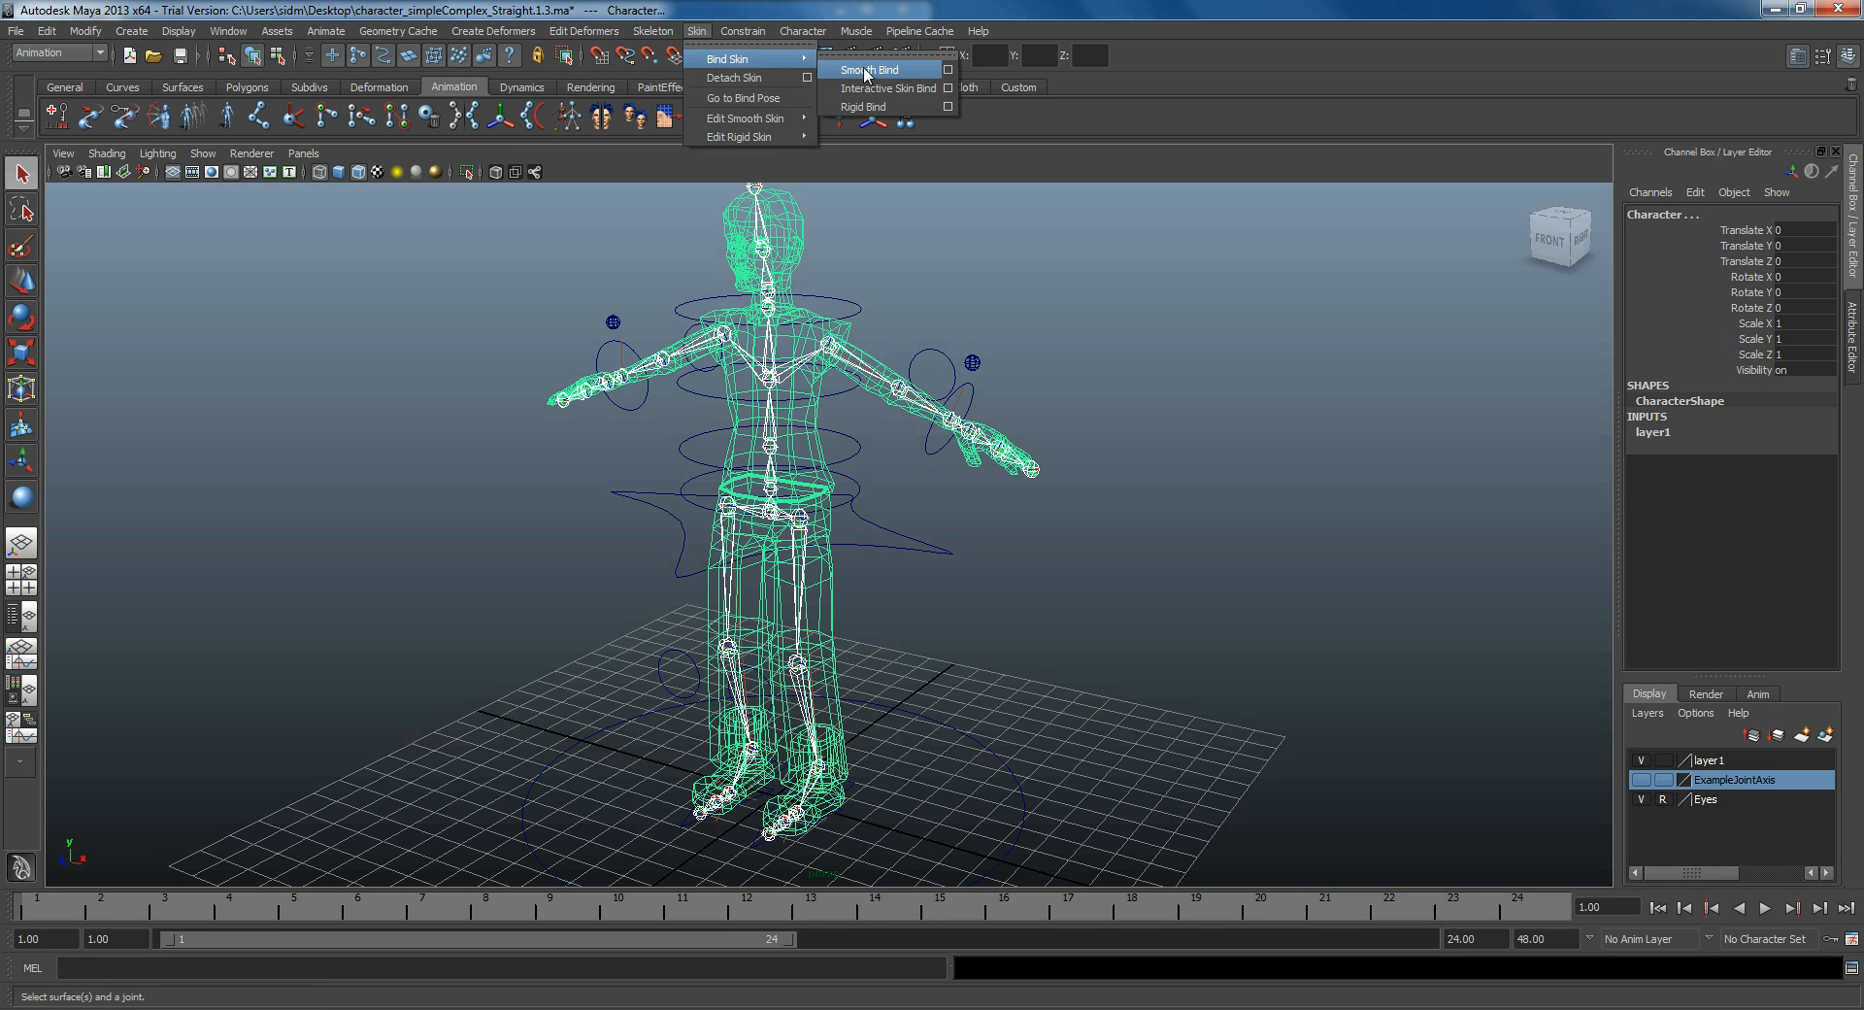
click(866, 70)
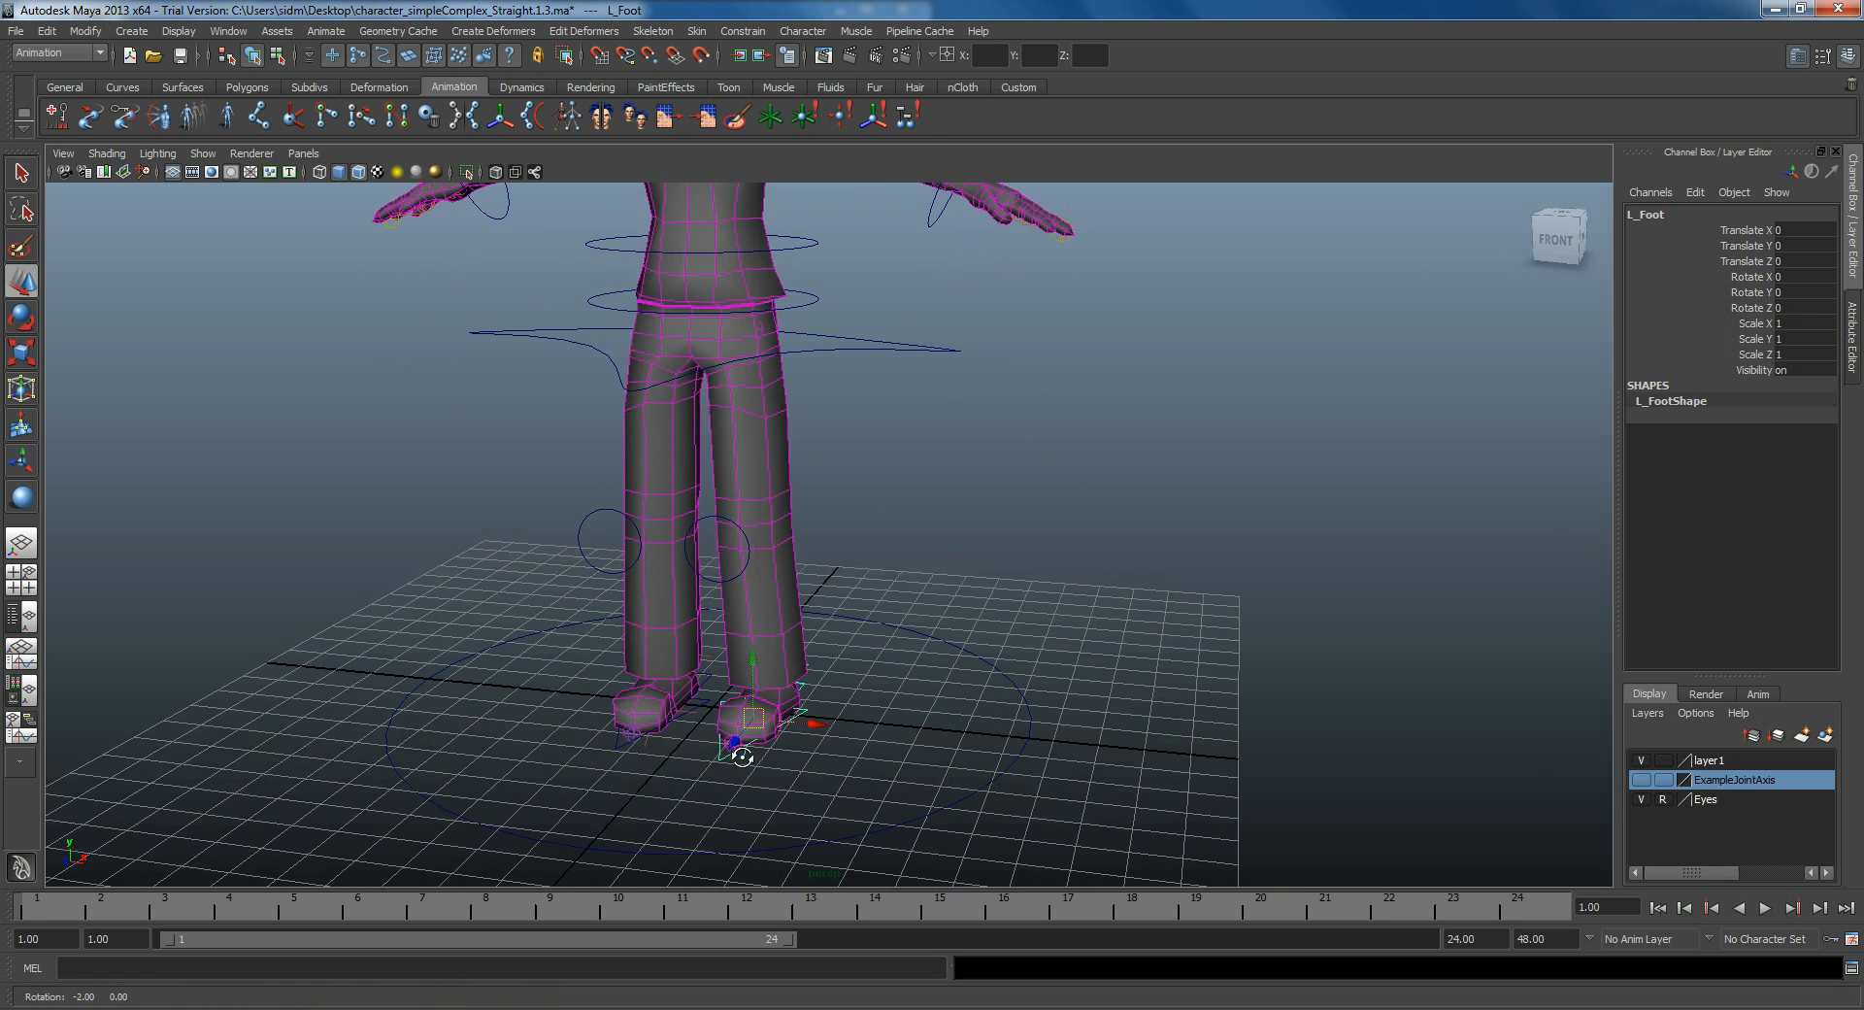
drag(738, 727, 828, 677)
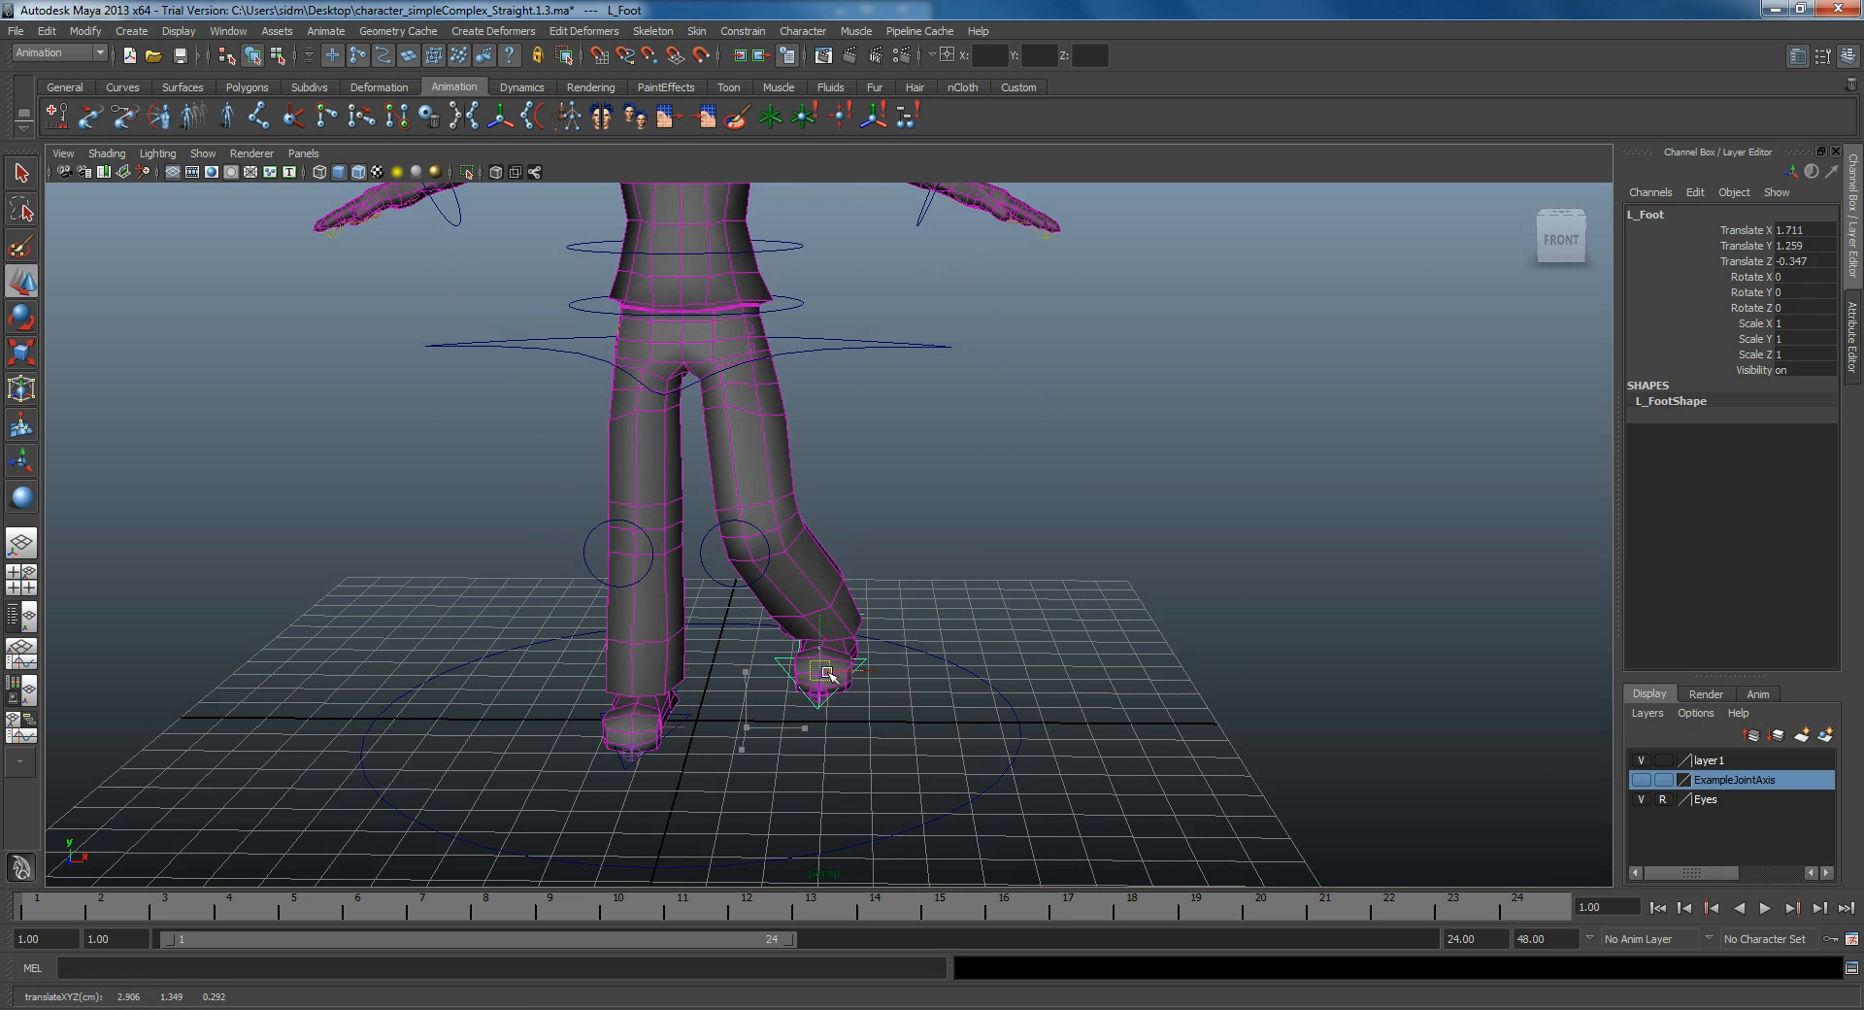
drag(828, 677, 980, 683)
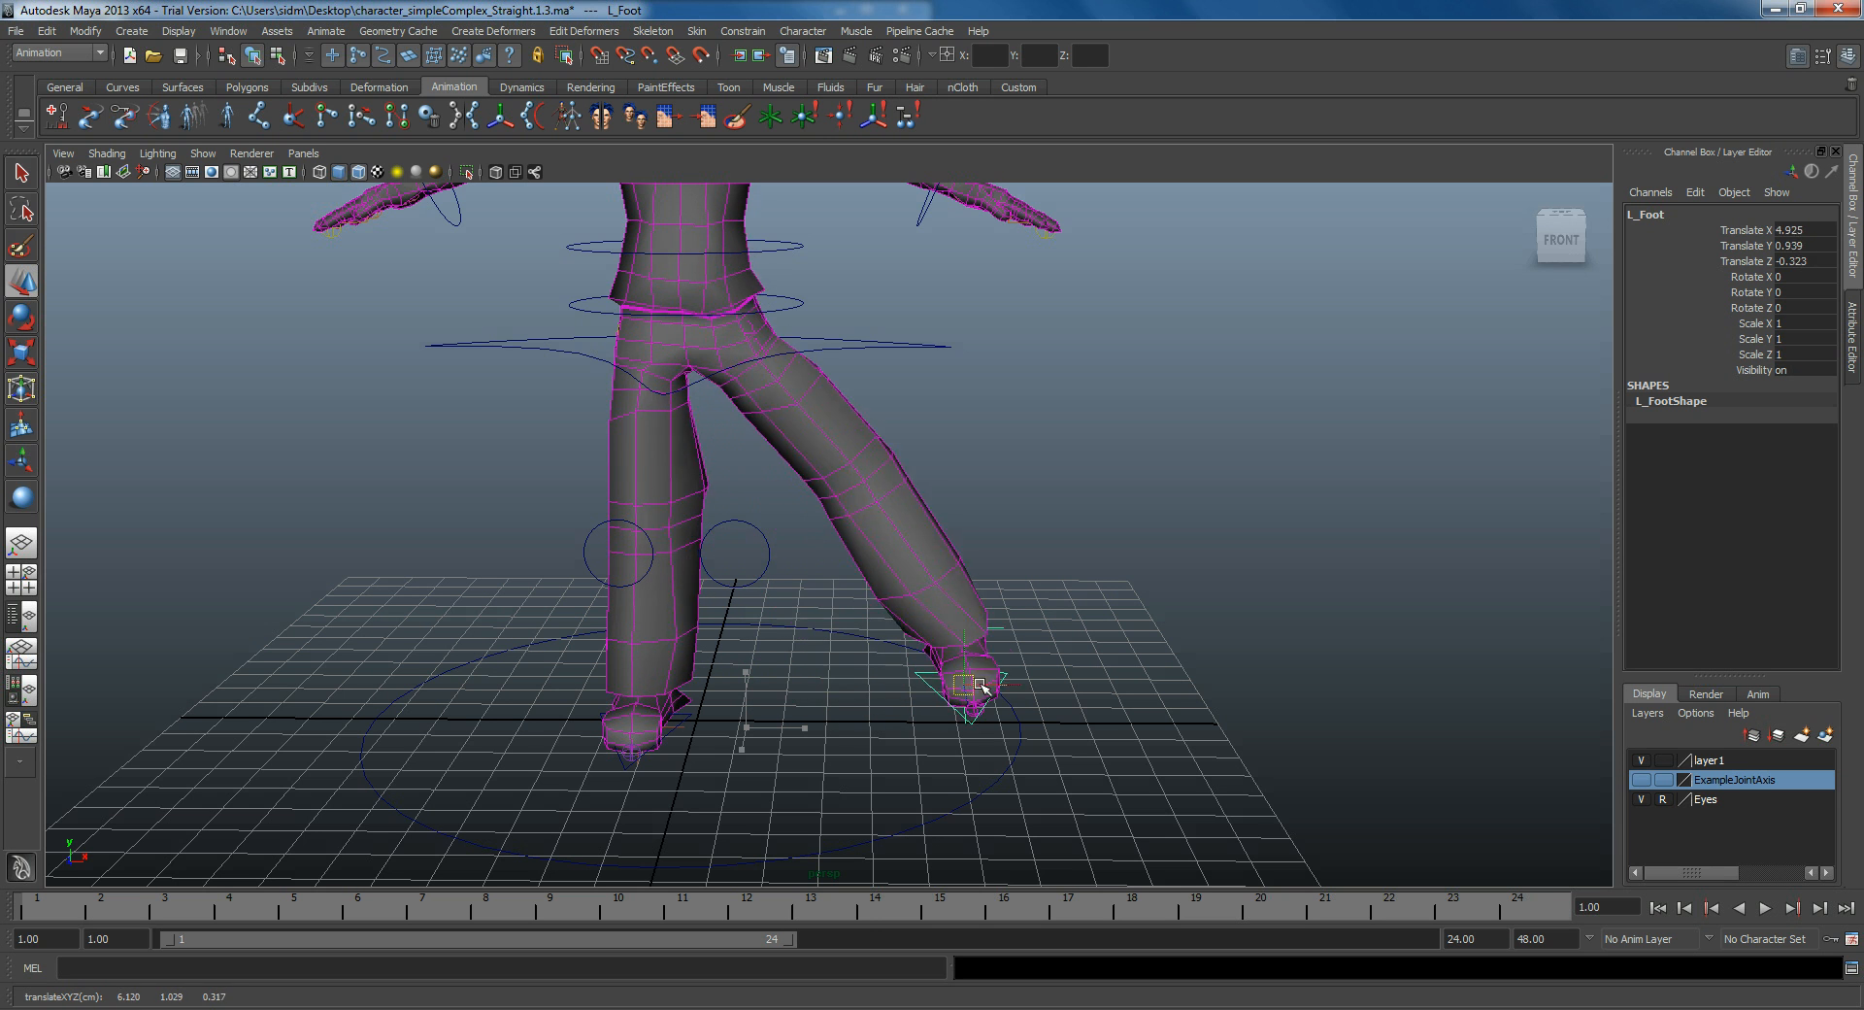
drag(974, 683, 940, 679)
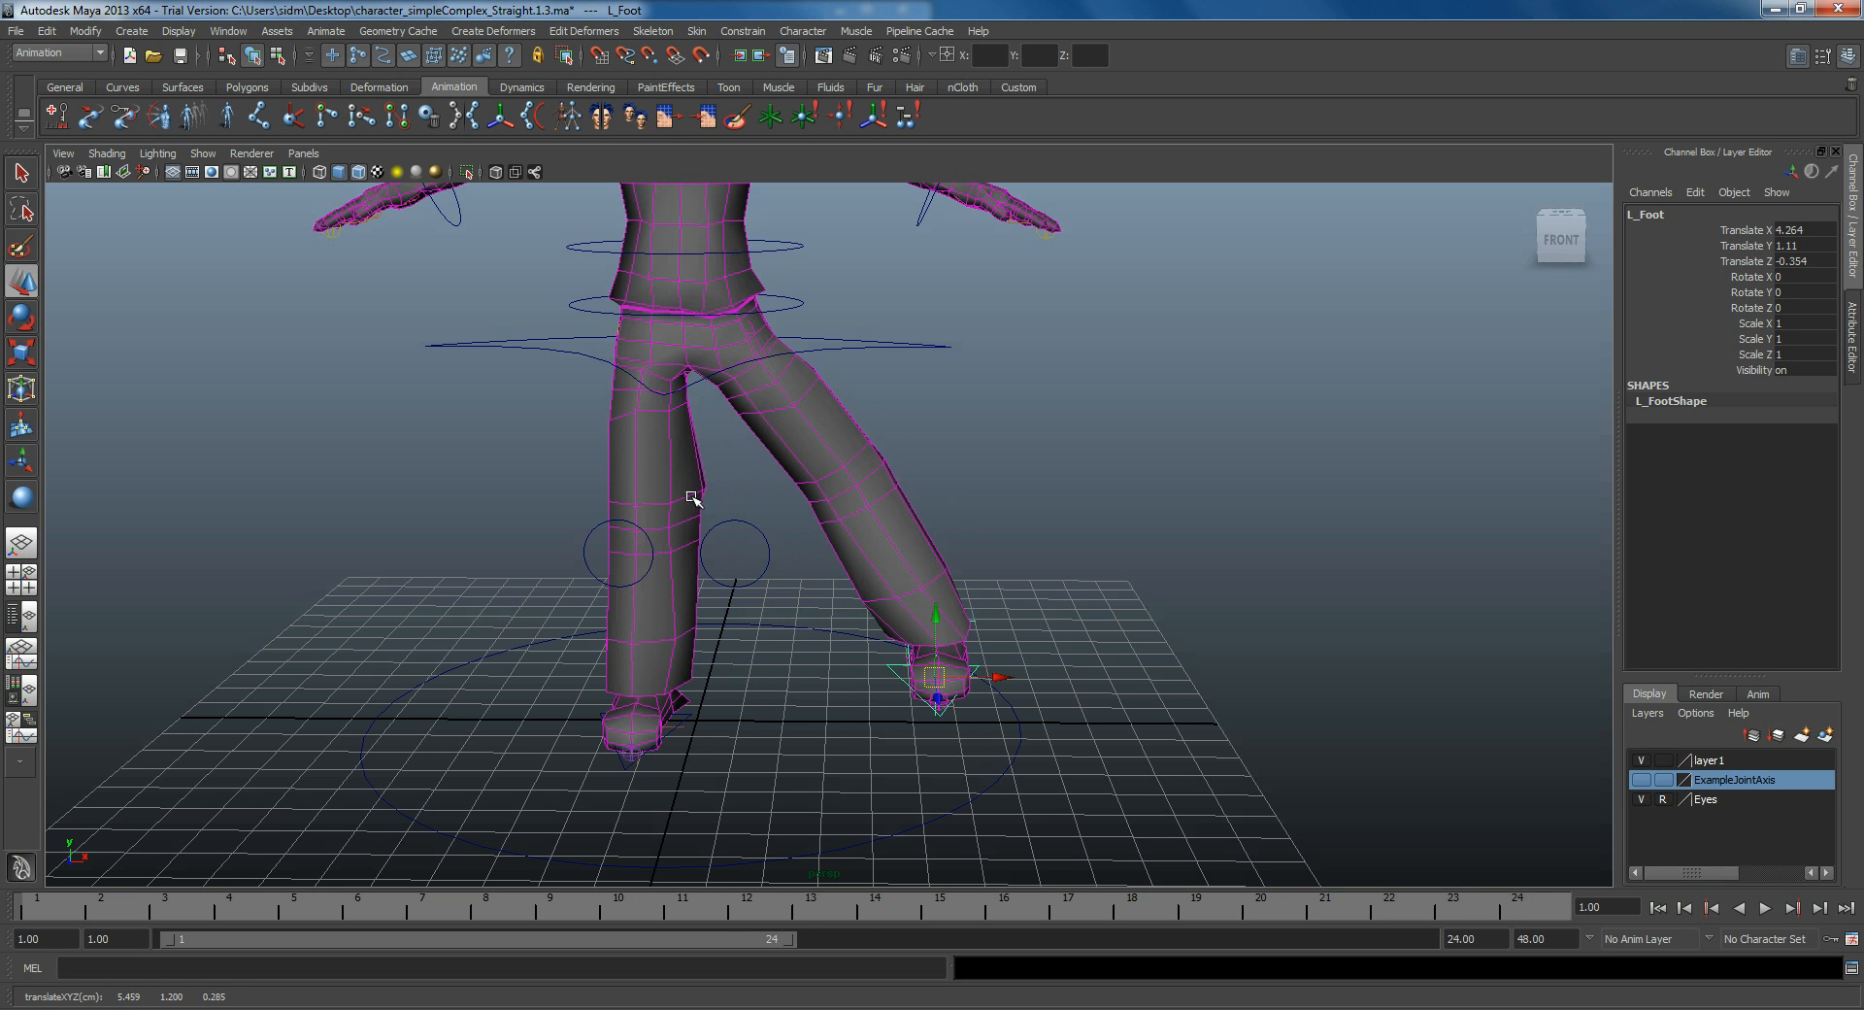
mouse_move(707, 487)
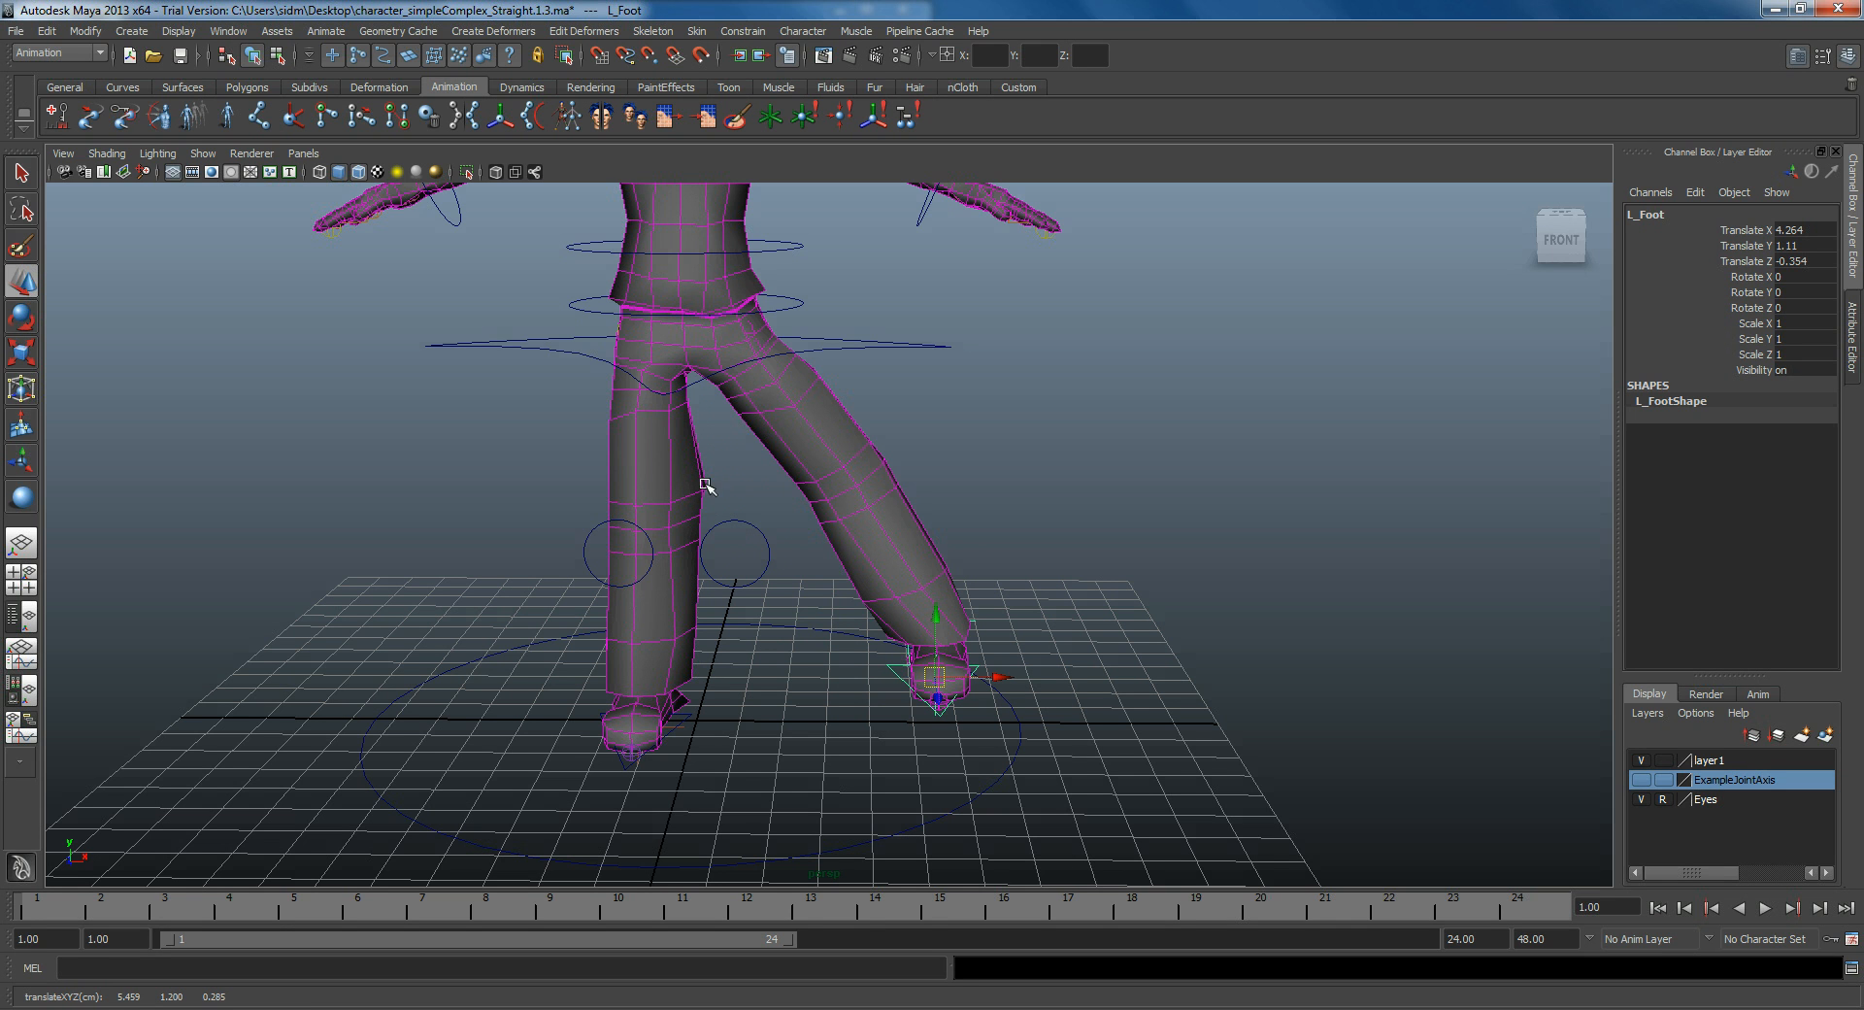
mouse_move(762, 513)
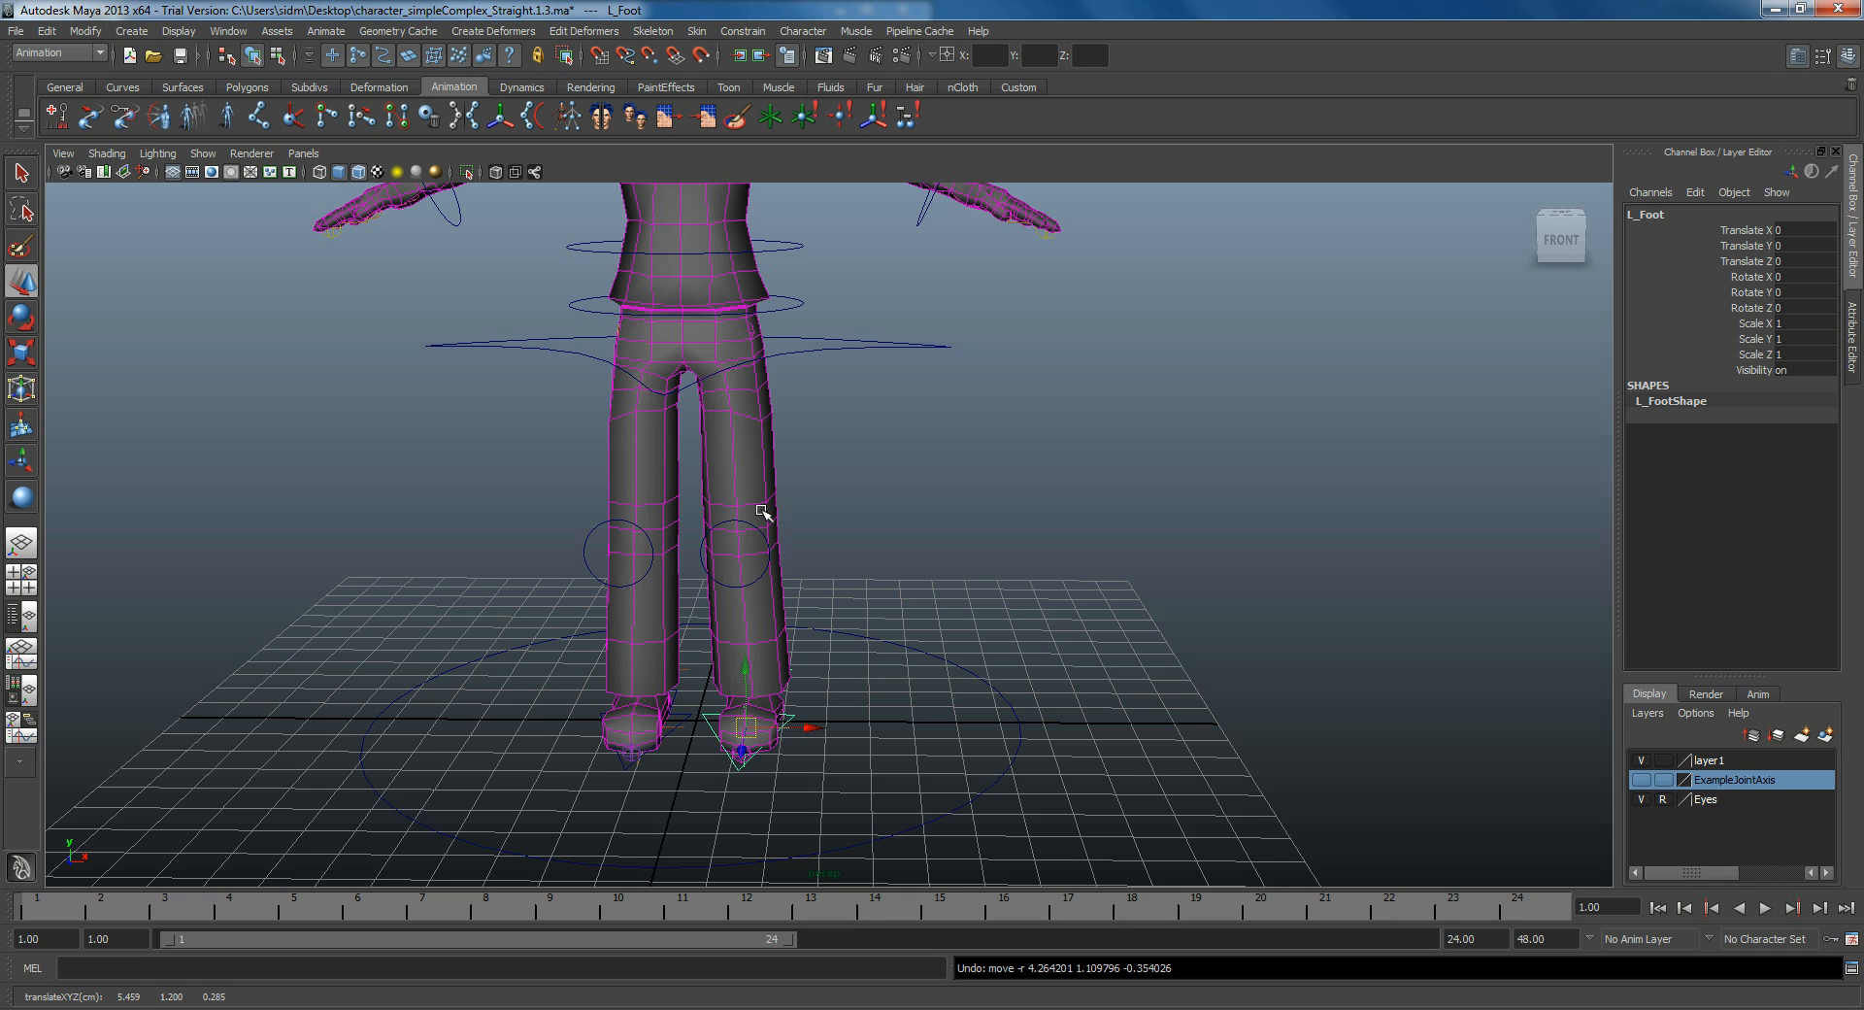
mouse_move(847, 303)
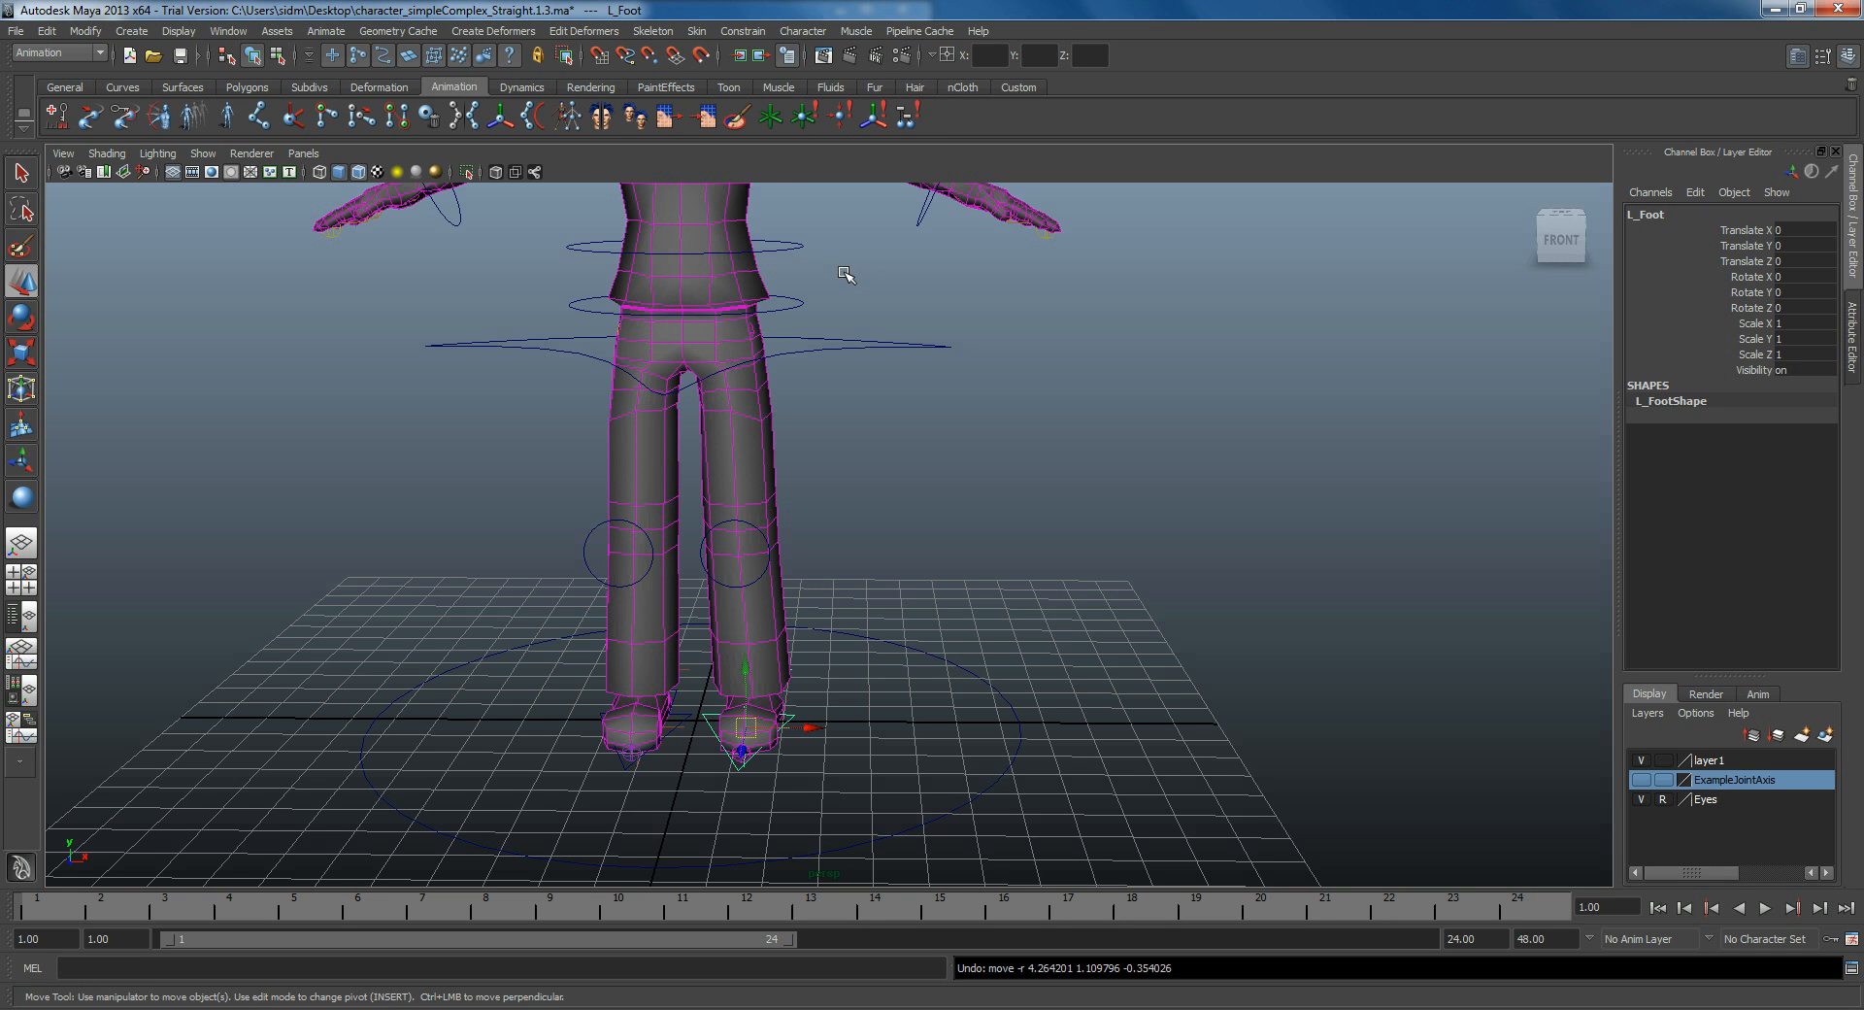
drag(845, 475, 857, 427)
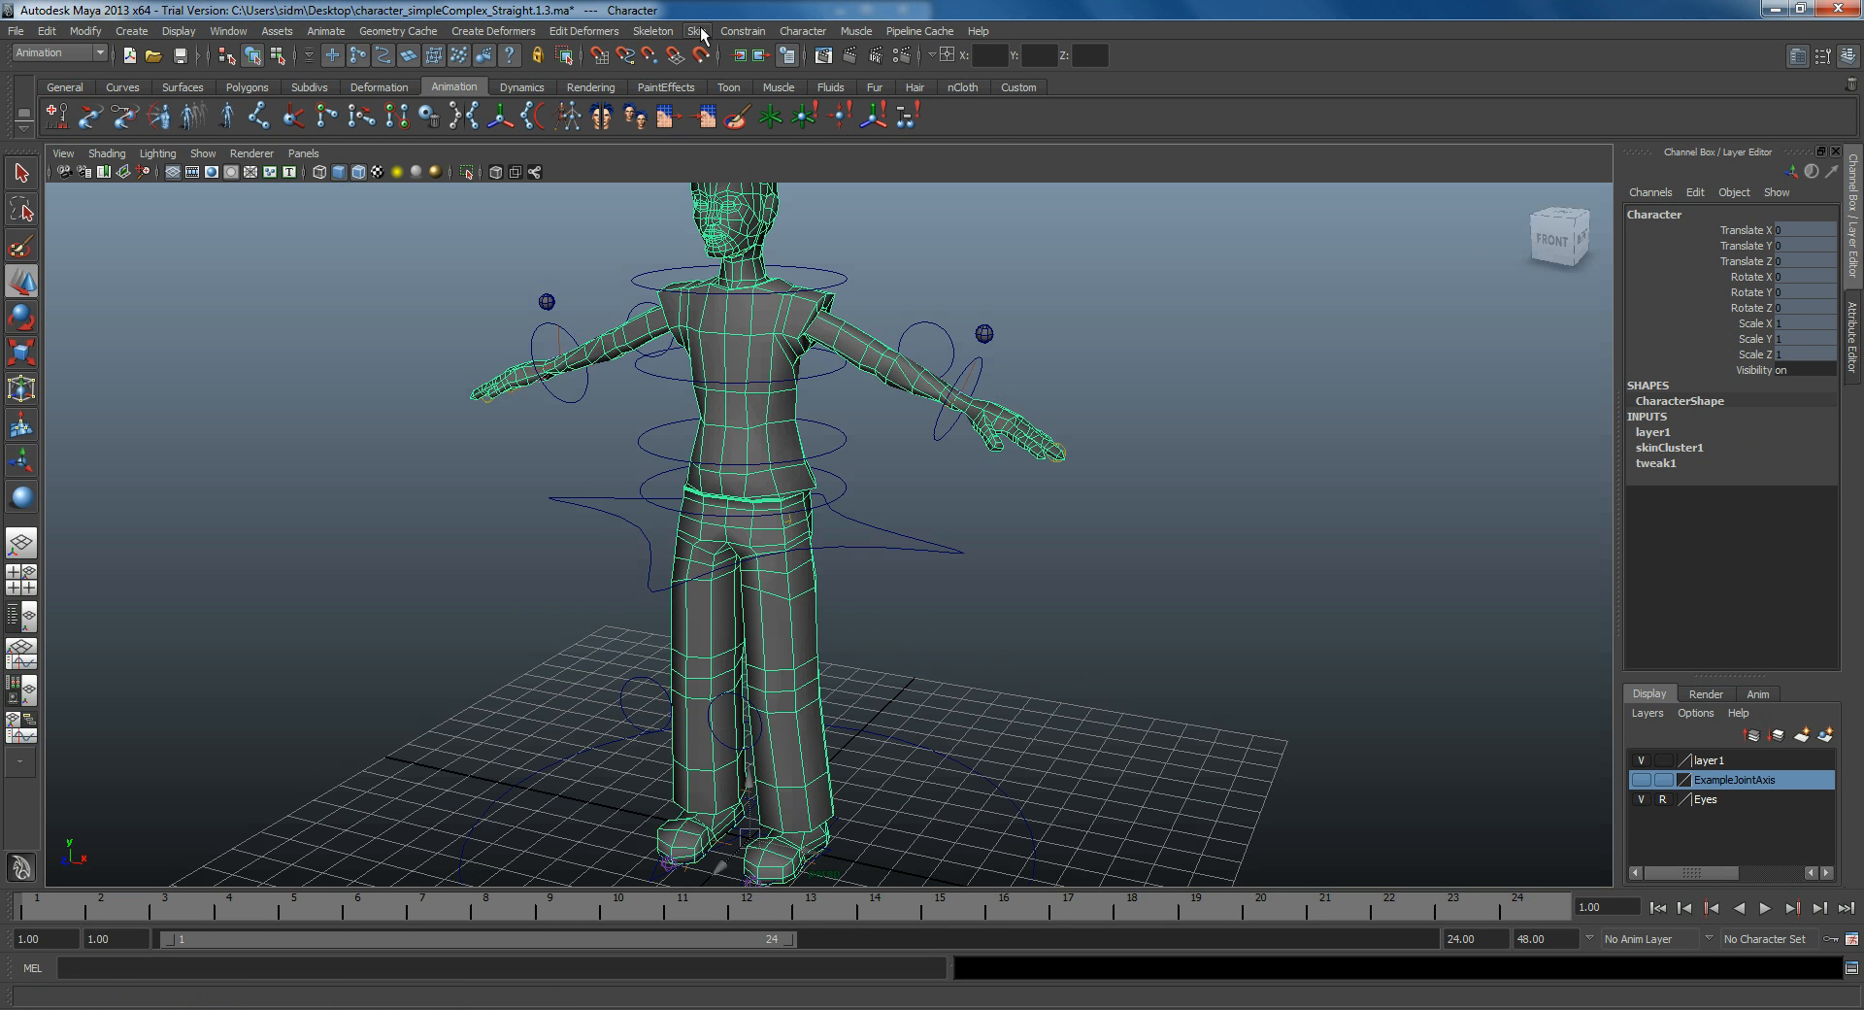
Step: Set Max Influences to 3 on the bound Character mesh and apply it
click(715, 31)
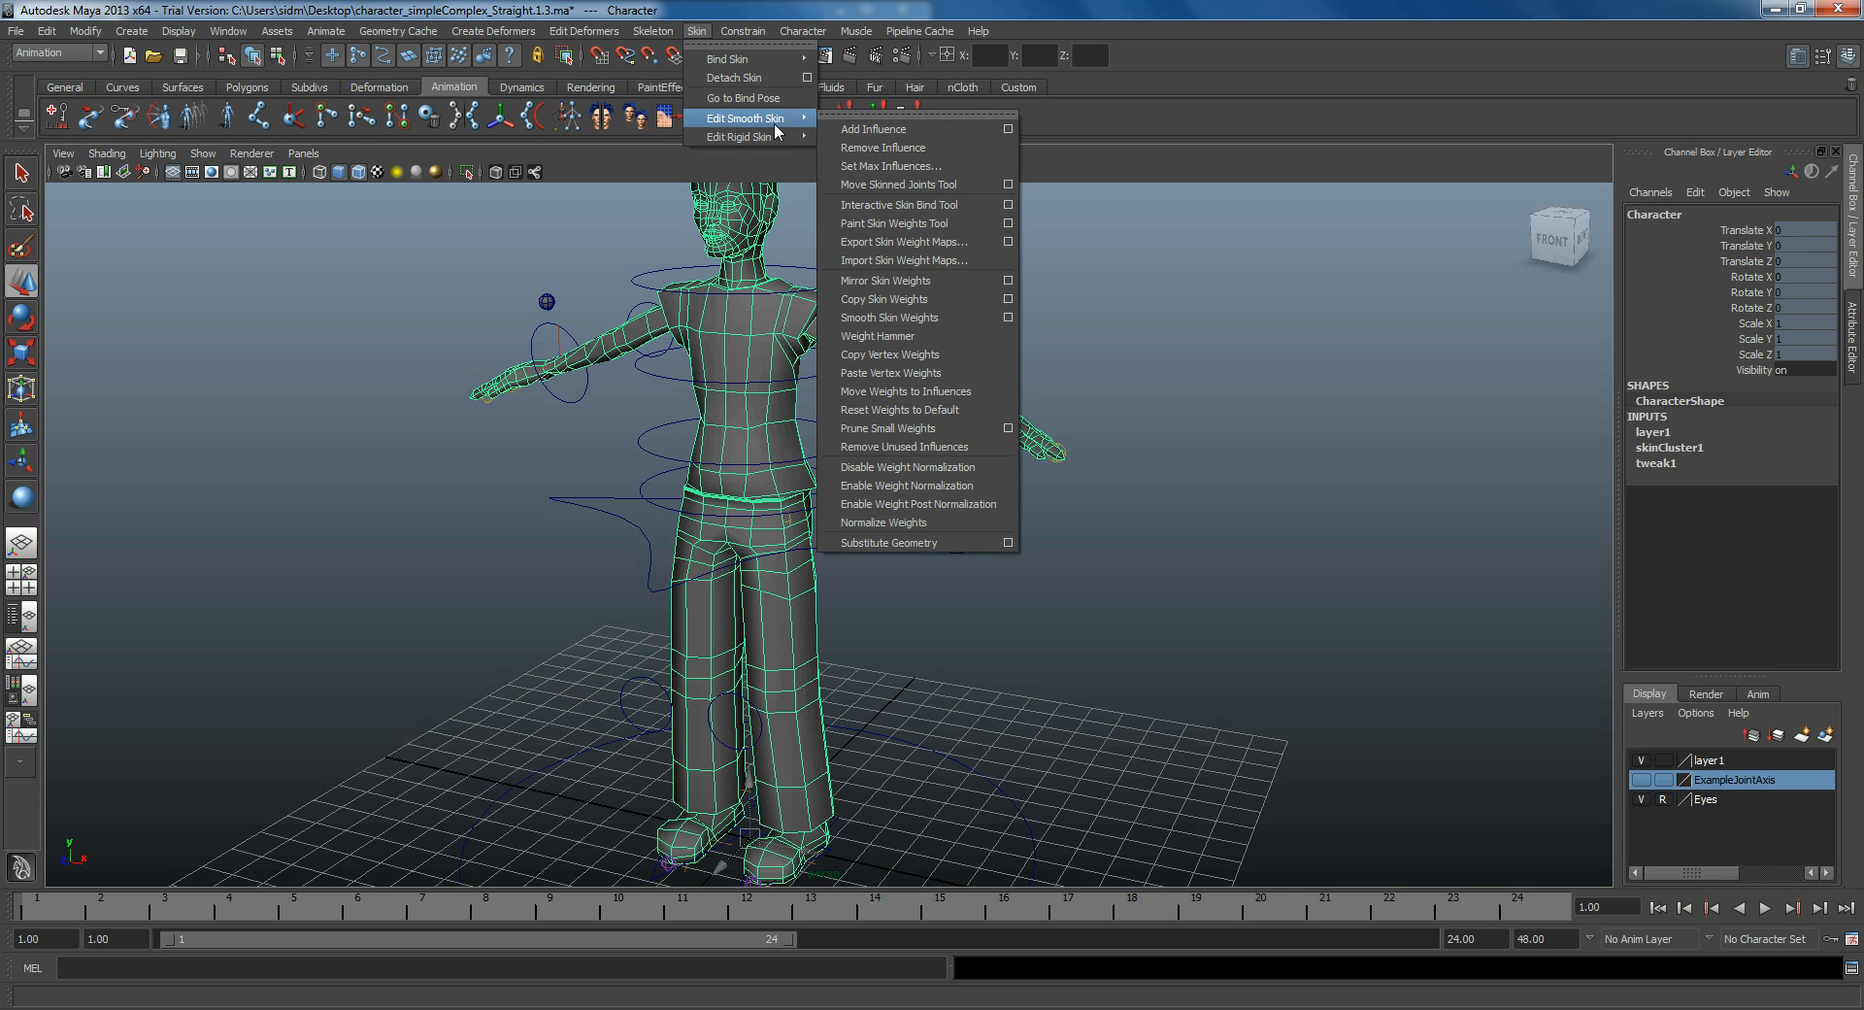
mouse_move(913, 167)
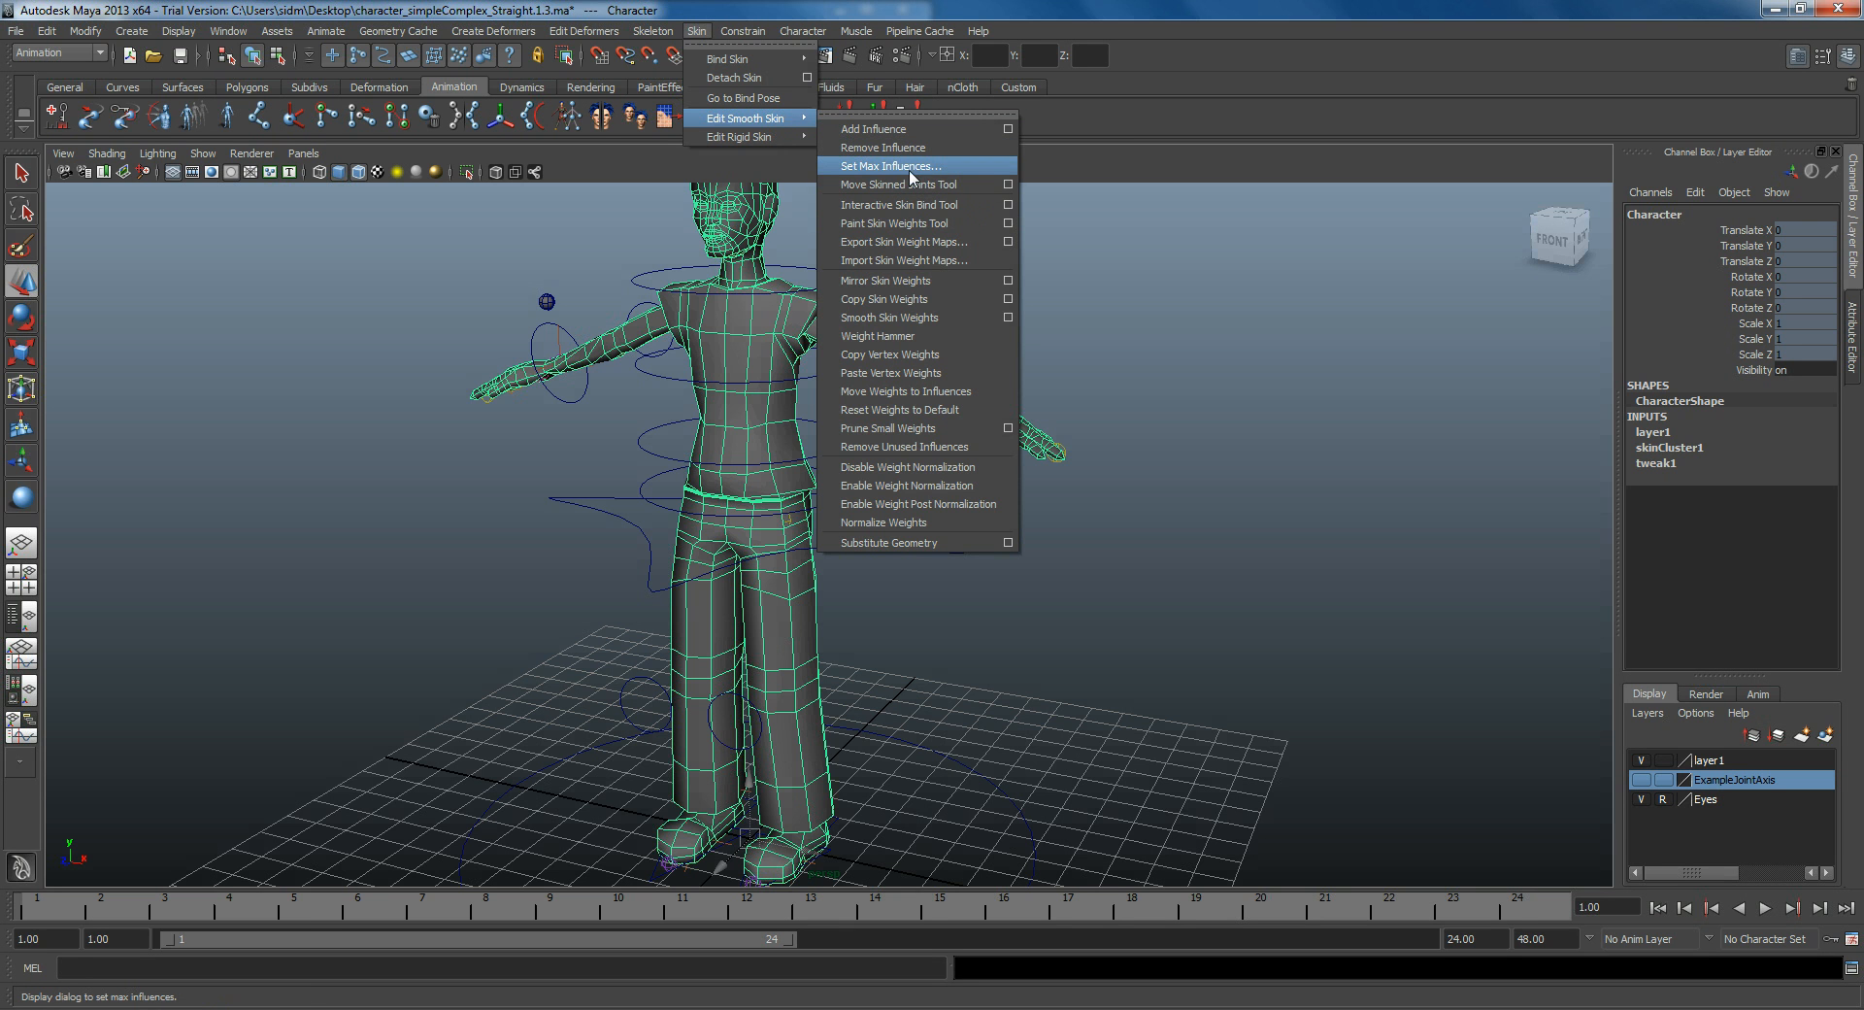
click(885, 165)
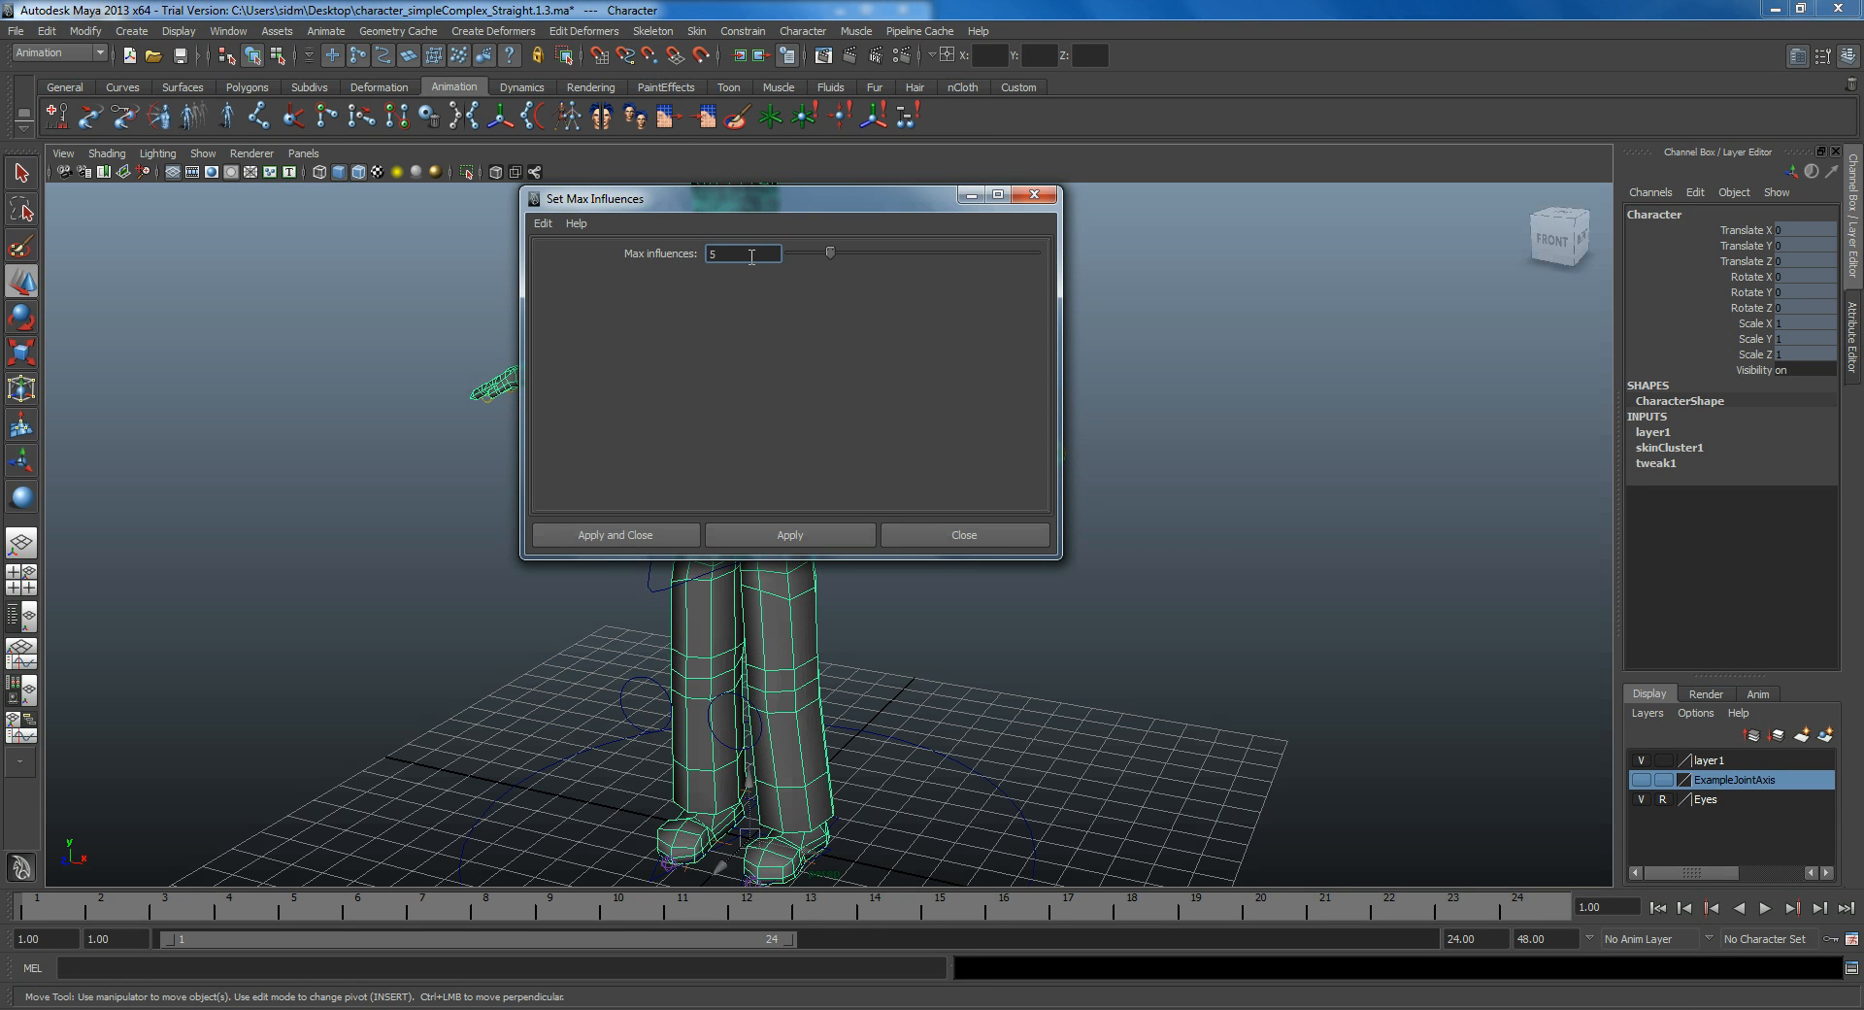
text(2)
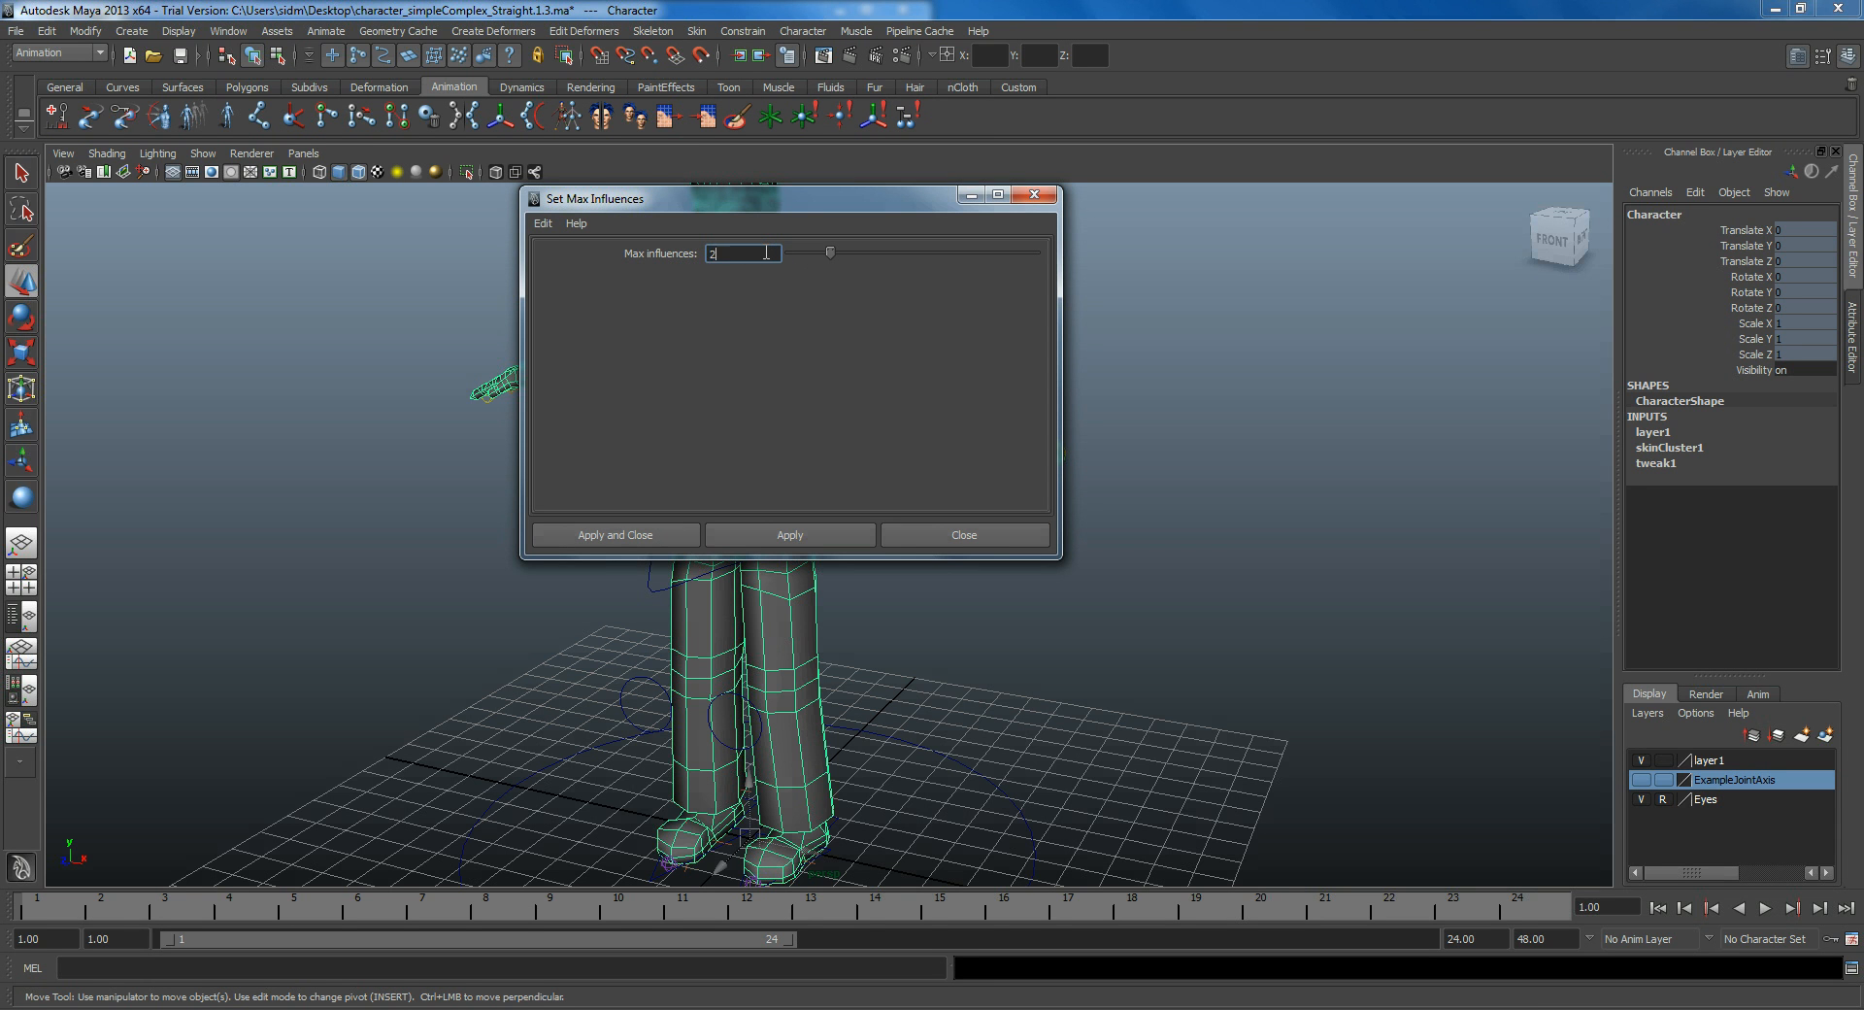
text(3)
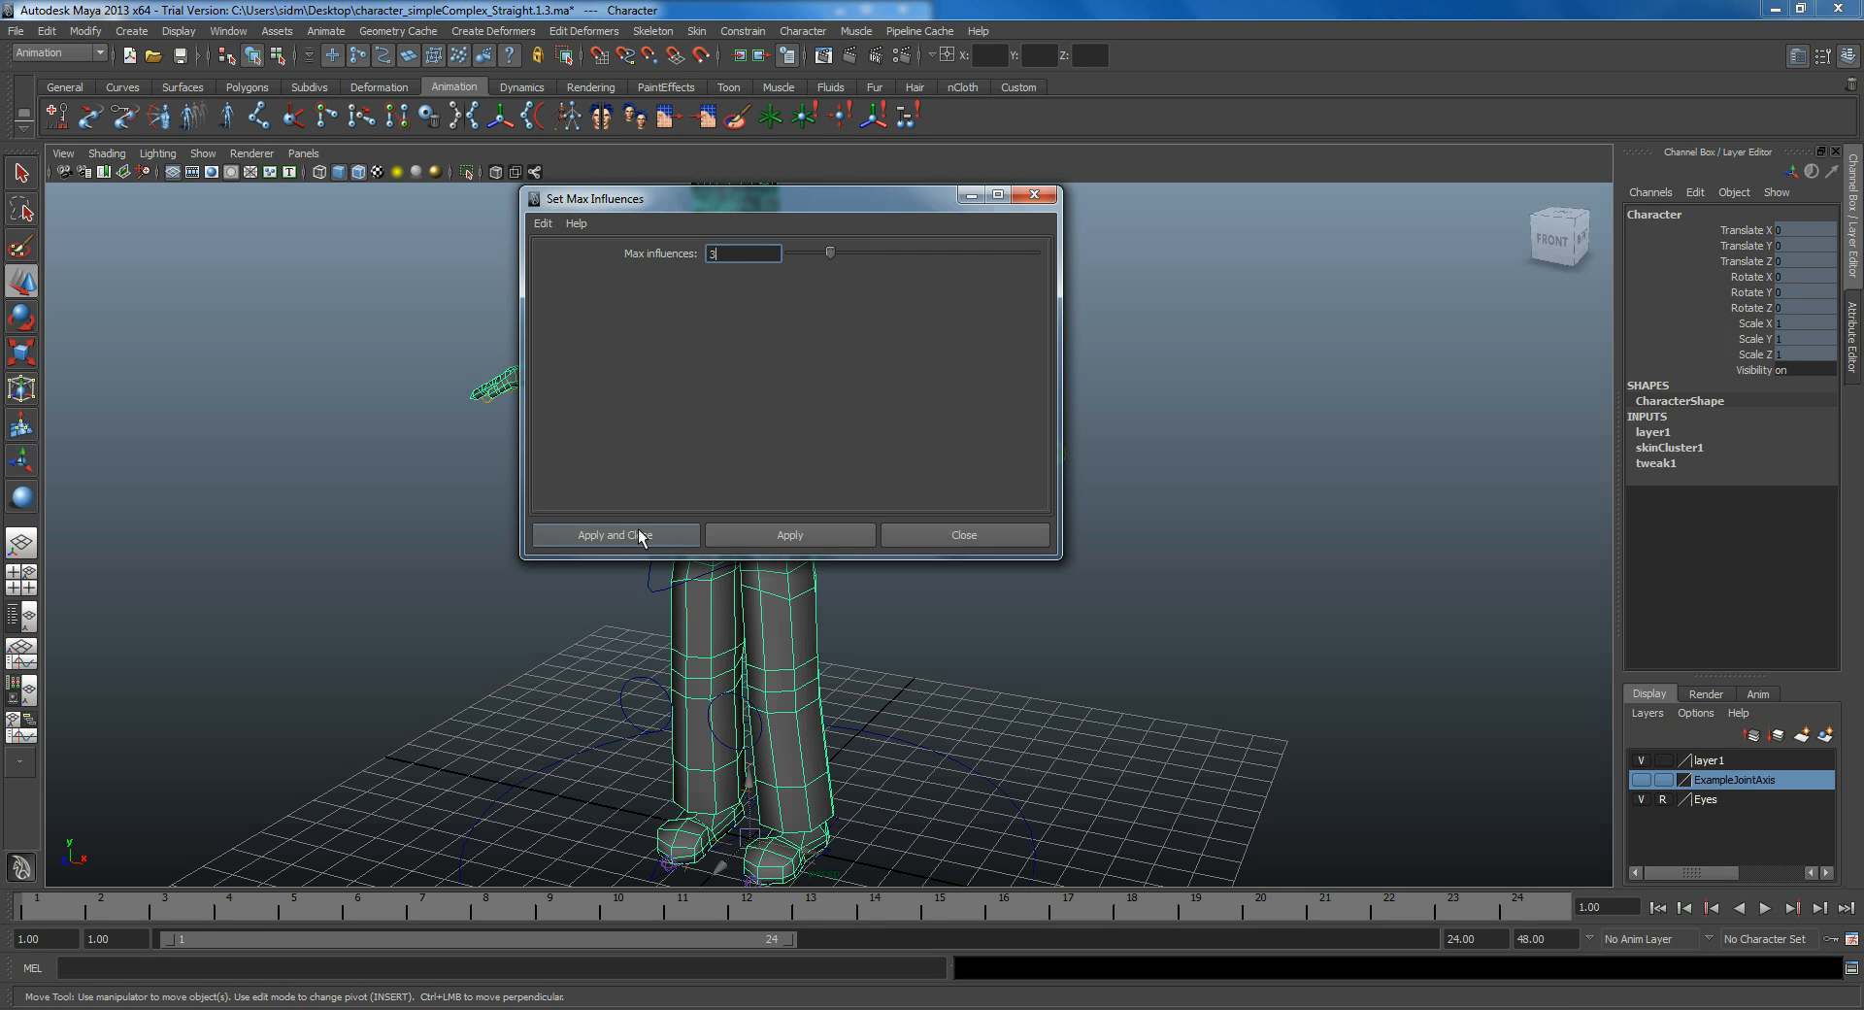
click(614, 534)
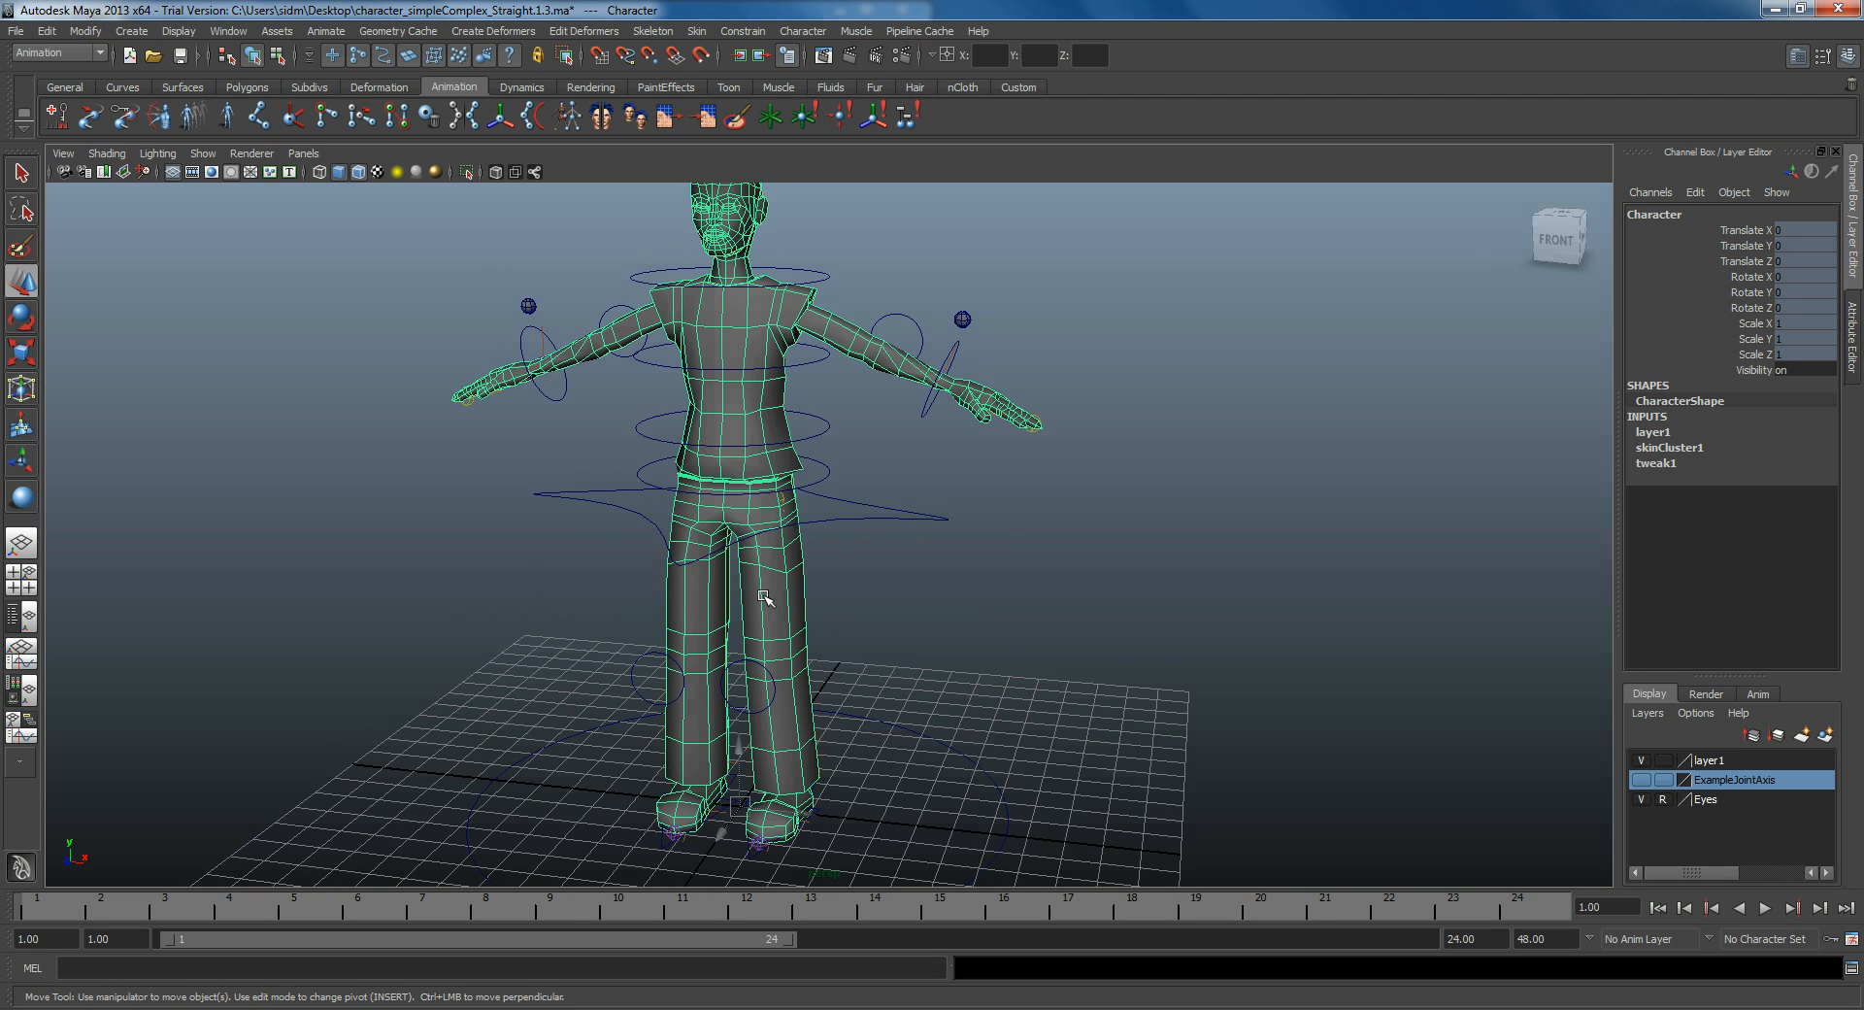
mouse_move(701, 524)
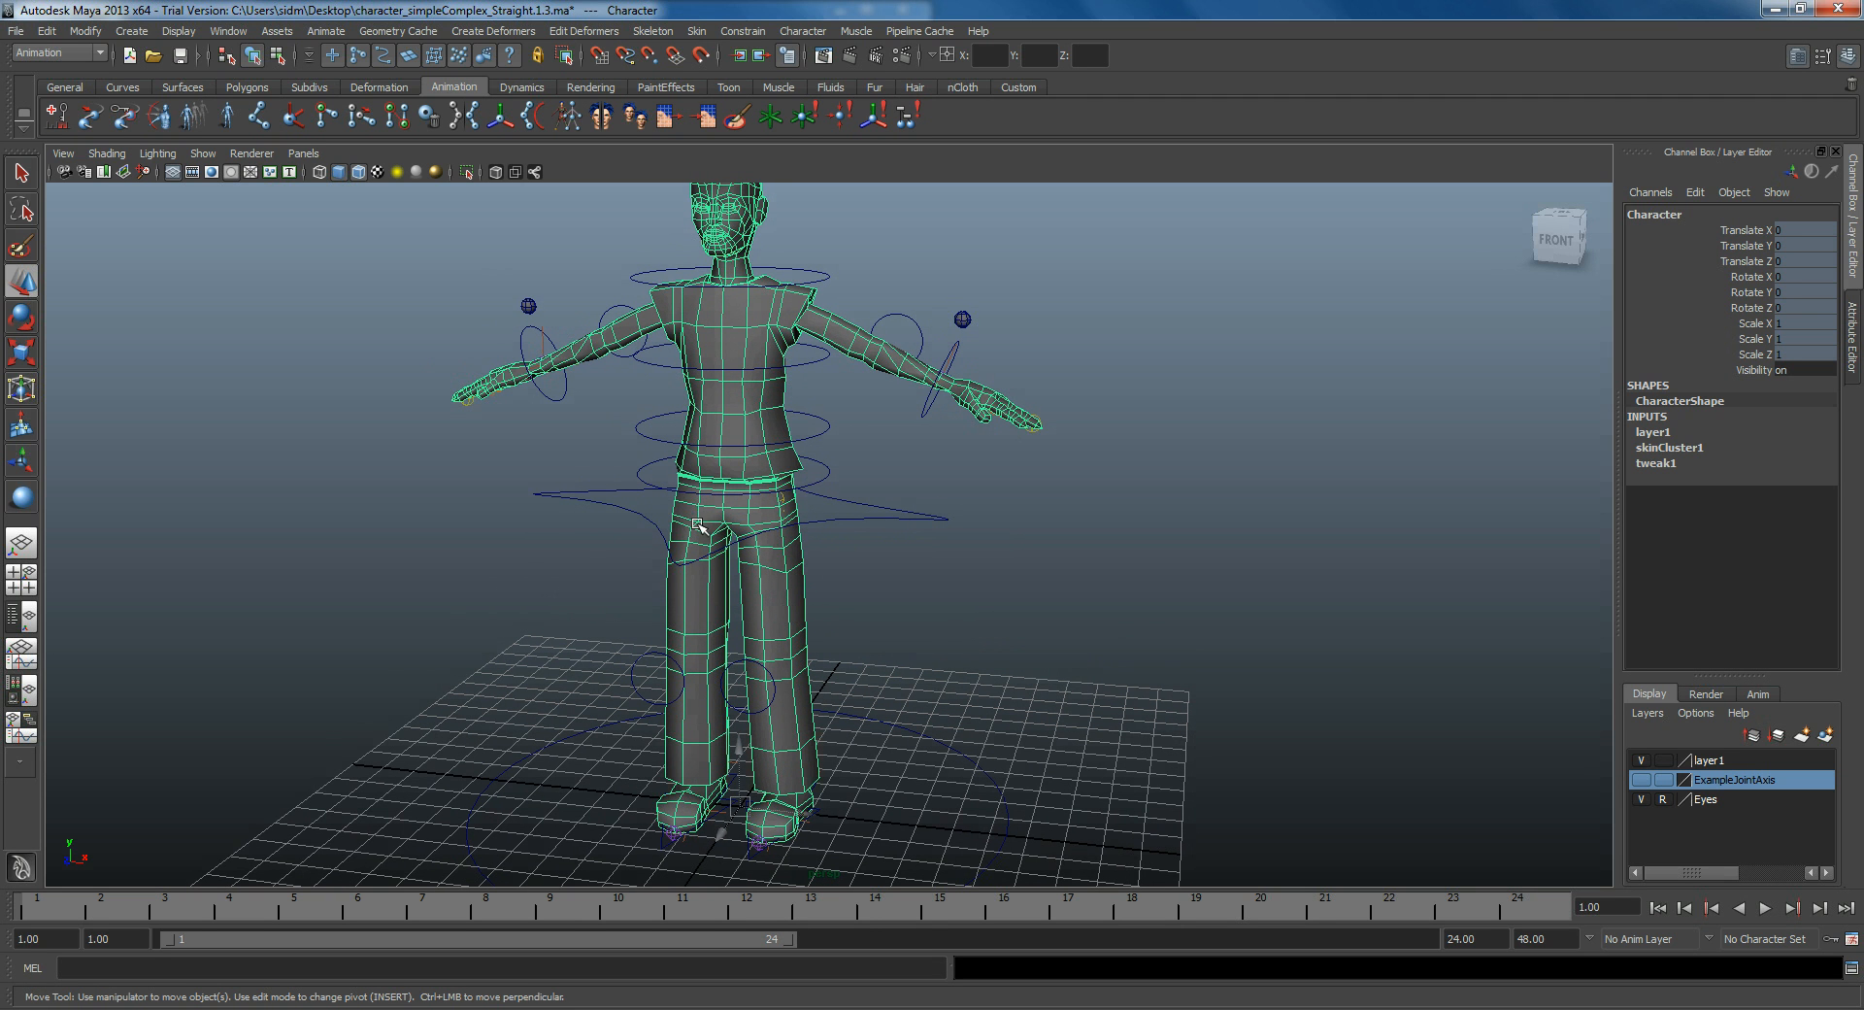
Step: Activate the Paint Skin Weights tool on the mesh with the Pelvis influence selected
click(699, 31)
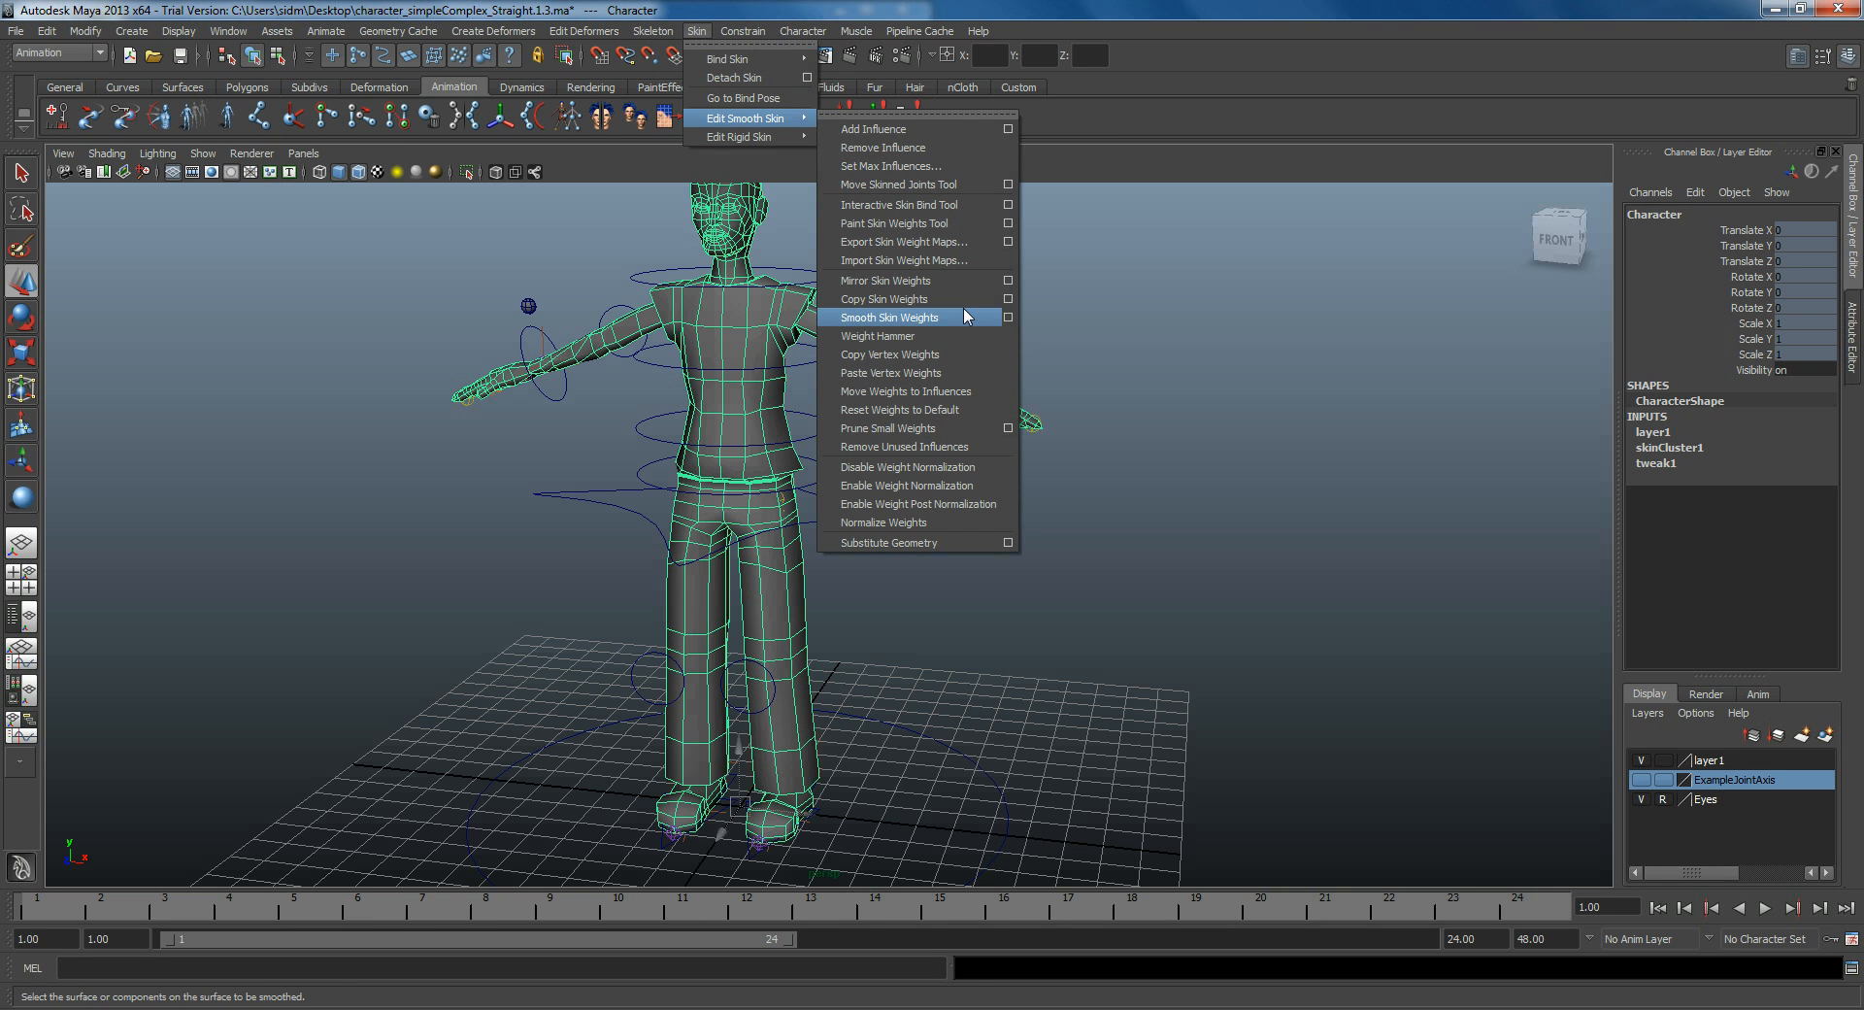
mouse_move(981, 231)
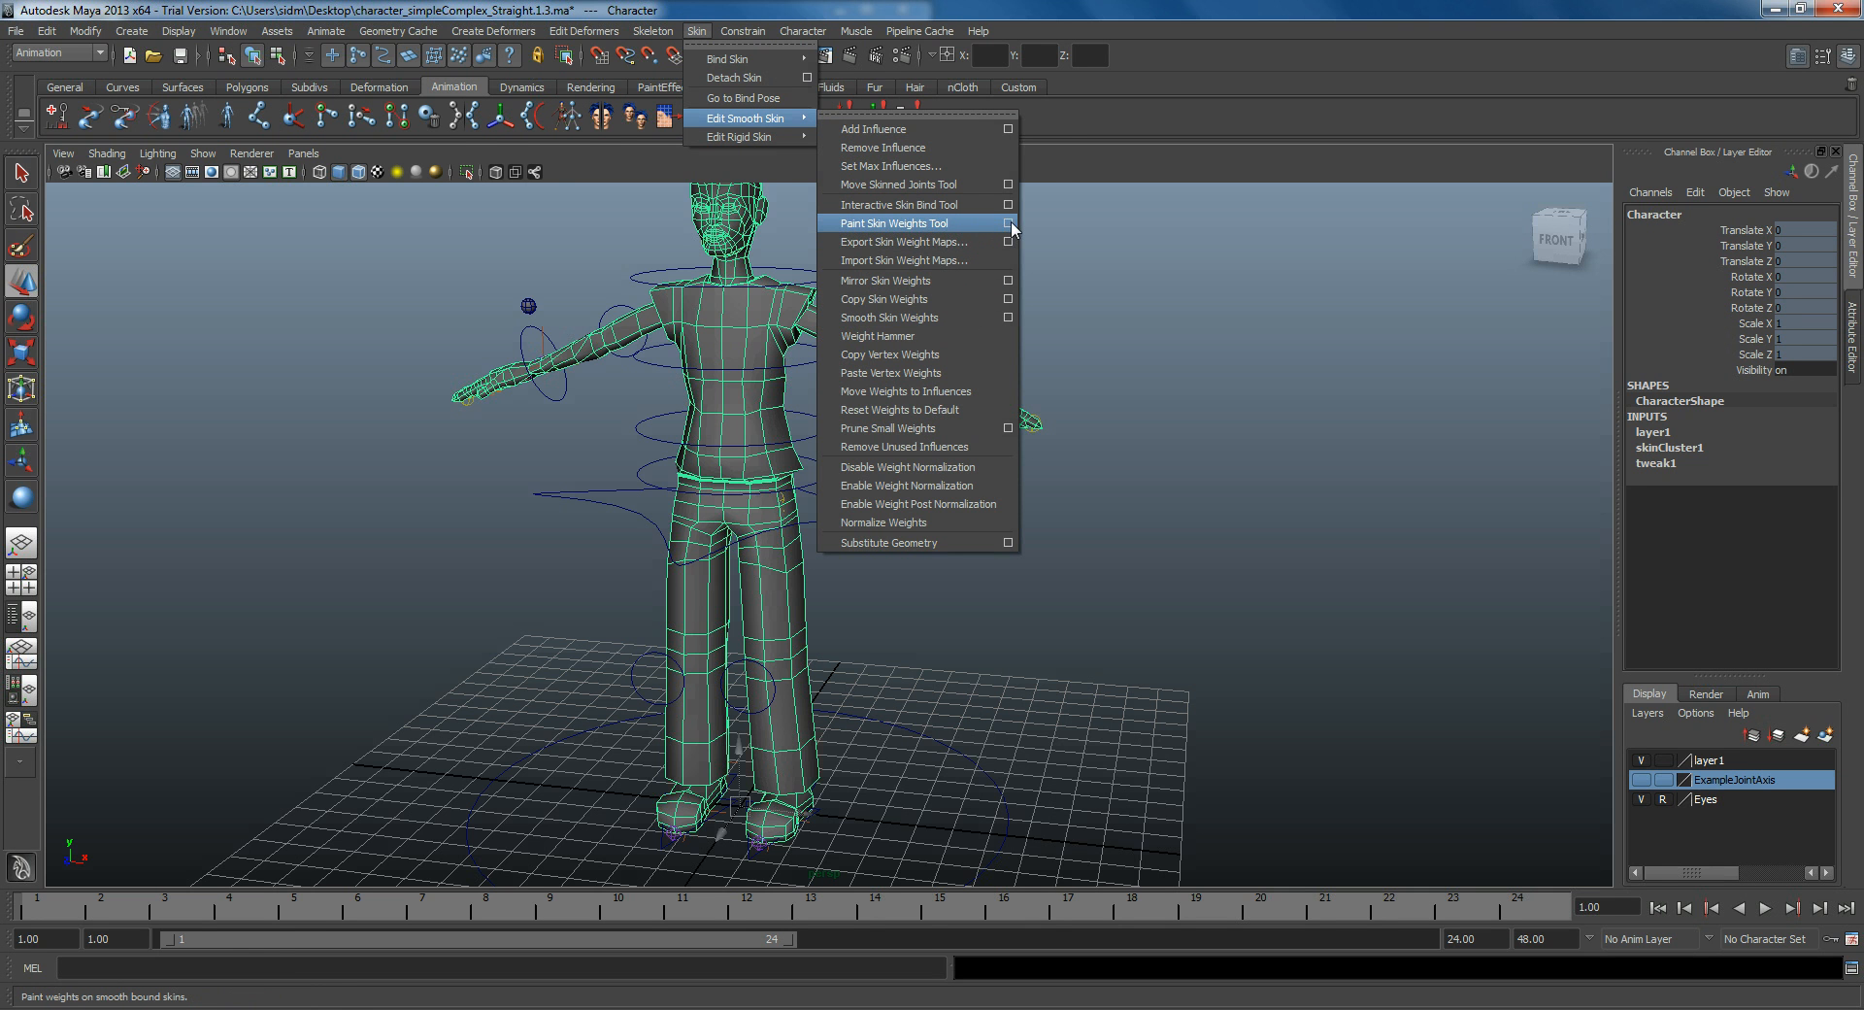
click(894, 223)
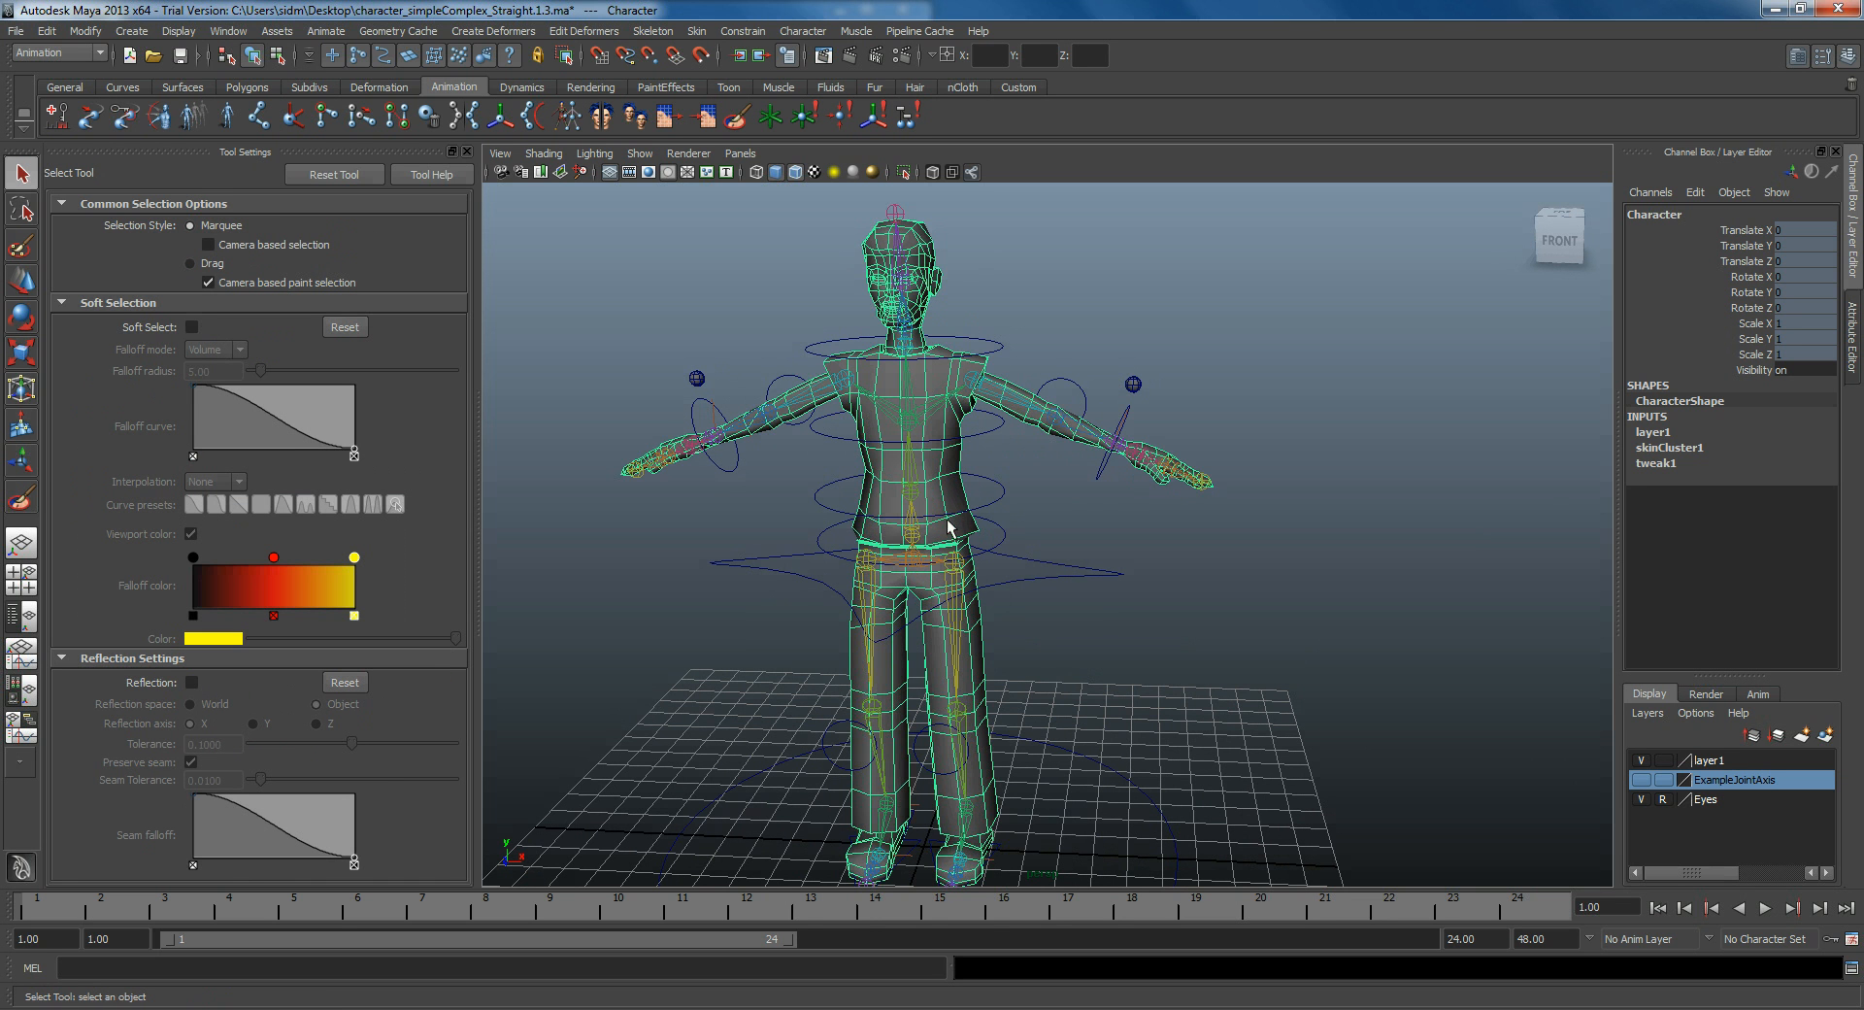
click(887, 559)
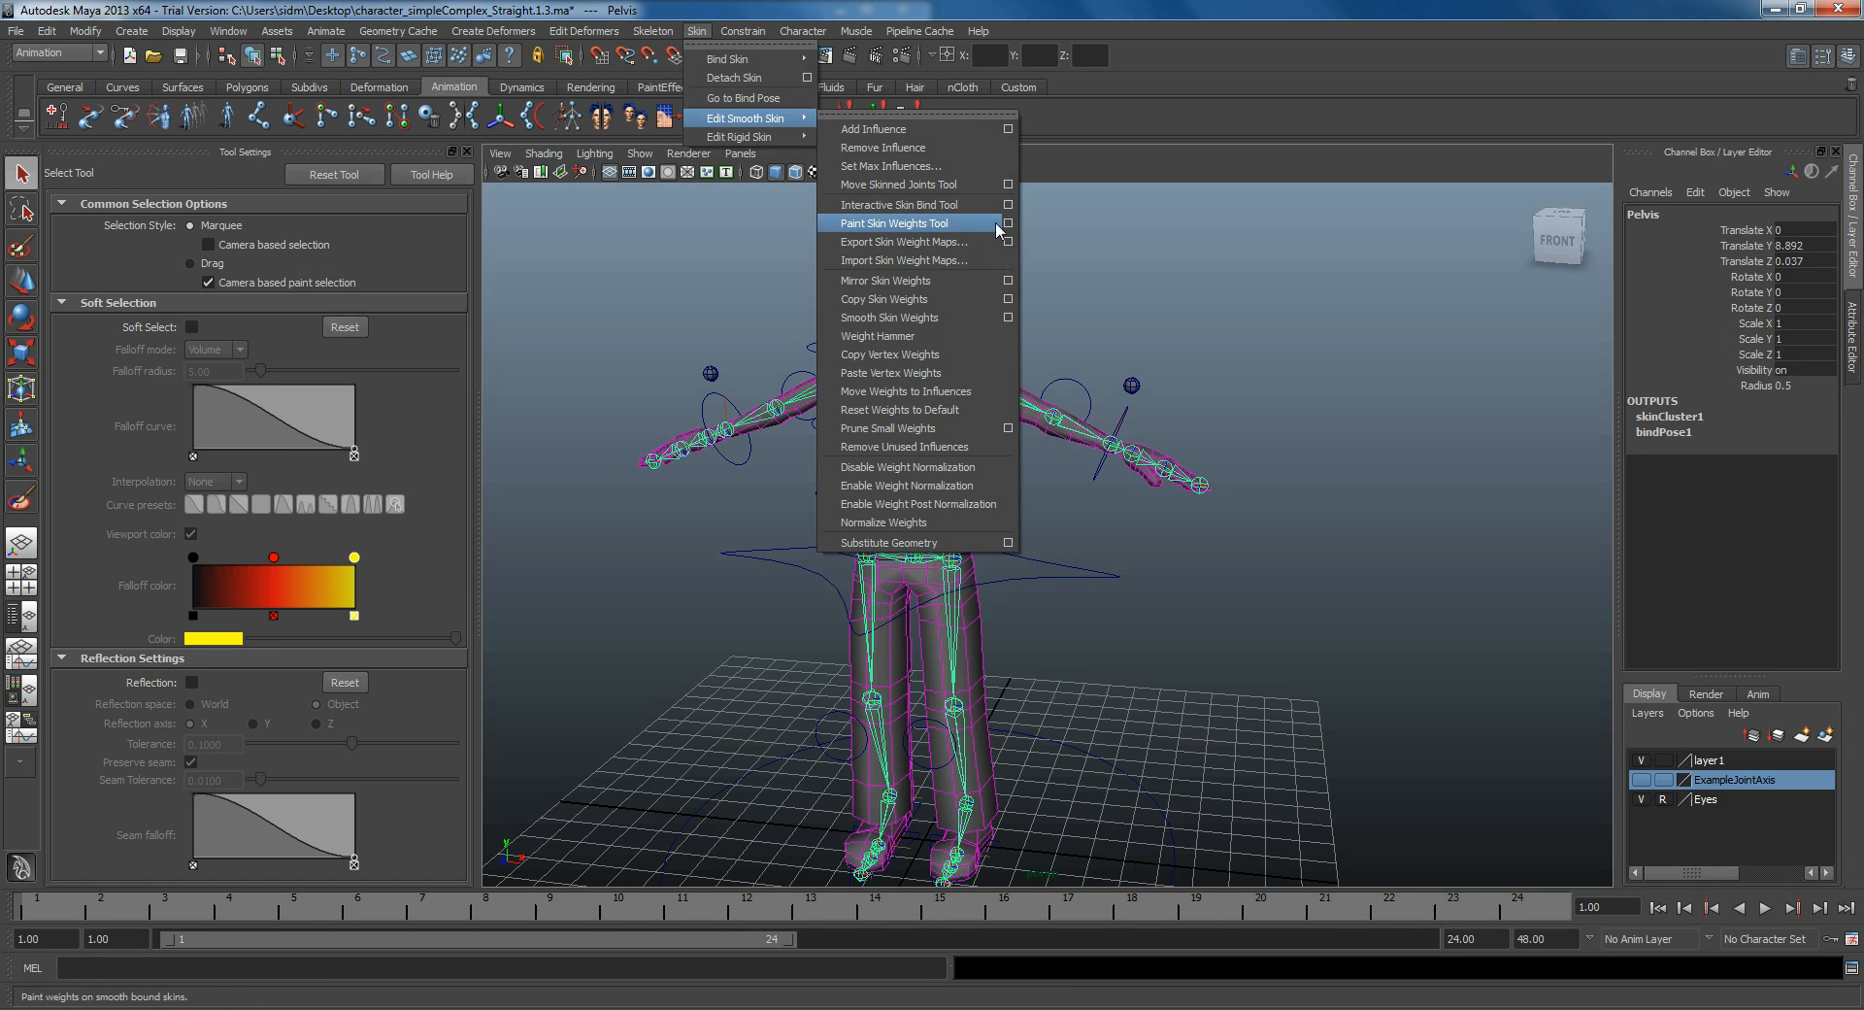
click(905, 224)
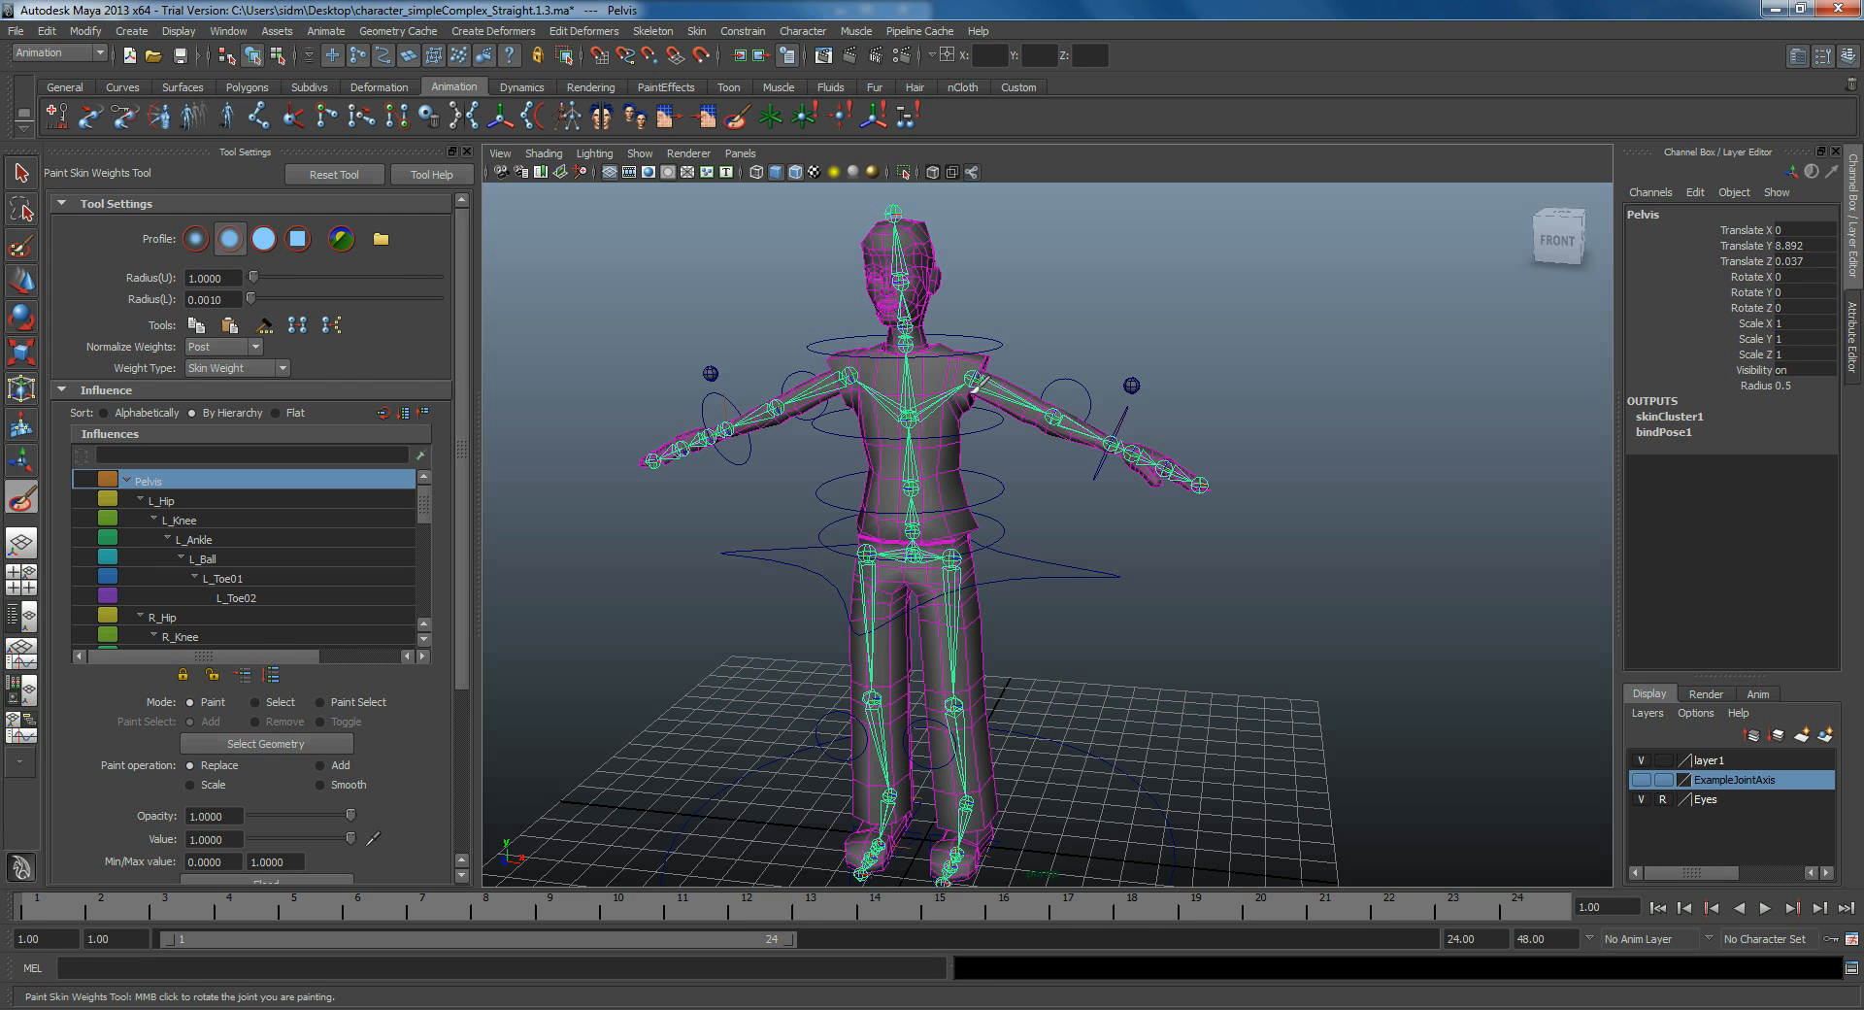
mouse_move(951, 452)
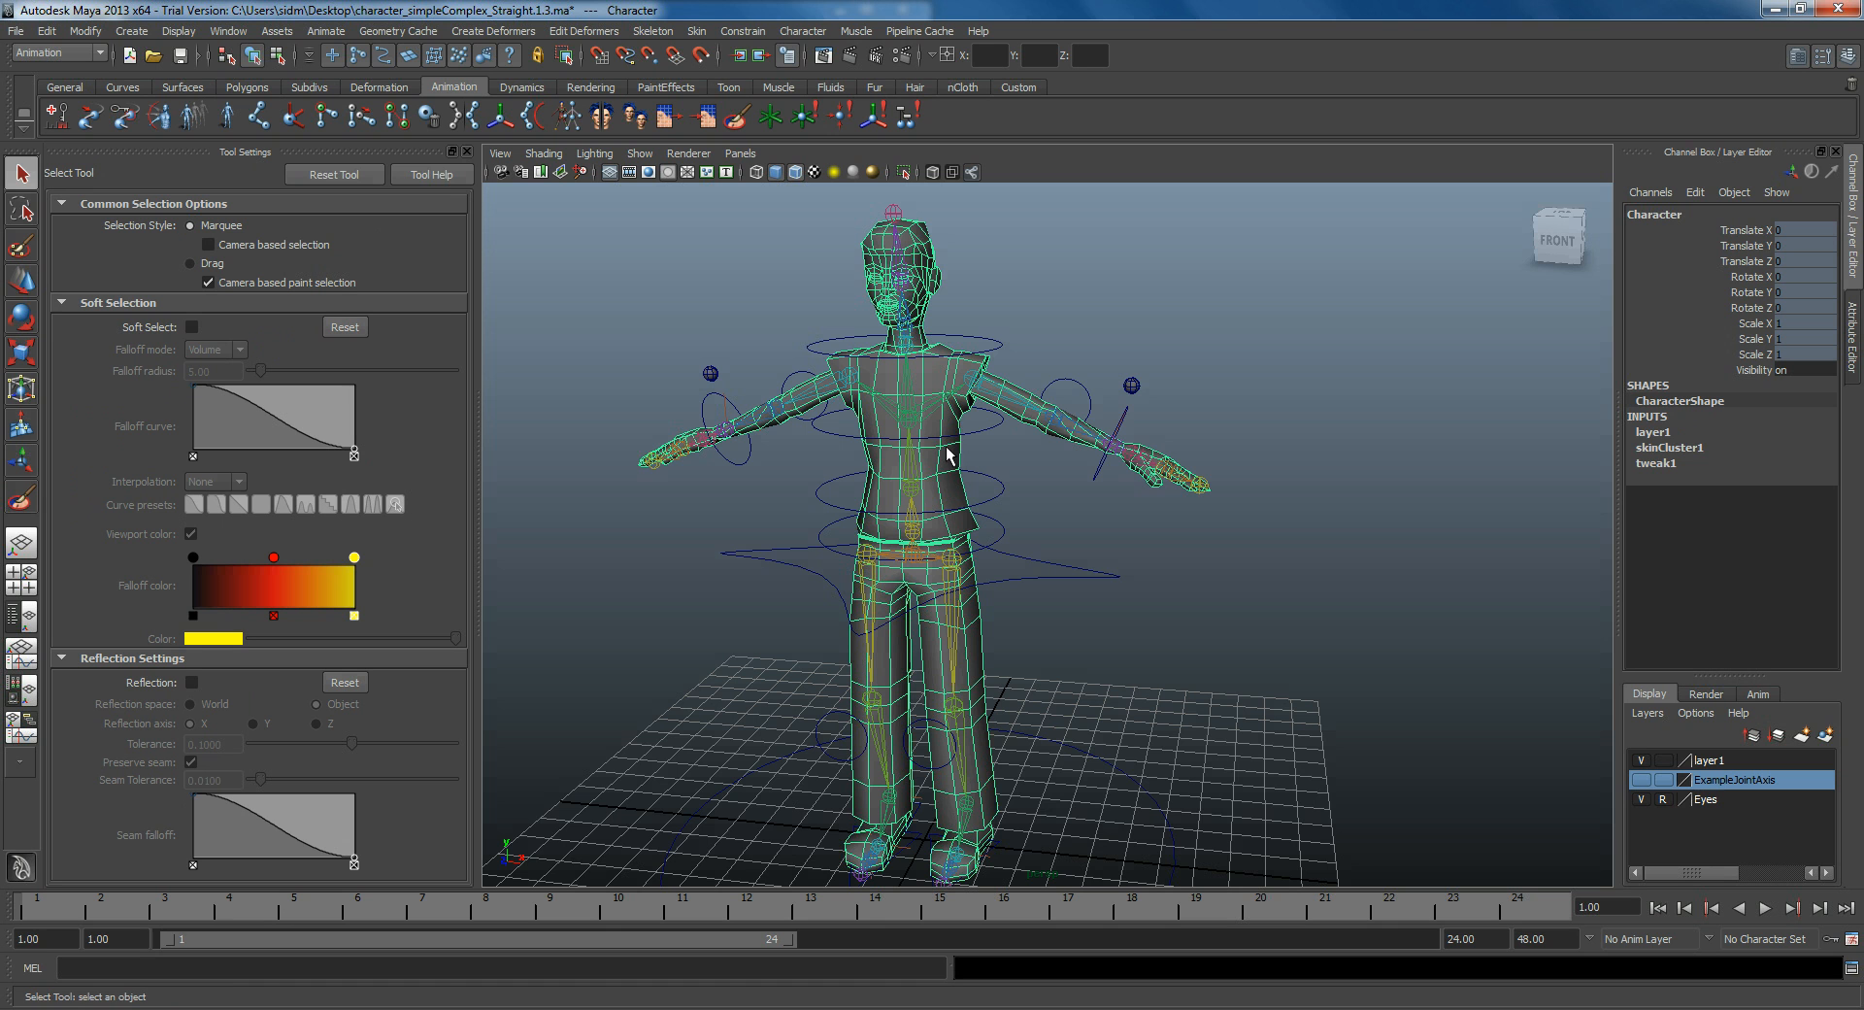
click(695, 31)
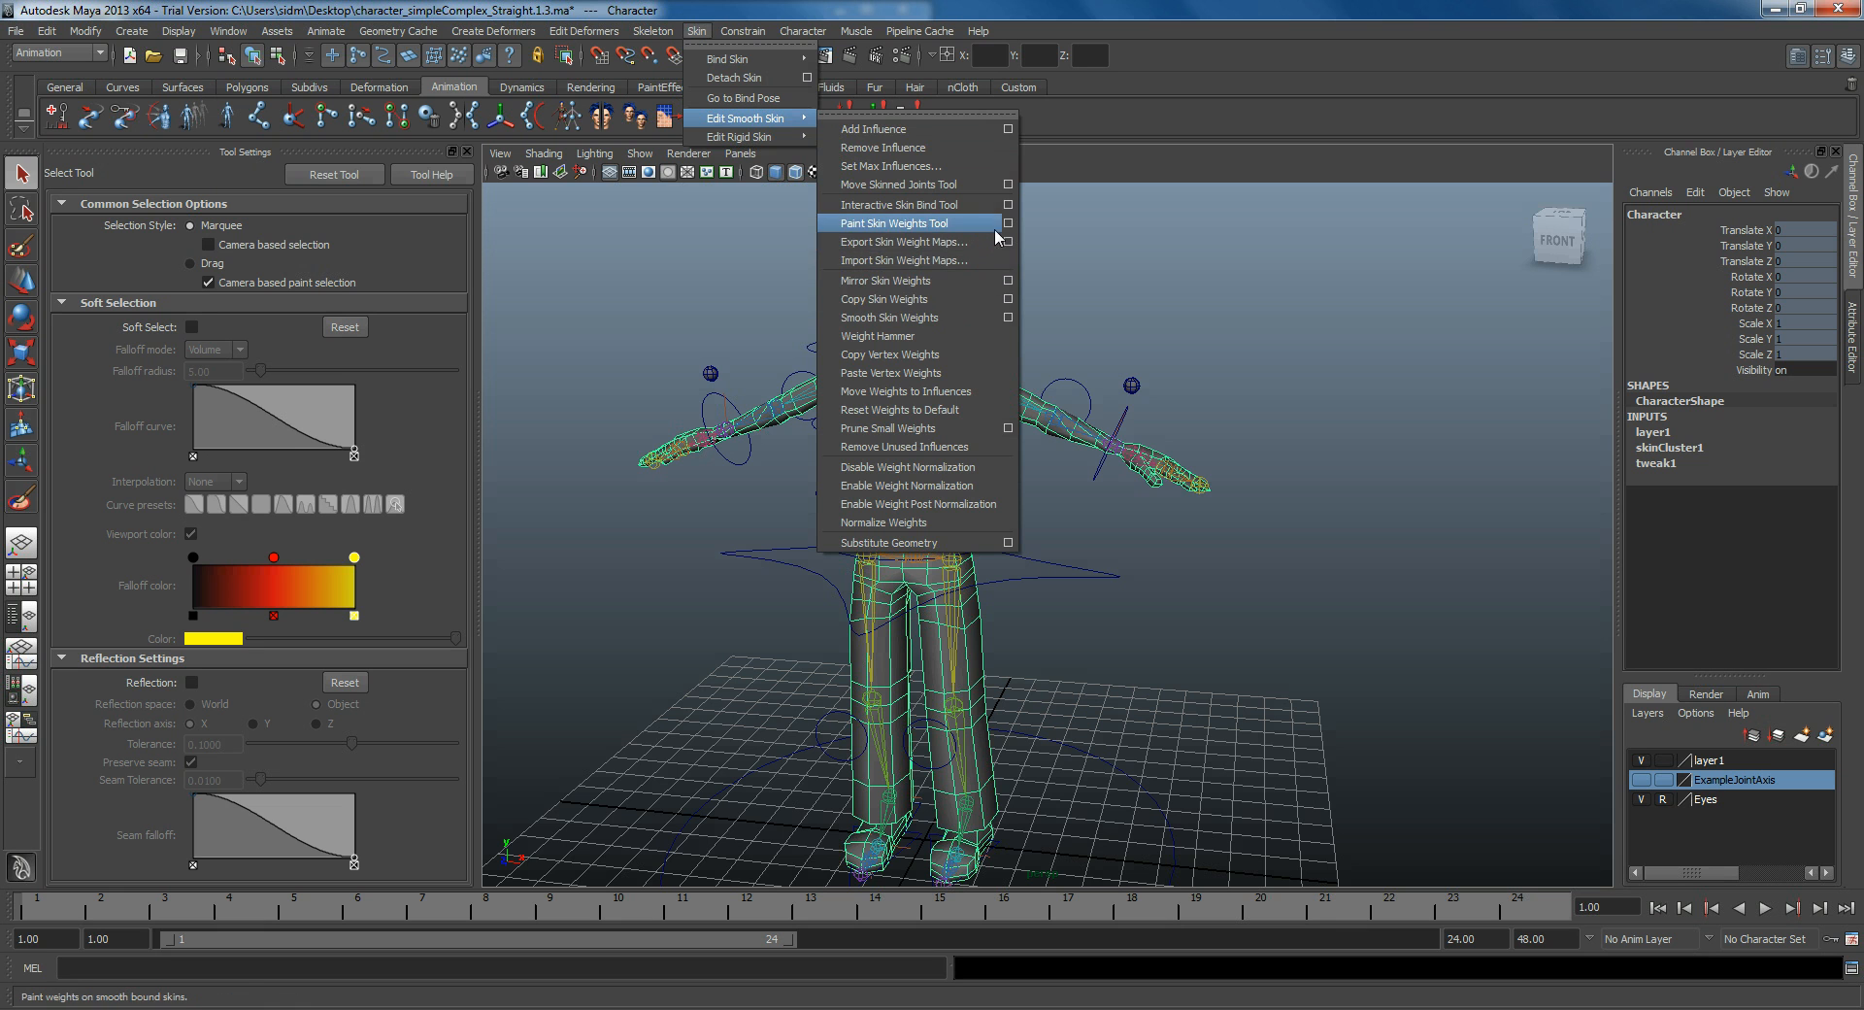
click(901, 224)
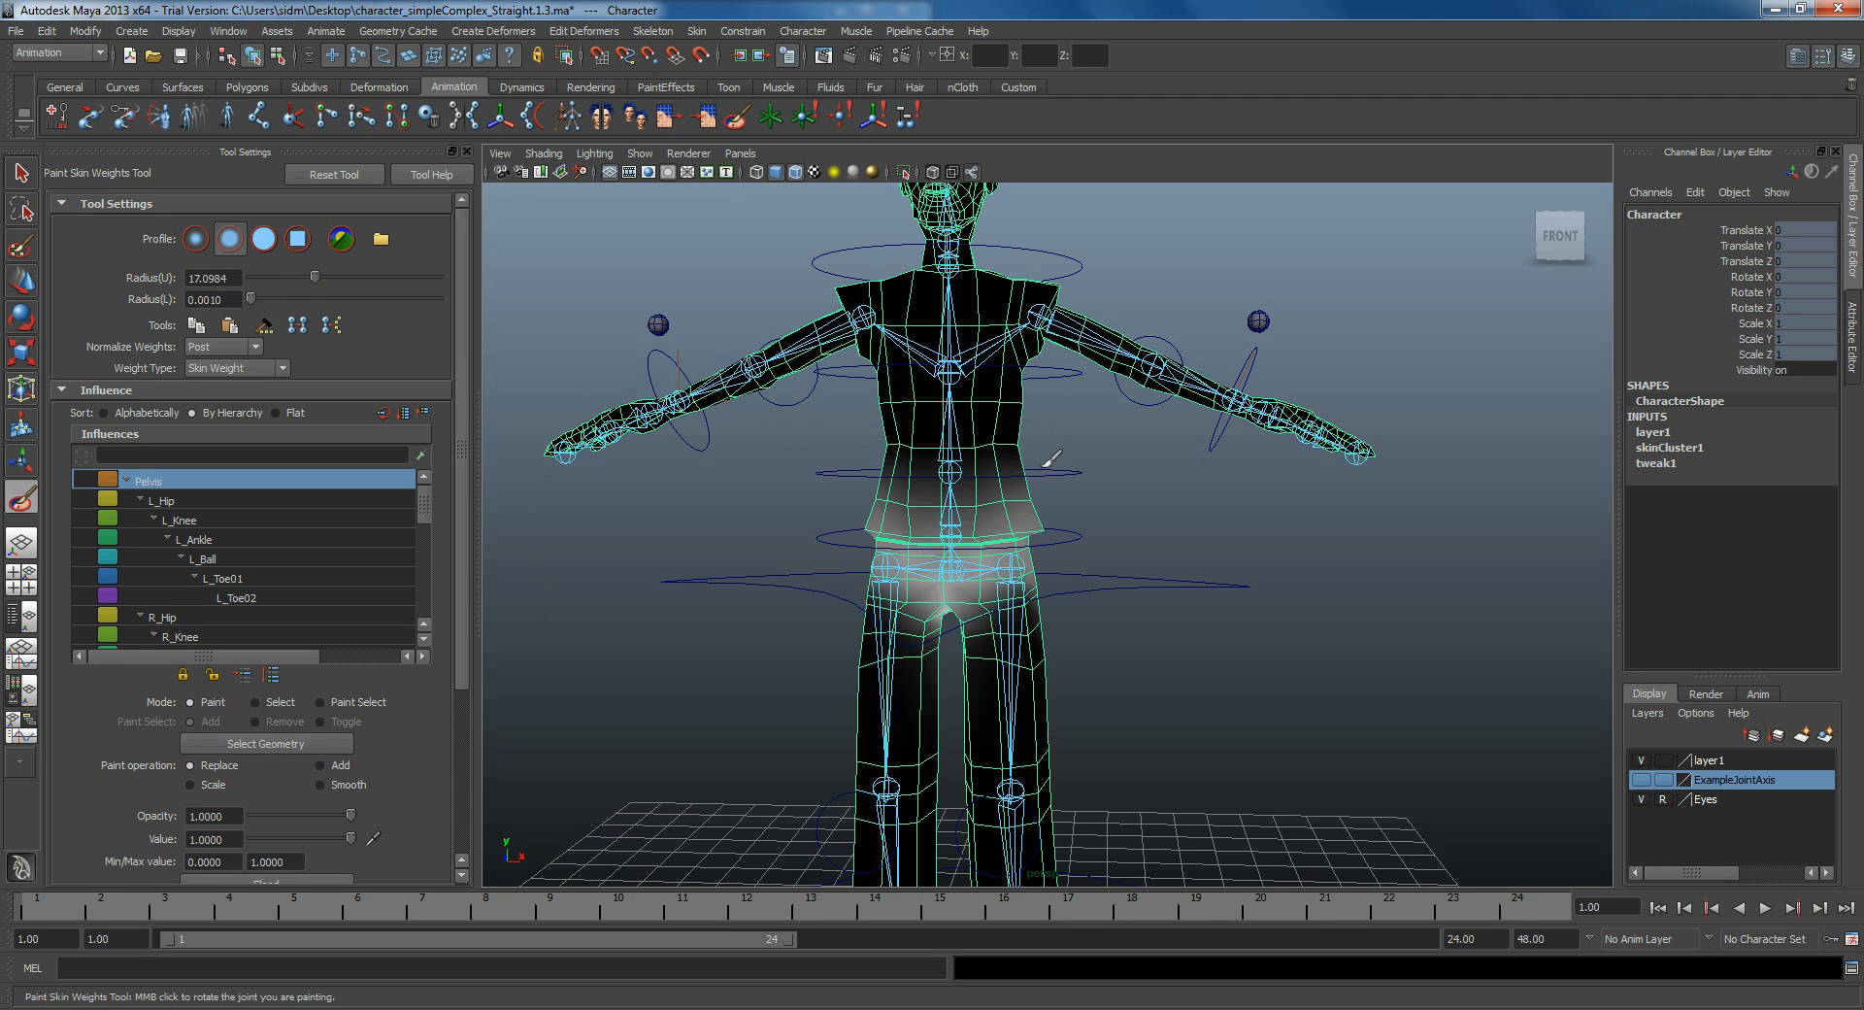
mouse_move(1028, 441)
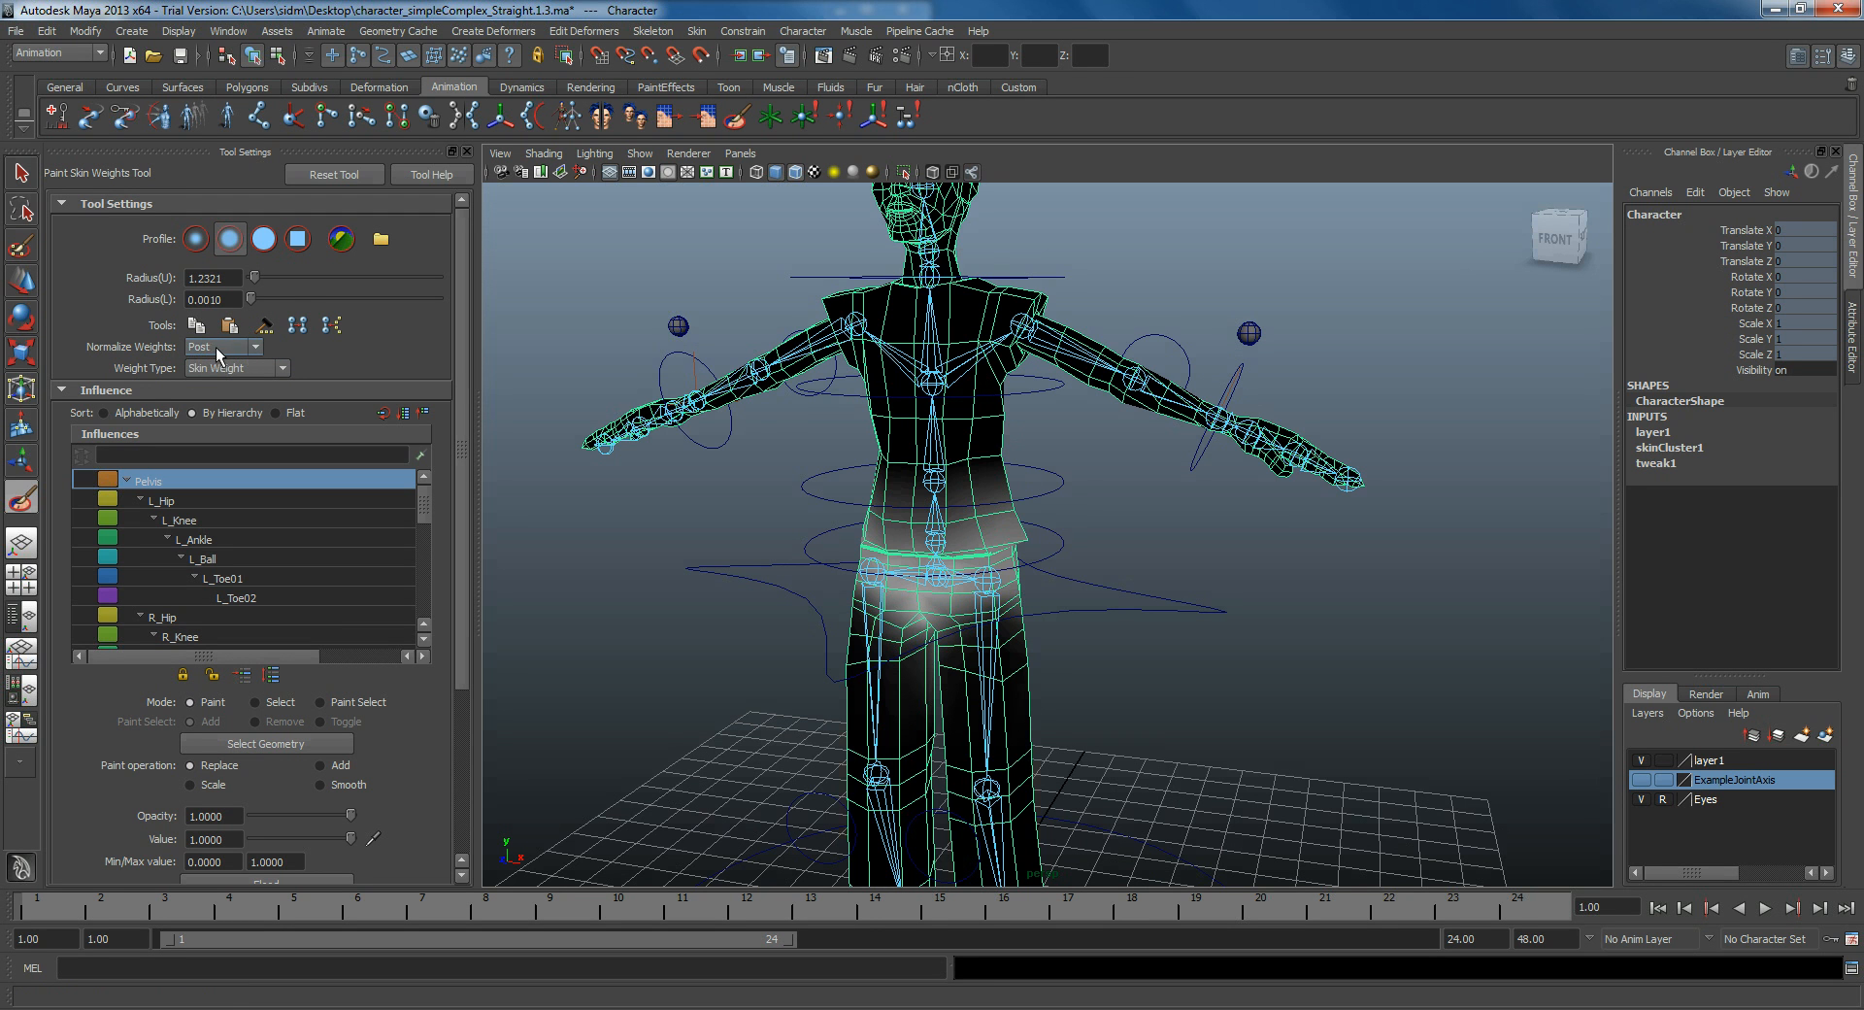
mouse_move(334, 385)
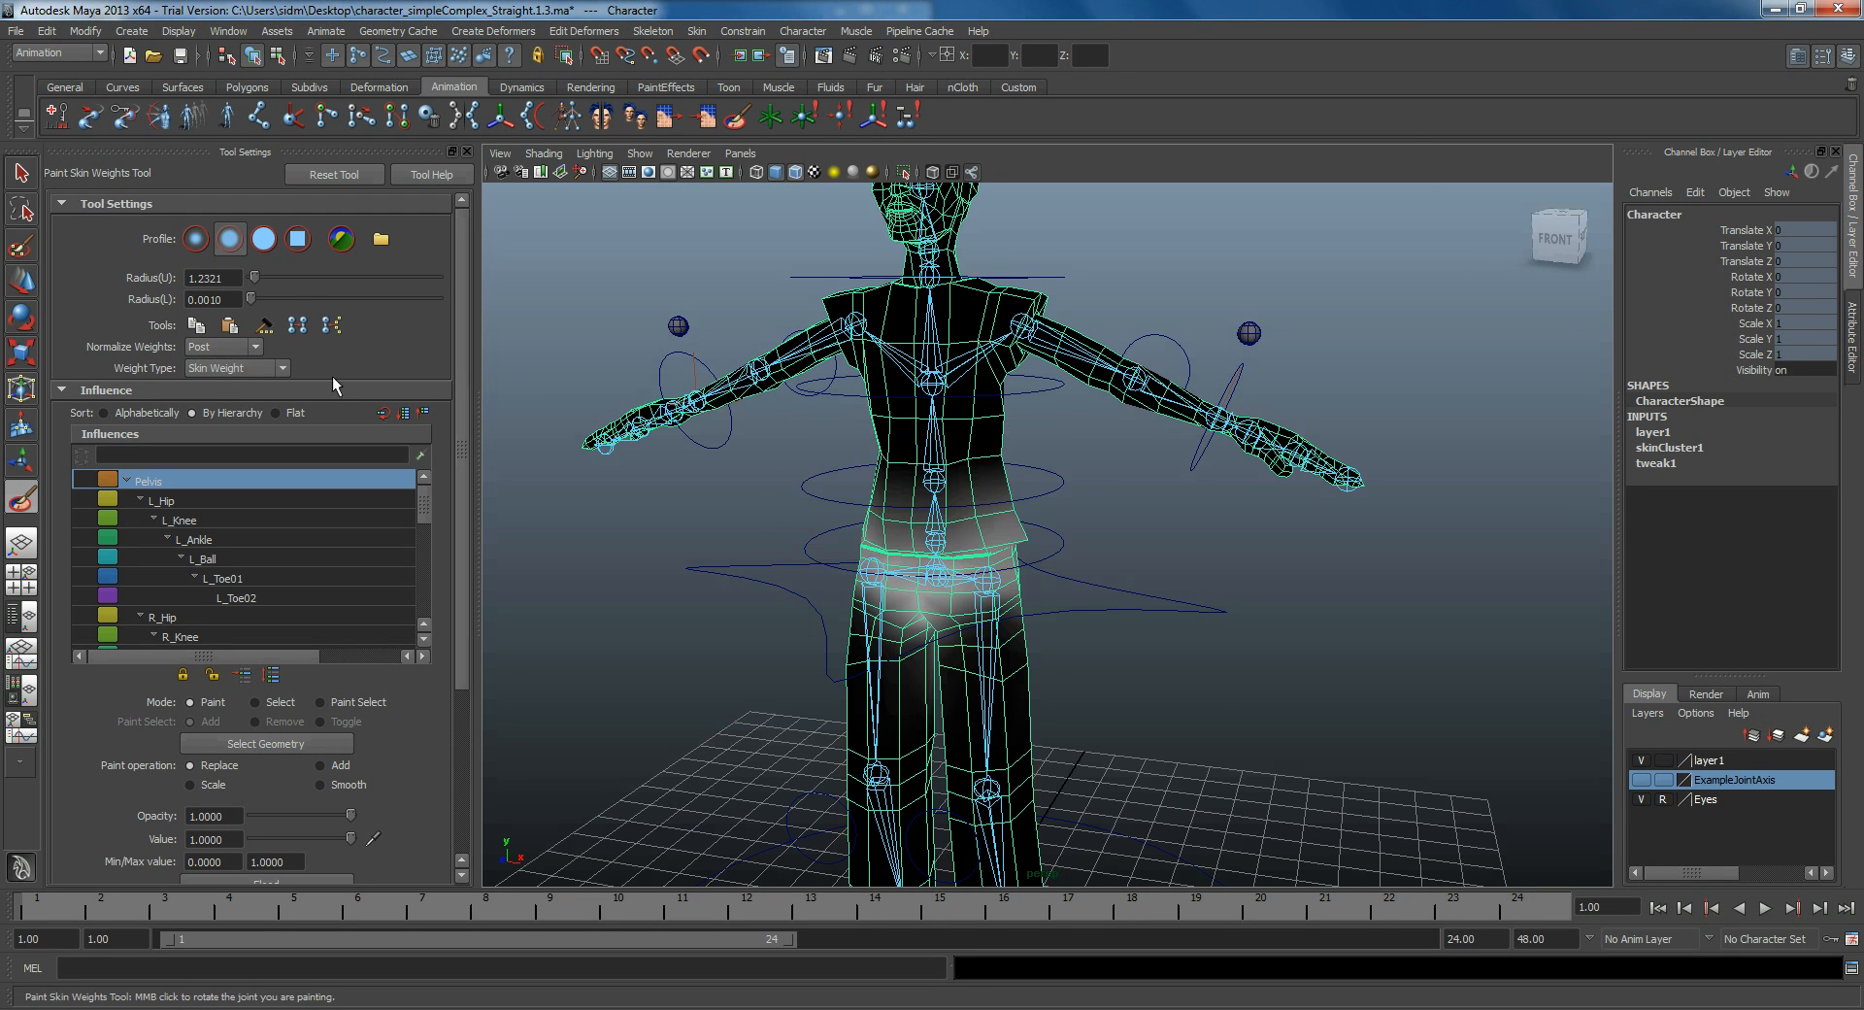
Step: Set Normalize Weights to Interactive in the Paint Skin Weights tool settings
click(251, 348)
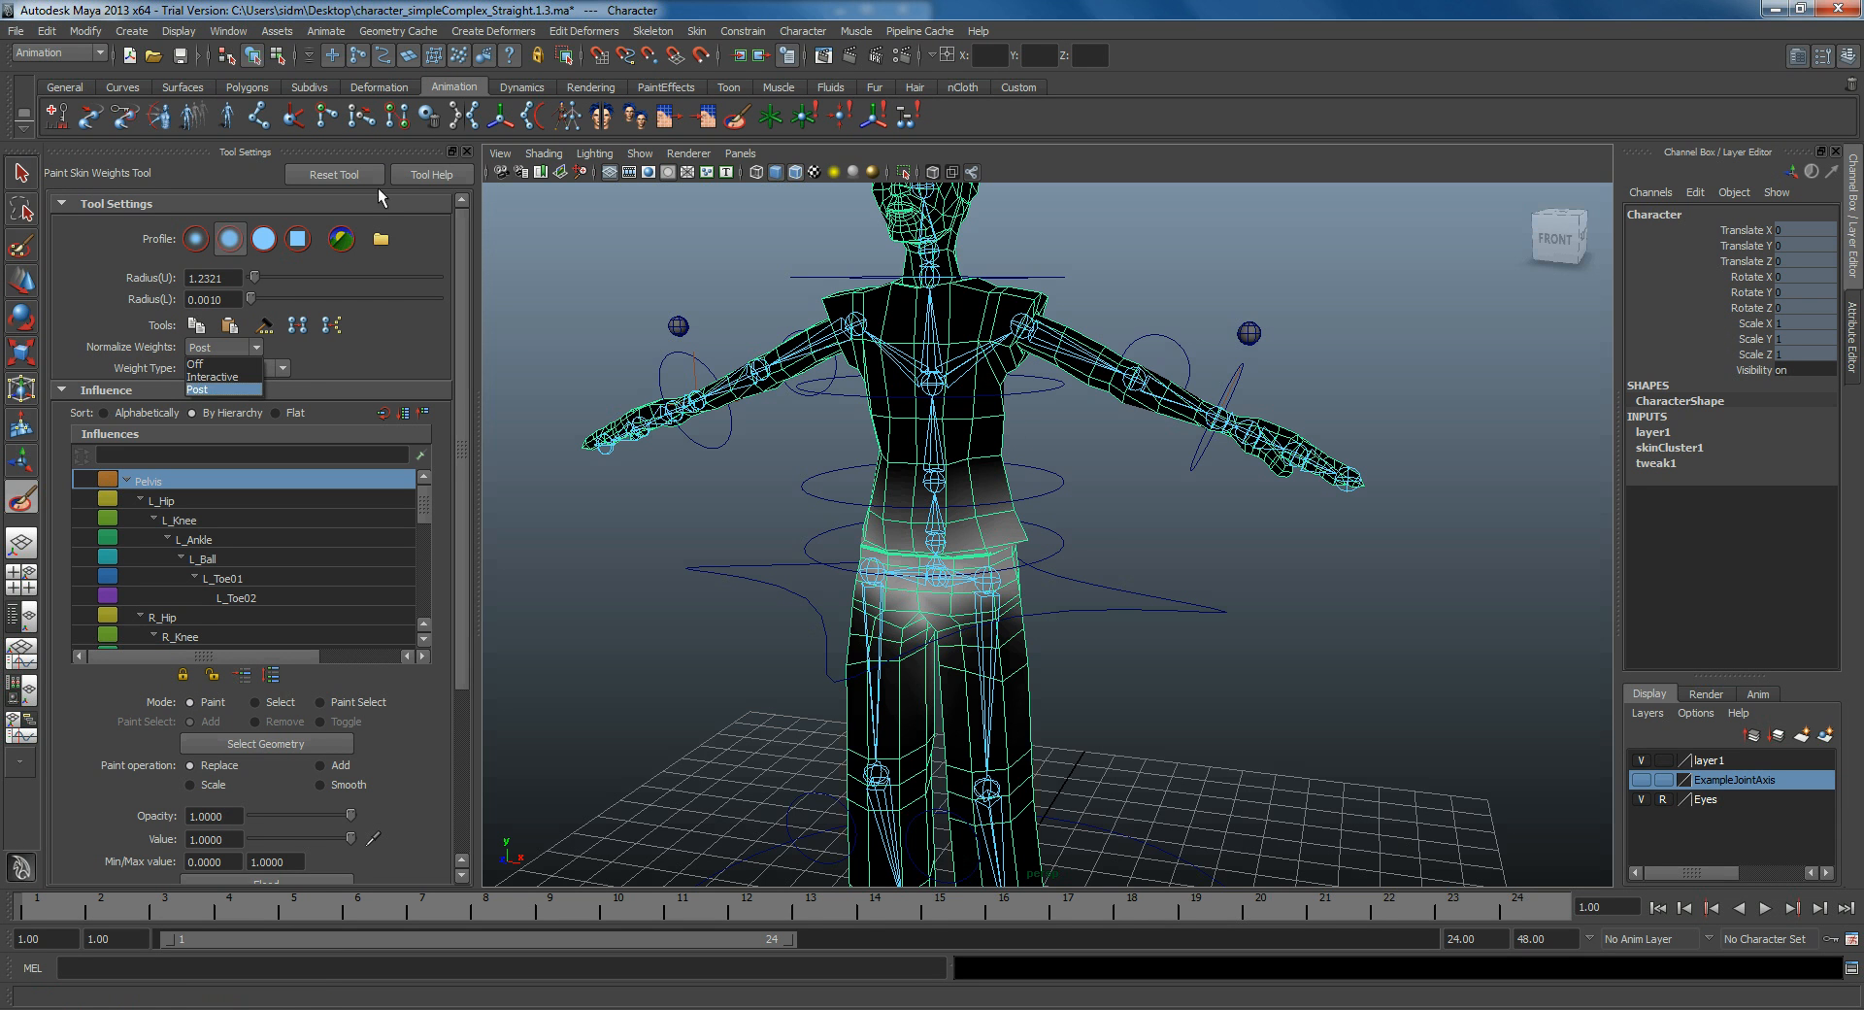
mouse_move(223, 390)
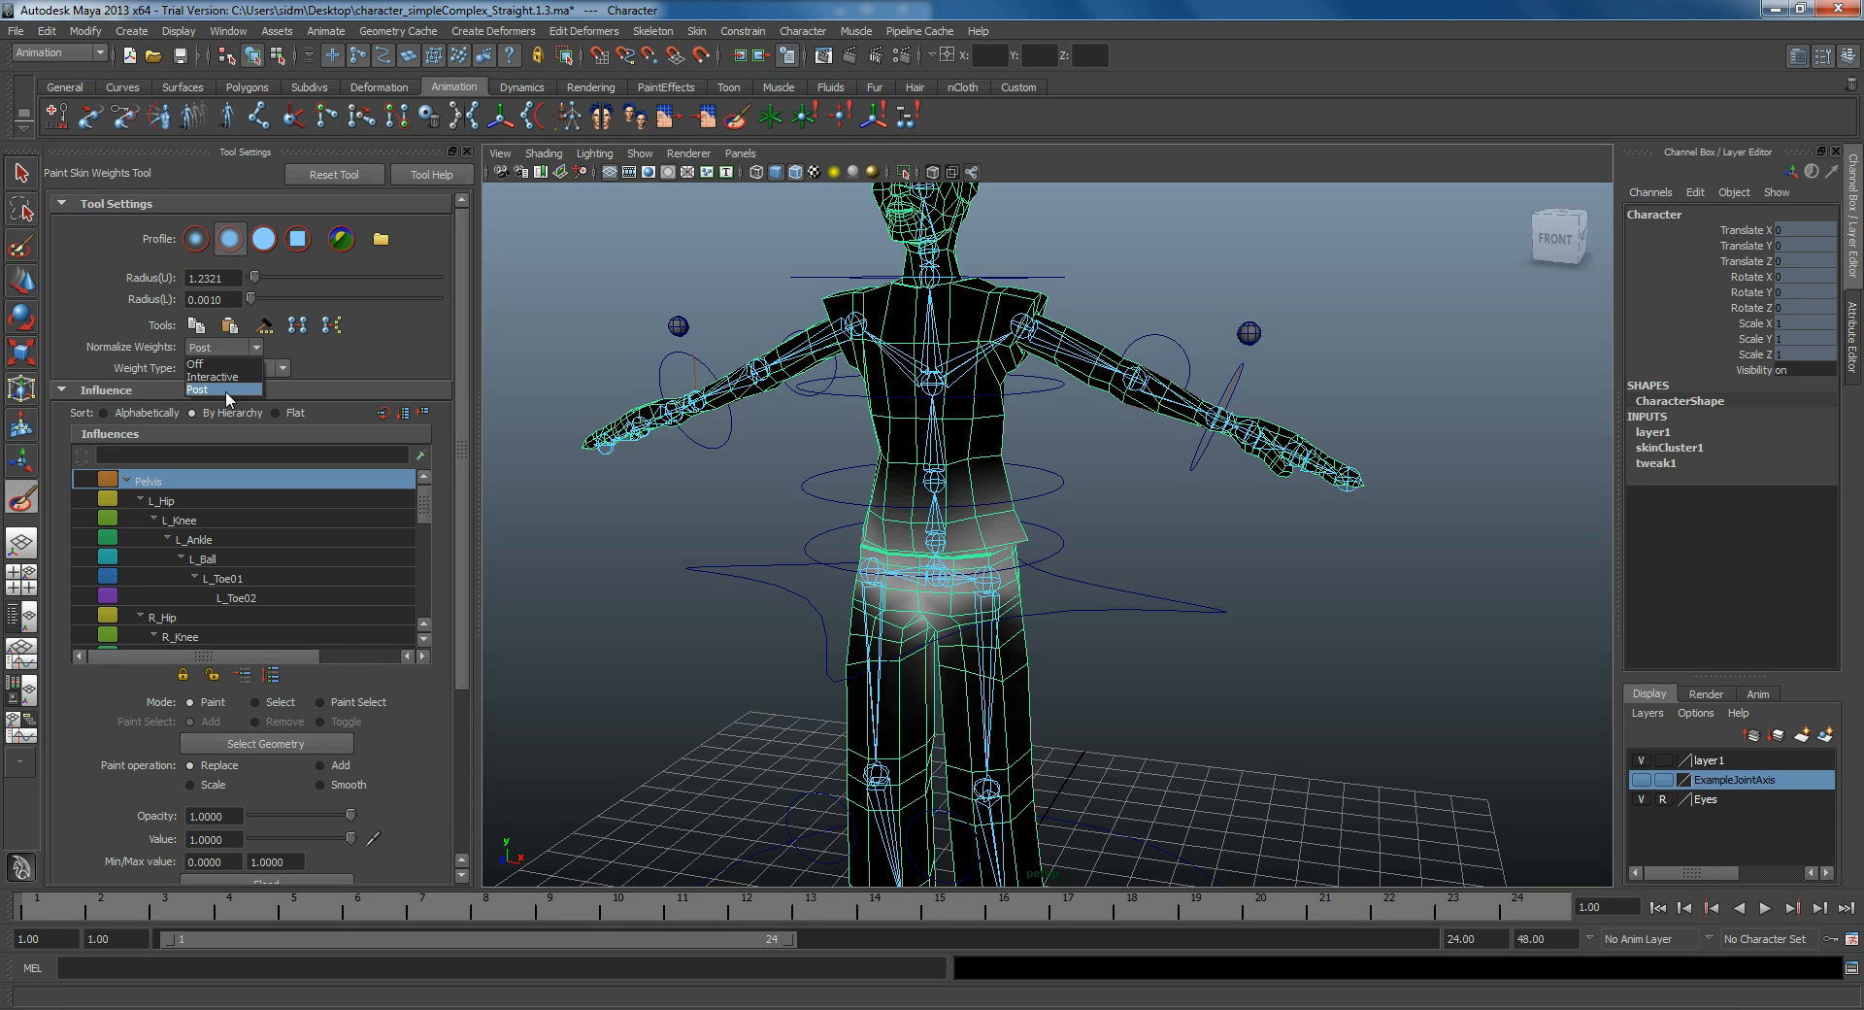
mouse_move(1068, 309)
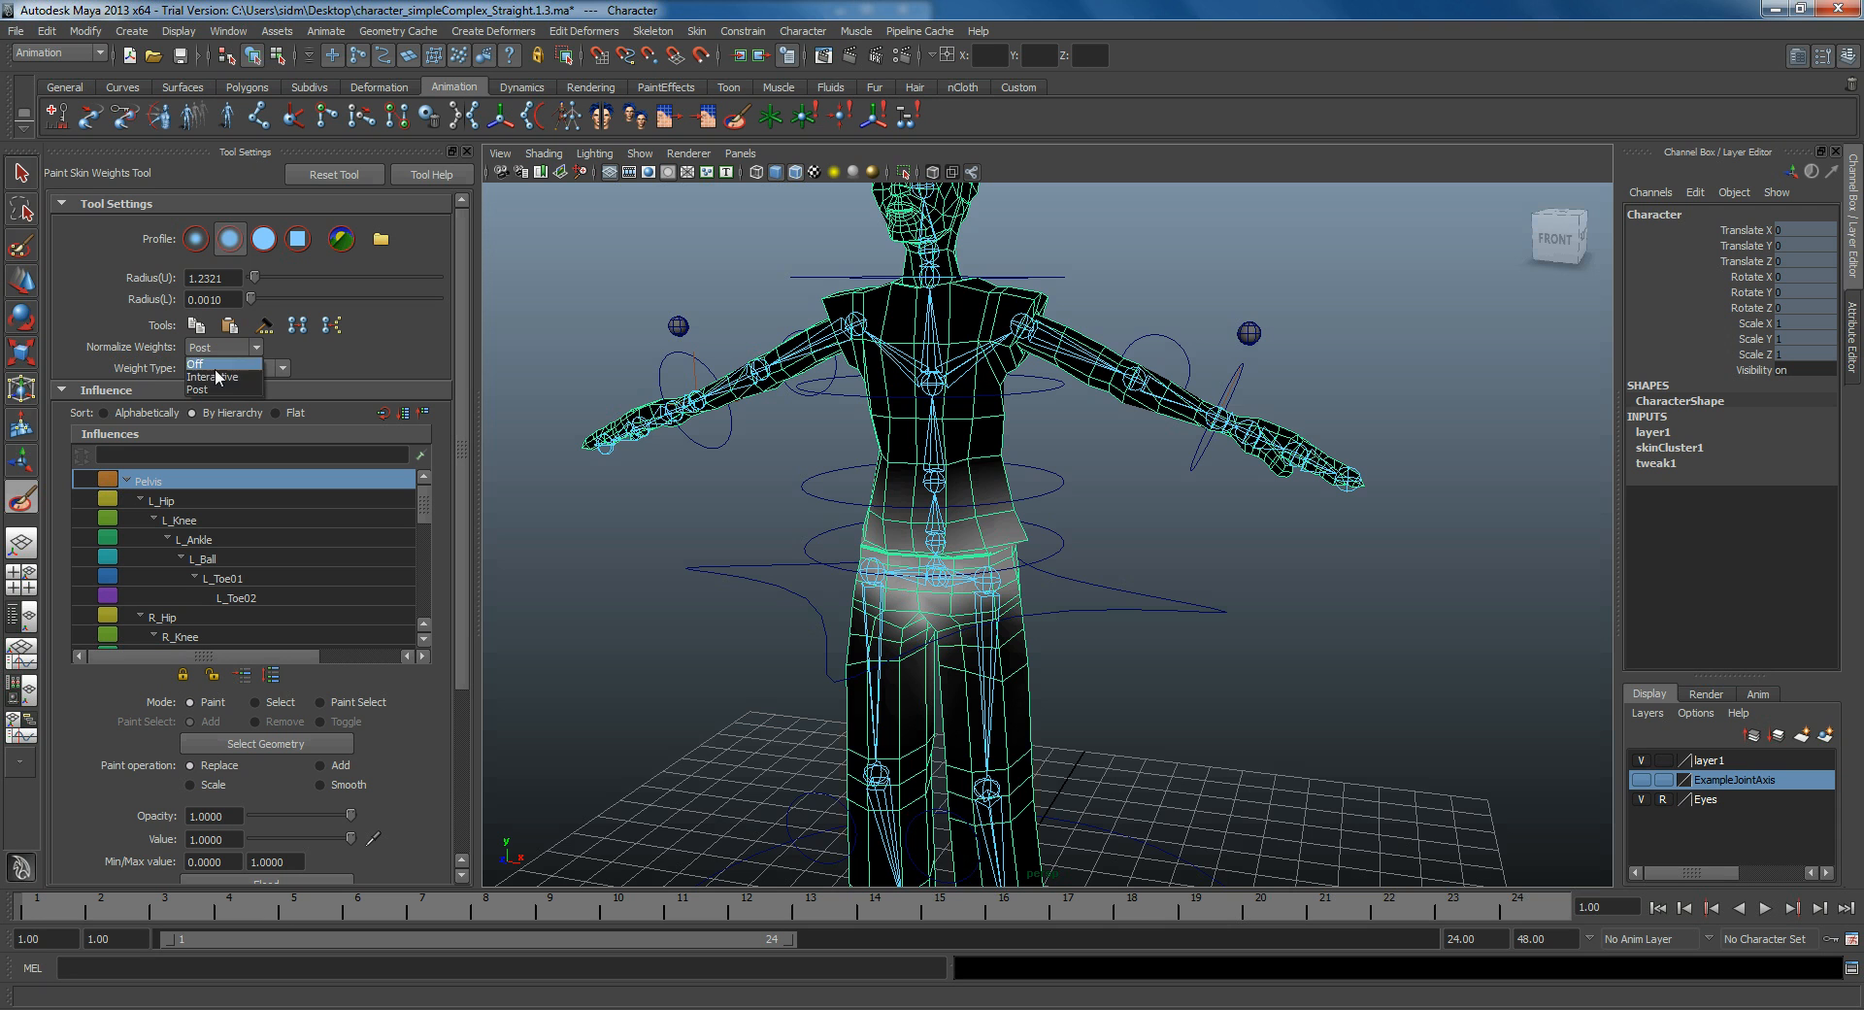
click(212, 377)
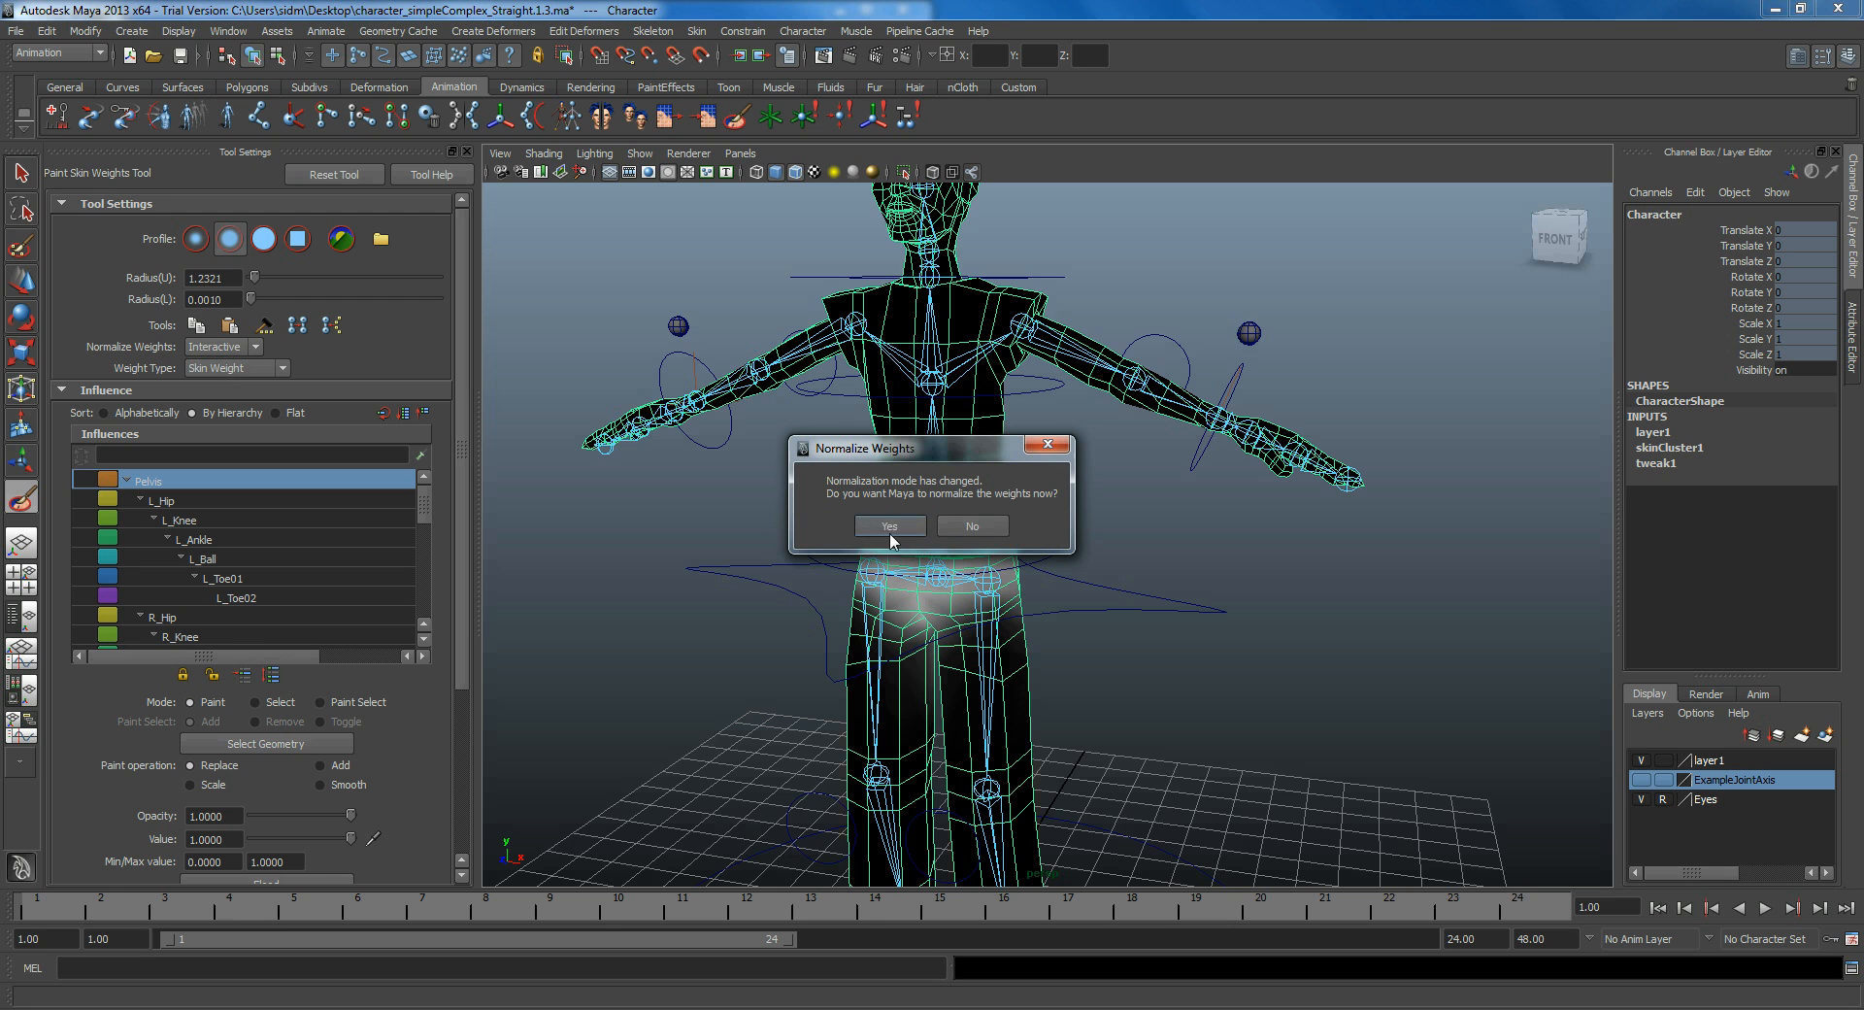
Step: Confirm Yes to normalize the existing skin weights now
click(889, 526)
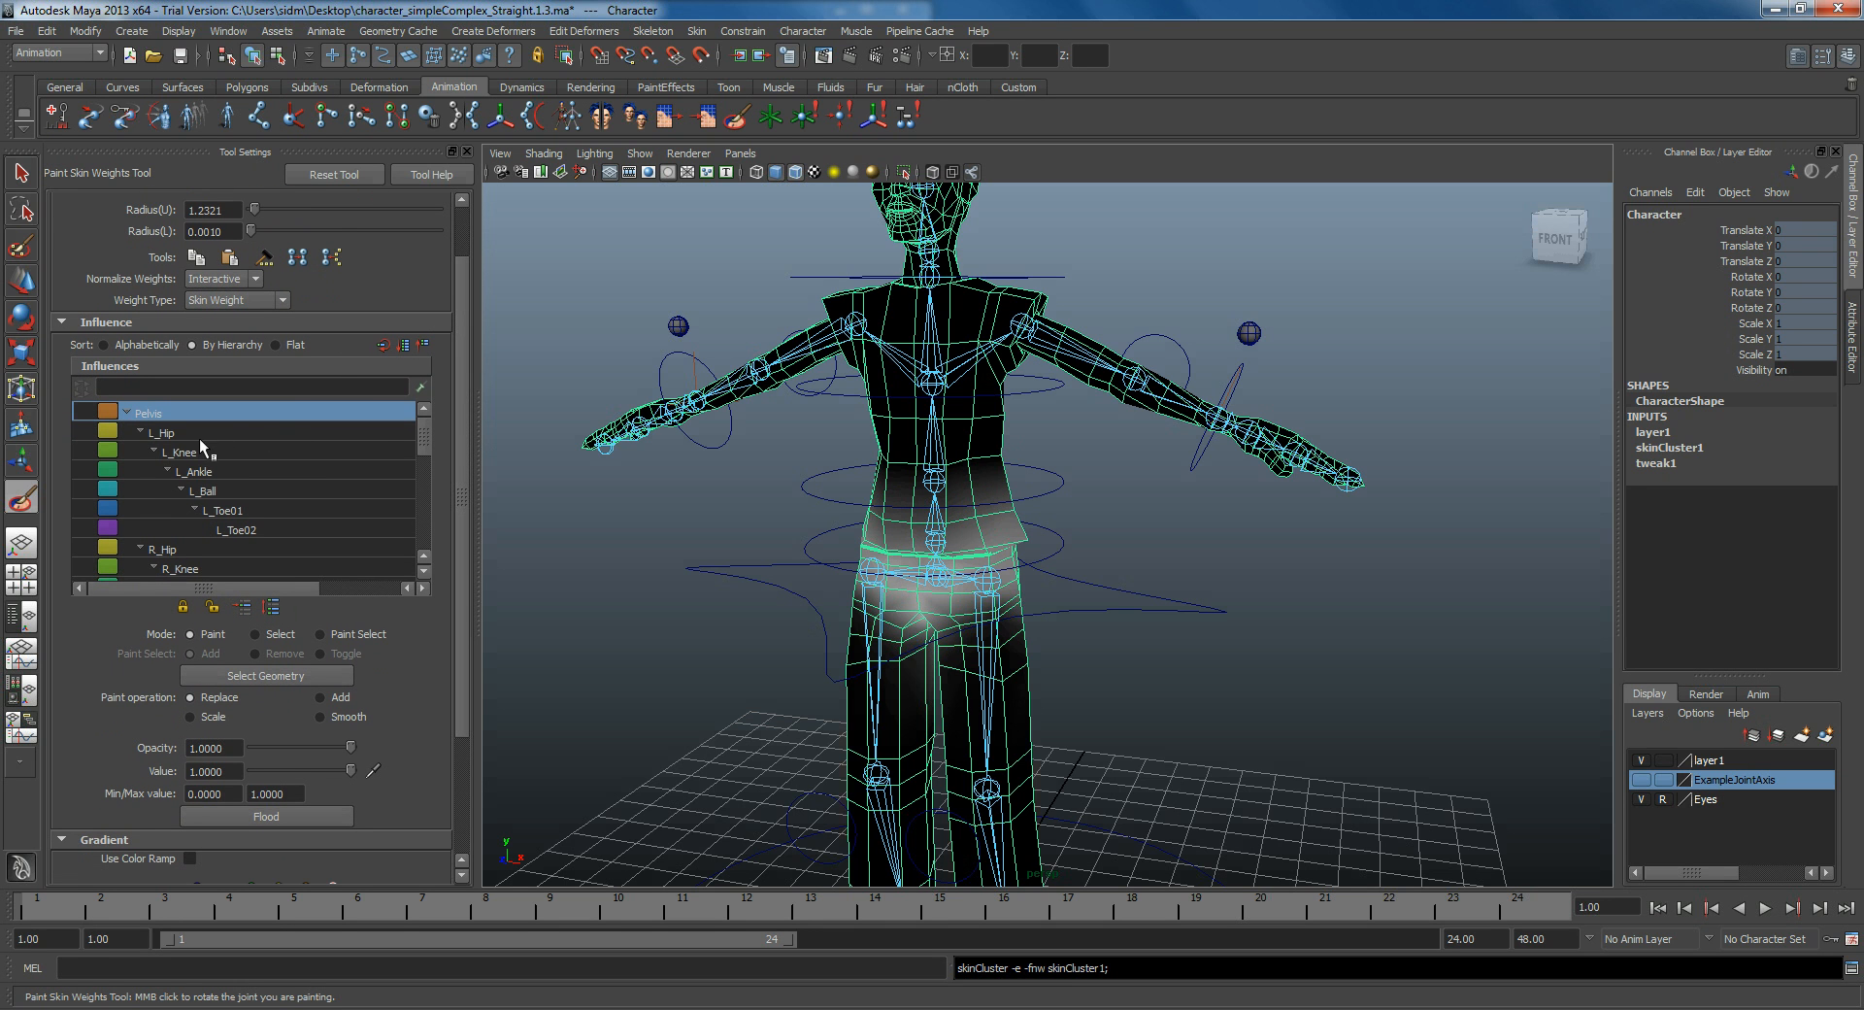
Step: Review the L_Ankle and L_Knee weight maps, then display the L_Hip influence on the thigh
click(196, 472)
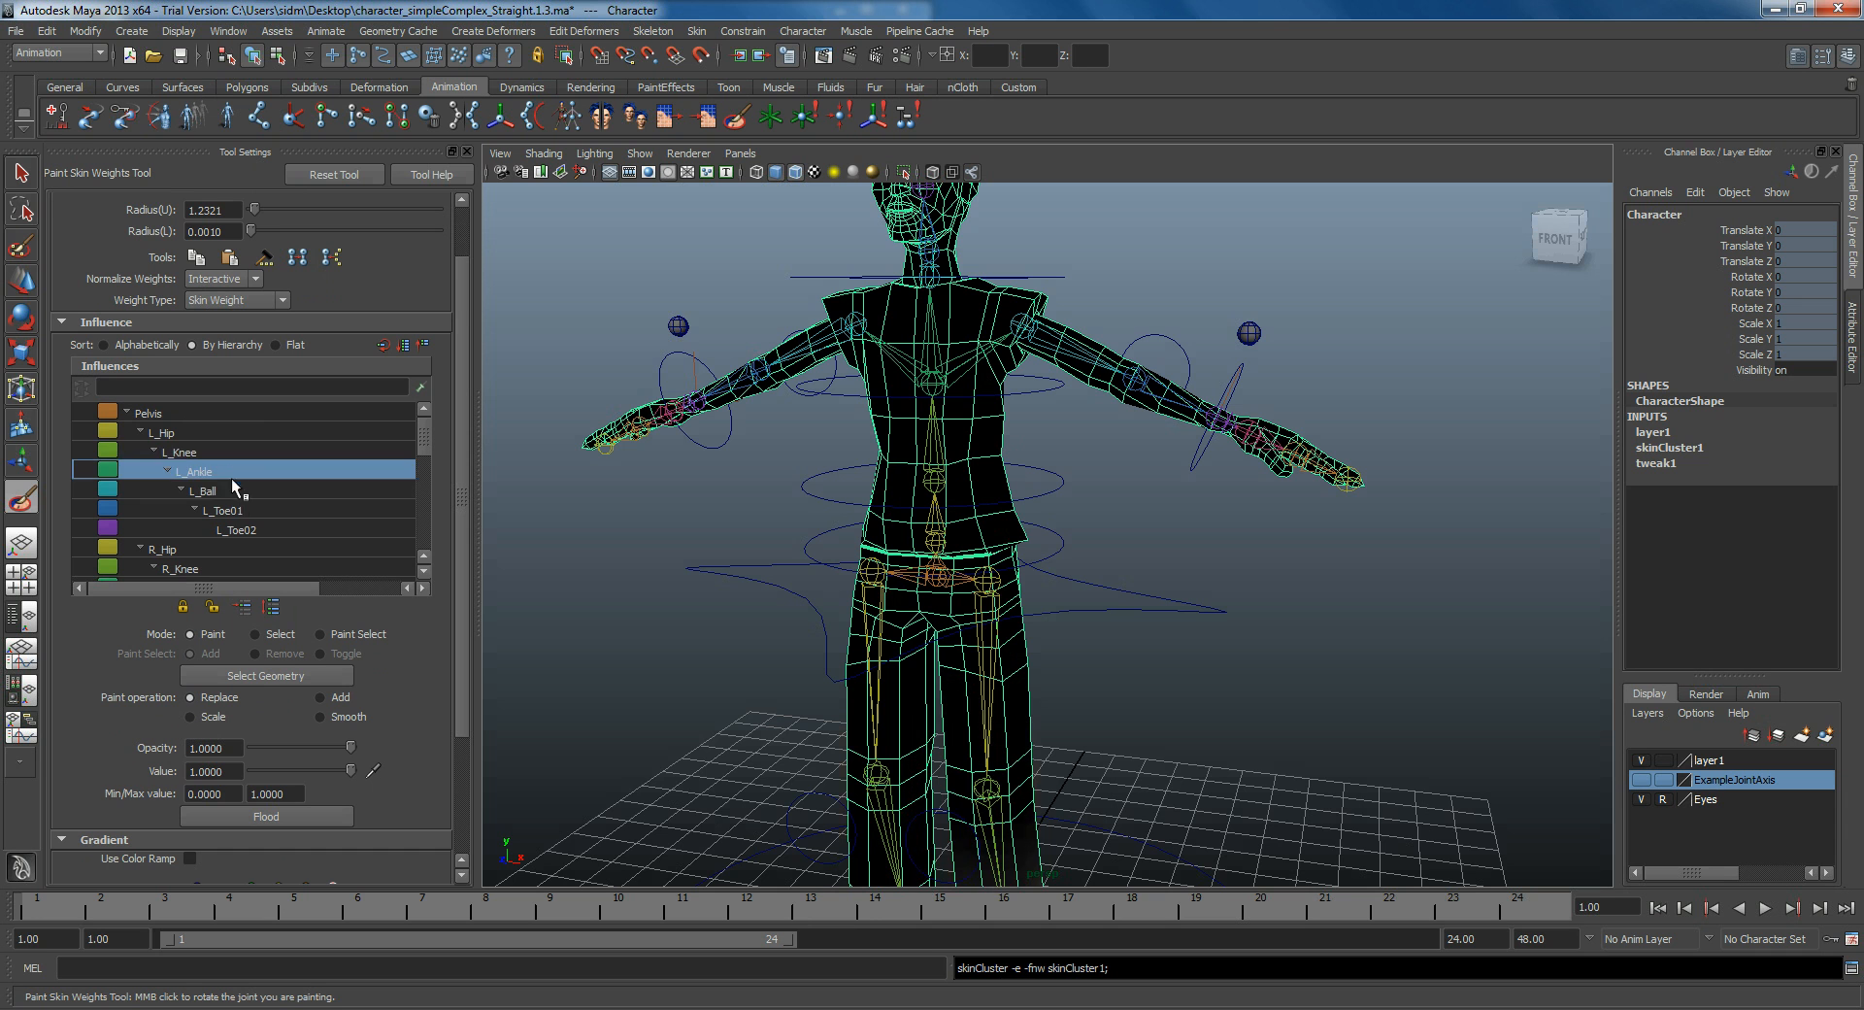
click(178, 452)
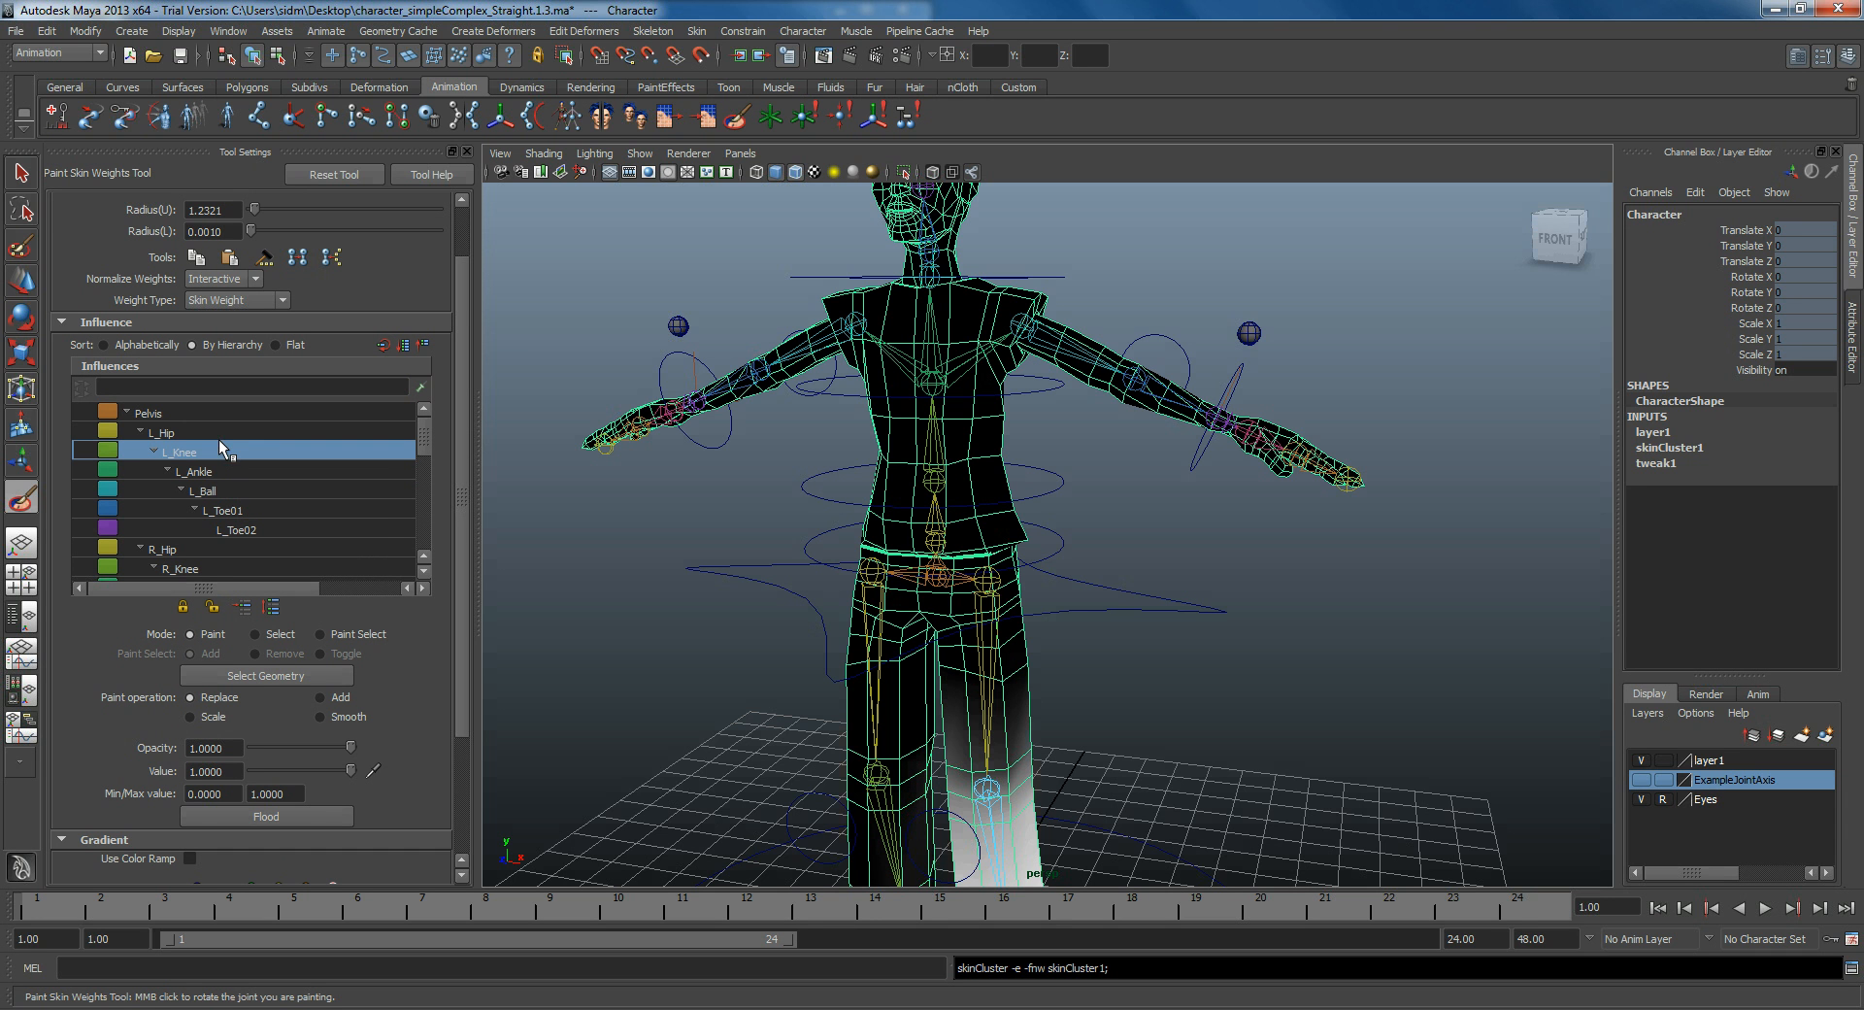
click(163, 433)
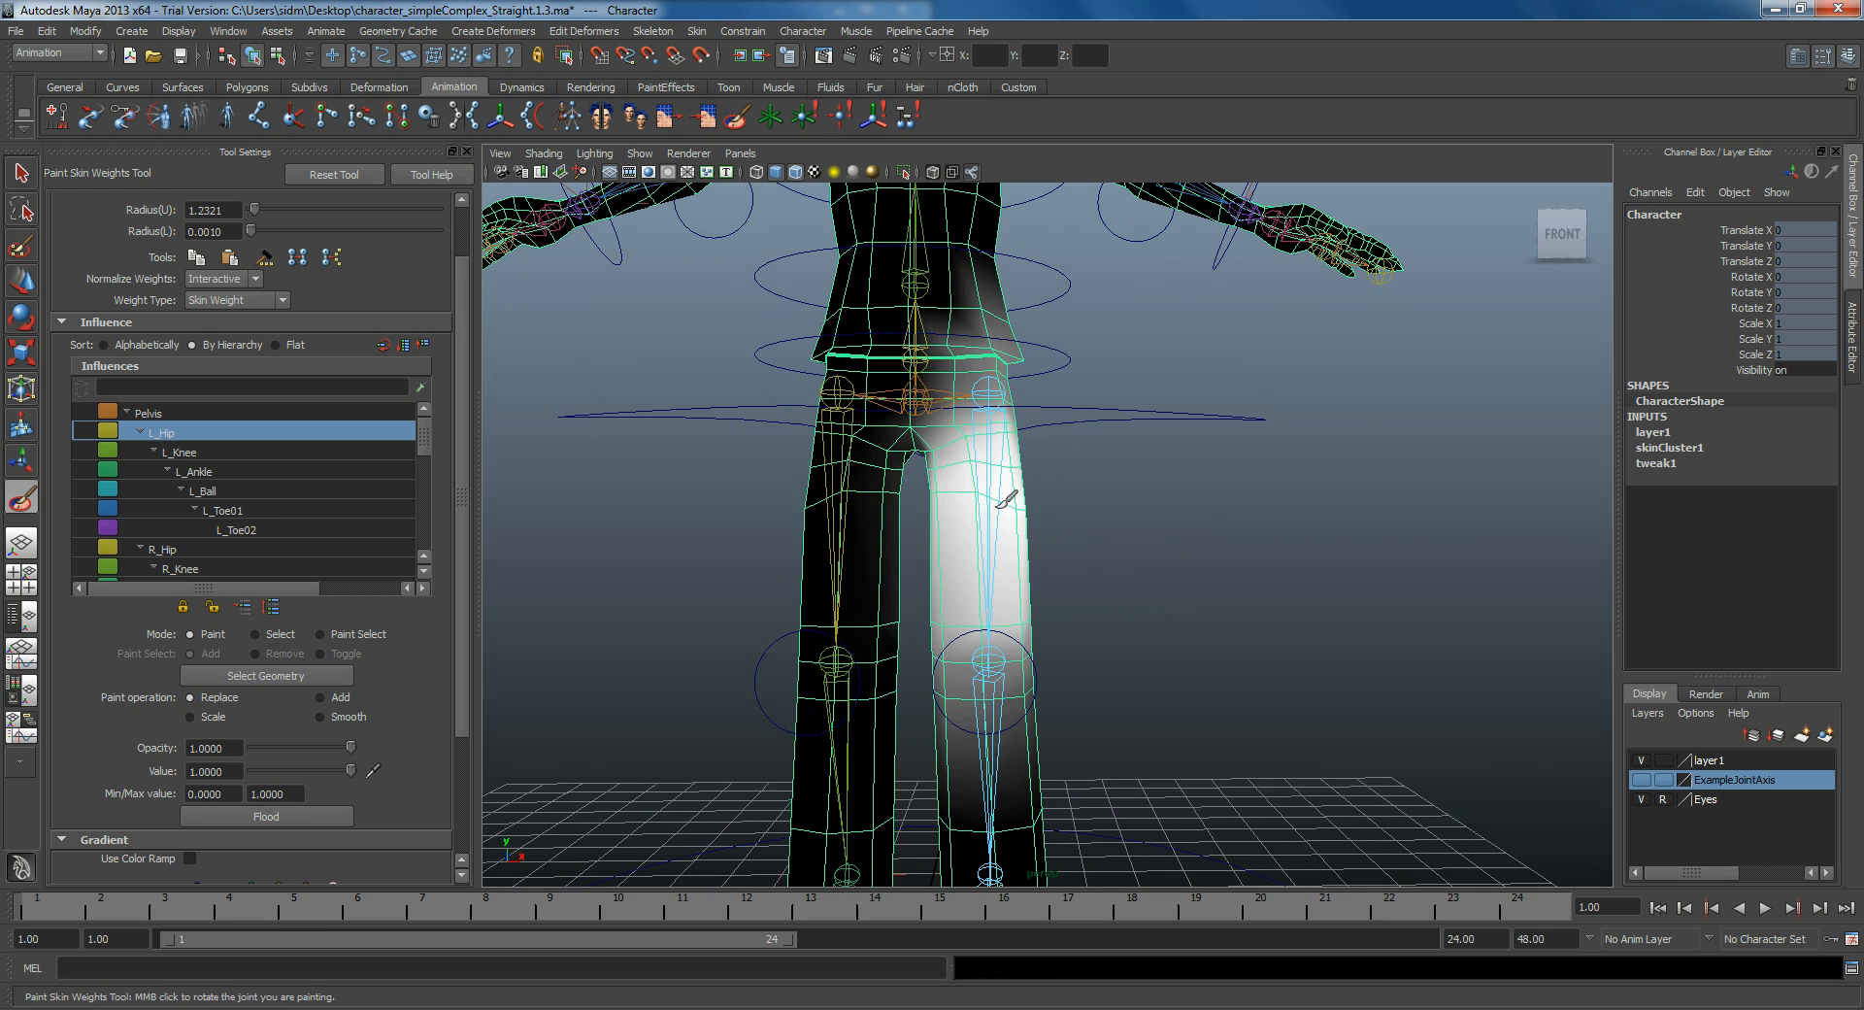
mouse_move(1095, 556)
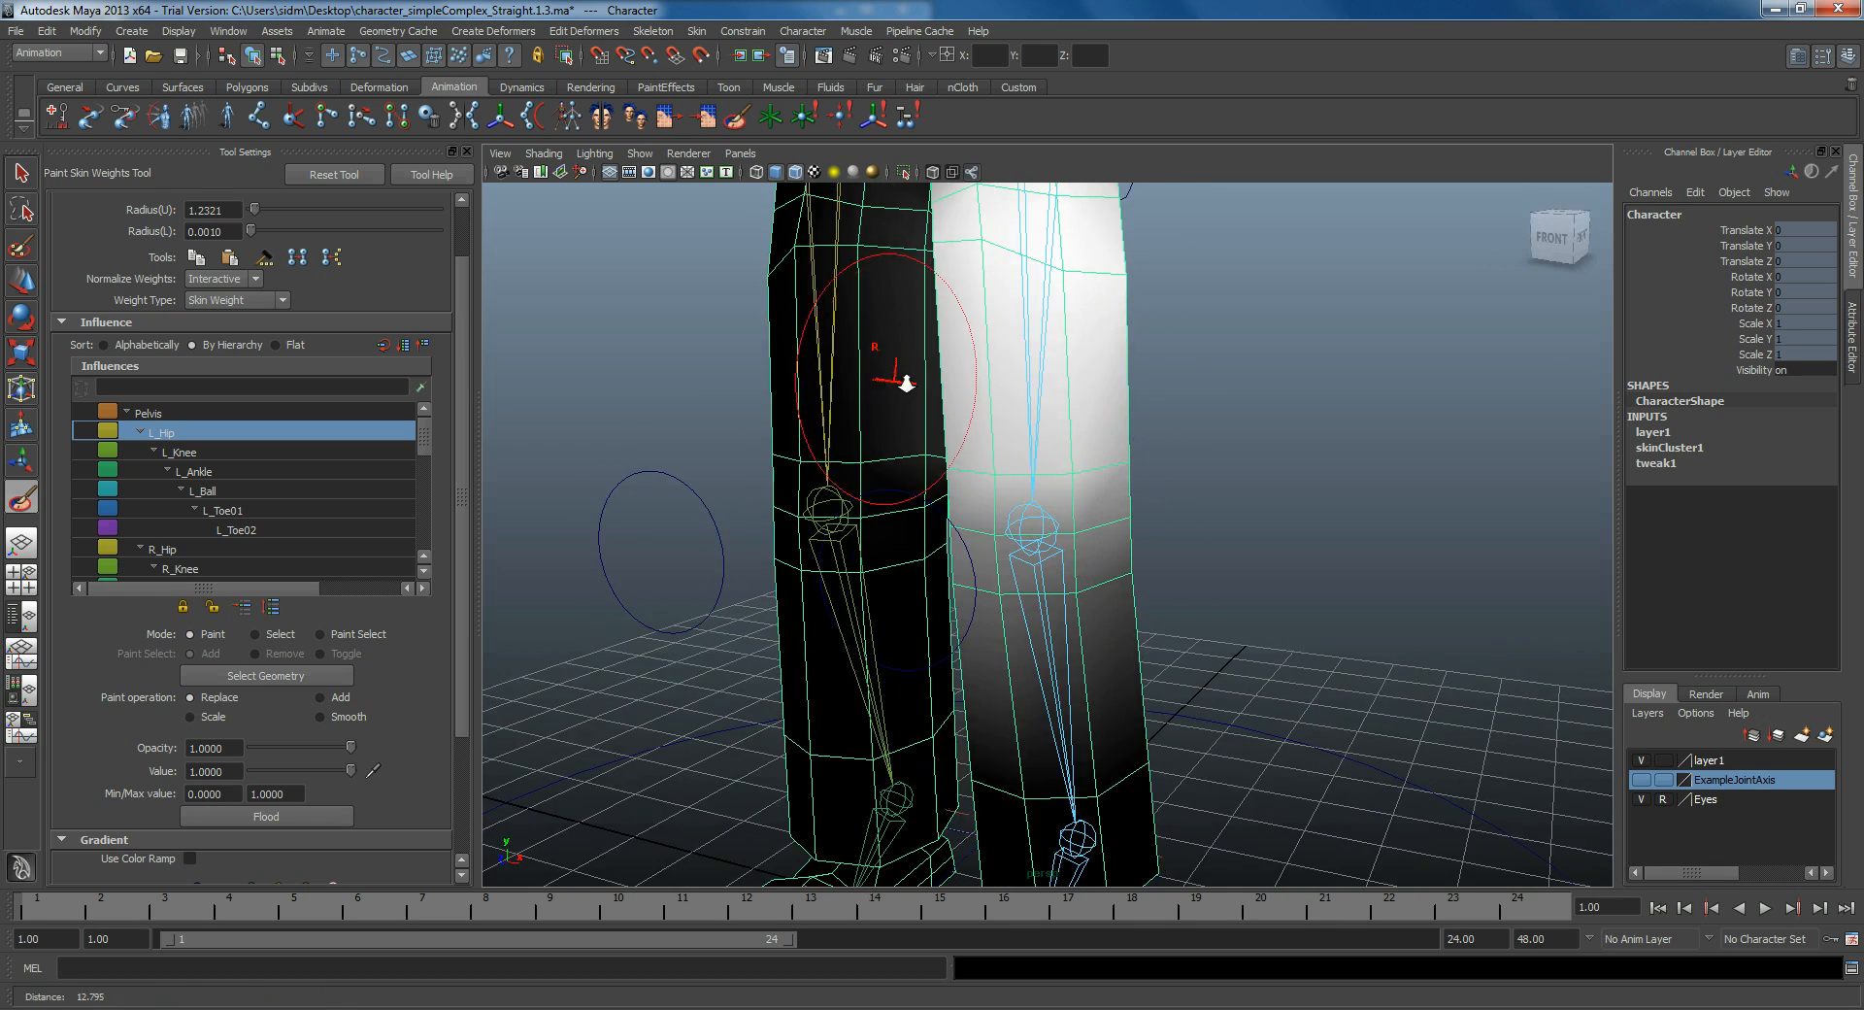
Step: Paint additional L_Hip weight onto the left leg near the knee from a side view
drag(903, 384, 1070, 503)
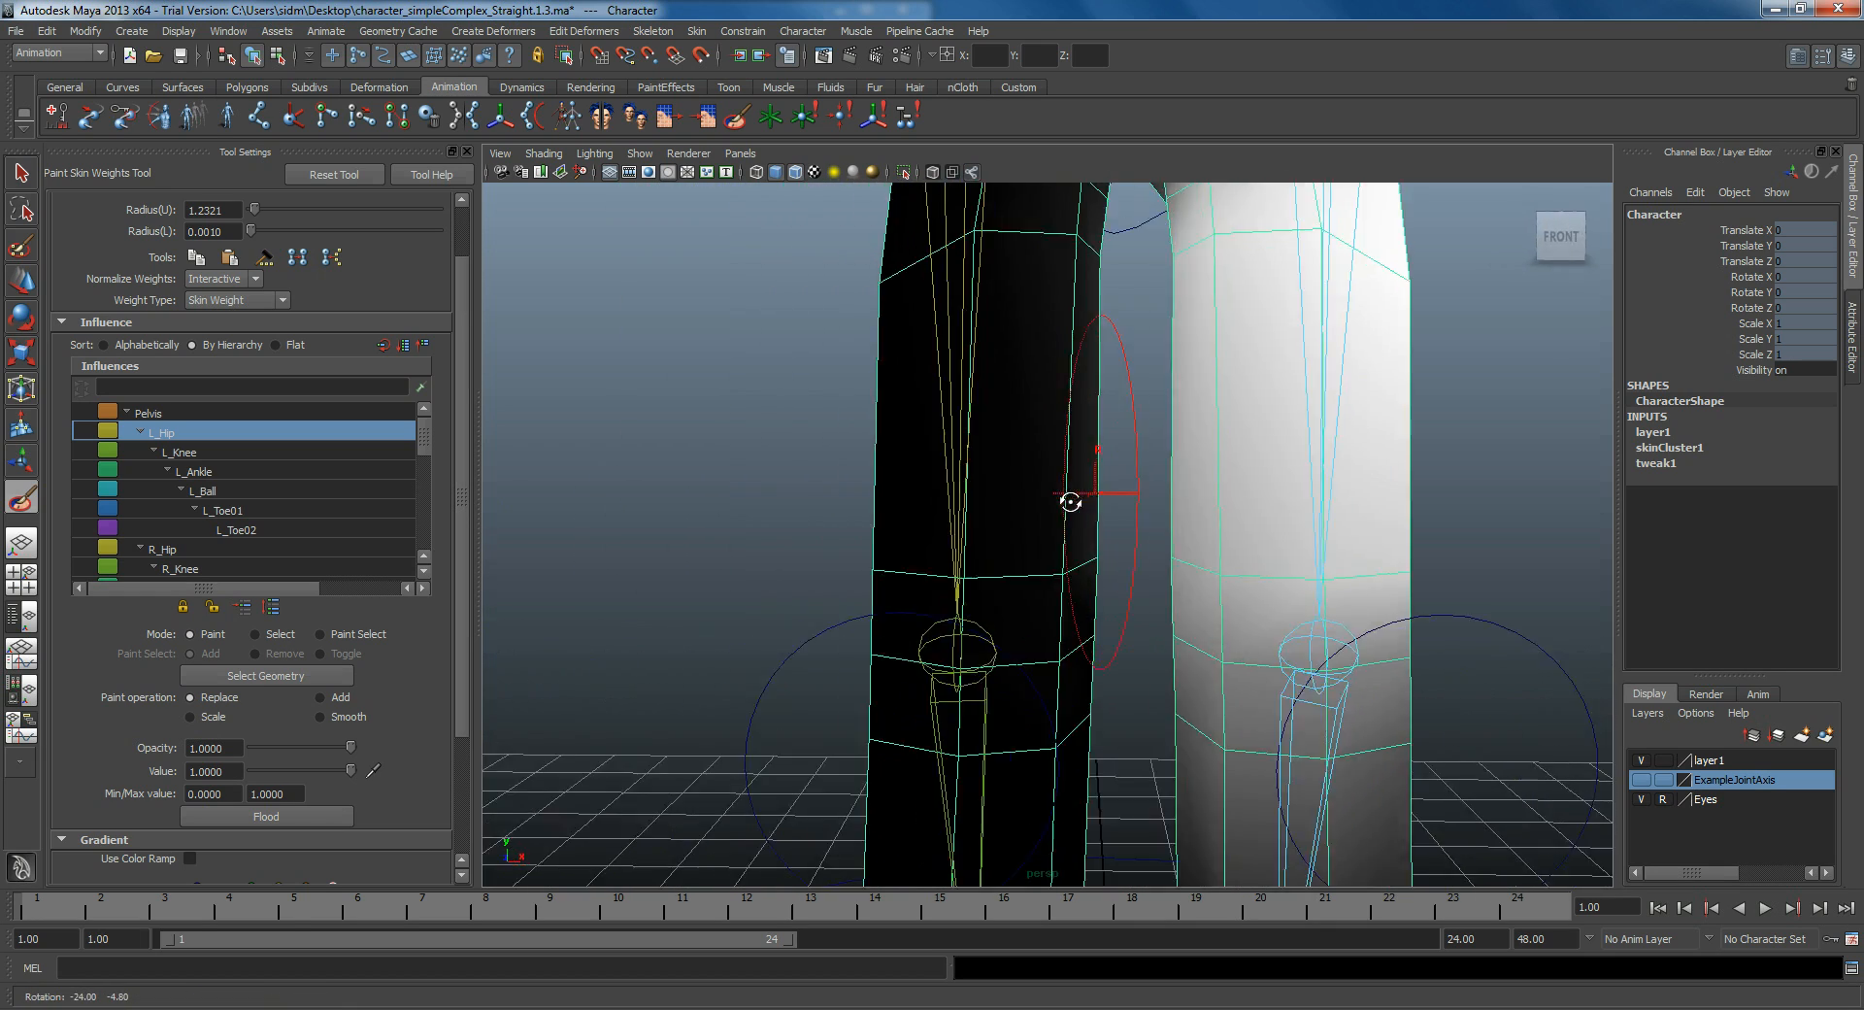
drag(1070, 499, 1225, 476)
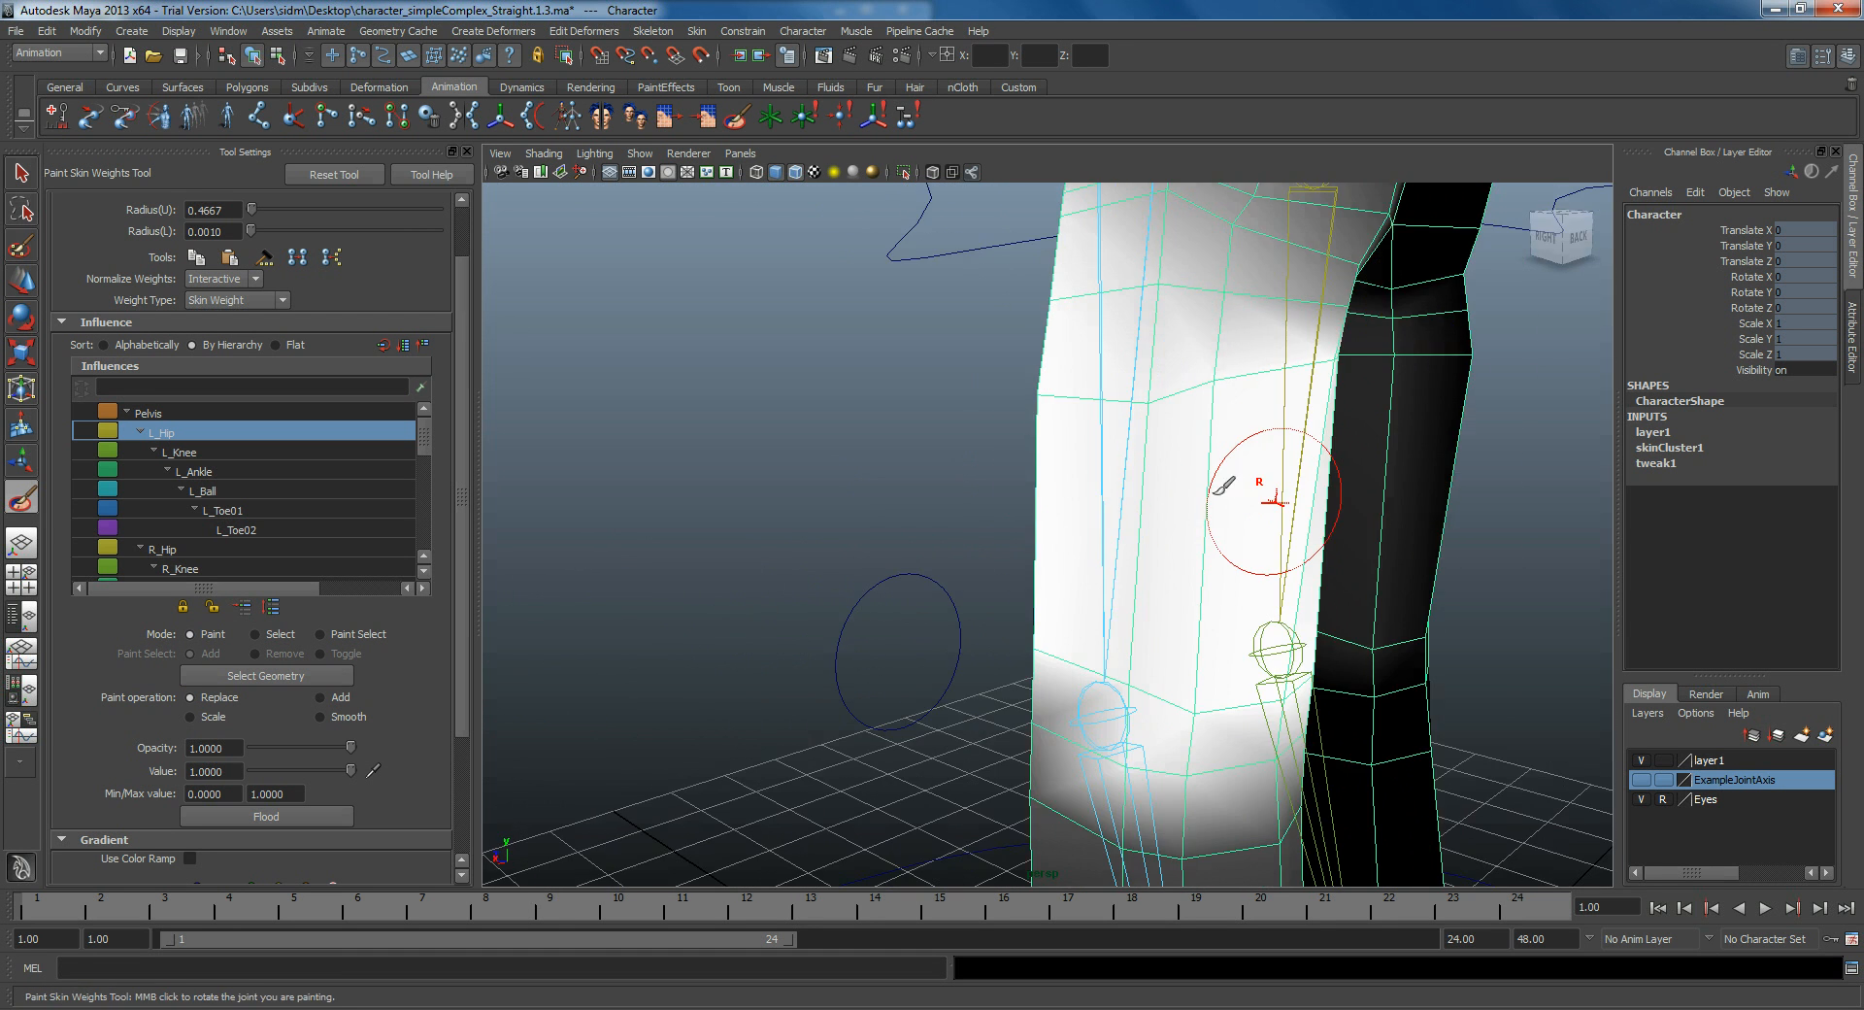
drag(1272, 499, 1390, 654)
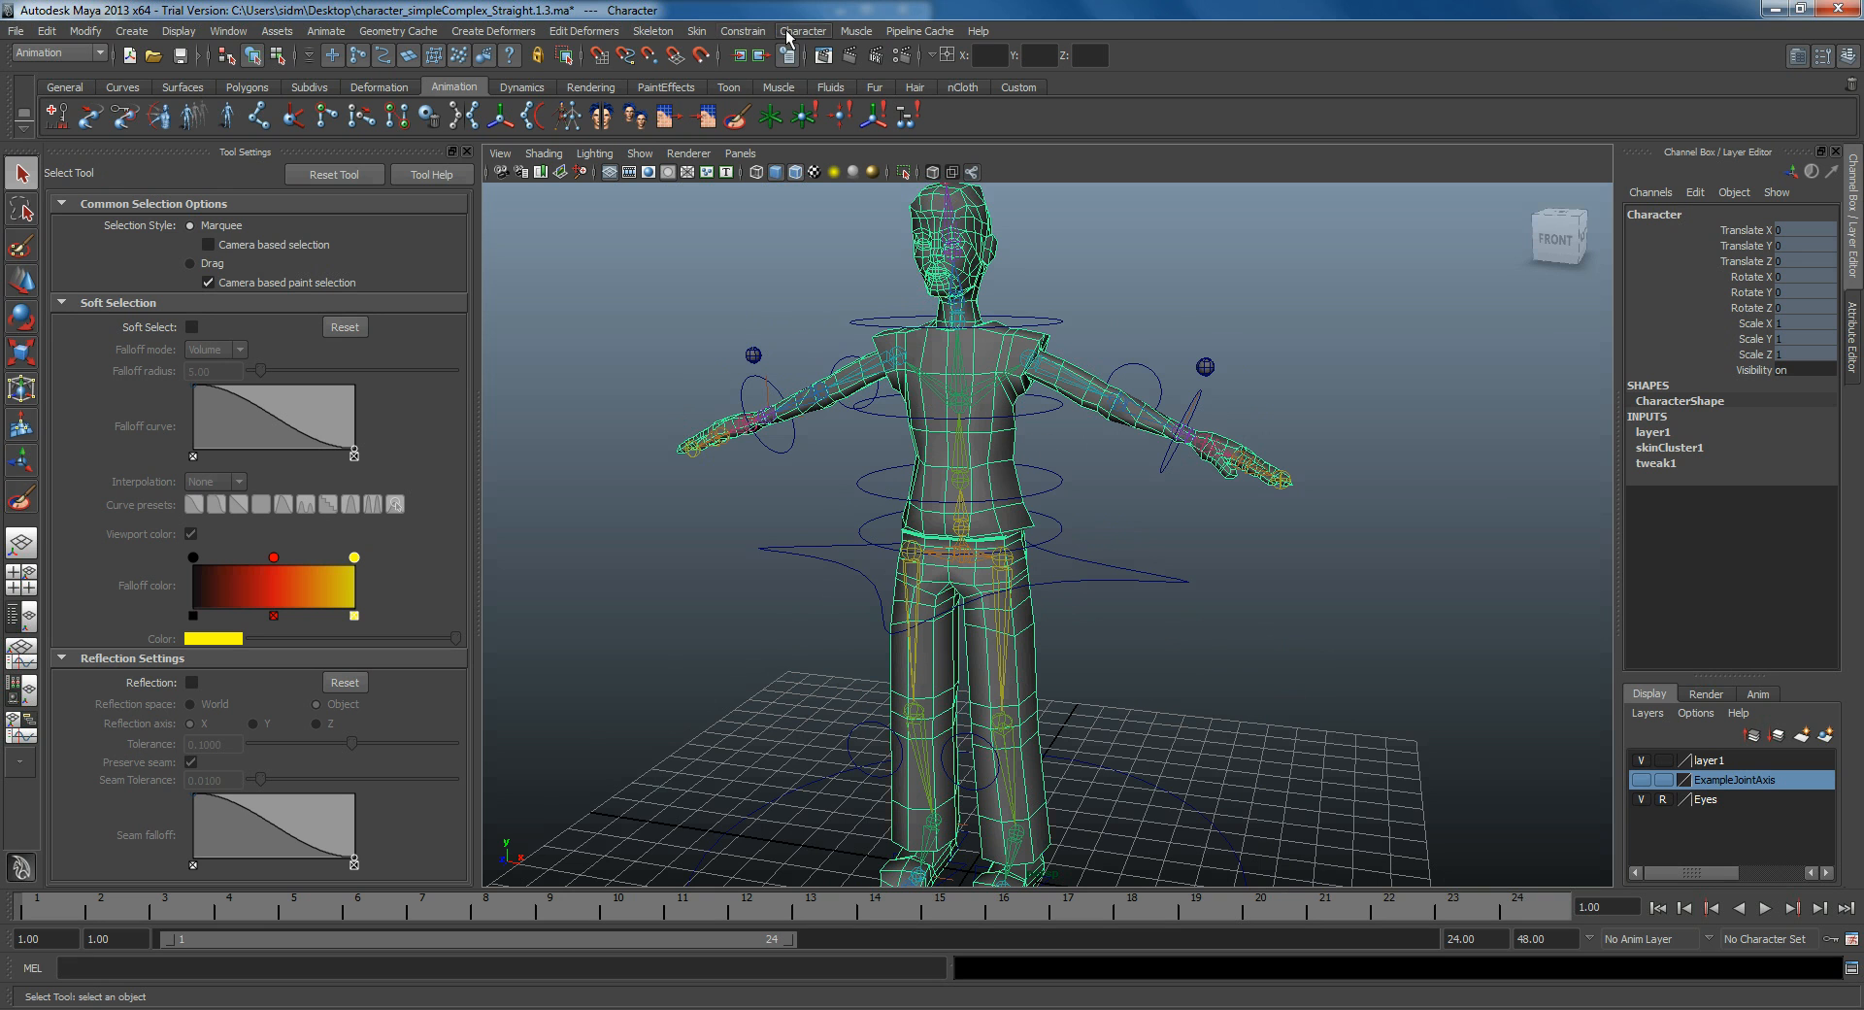
Step: Bring up Mirror Skin Weights options set to YZ plane, positive to negative X
click(695, 31)
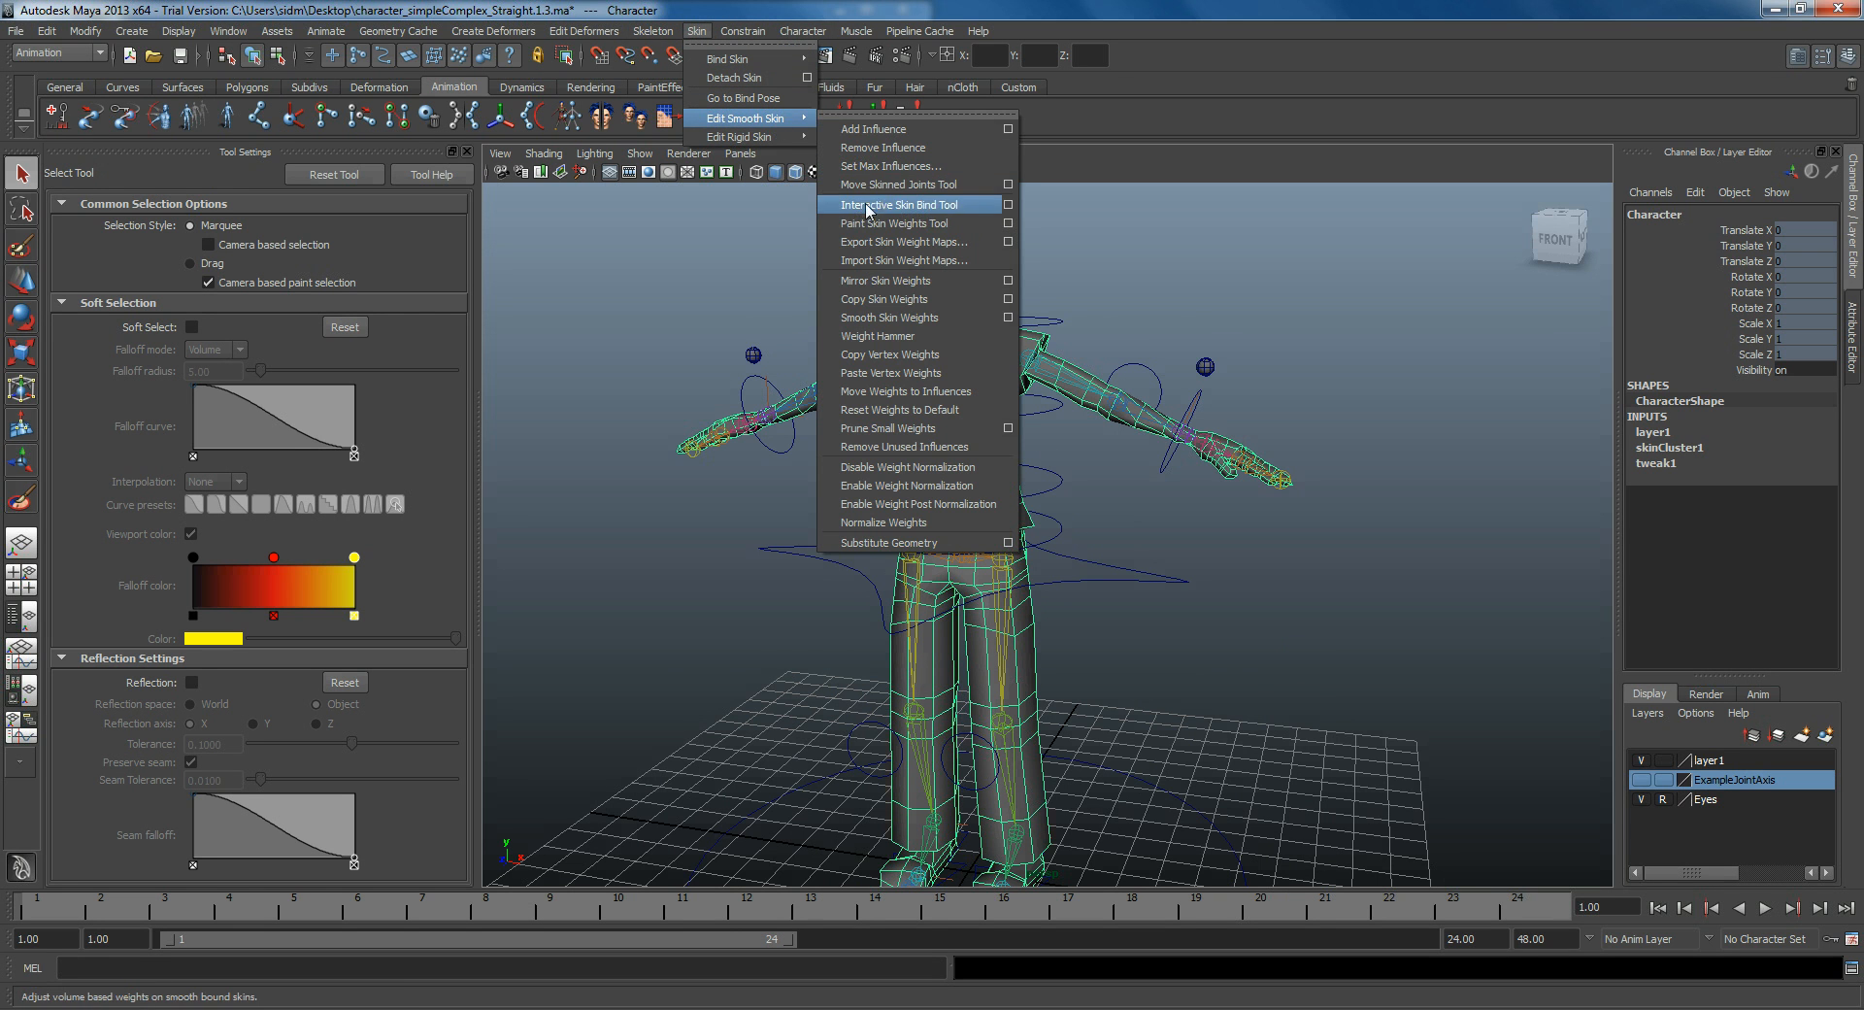
mouse_move(938, 283)
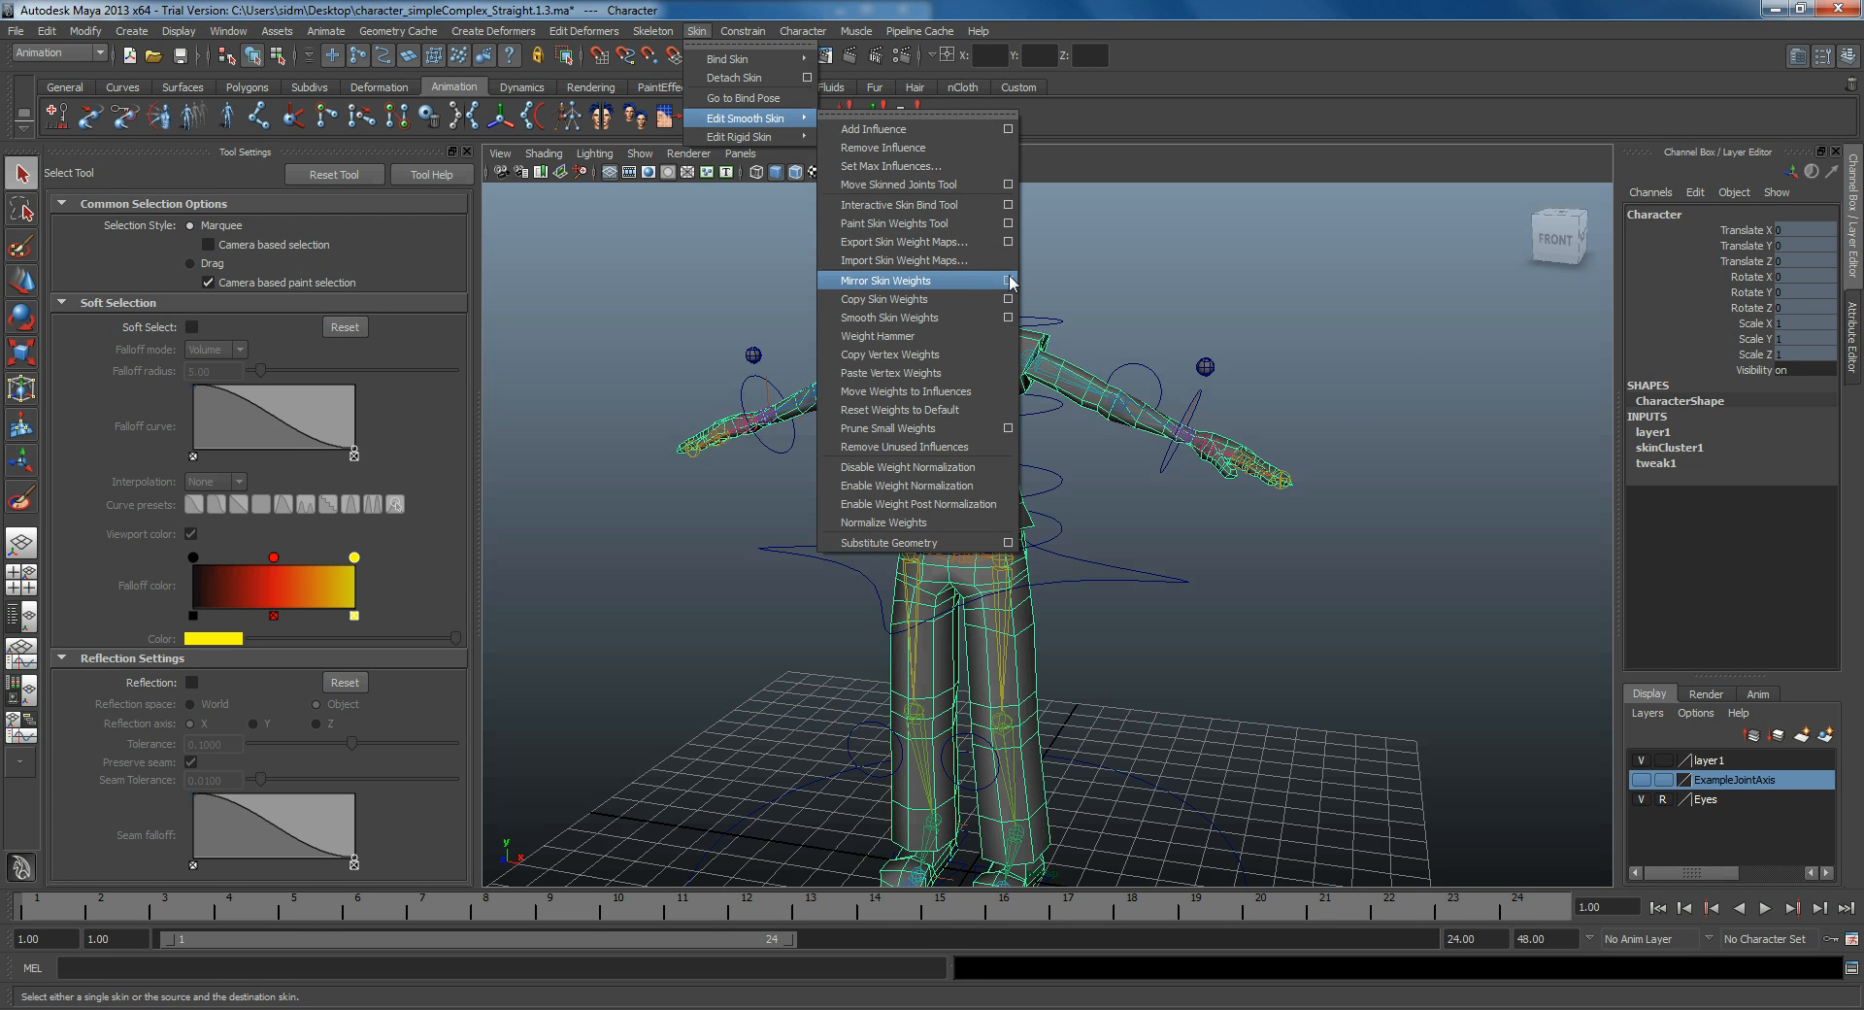
click(1008, 281)
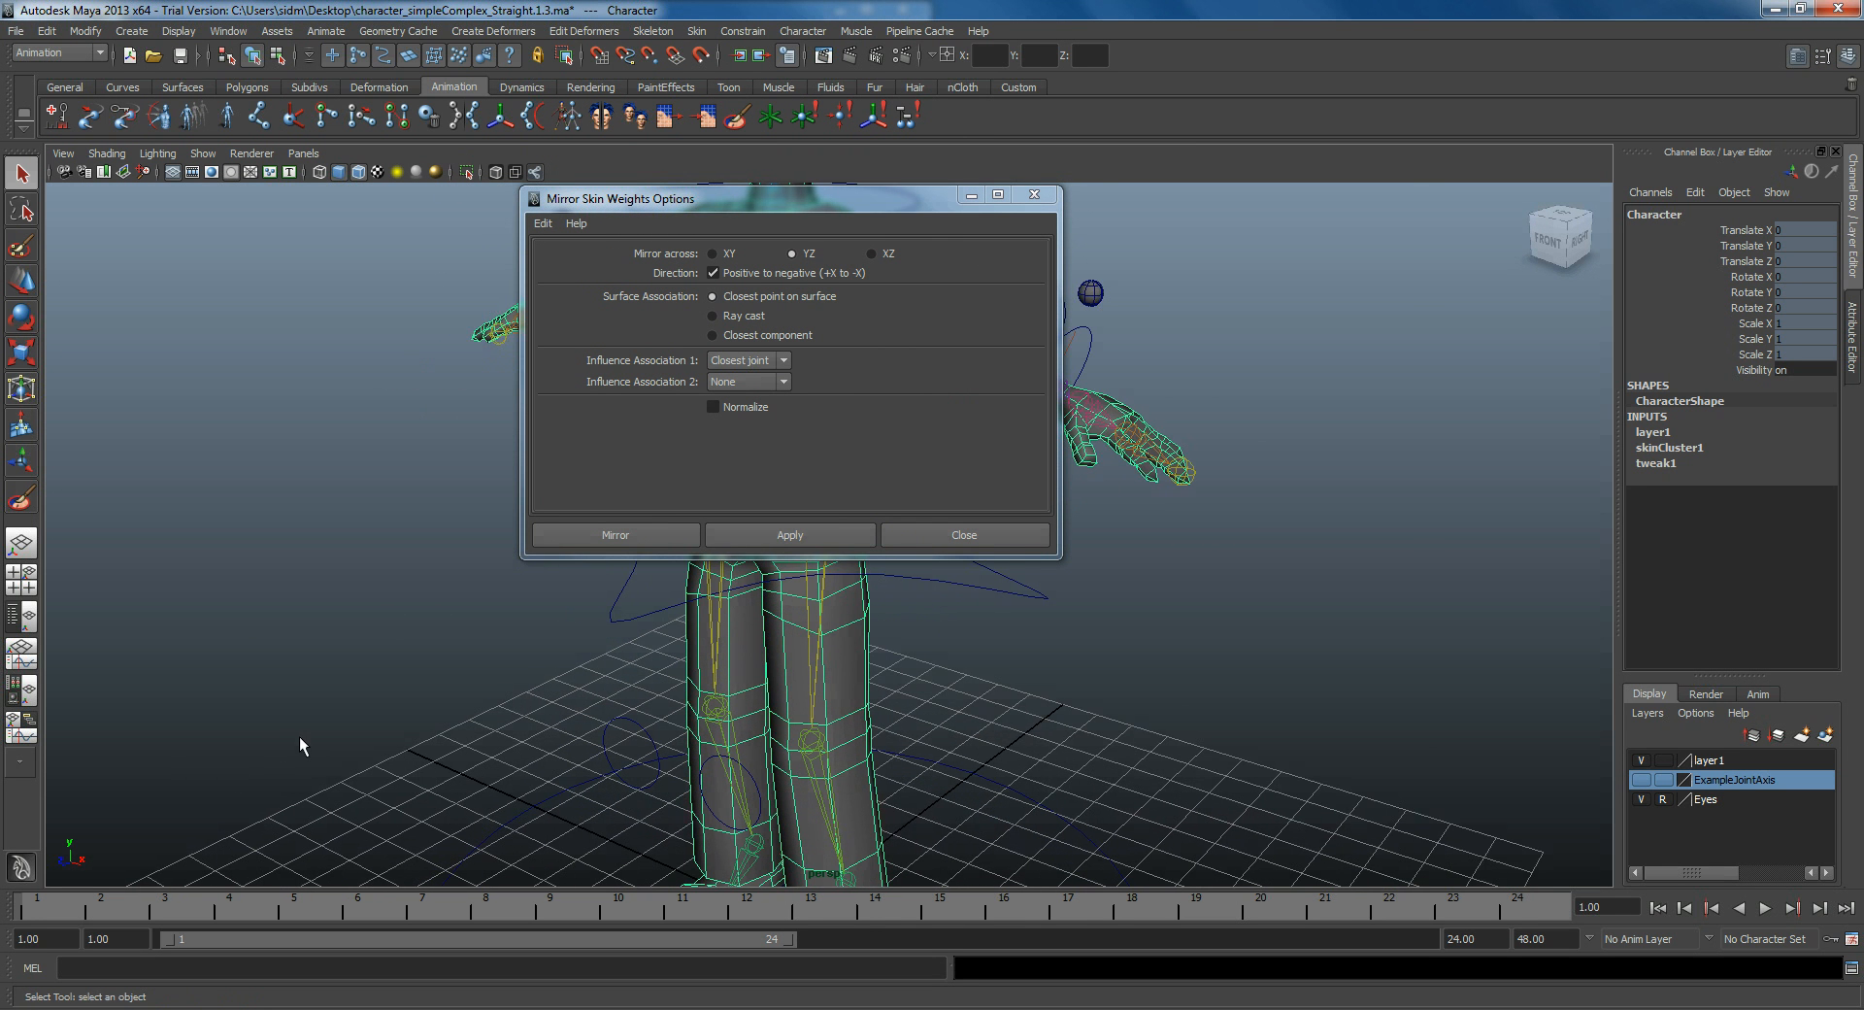
mouse_move(357, 631)
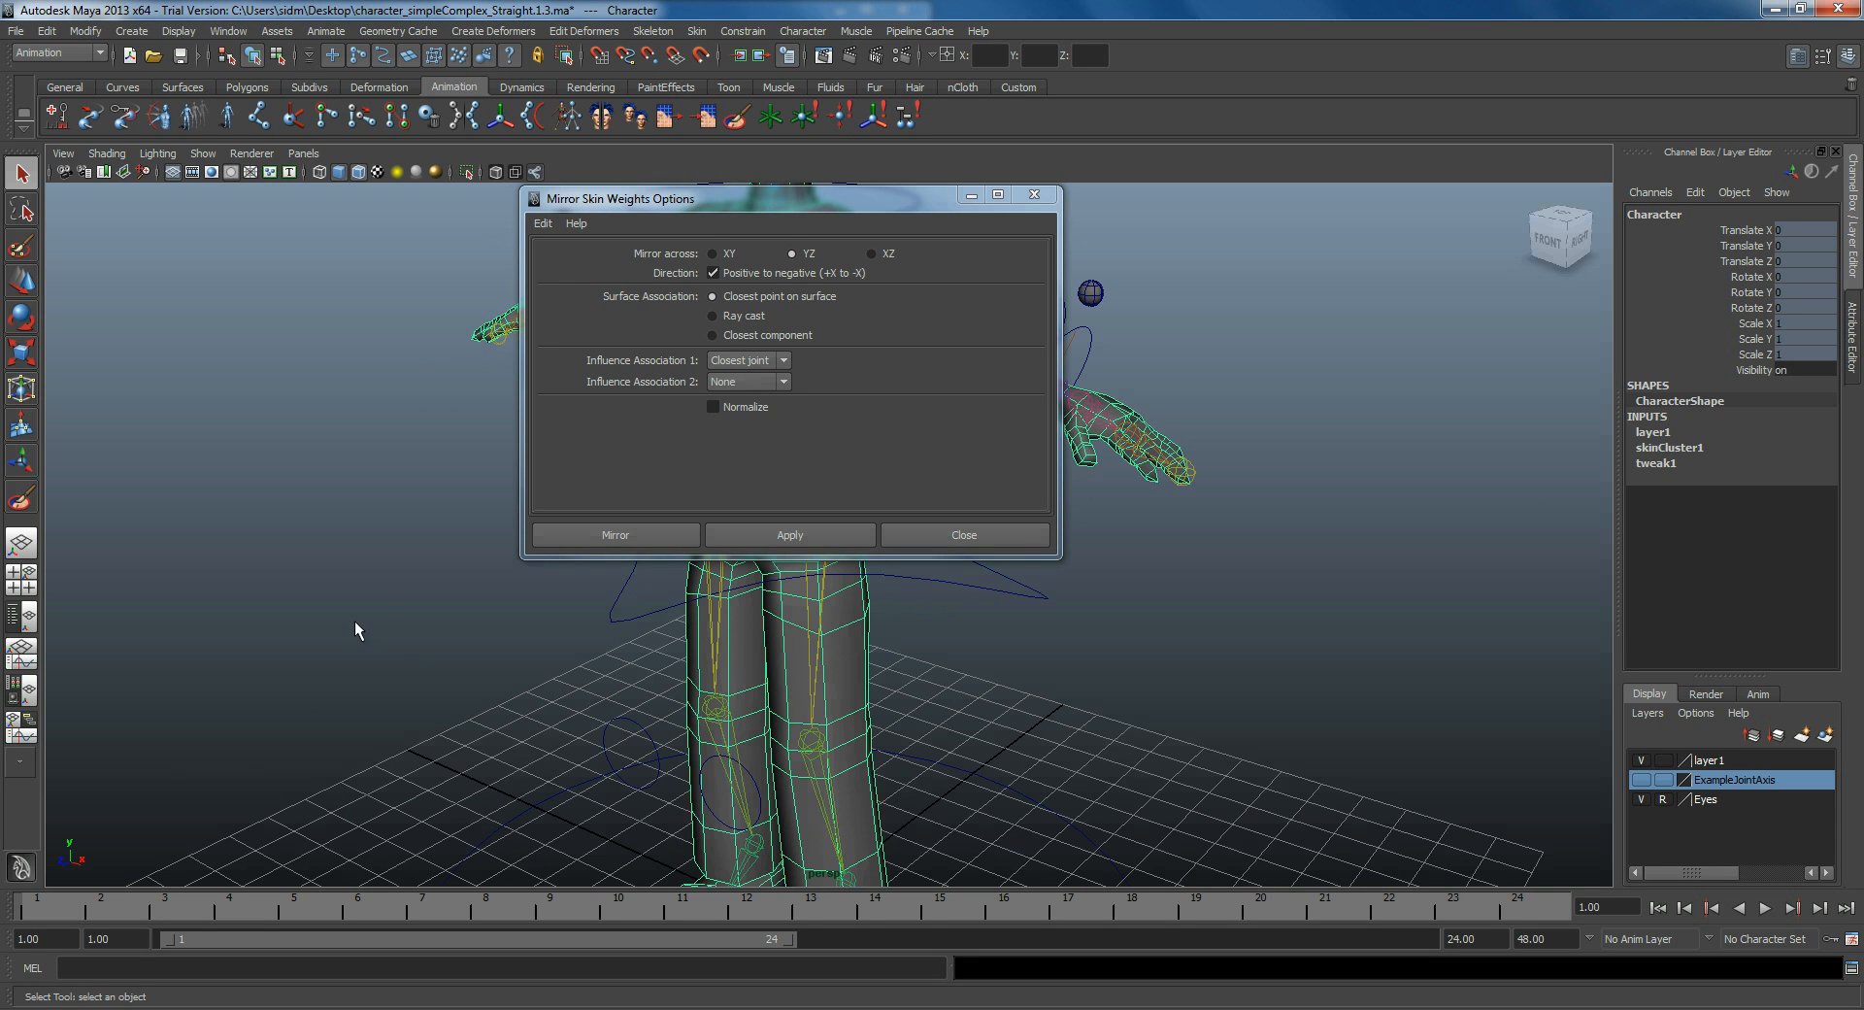
mouse_move(81, 864)
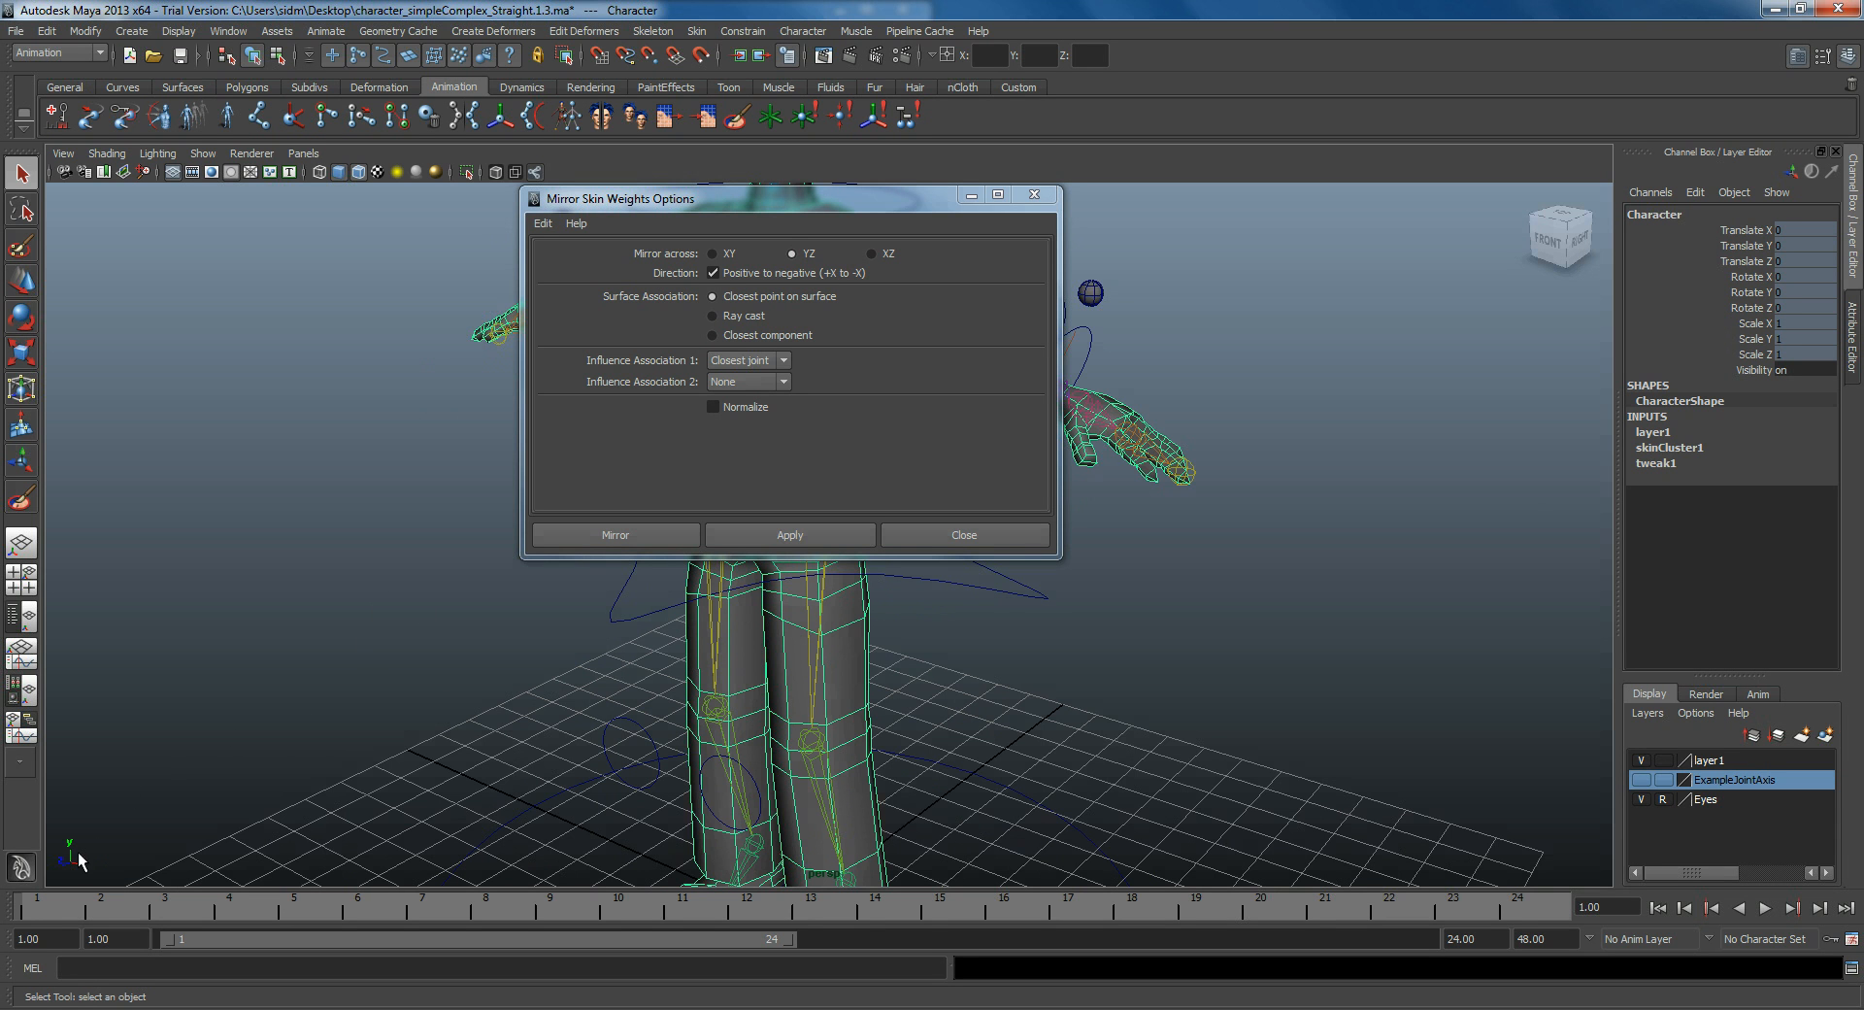
mouse_move(777, 264)
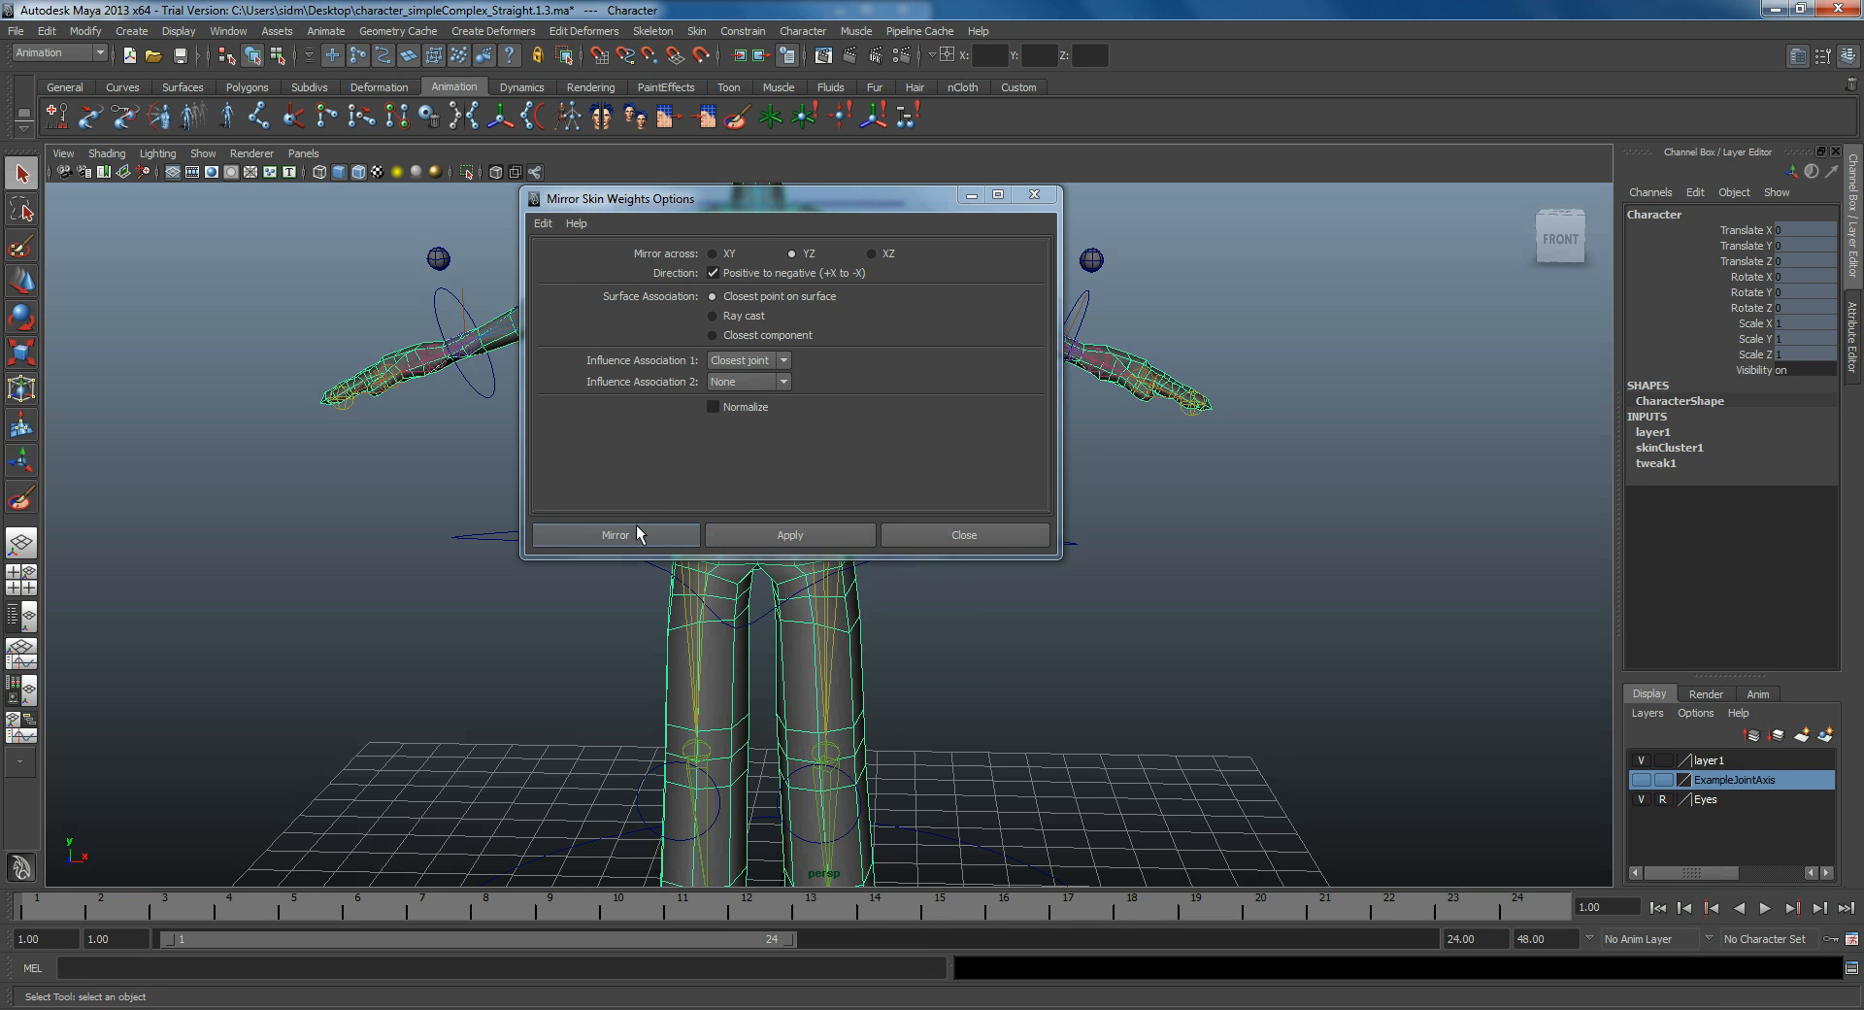
Step: Mirror the left leg weights to the right side and resume weight painting for R_Hip
click(637, 534)
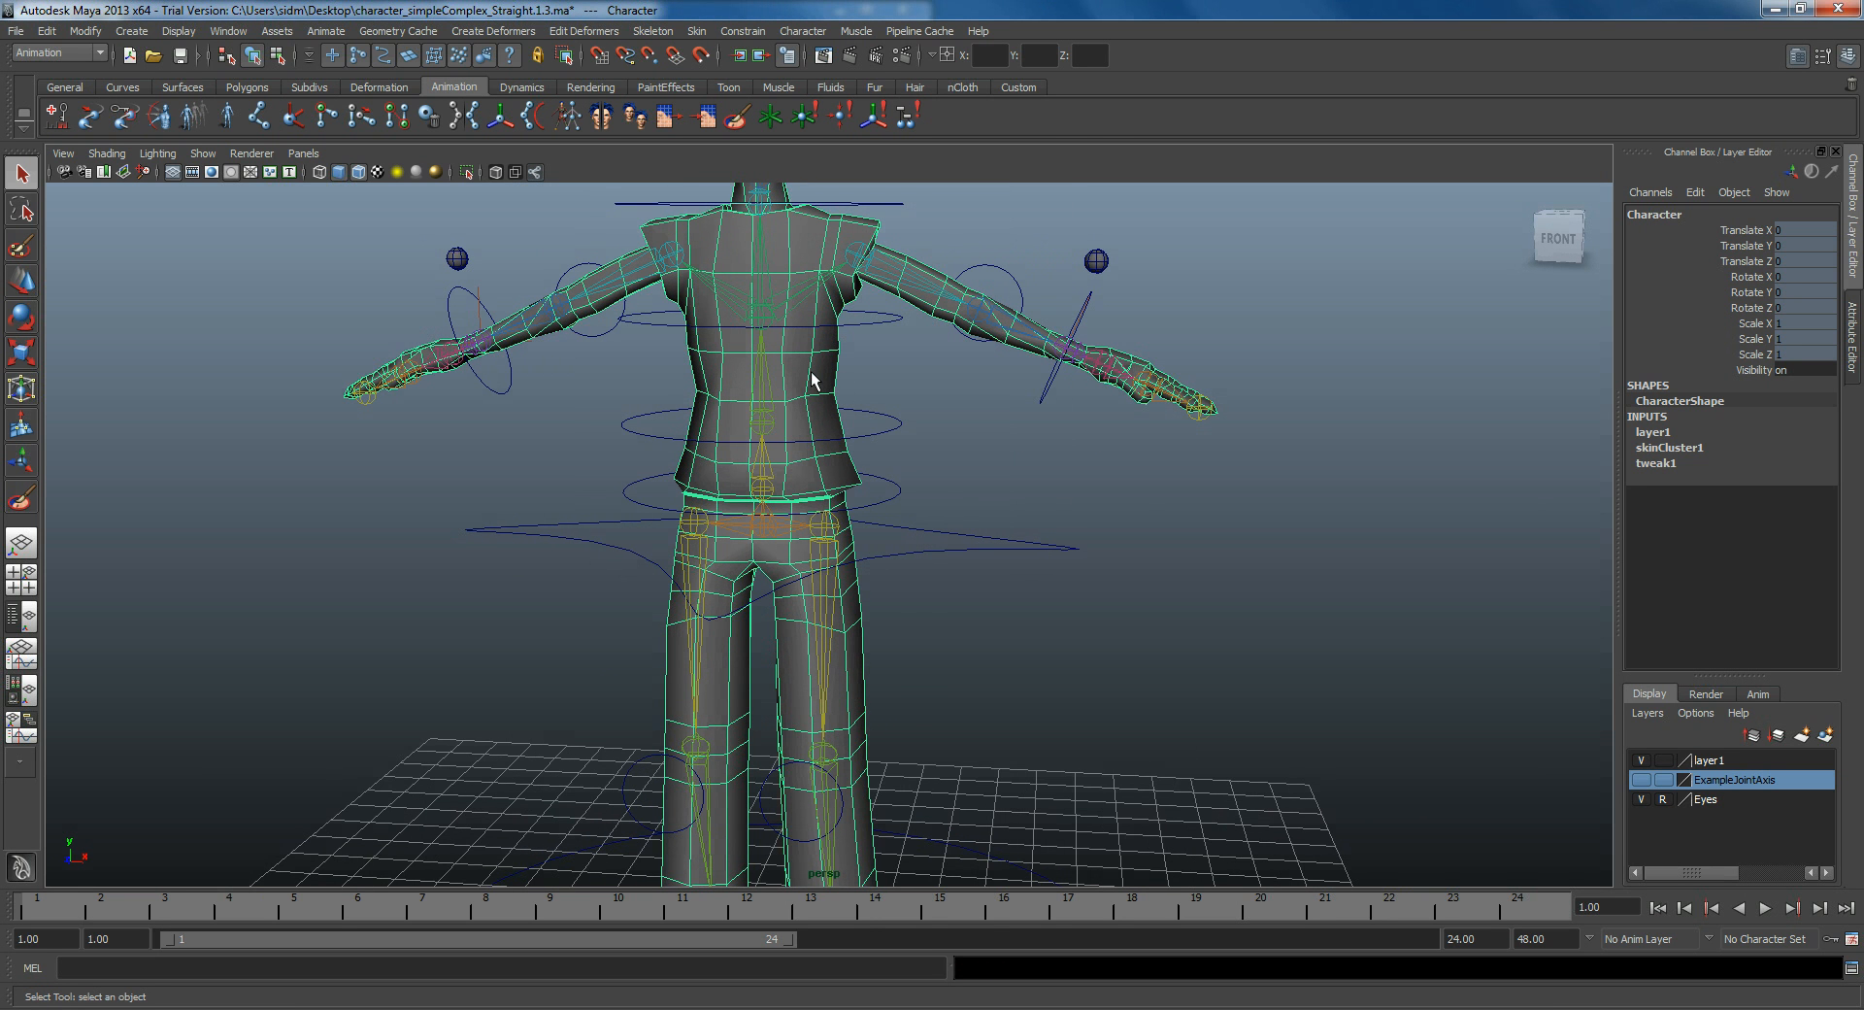
mouse_move(755, 35)
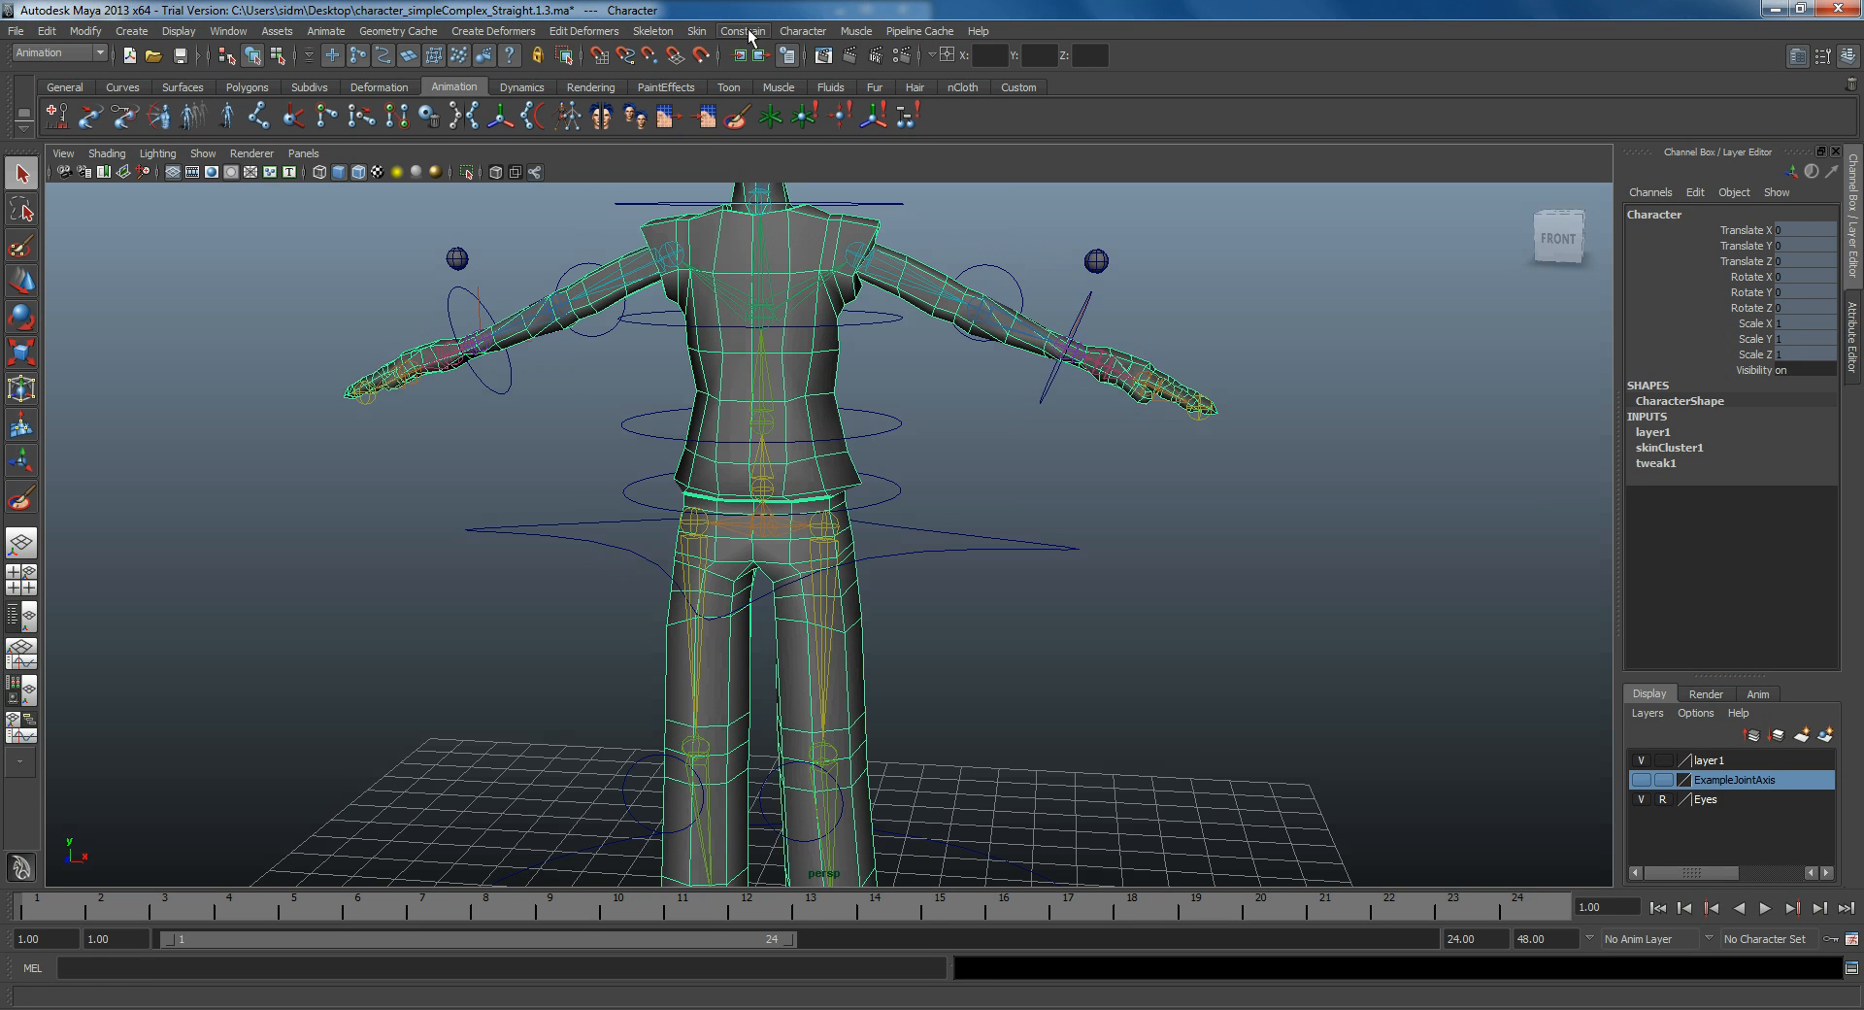
mouse_move(695, 31)
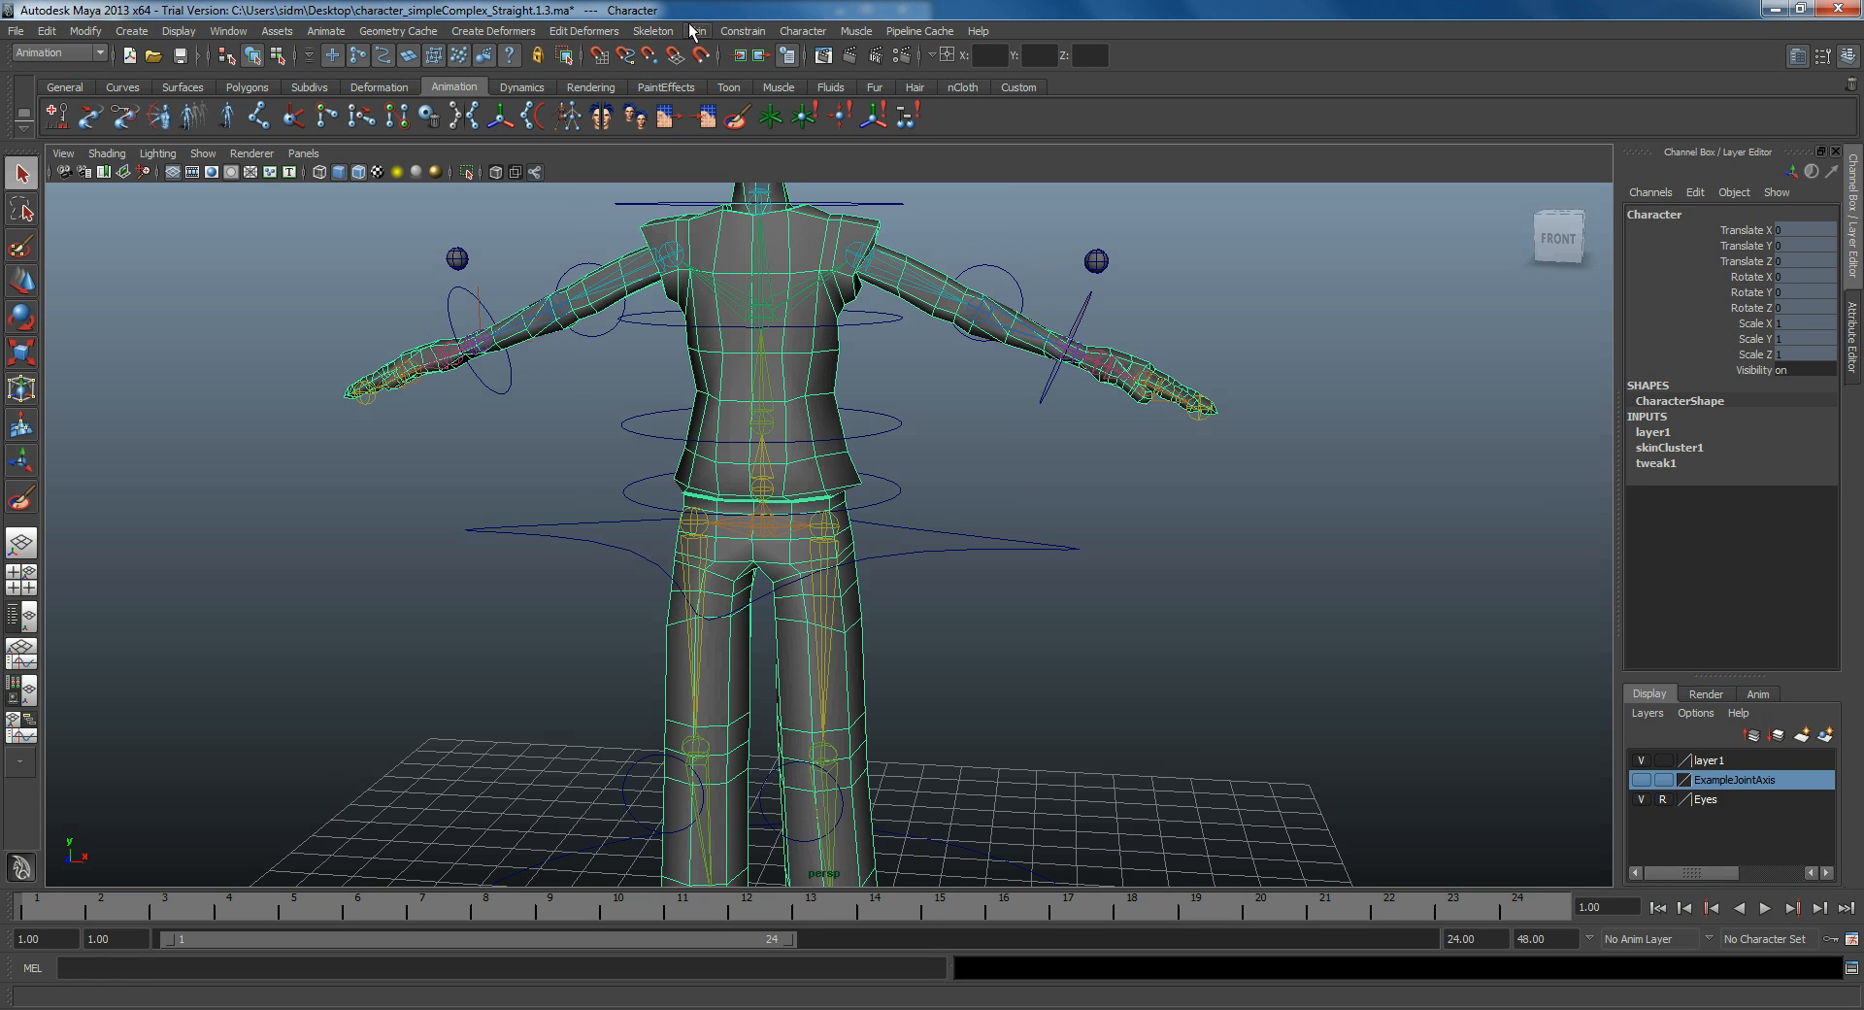
click(697, 31)
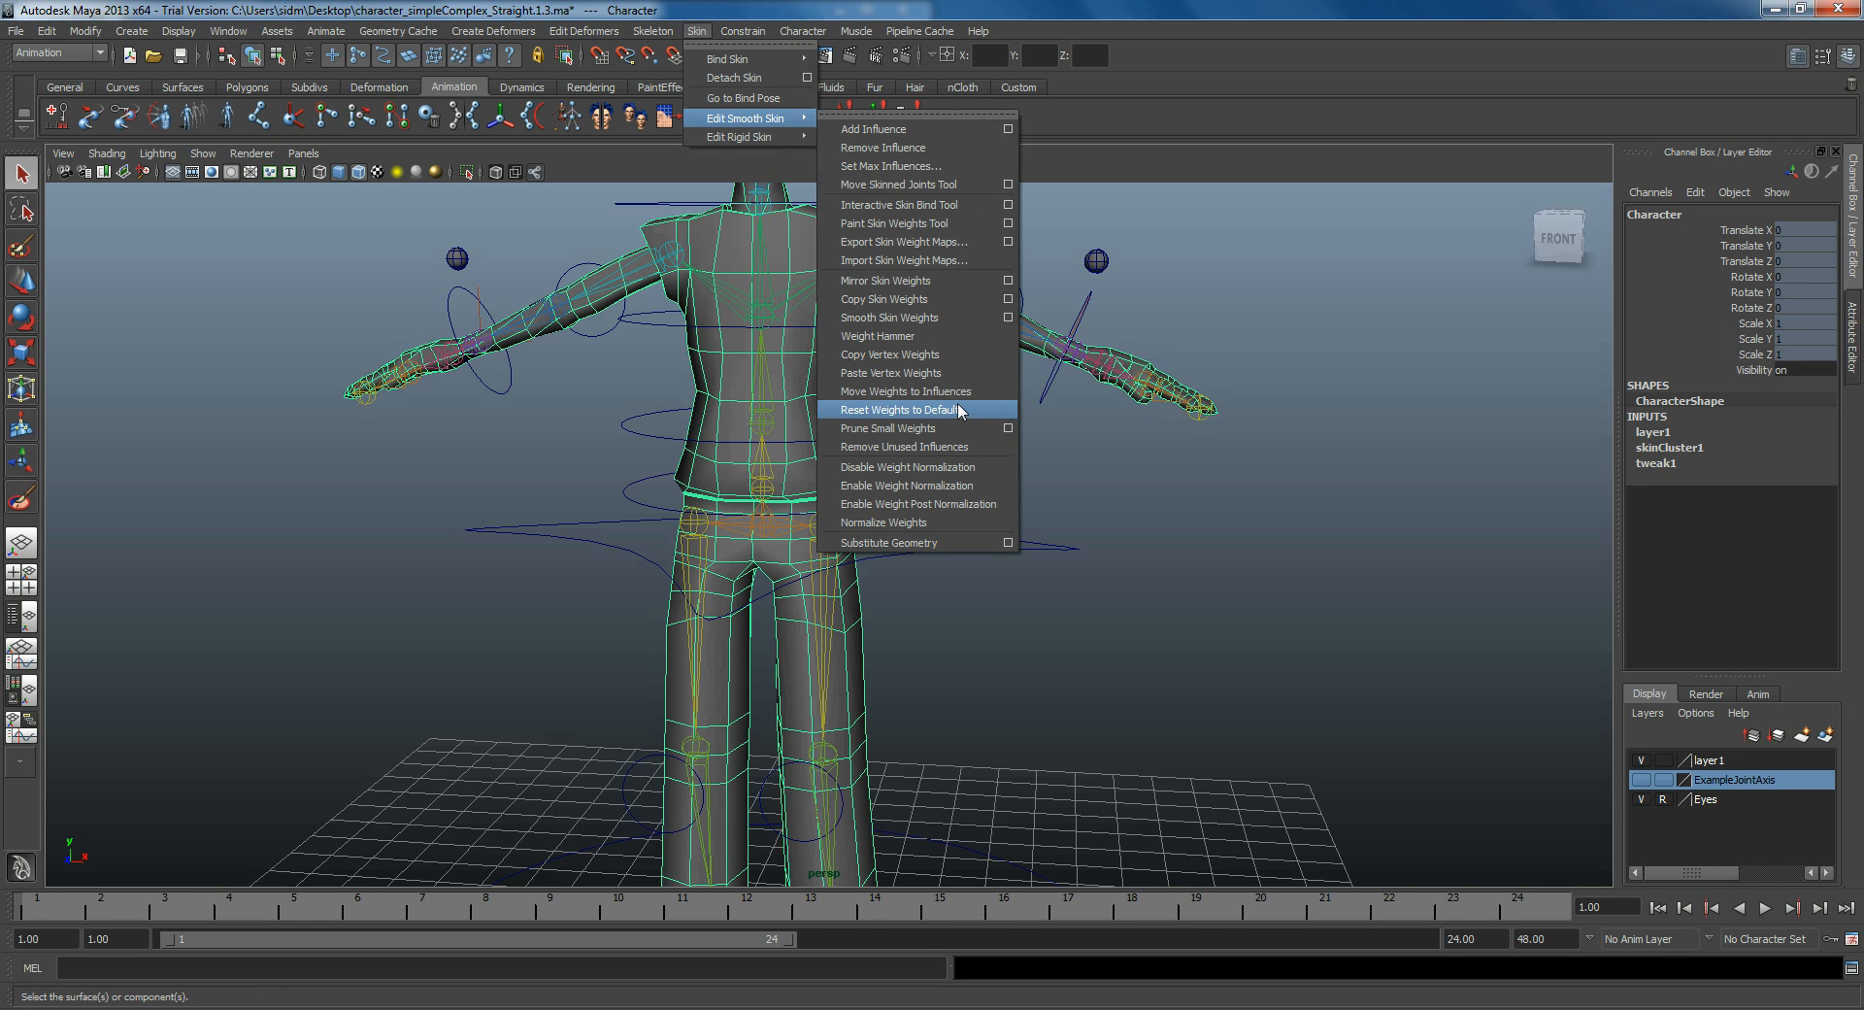
click(893, 223)
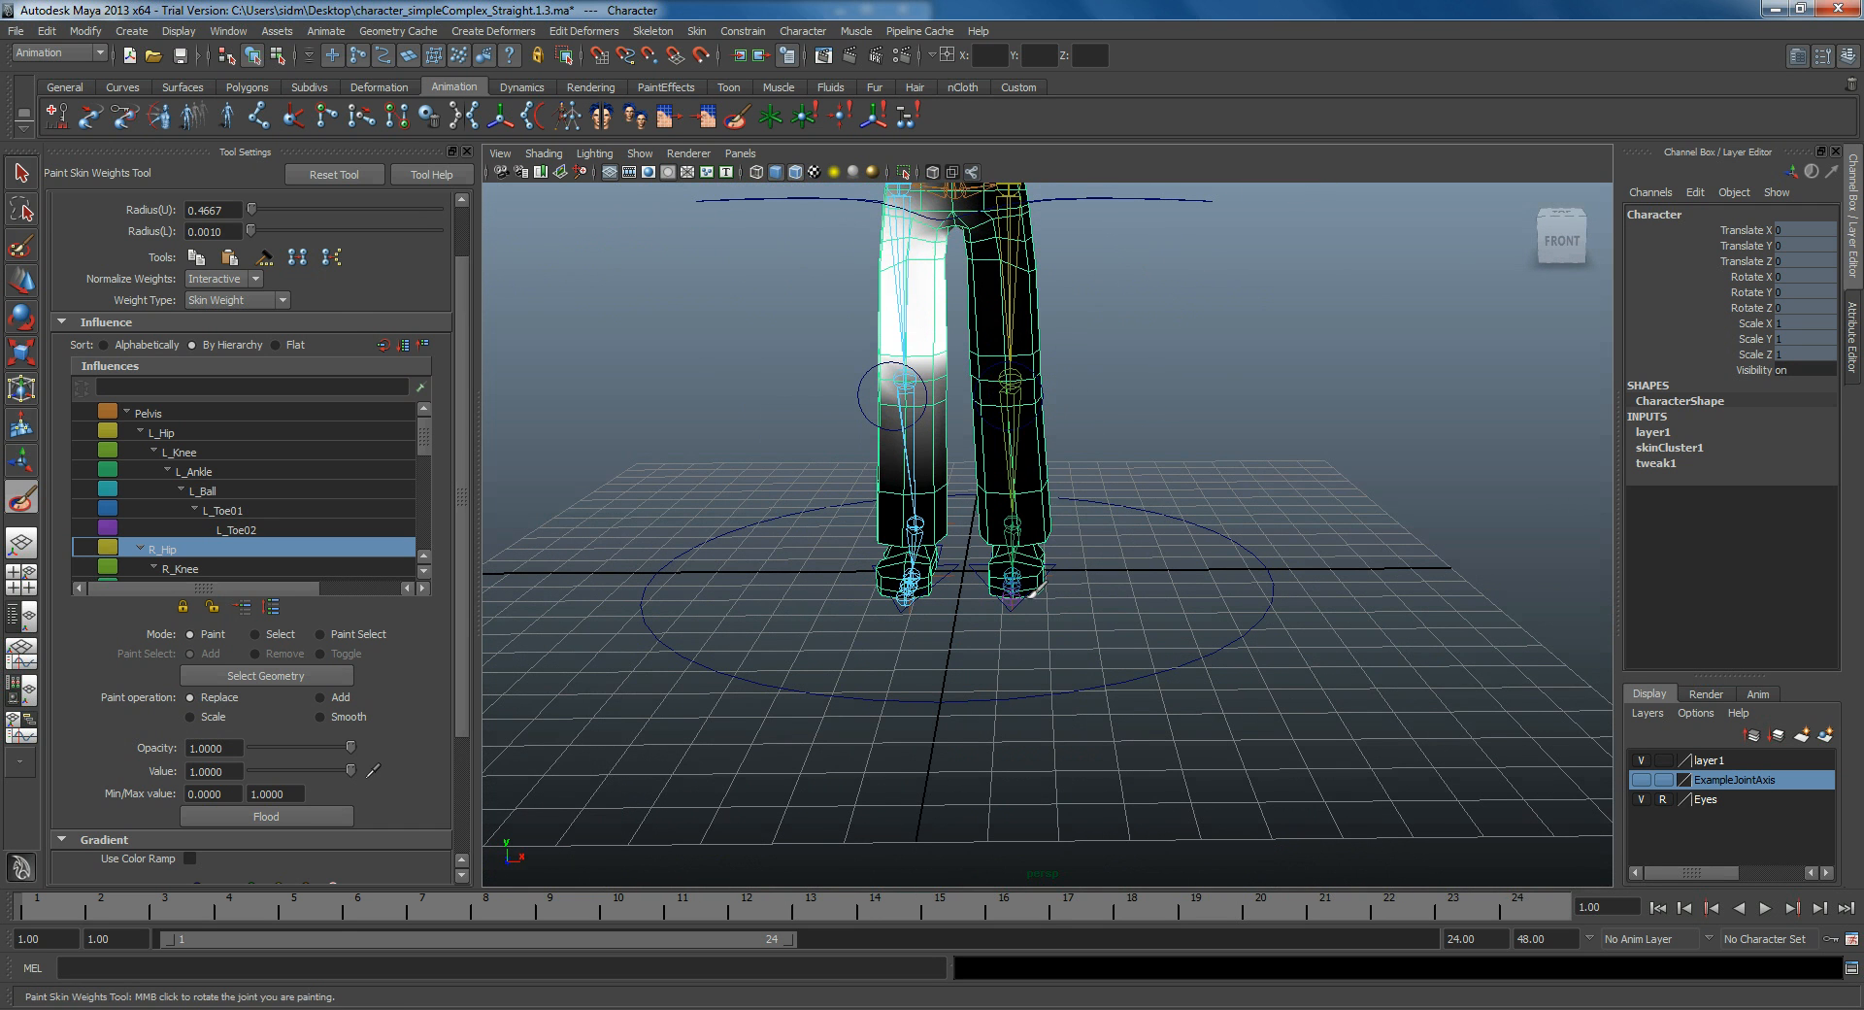
Step: Lift and pull the L_Foot control to bend the left leg, inspect the knee, then zero its translation
click(18, 174)
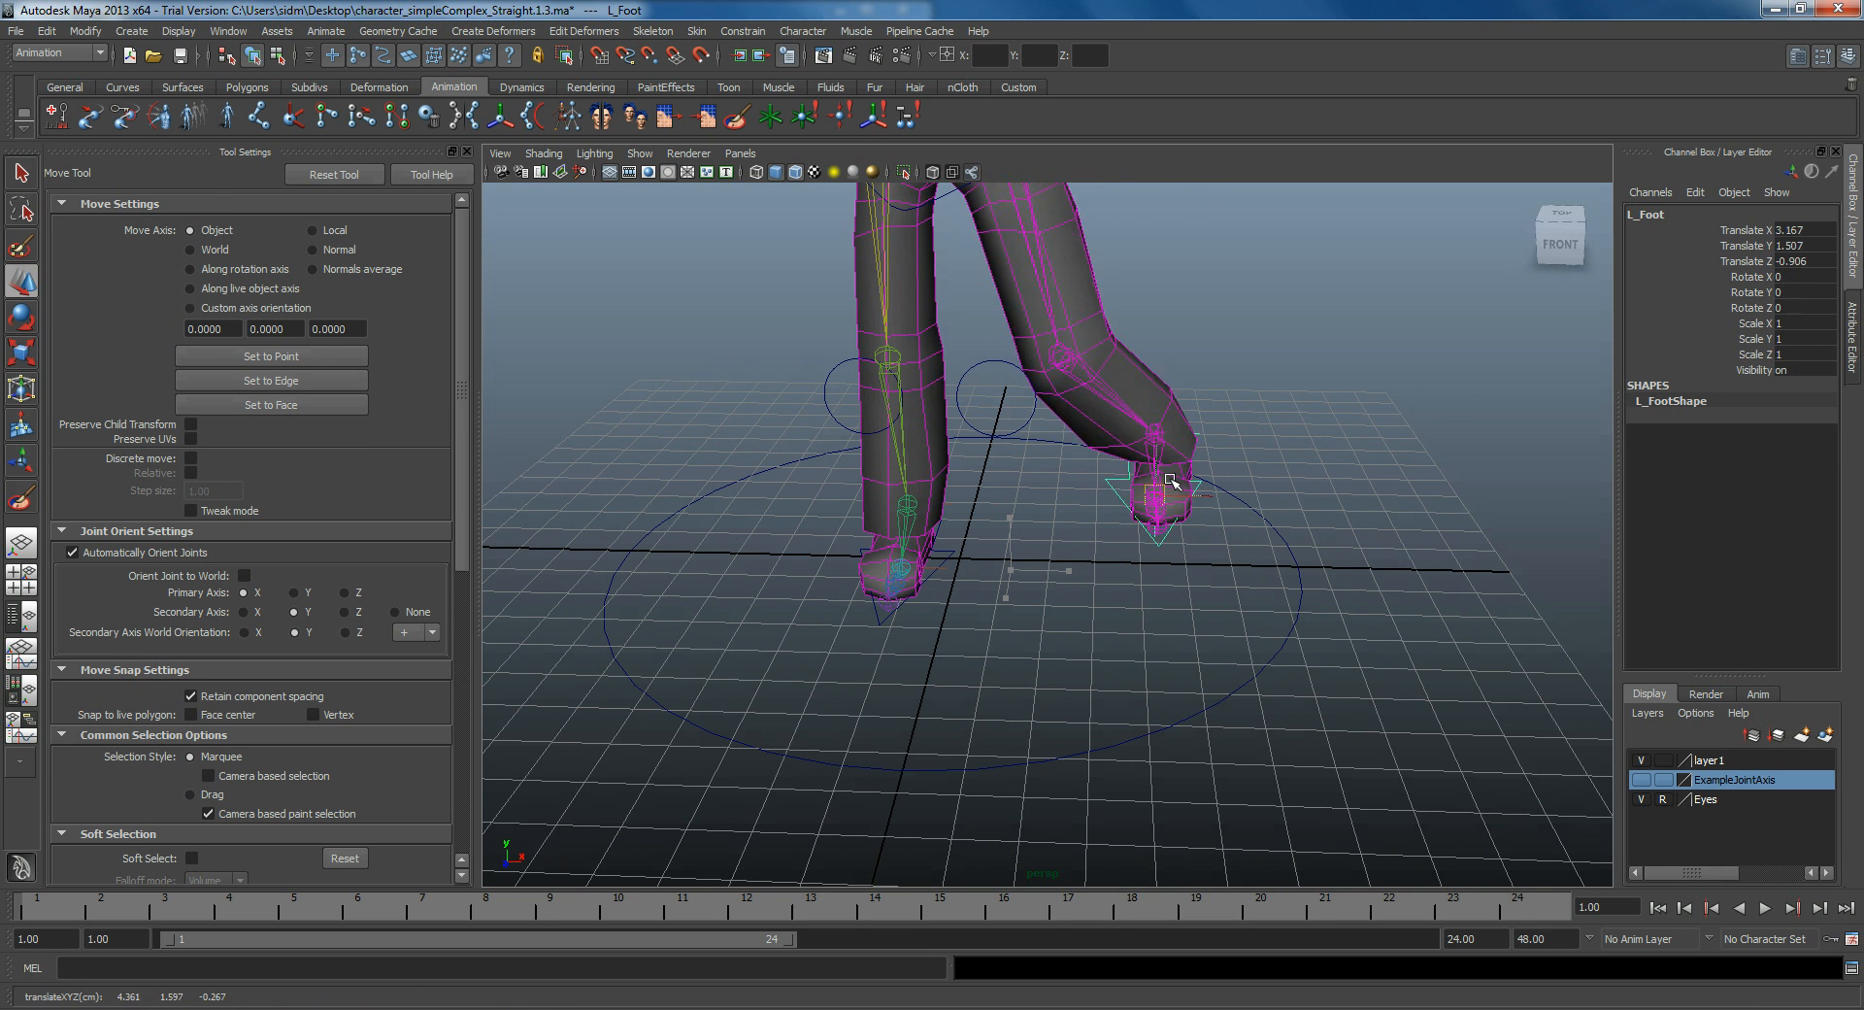
drag(1171, 481, 1198, 464)
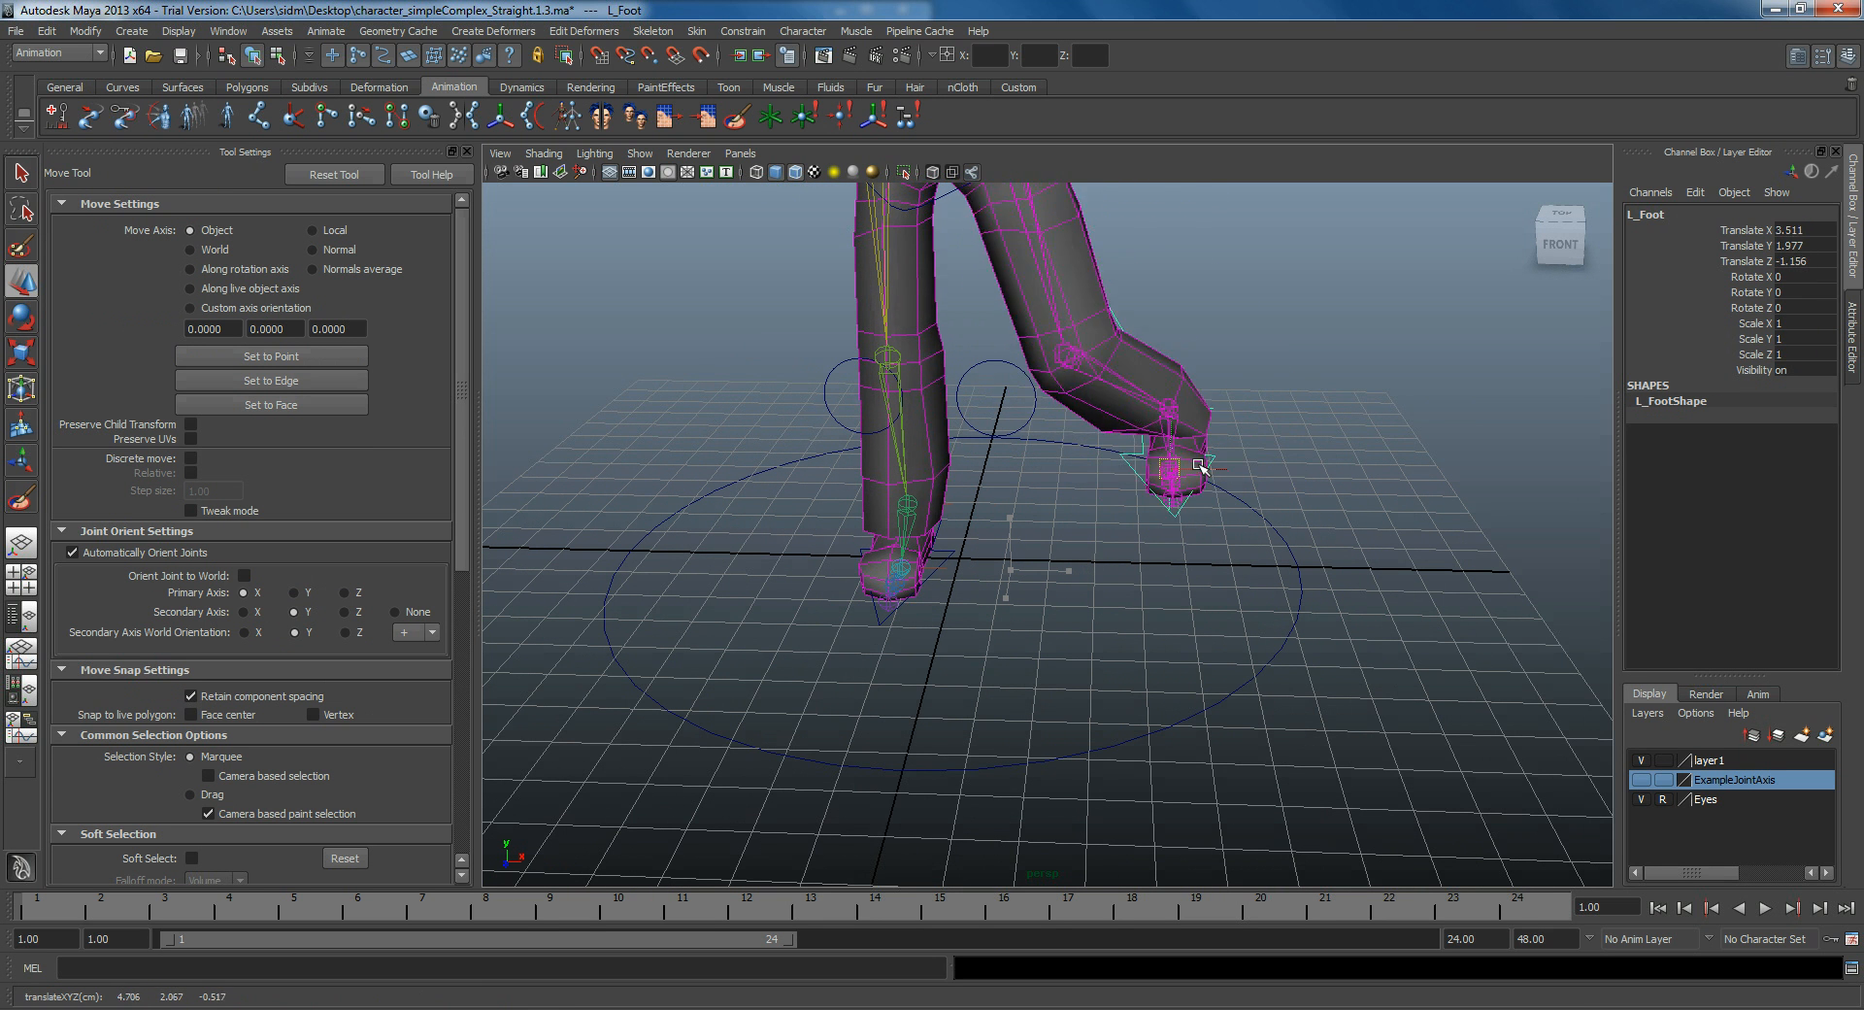
drag(1198, 464, 1231, 465)
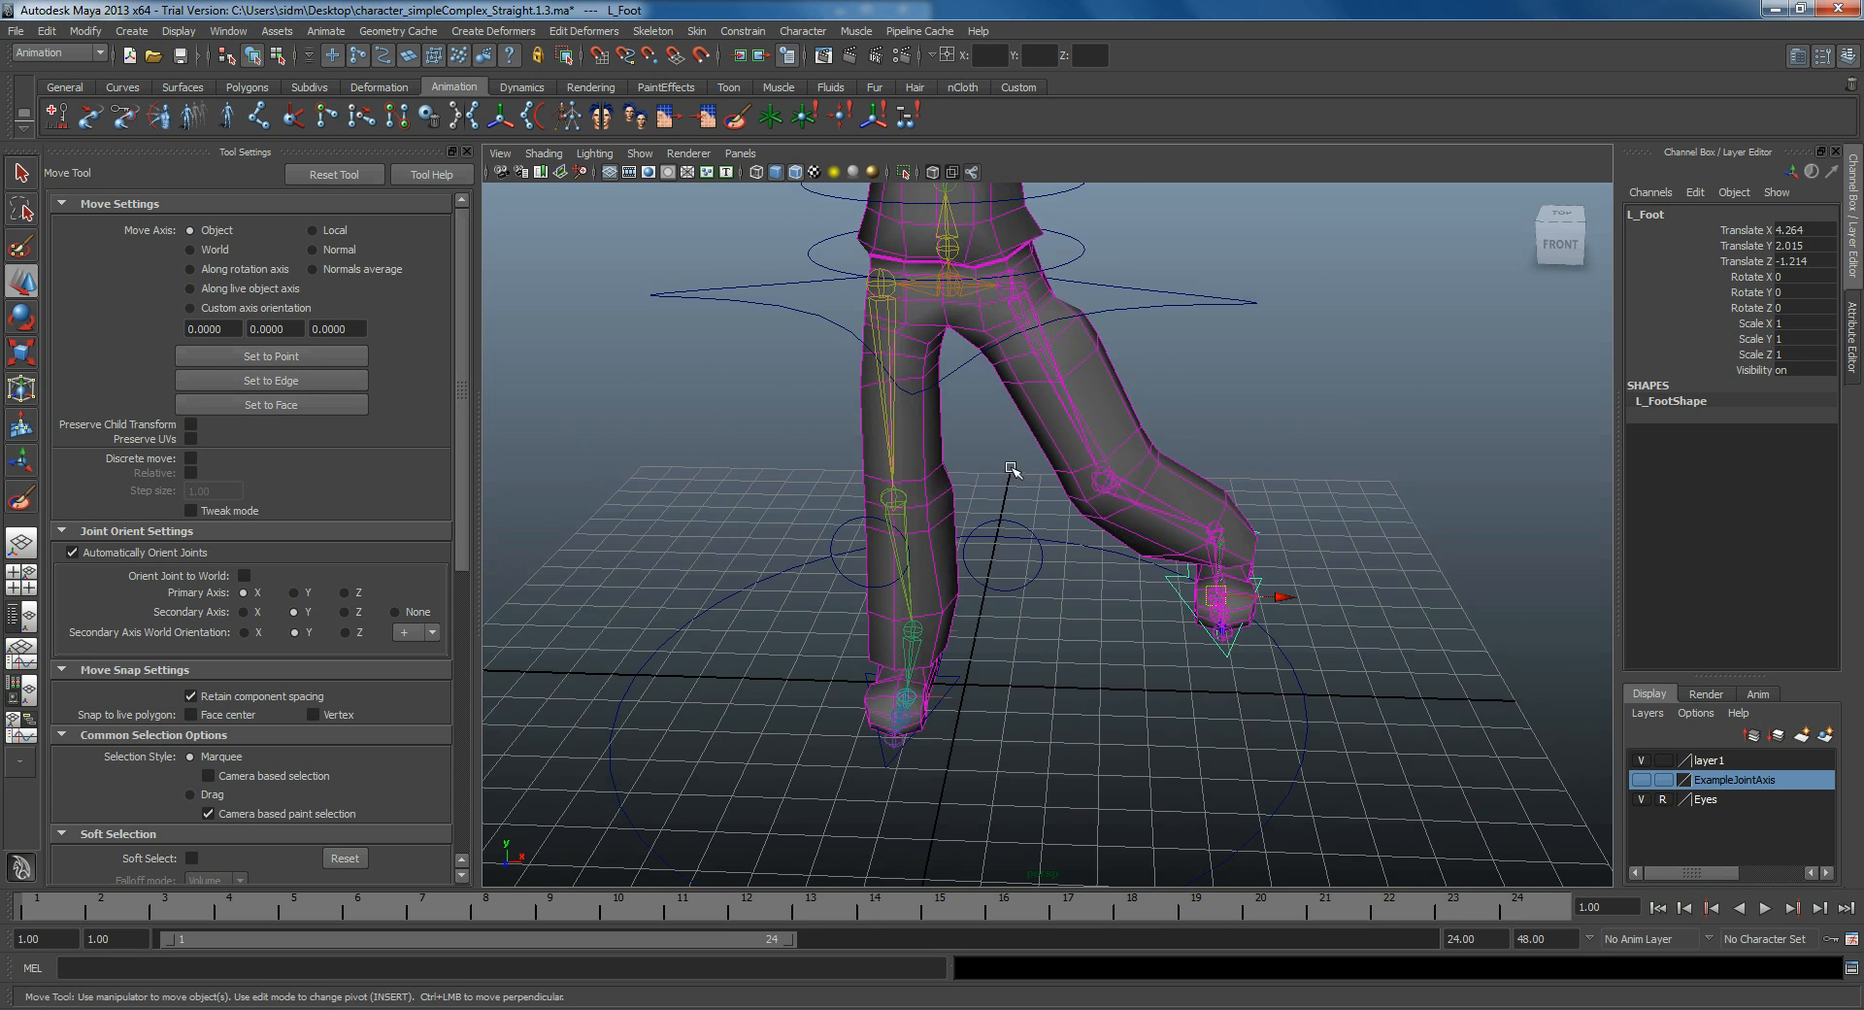
drag(1010, 470, 1044, 423)
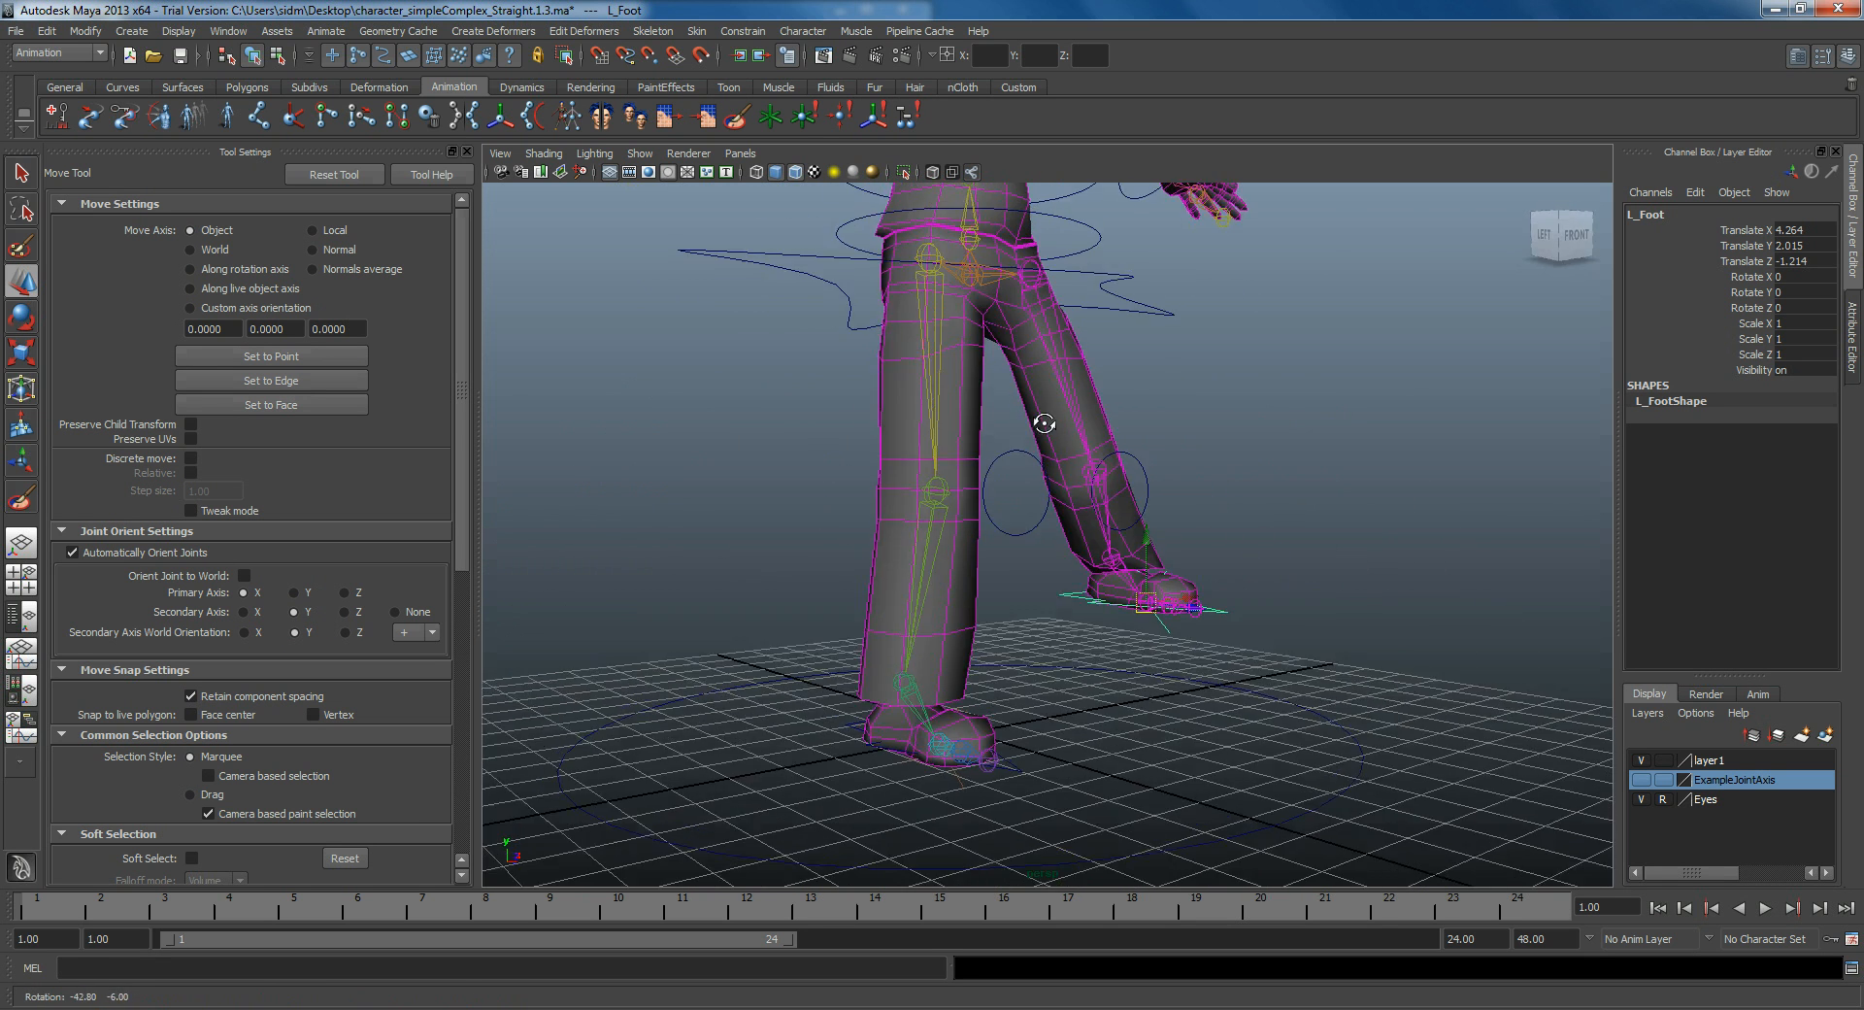
drag(1045, 421, 1171, 594)
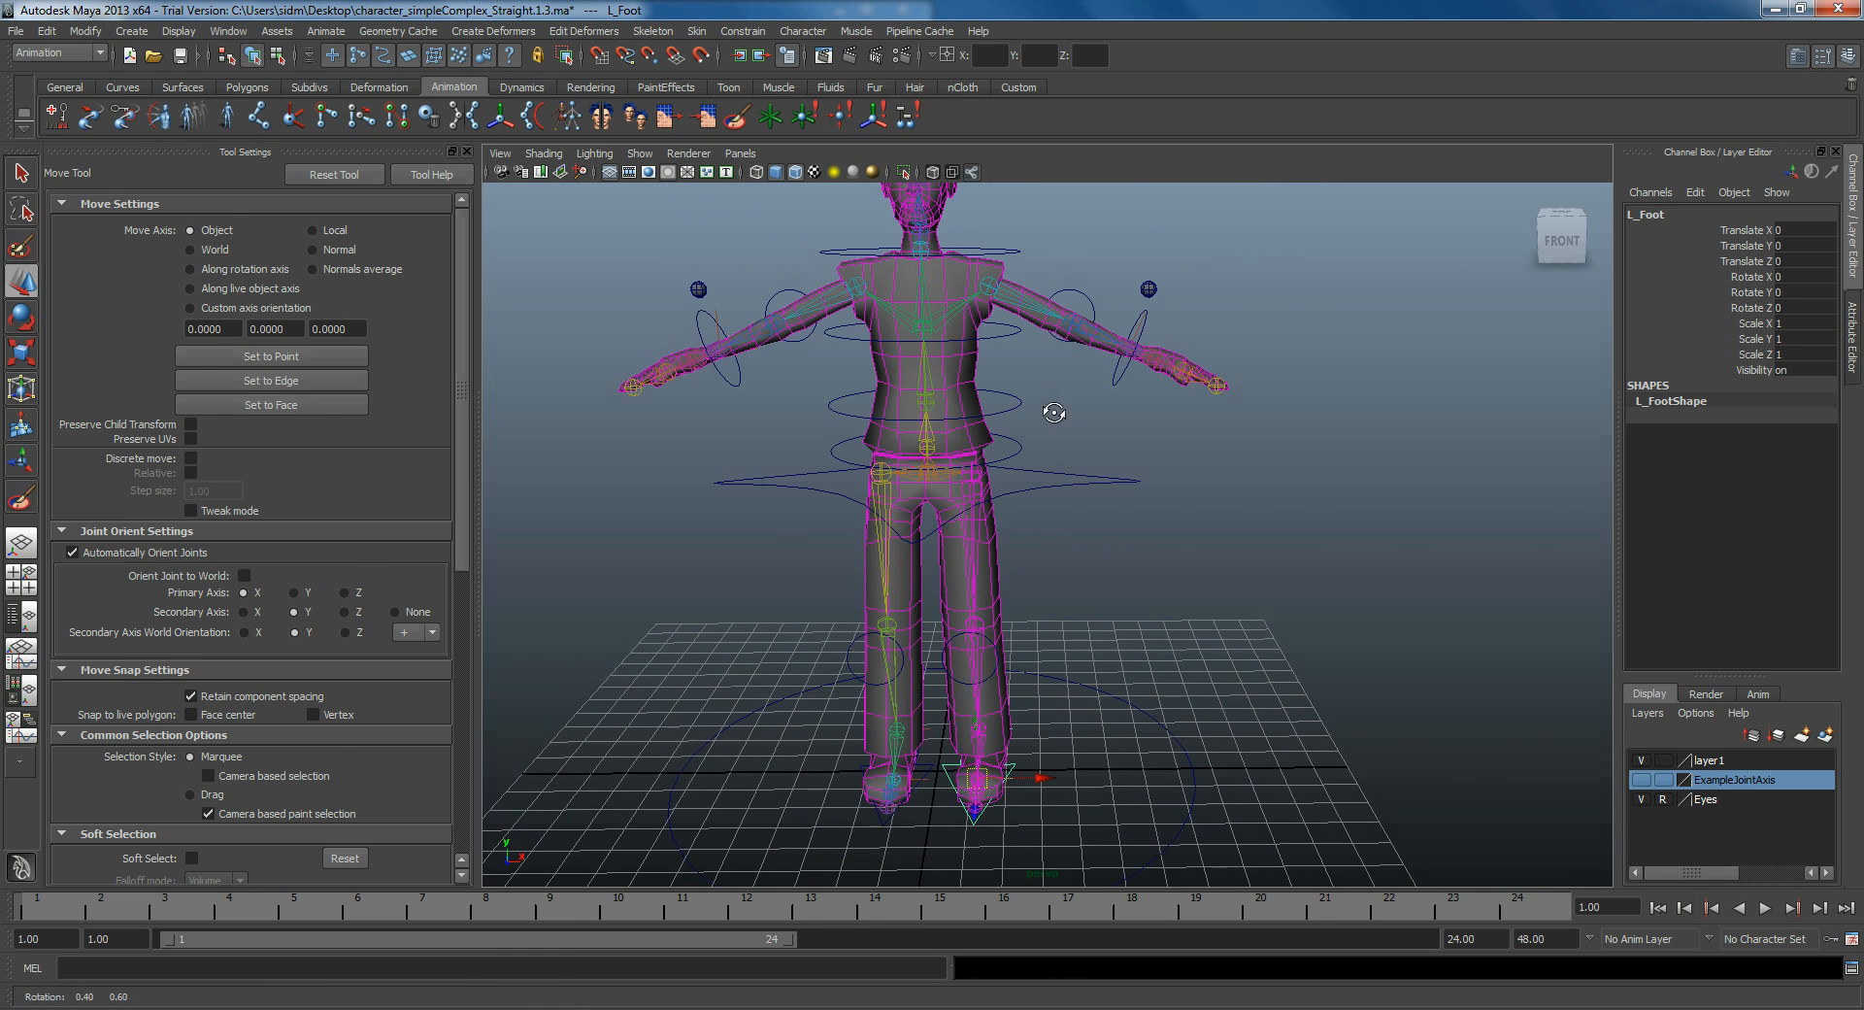
click(18, 177)
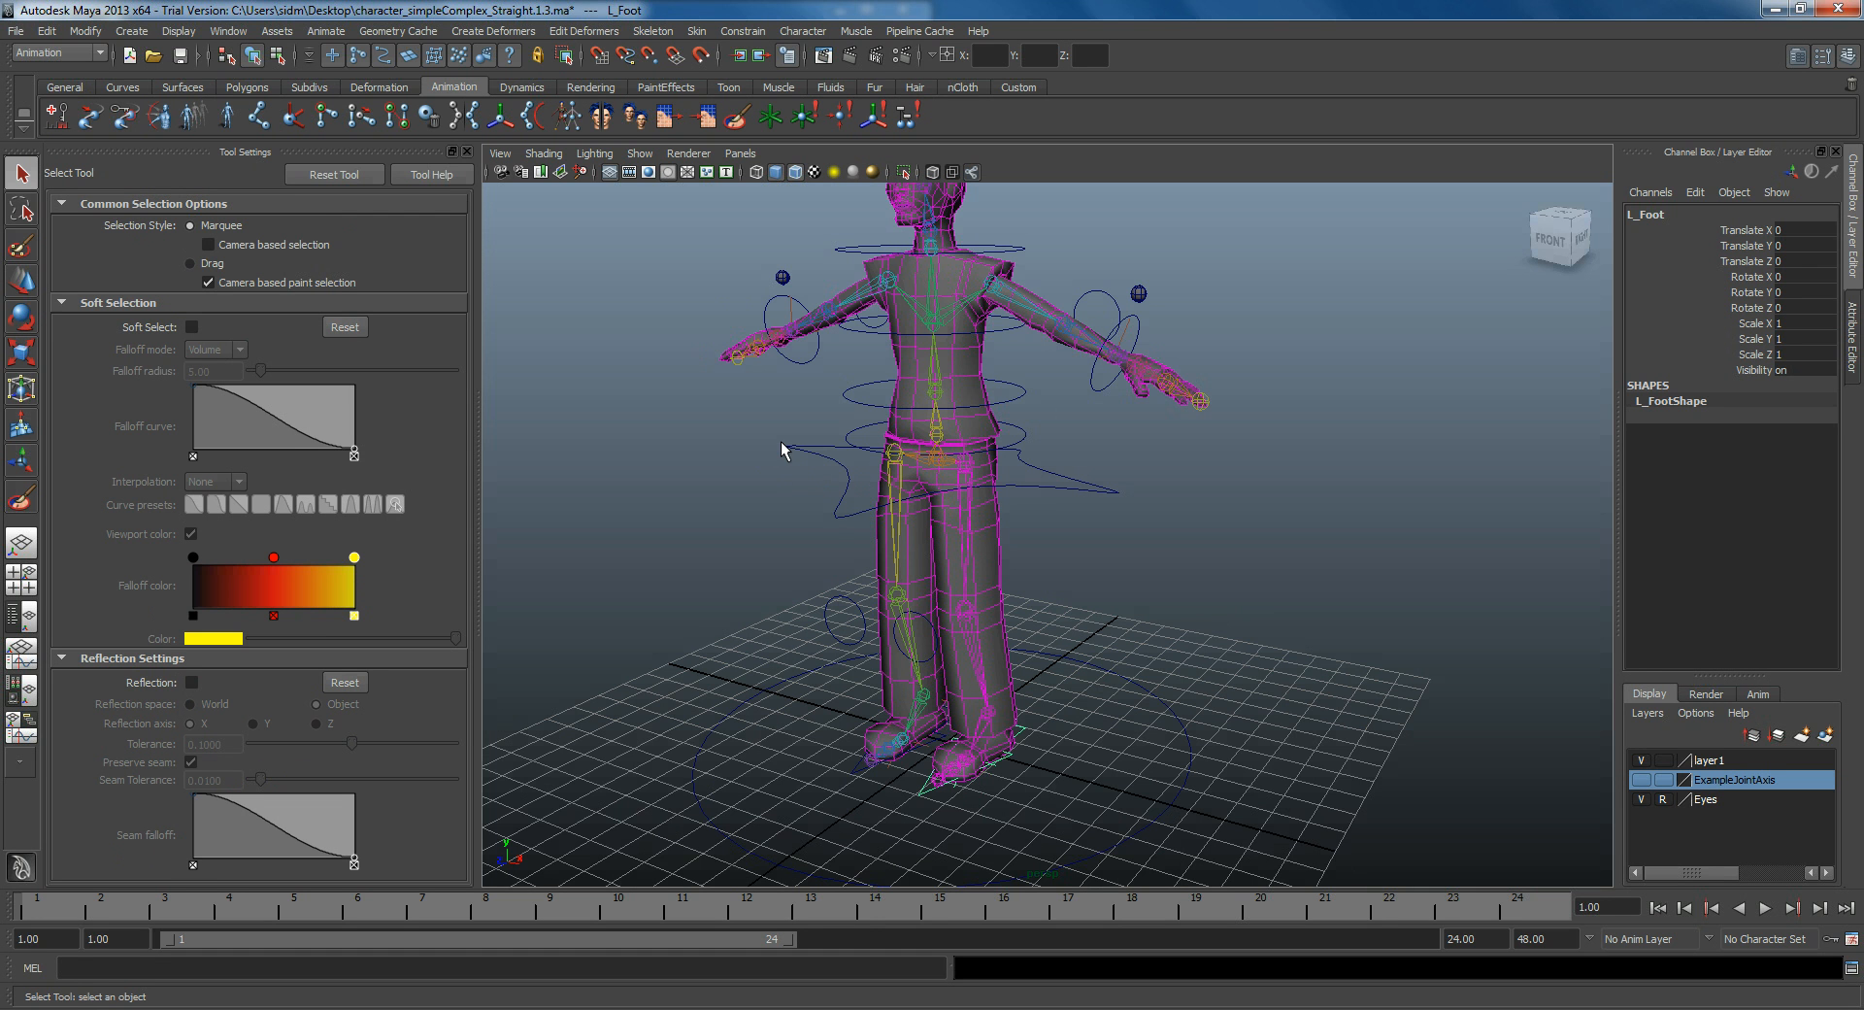
mouse_move(1000, 357)
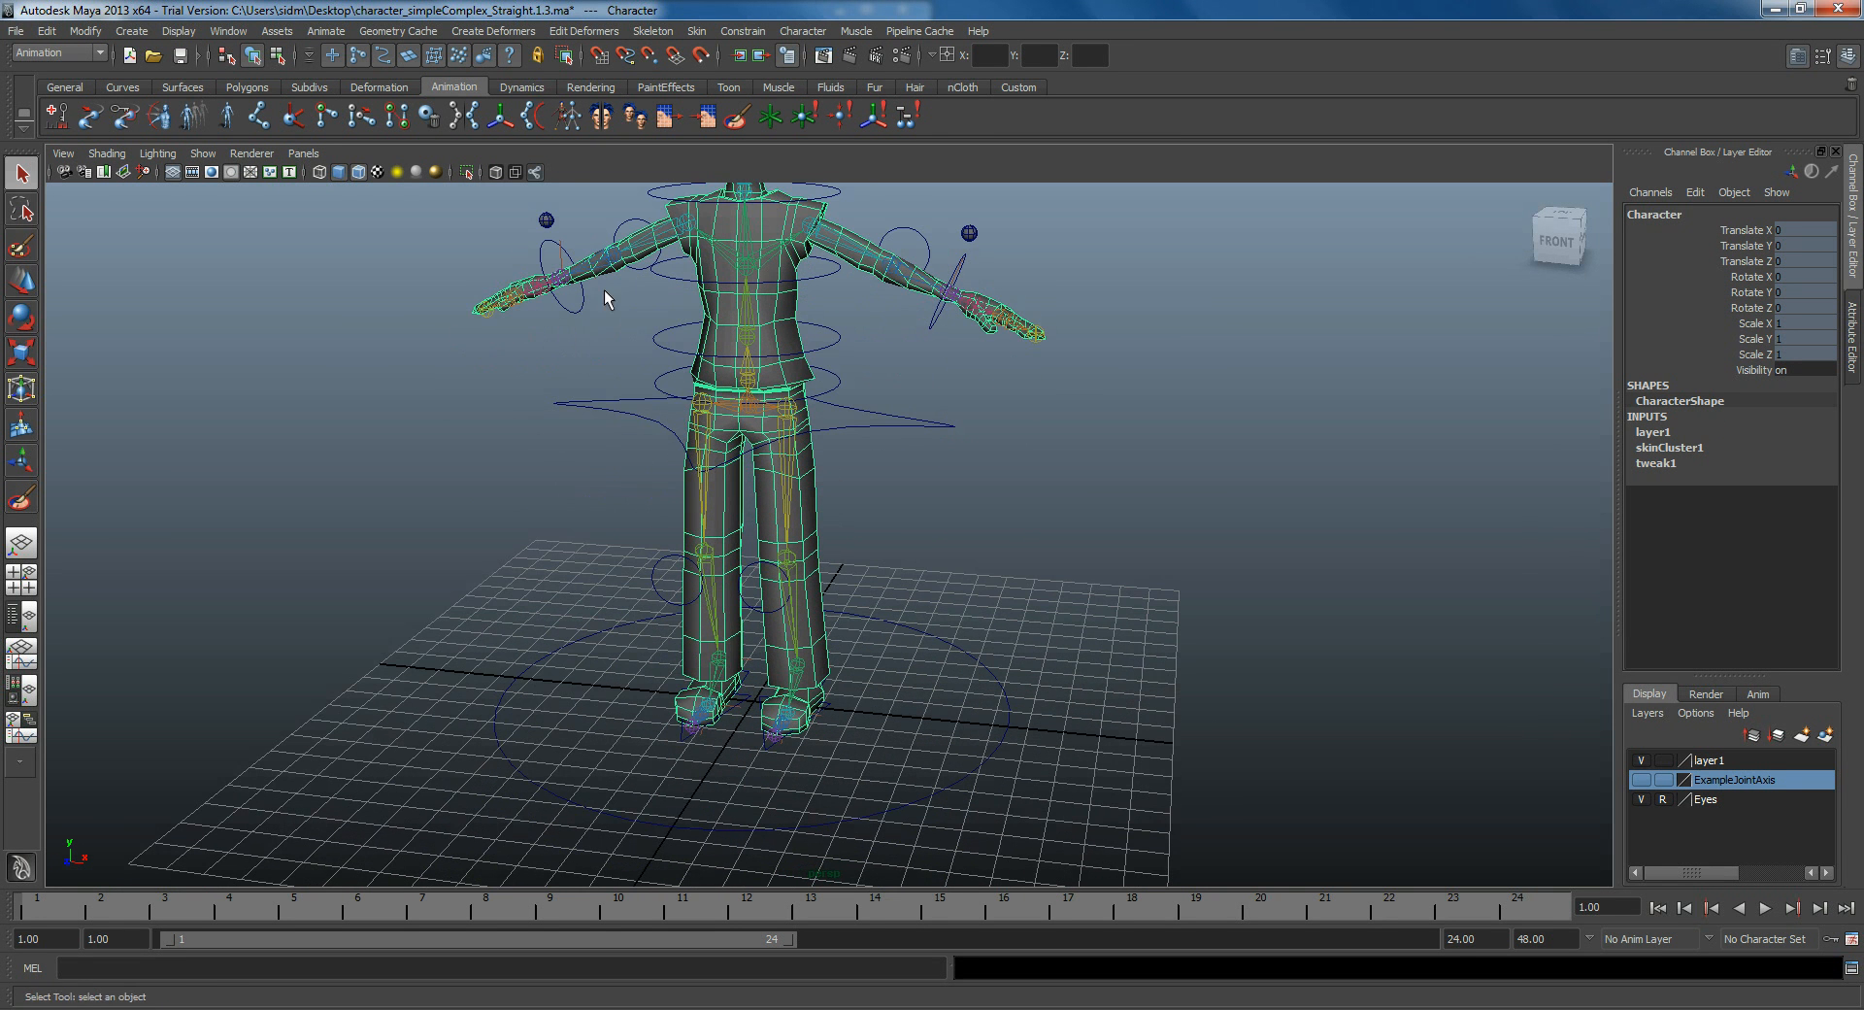
Step: Hide Joints from the viewport's Show list and move in close to the torso
click(202, 154)
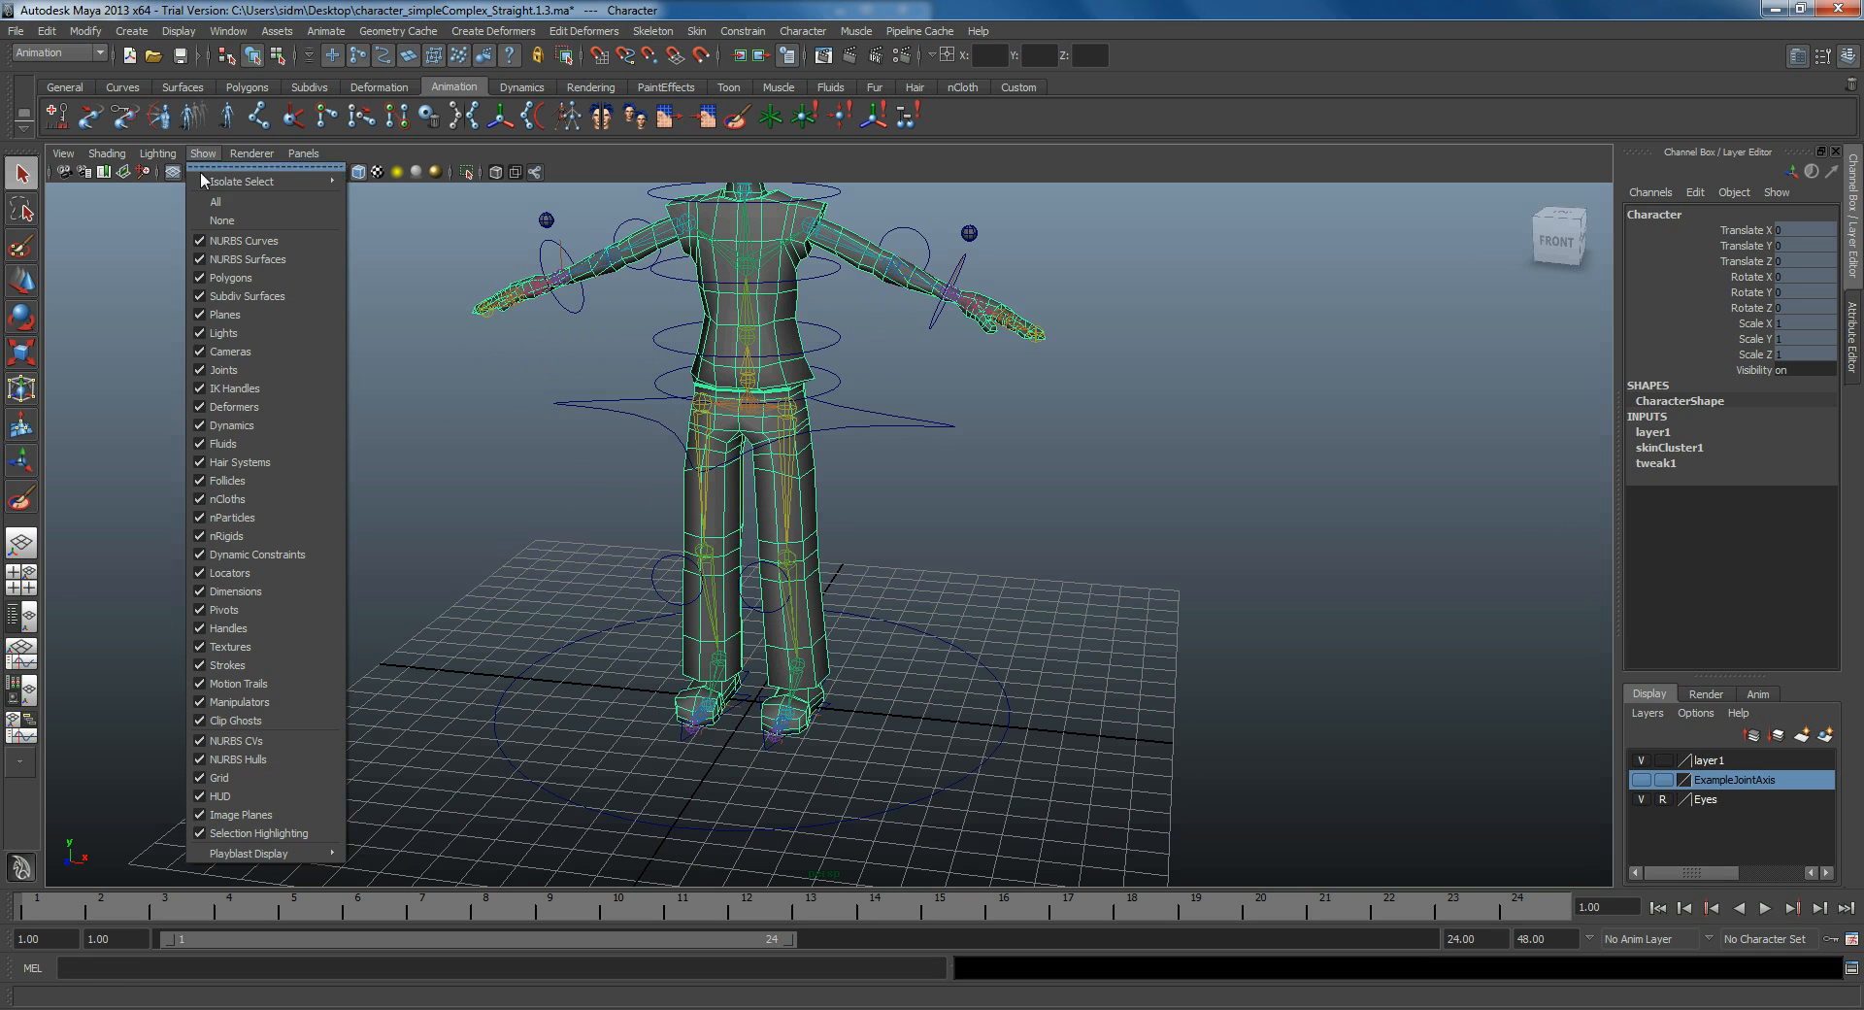
mouse_move(245, 377)
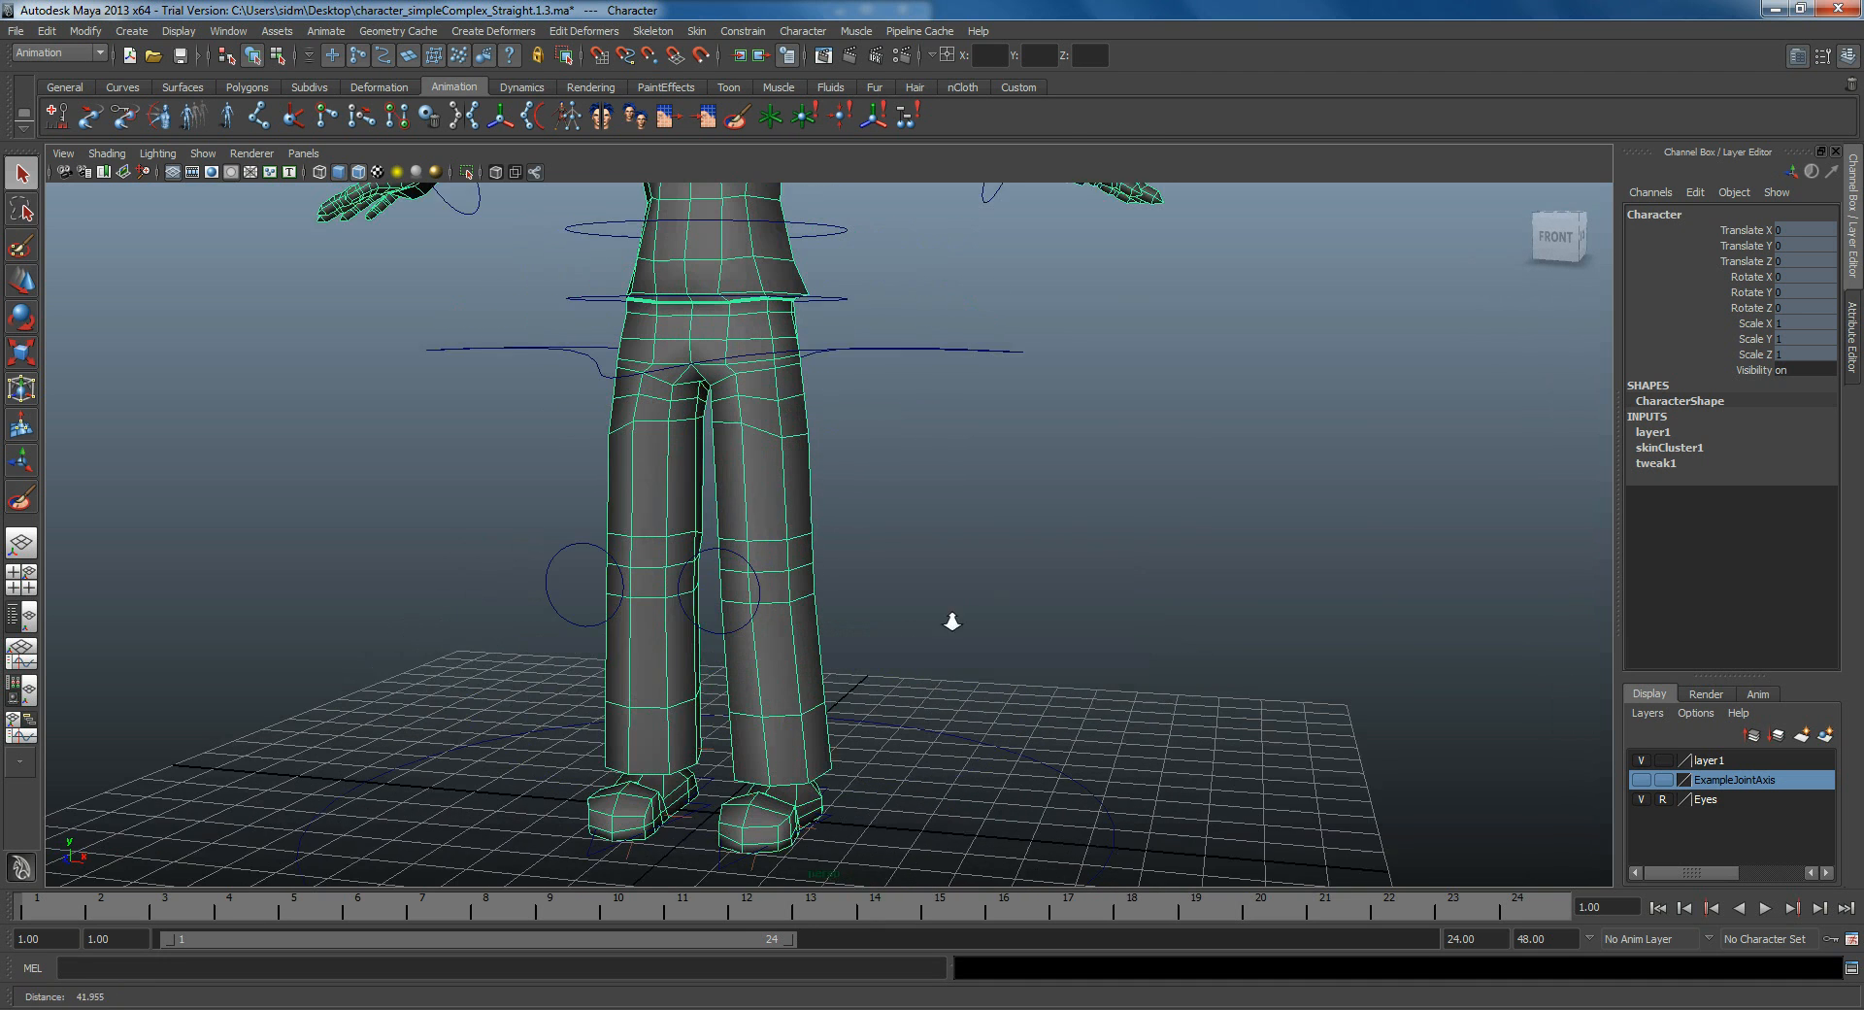
drag(952, 619, 802, 623)
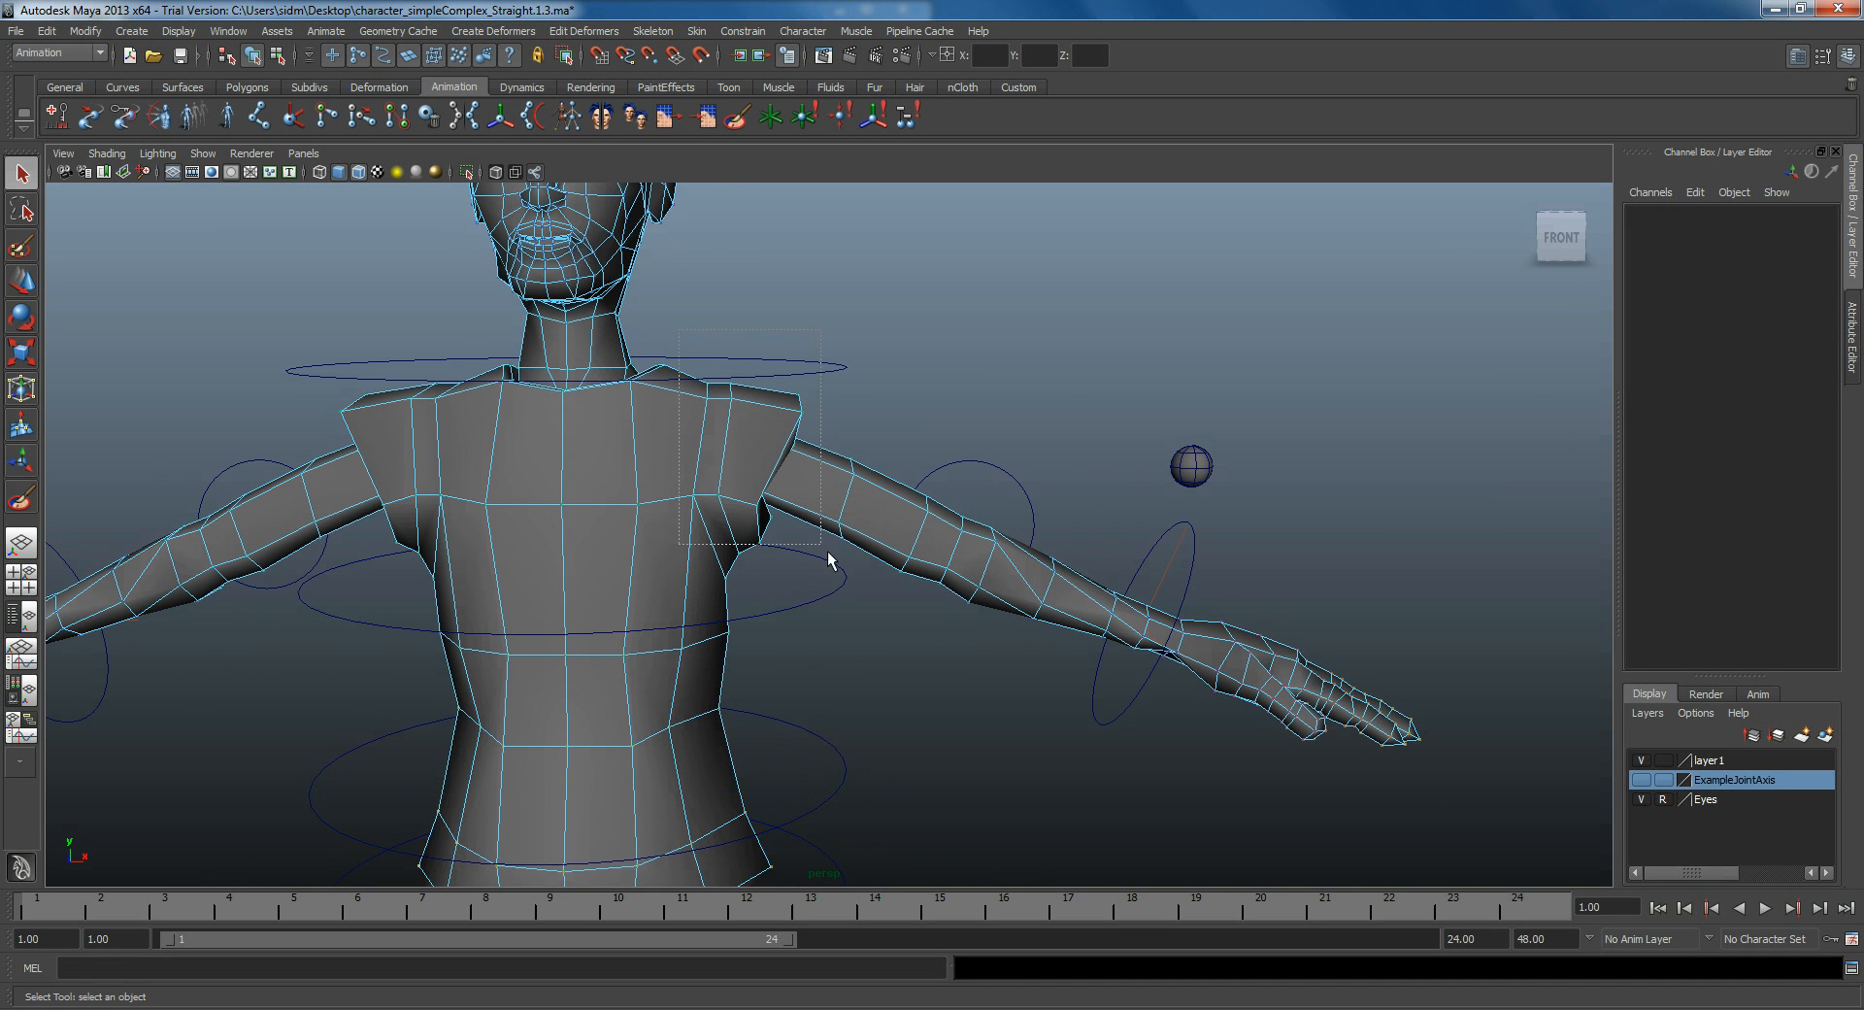
Step: Display the L_Shoulder weight map on the character mesh, then return to ordinary selection
drag(678, 332, 820, 559)
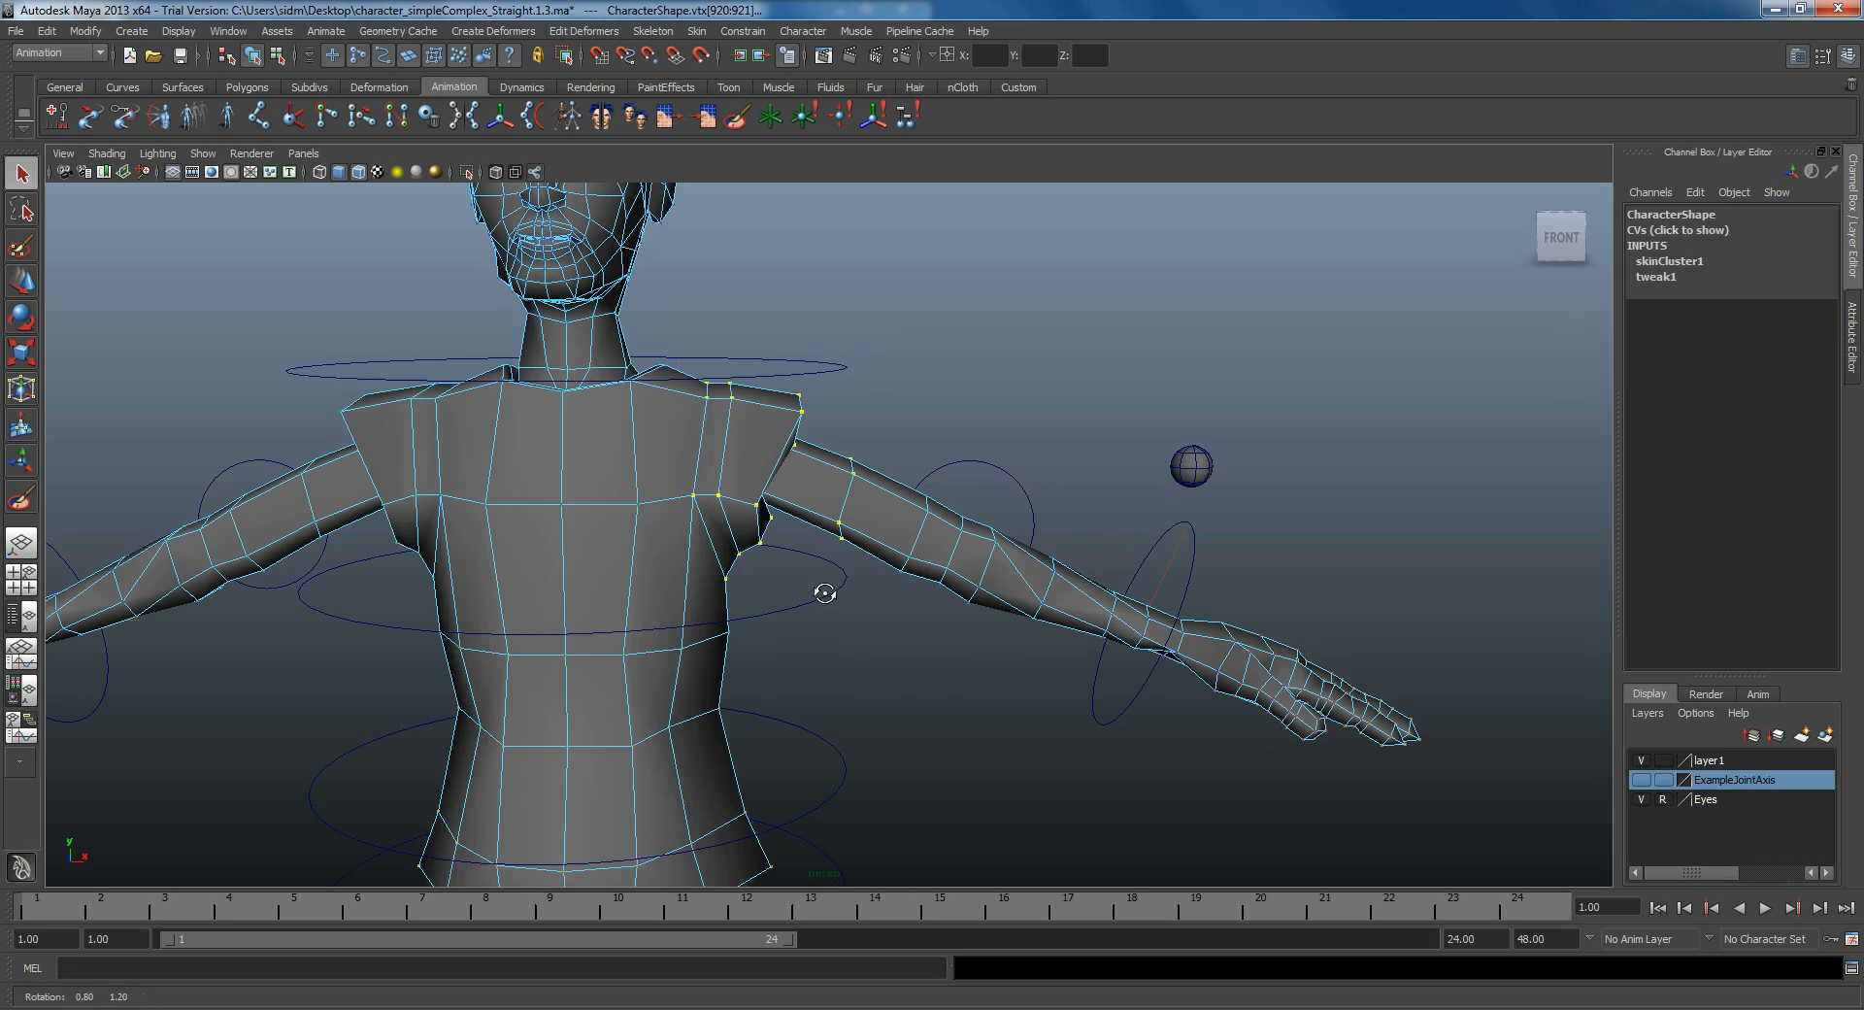
drag(824, 593, 655, 578)
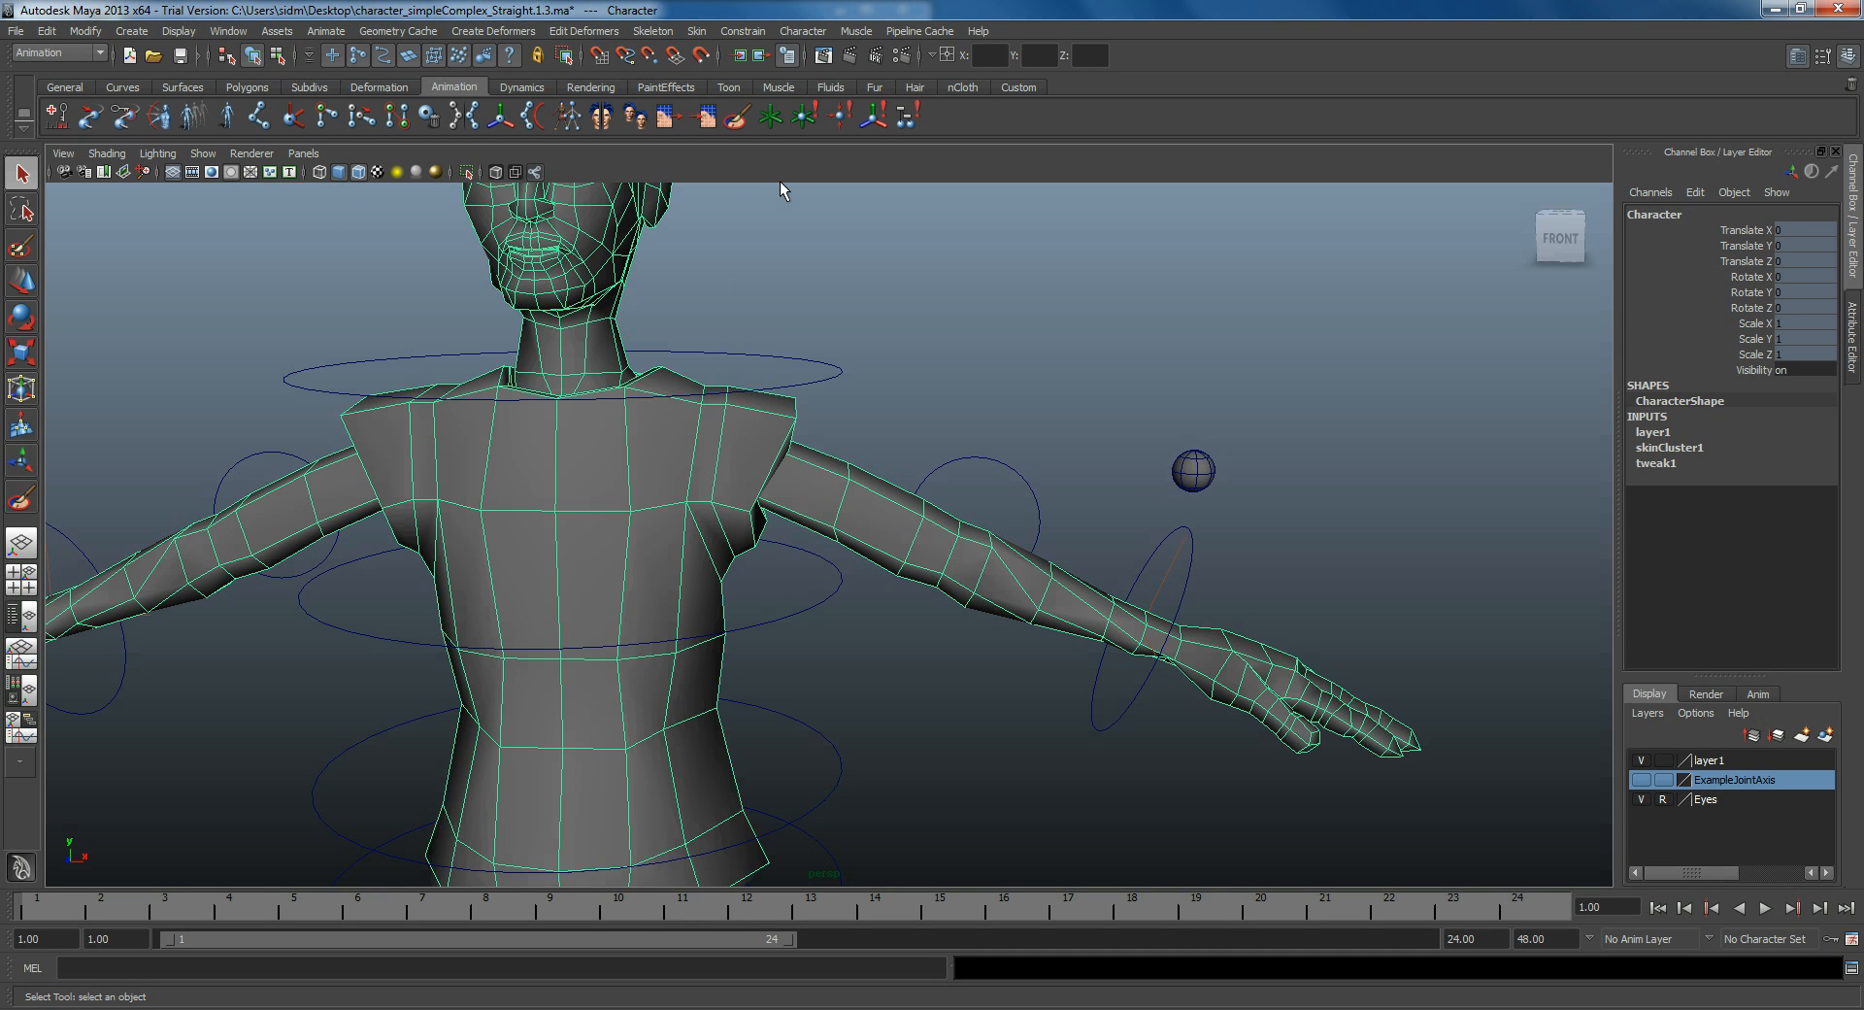
mouse_move(746, 118)
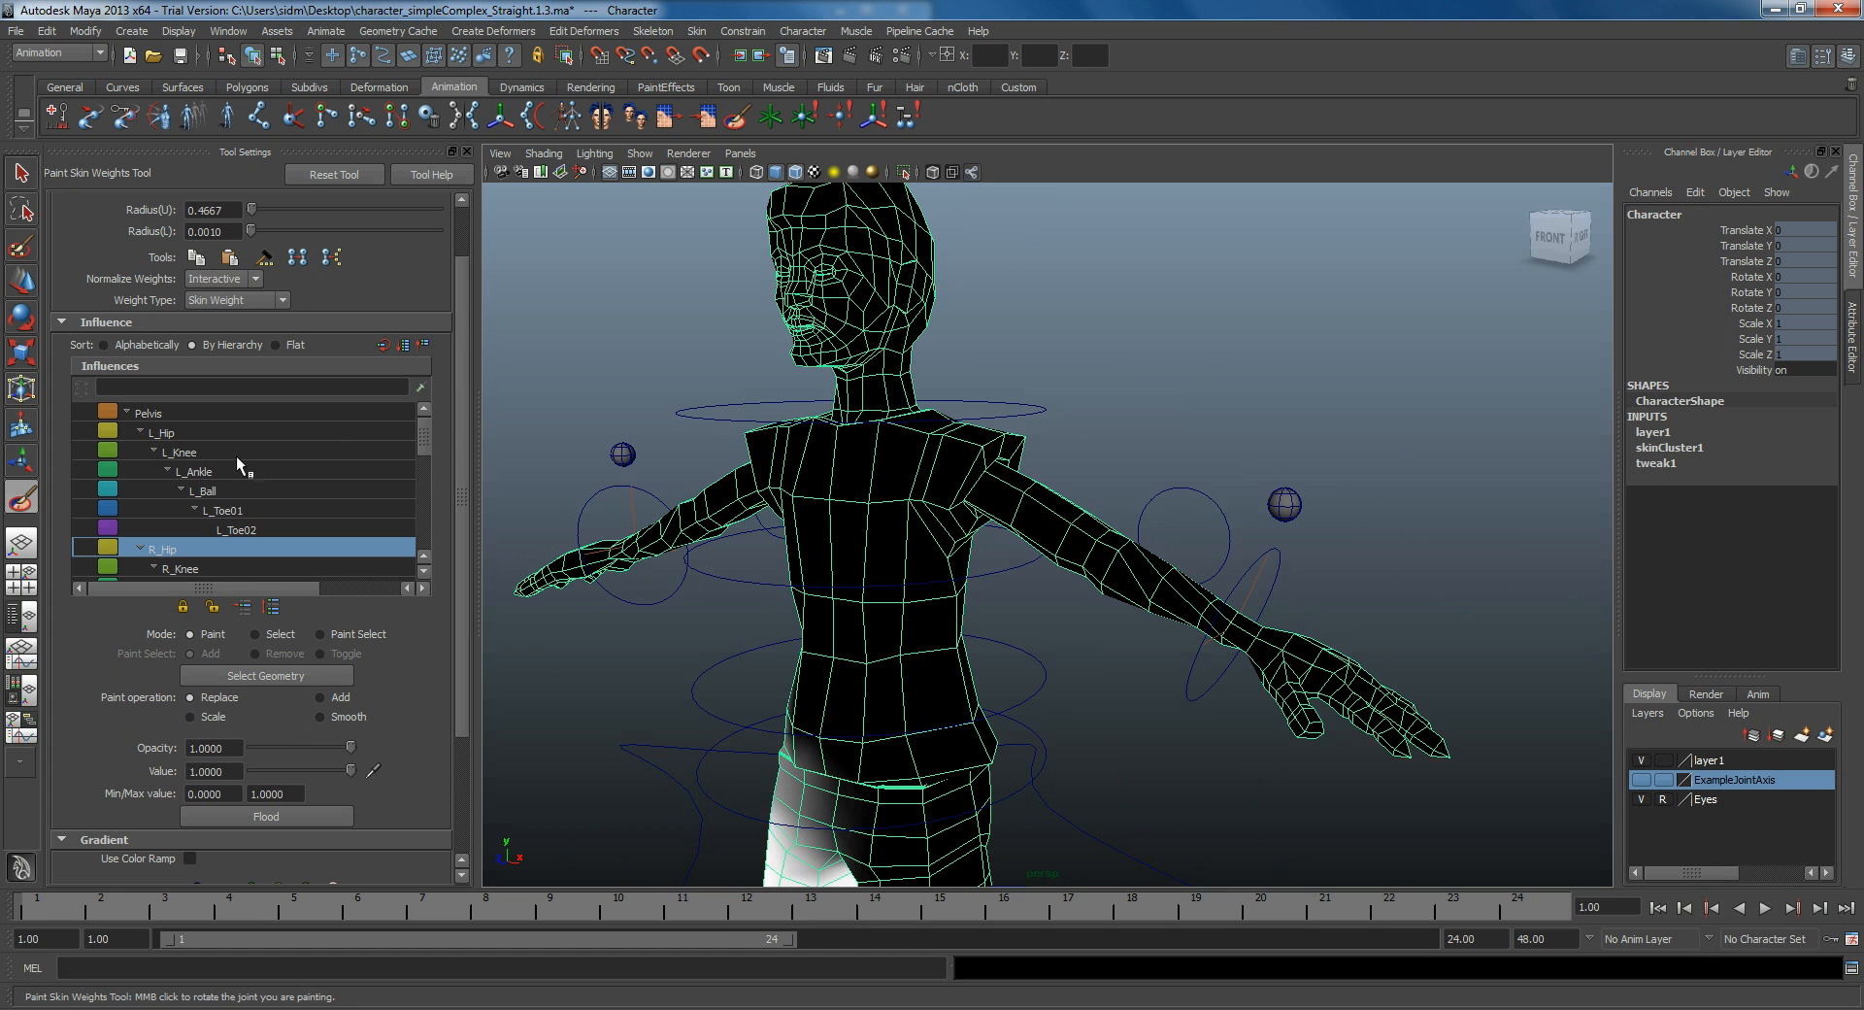
scroll(down, 3)
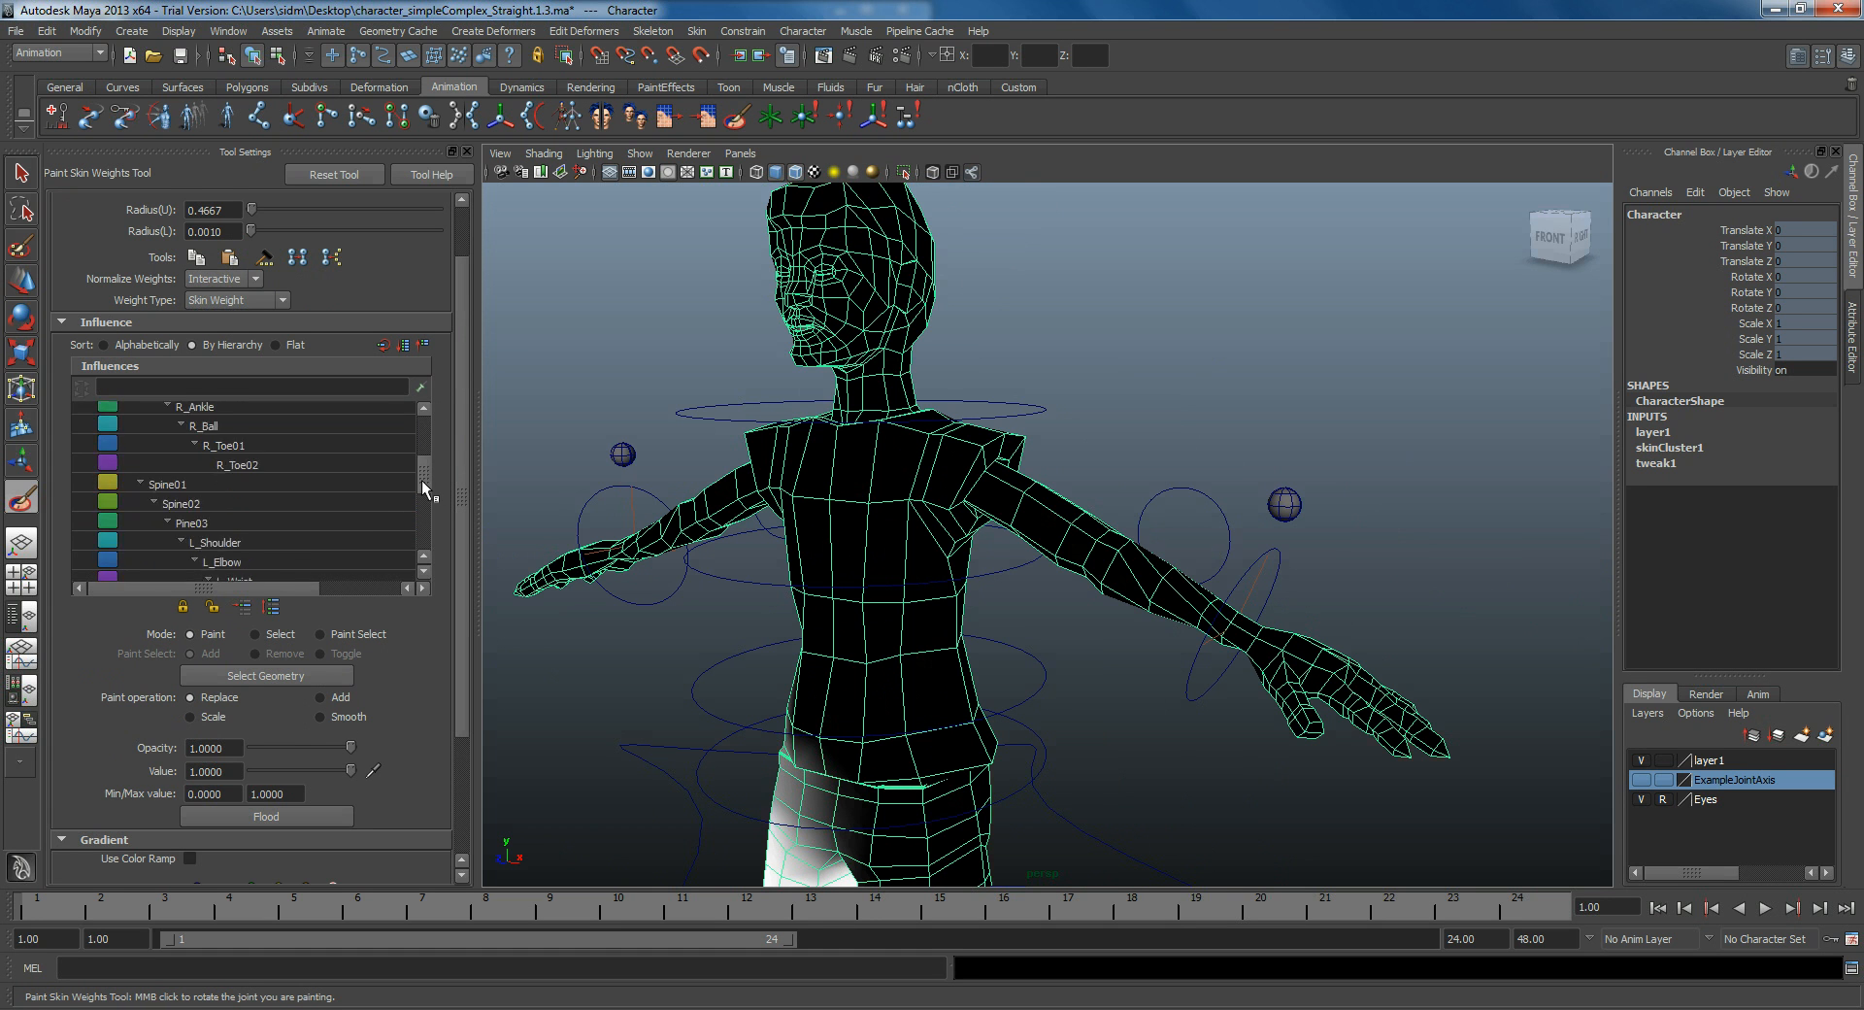
click(215, 509)
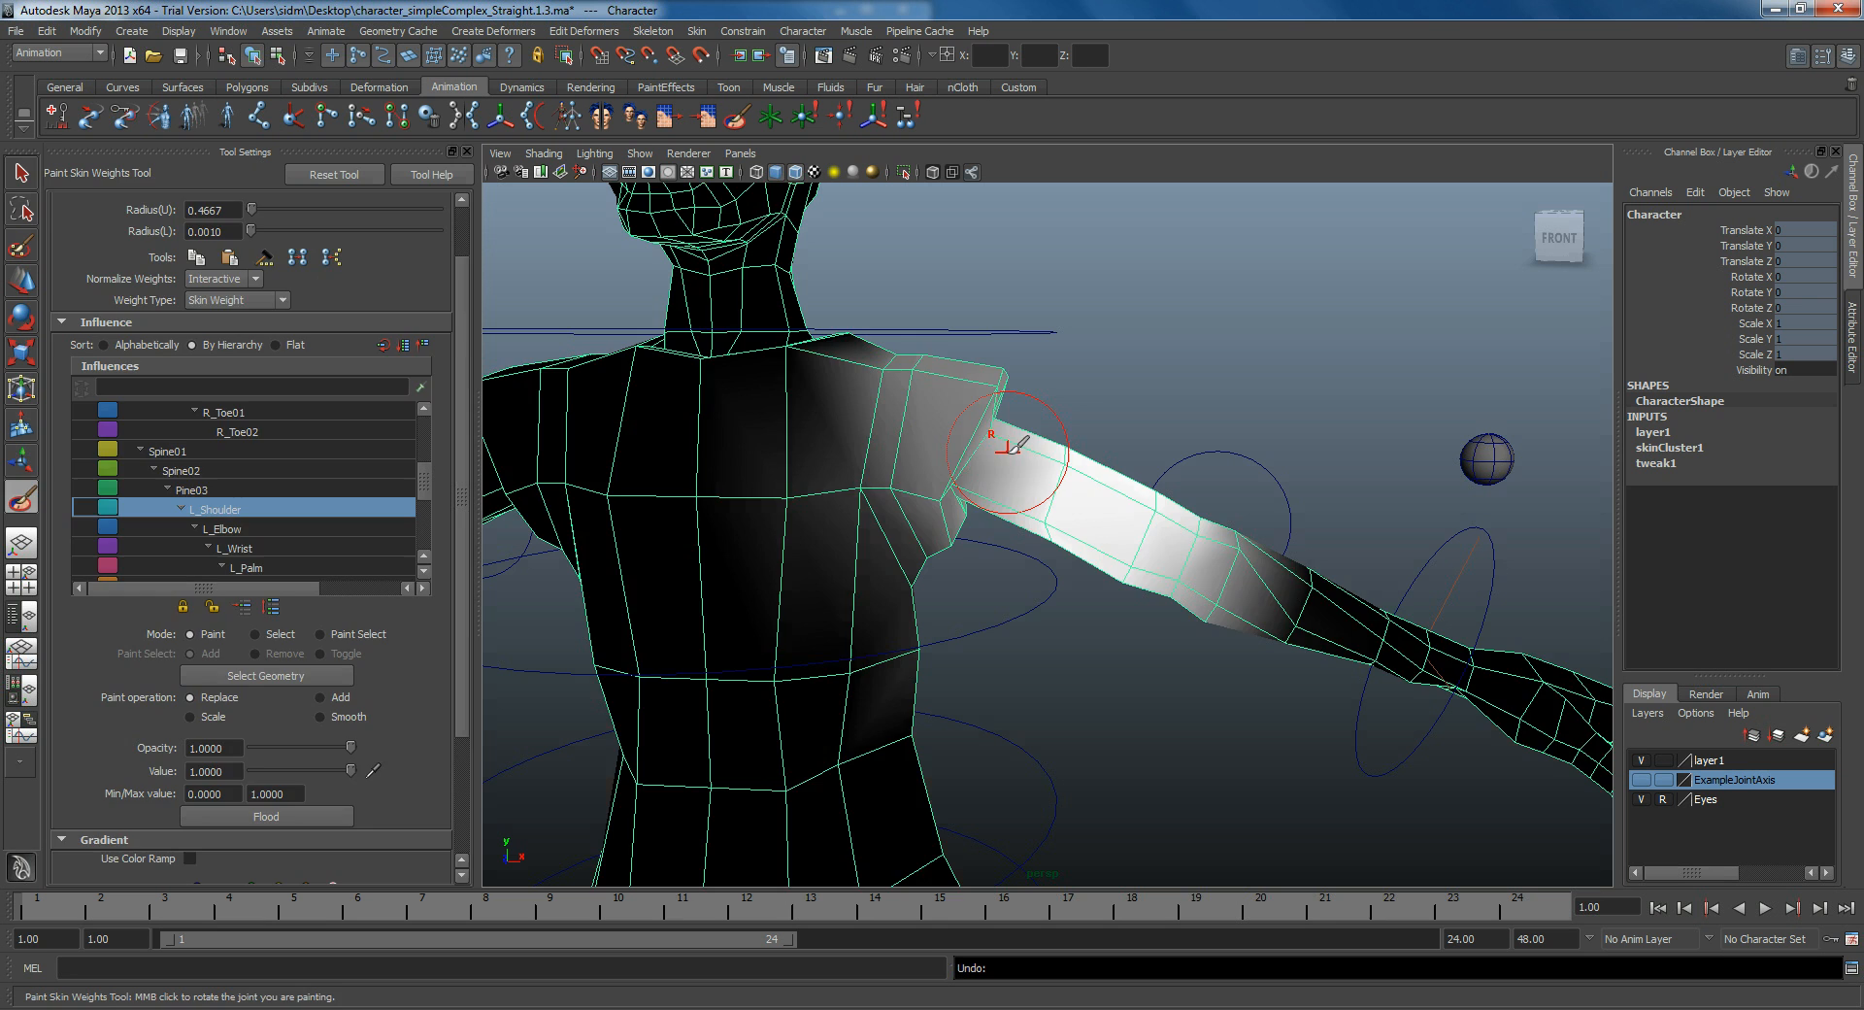
click(18, 200)
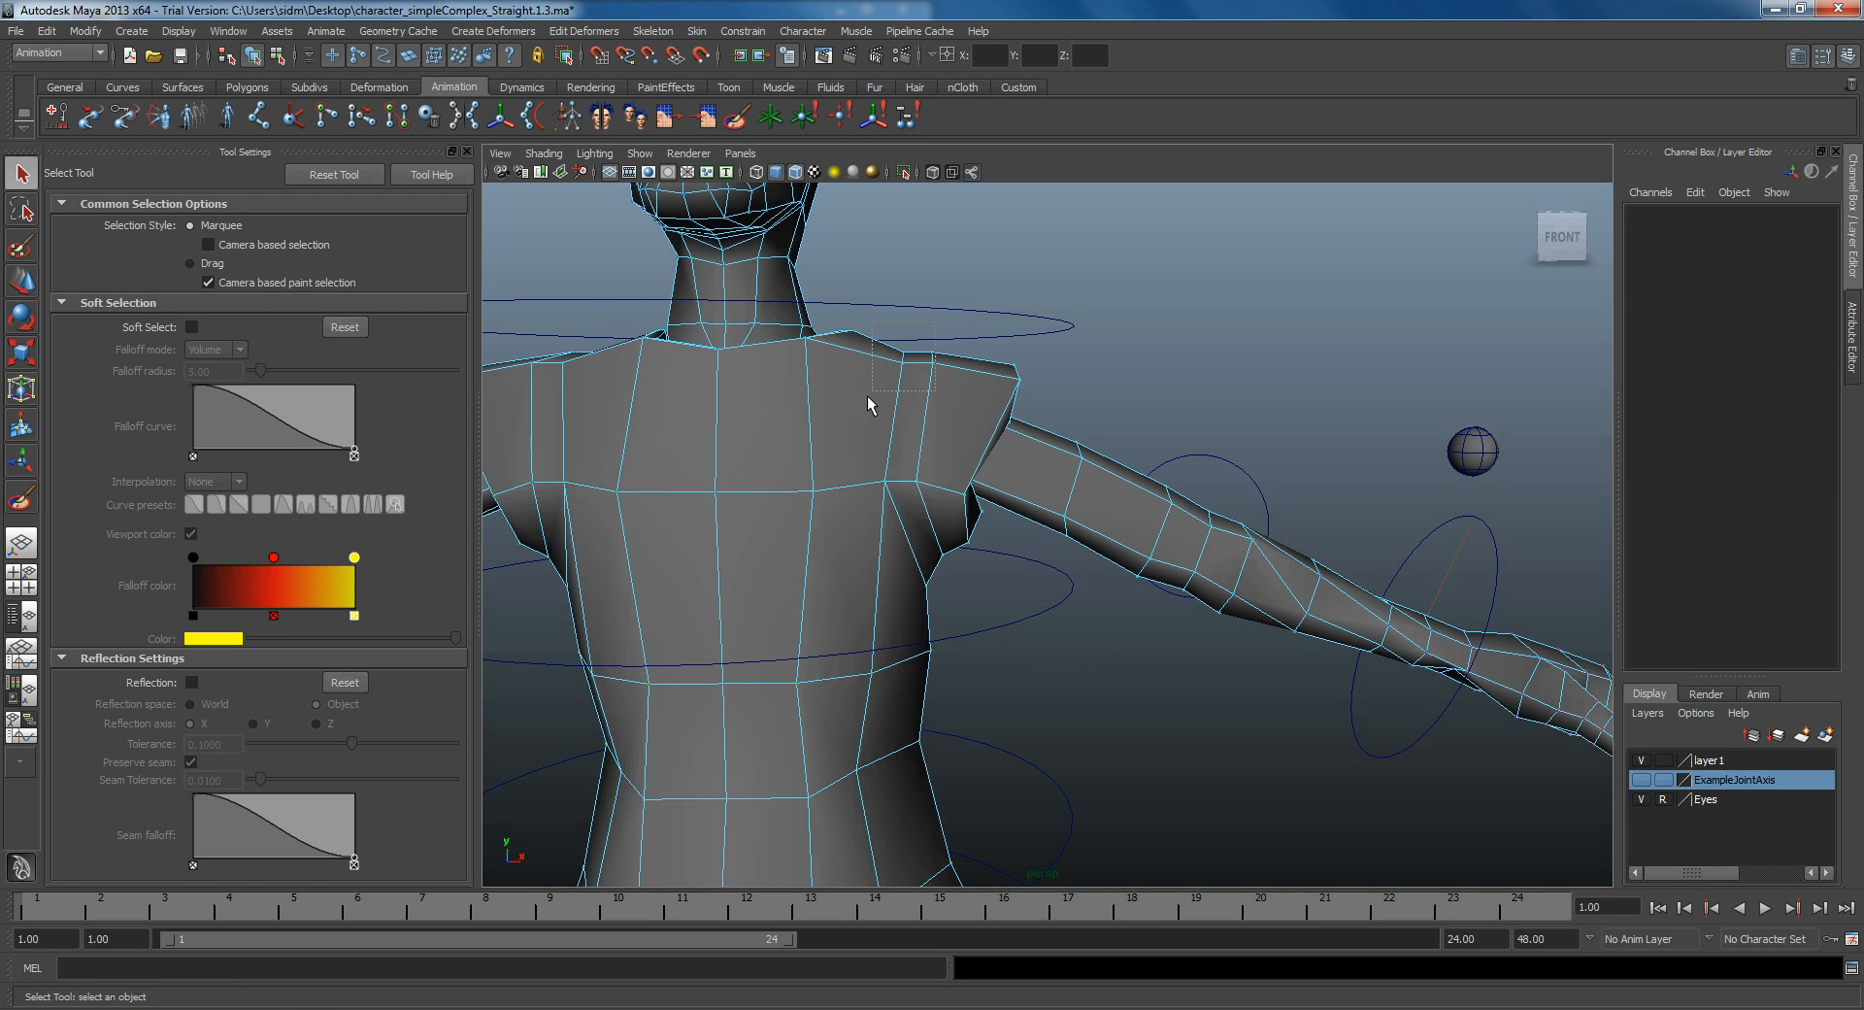
Step: Switch the mesh to Vertex mode and marquee-select the ring of vertices around the left shoulder seam
drag(903, 381, 915, 594)
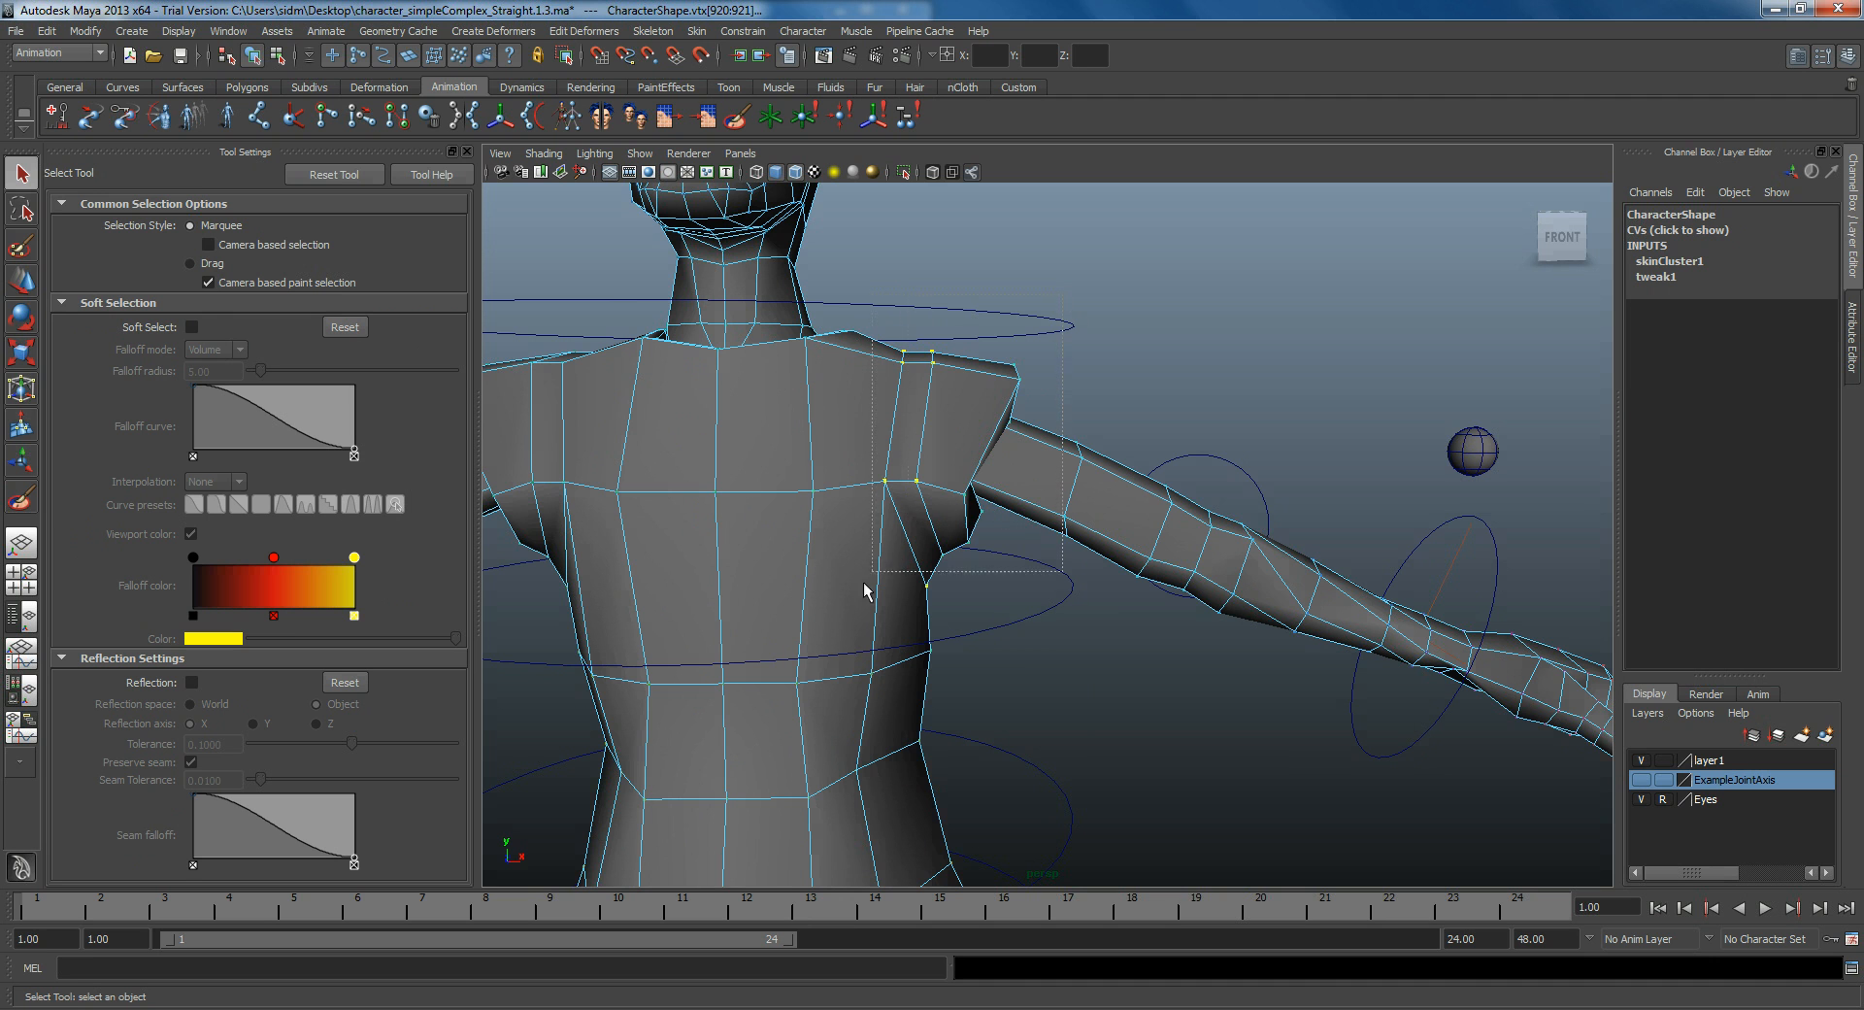
right_click(867, 593)
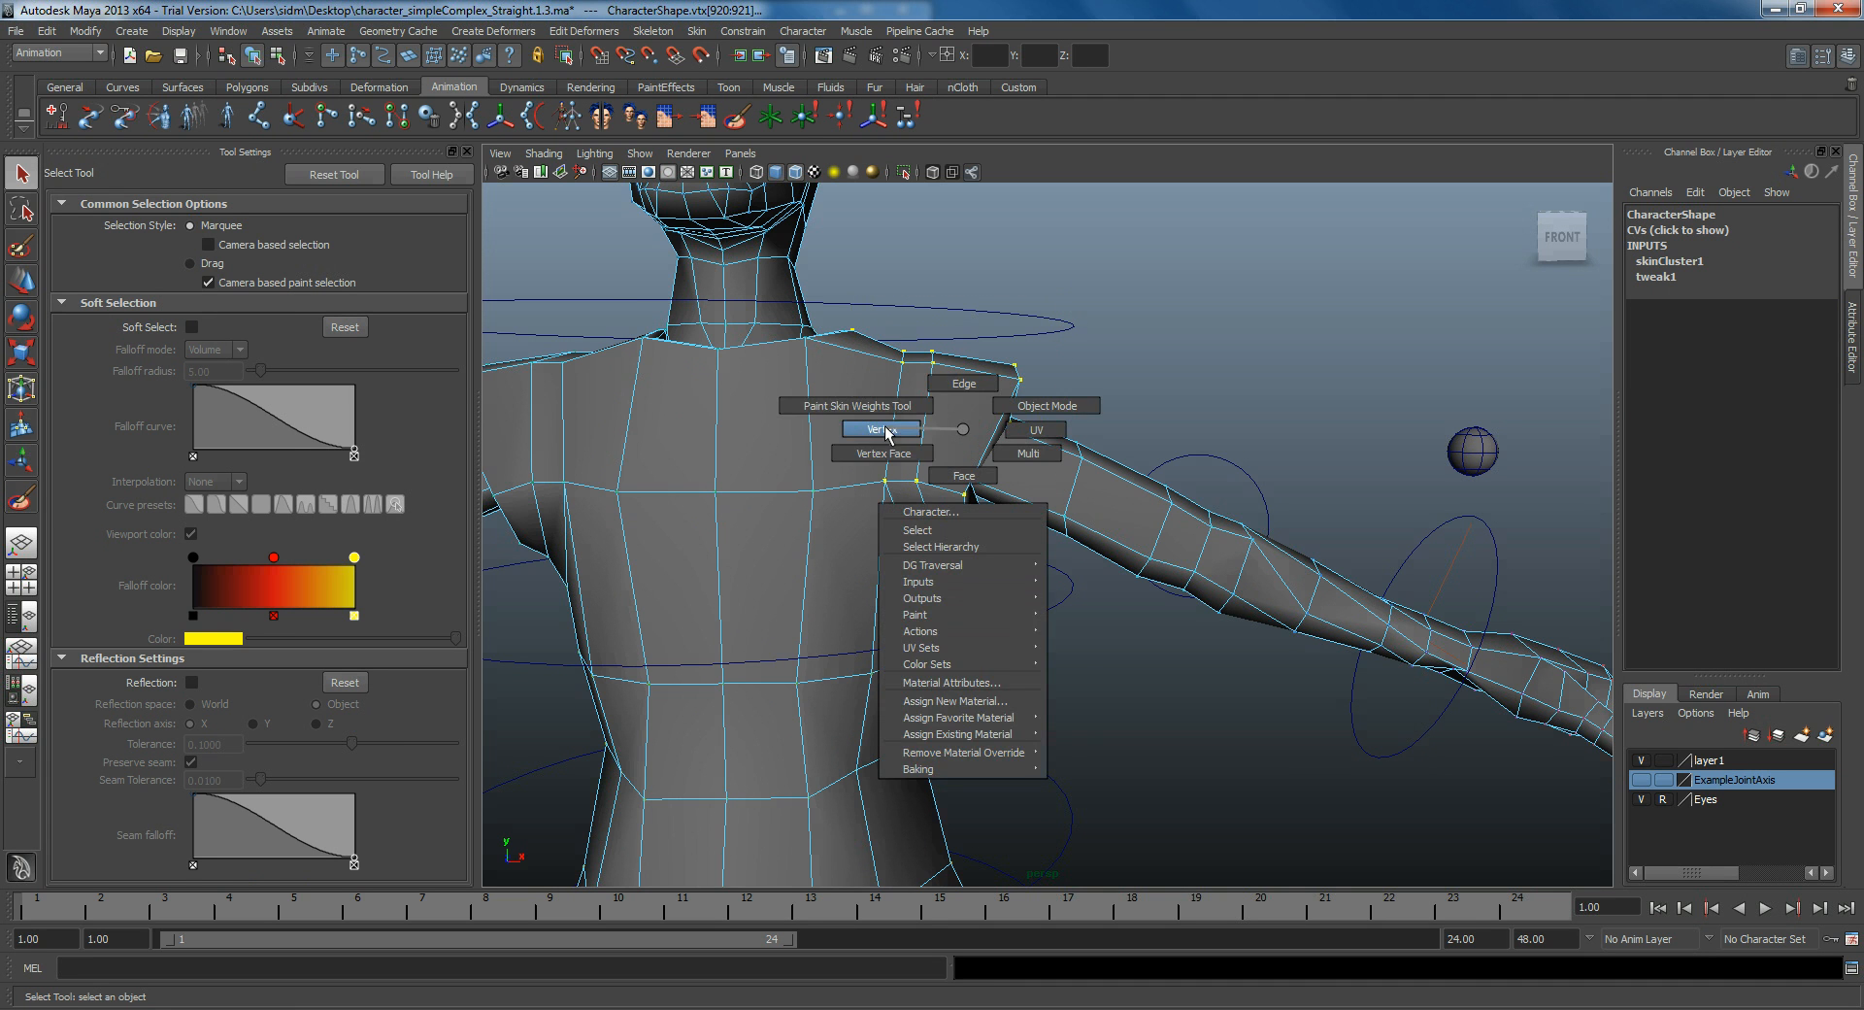
click(881, 430)
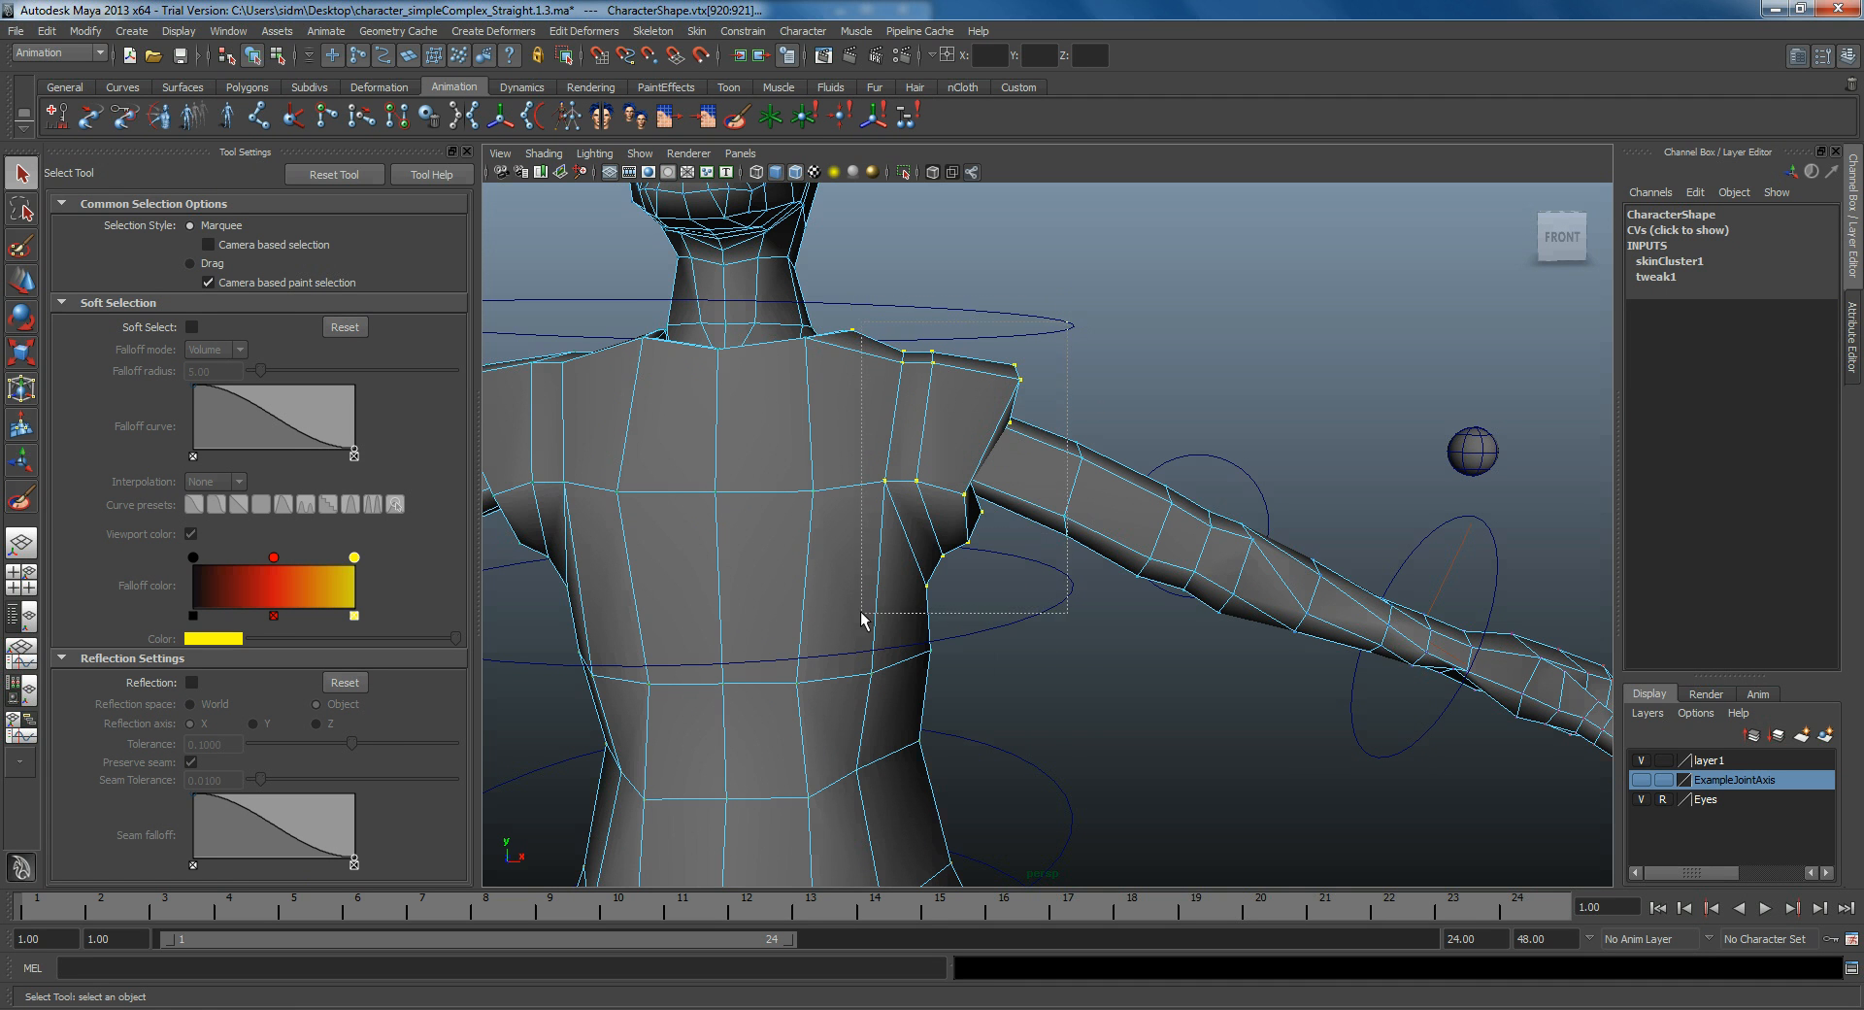
drag(862, 618, 958, 511)
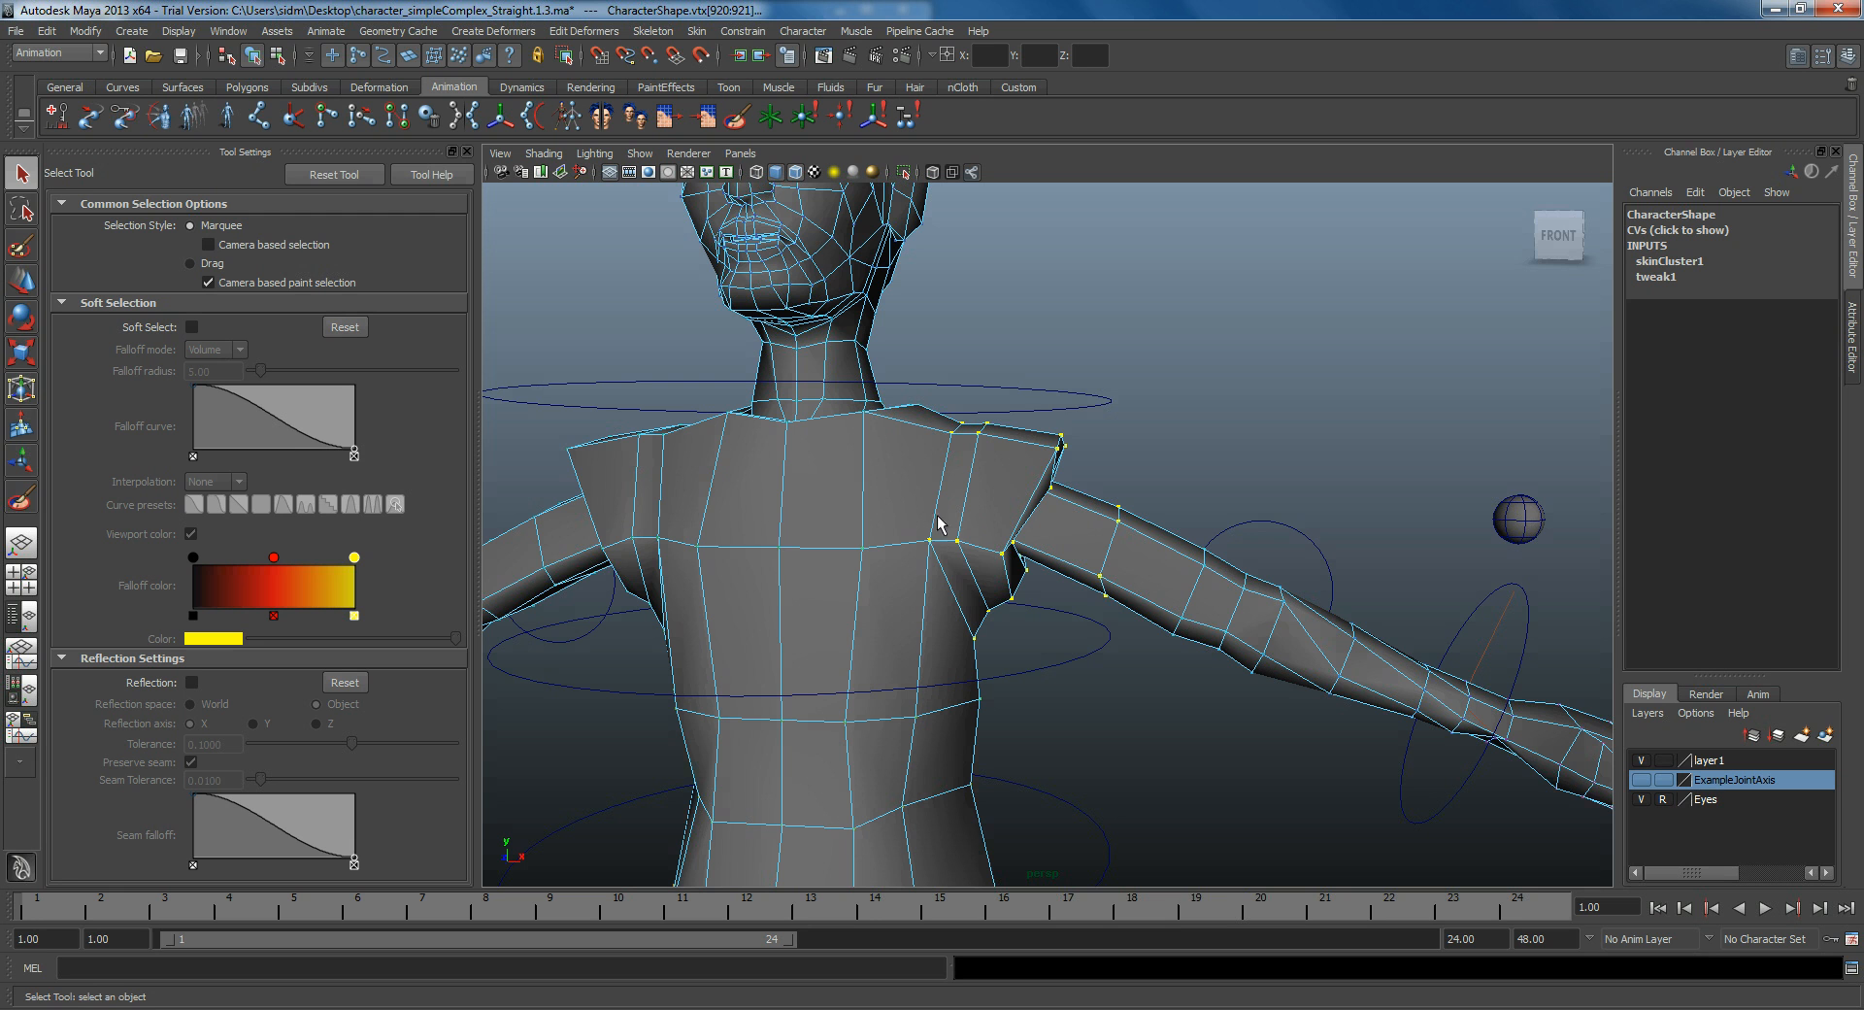
click(225, 31)
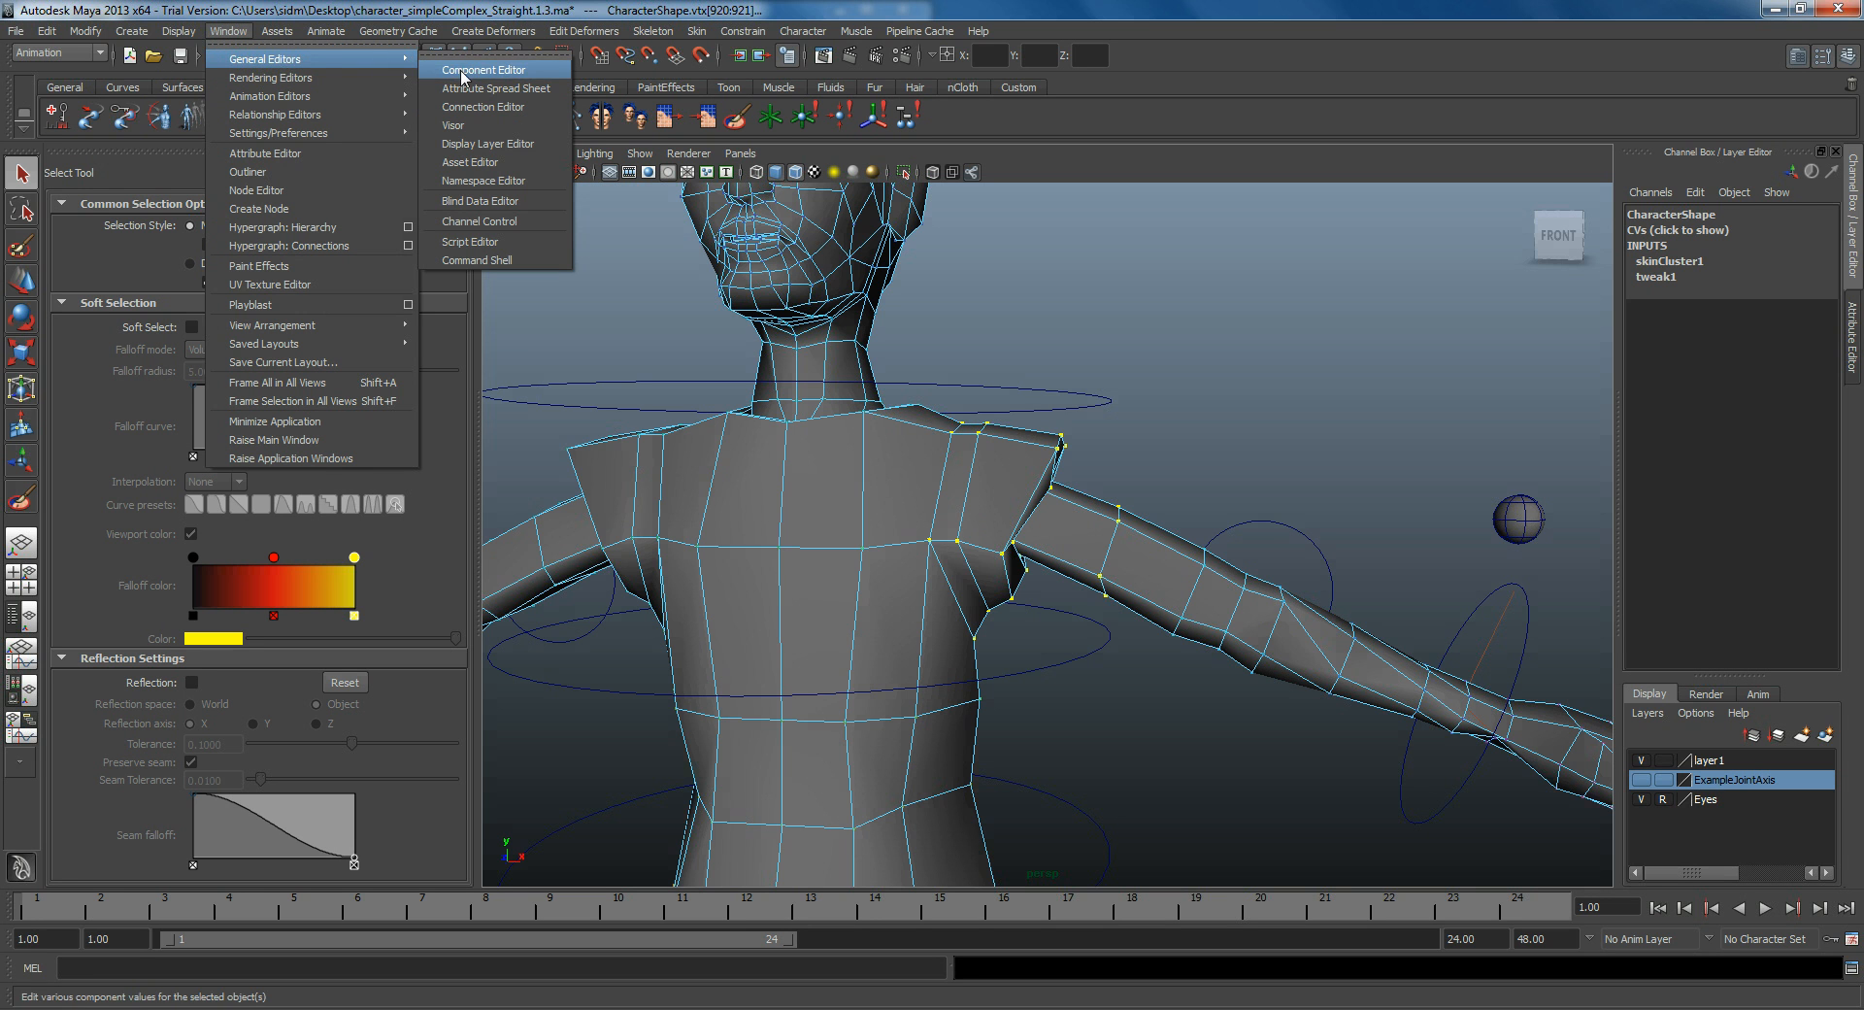
Step: In the Component Editor's Smooth Skins table, set the selected vertices' L_Shoulder weights to 1, then close it
click(474, 70)
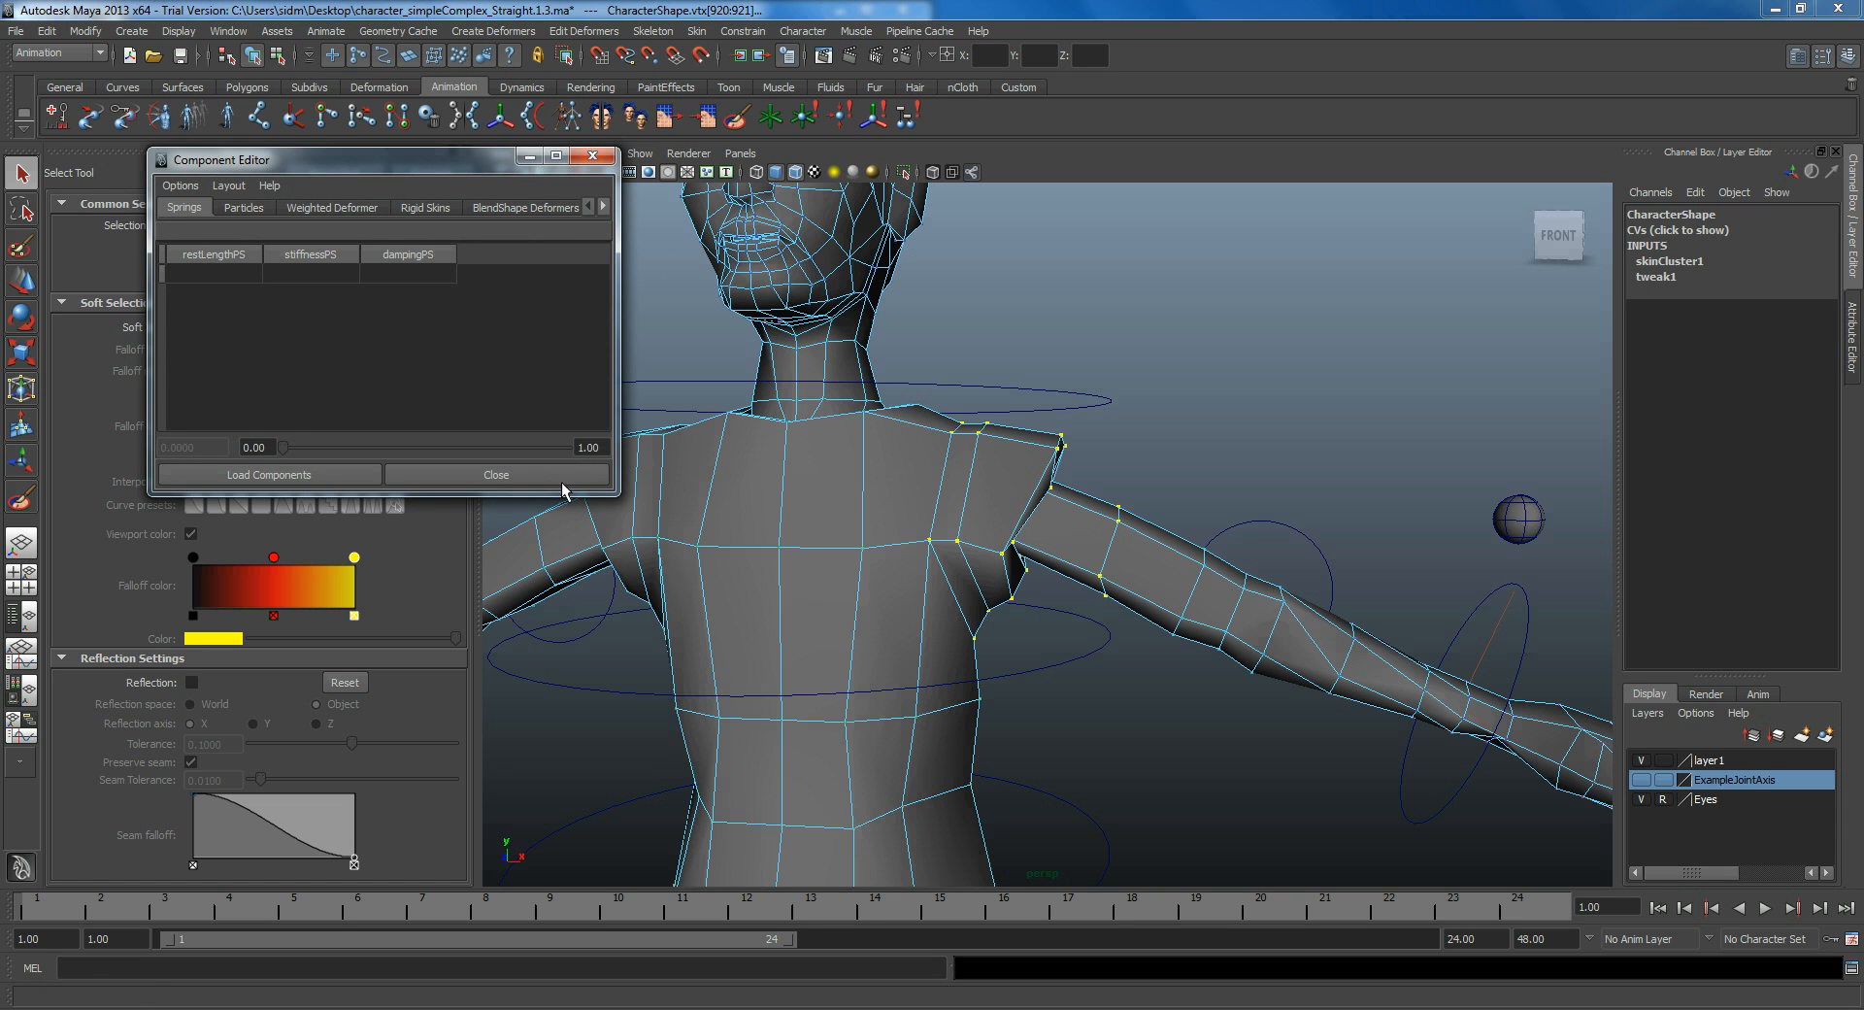
mouse_move(423, 165)
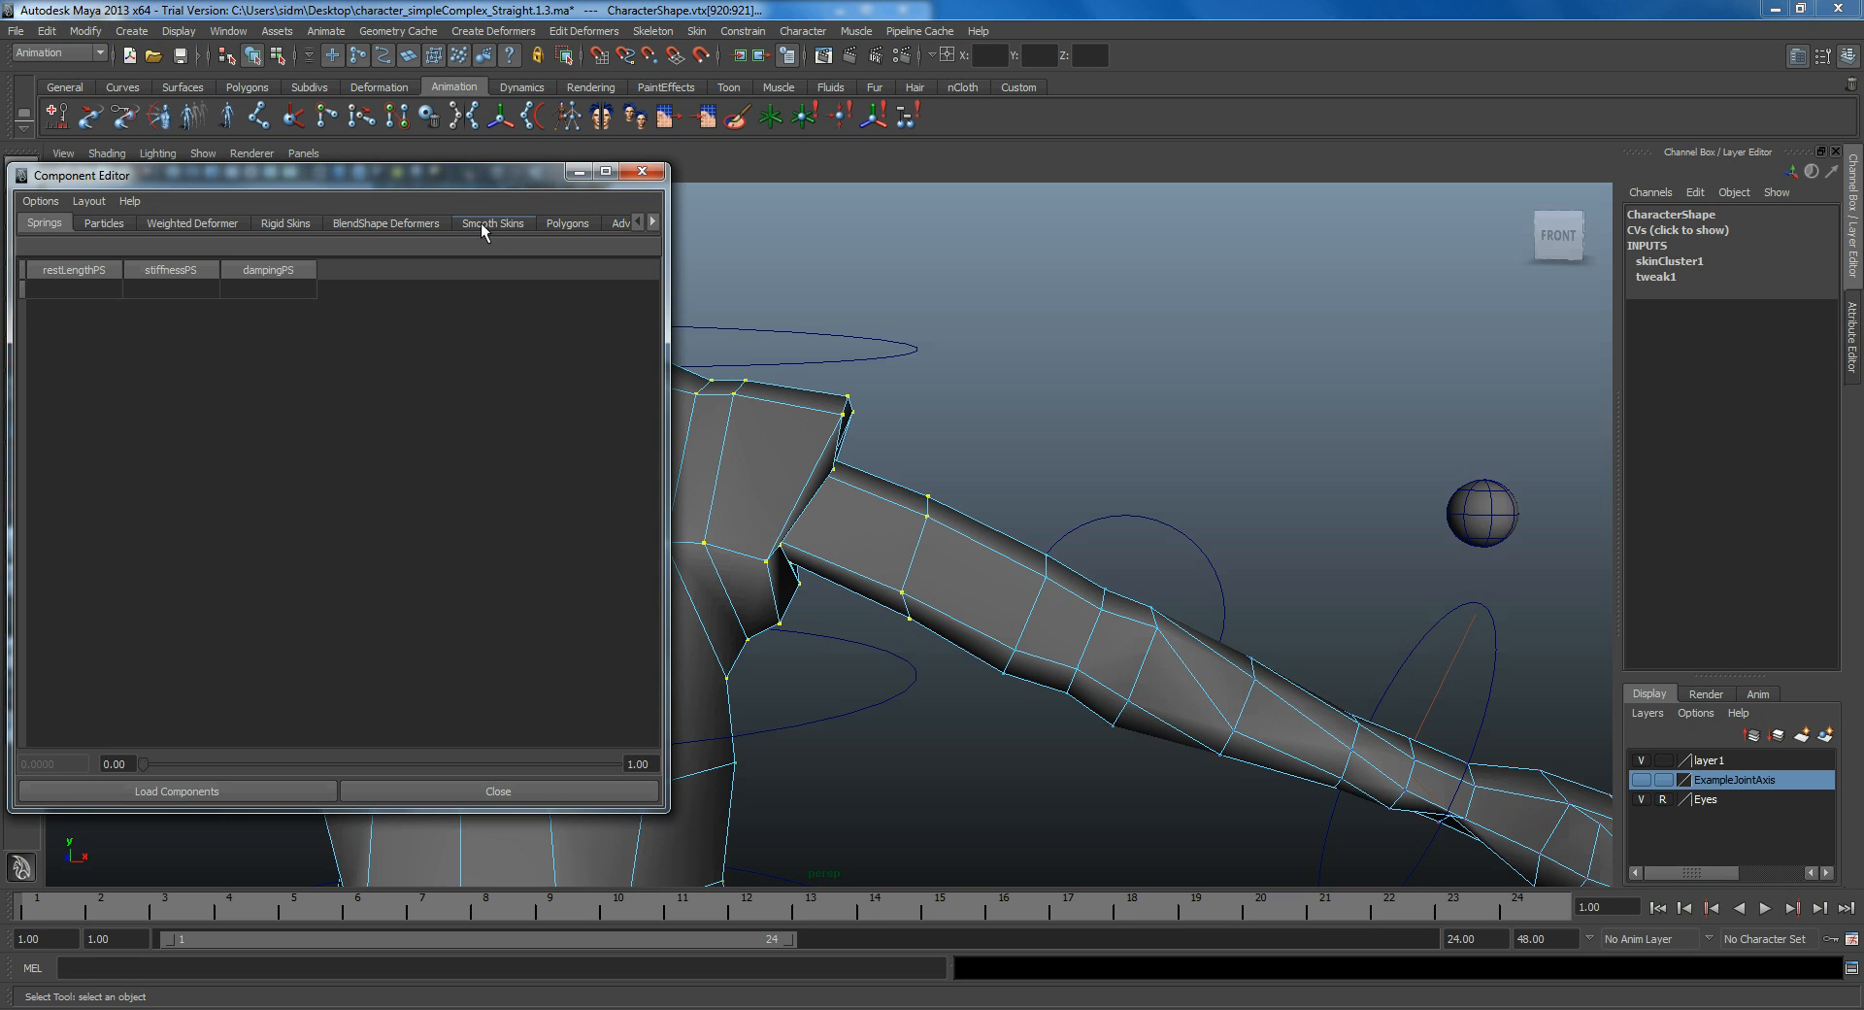
click(491, 223)
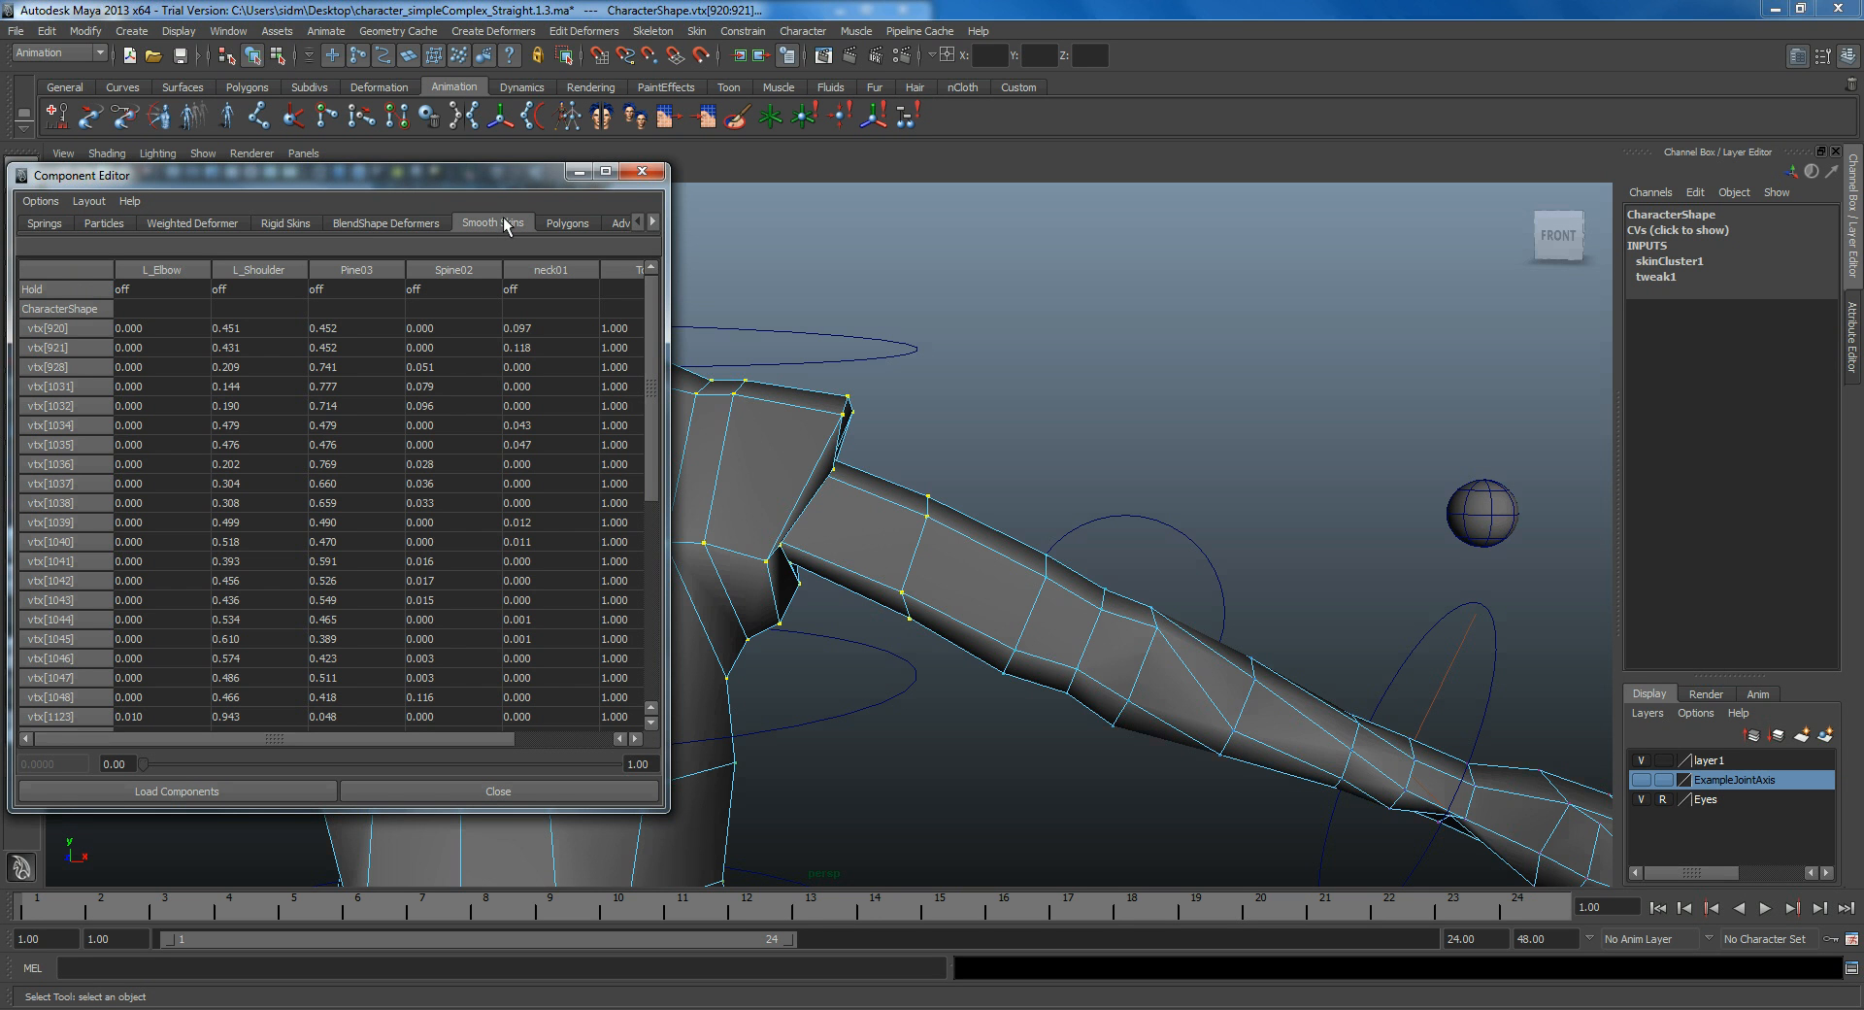
mouse_move(587, 522)
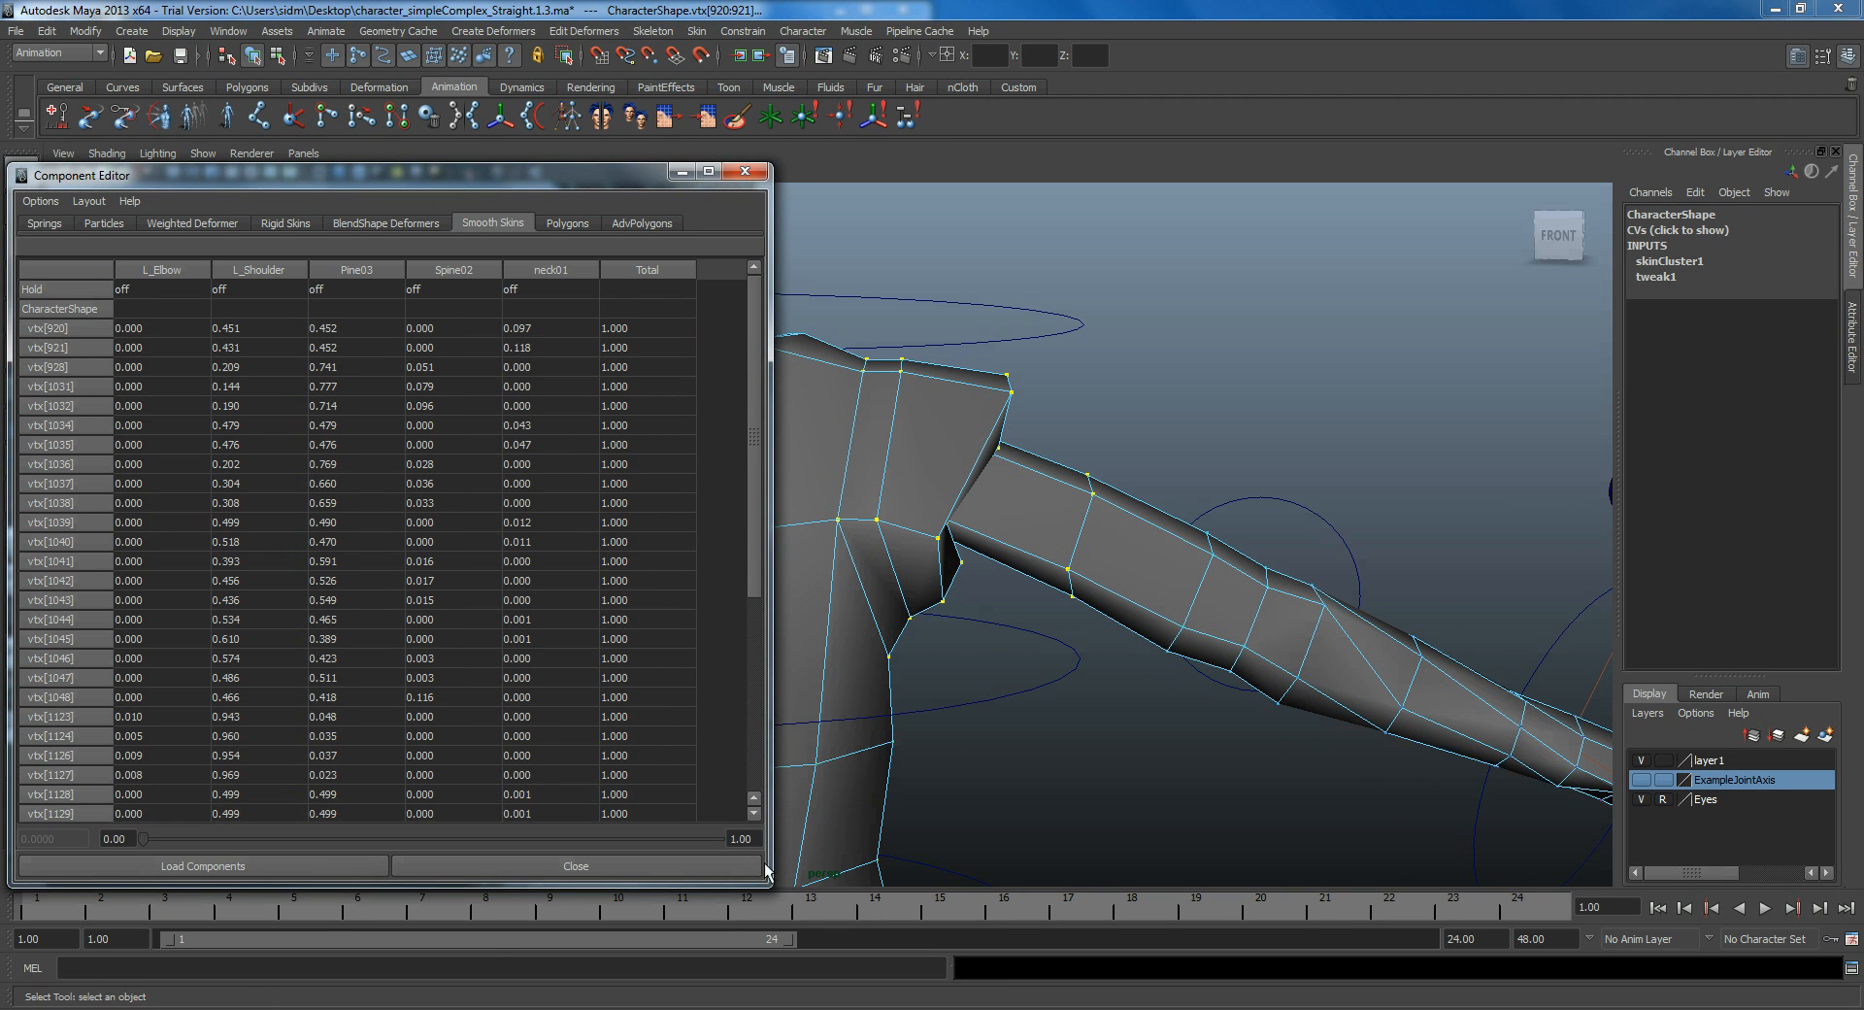
mouse_move(761, 483)
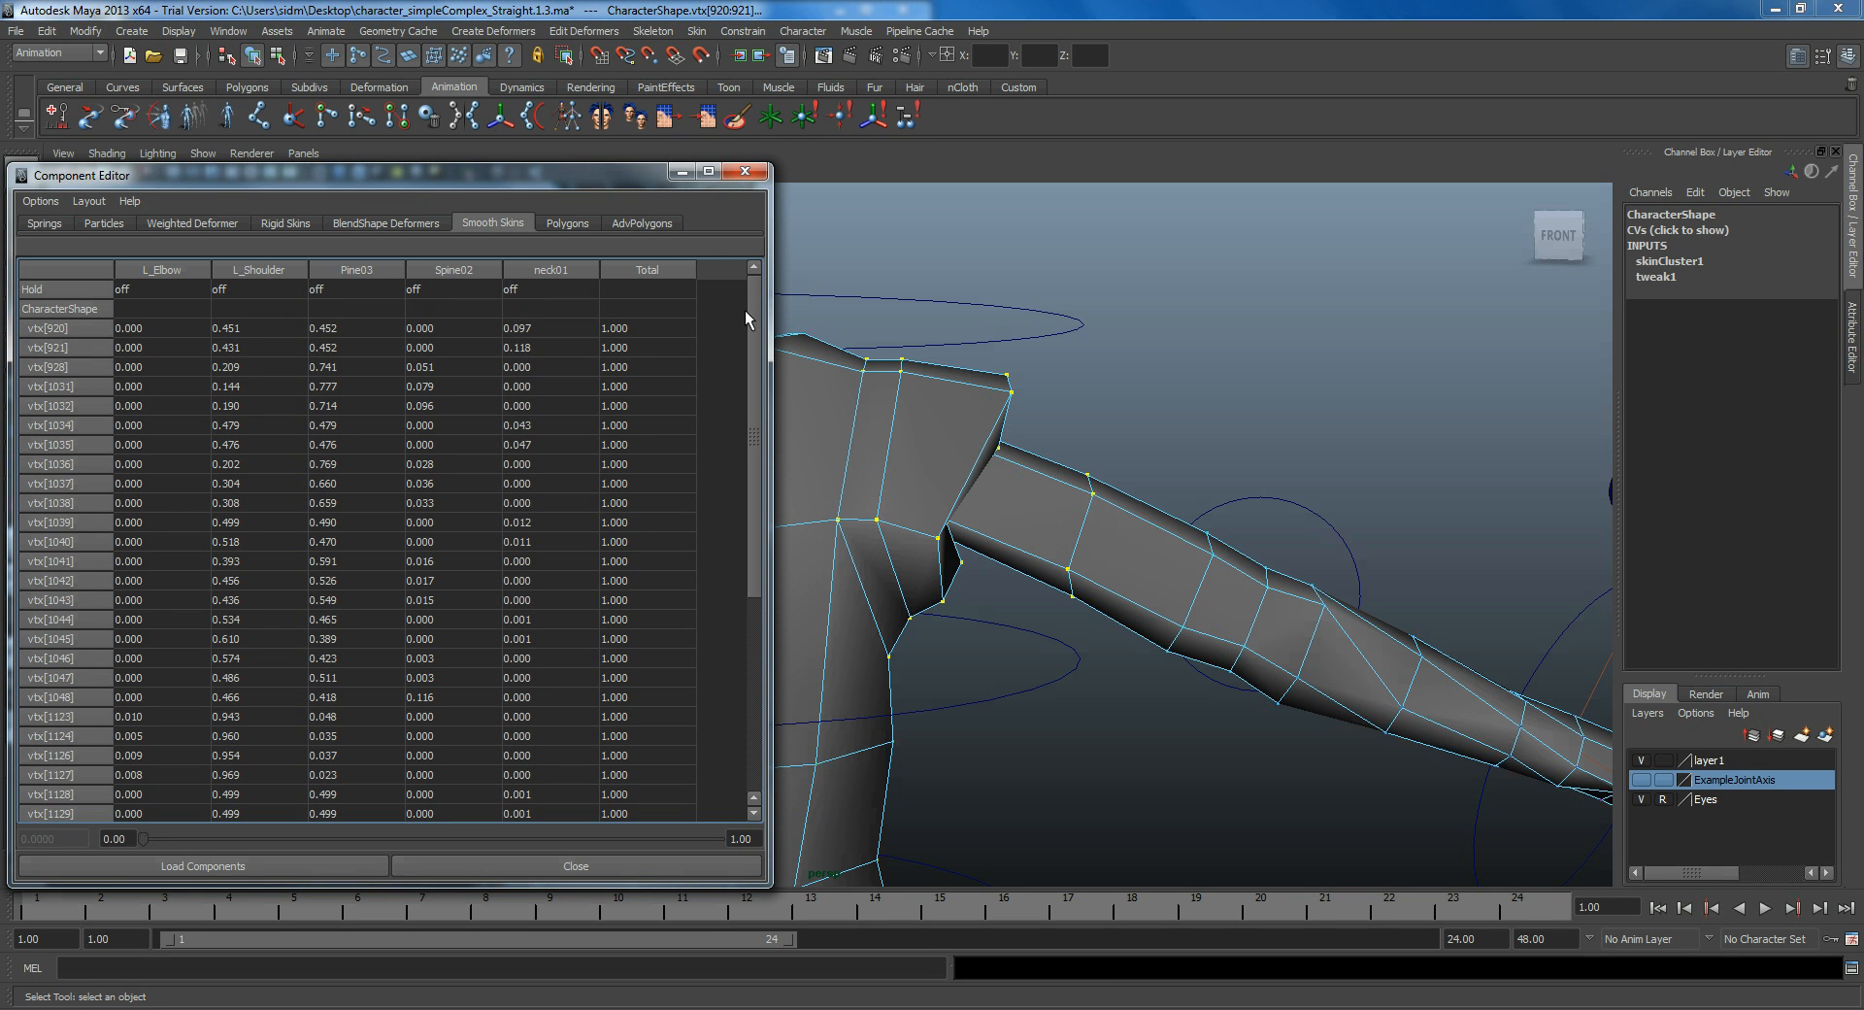
mouse_move(1080, 573)
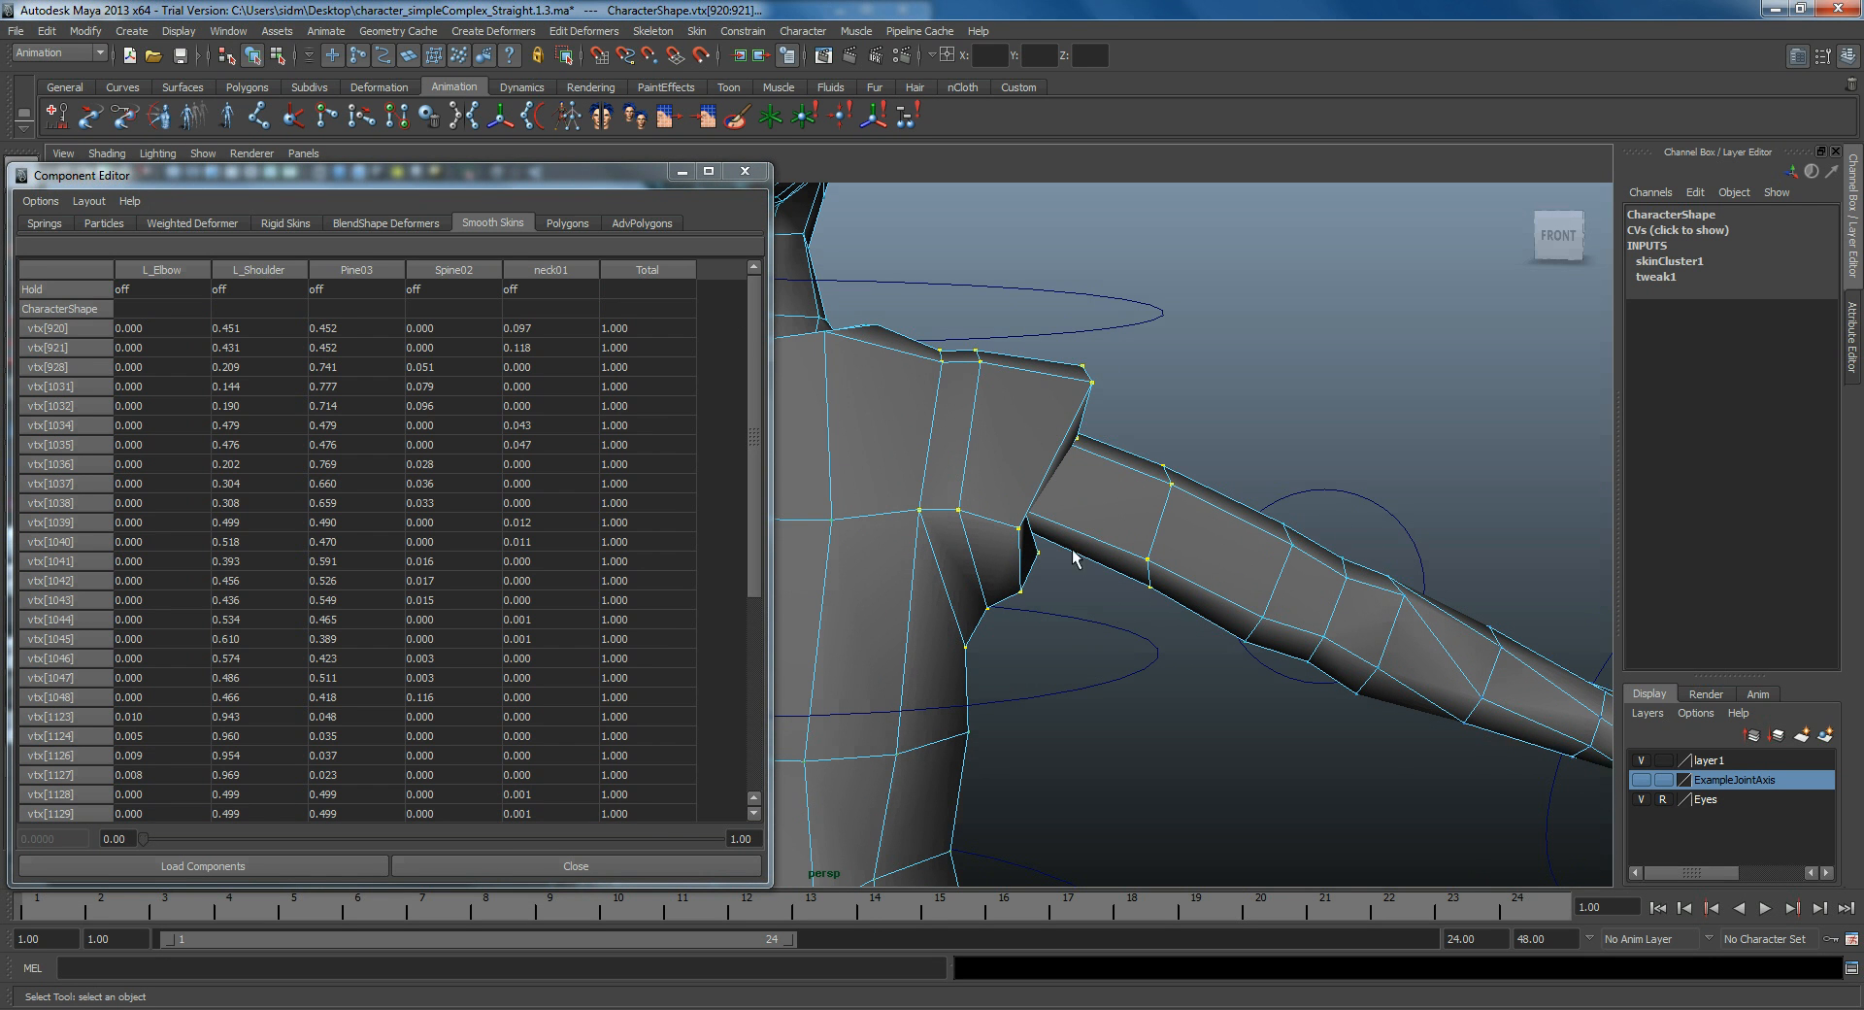
mouse_move(222, 329)
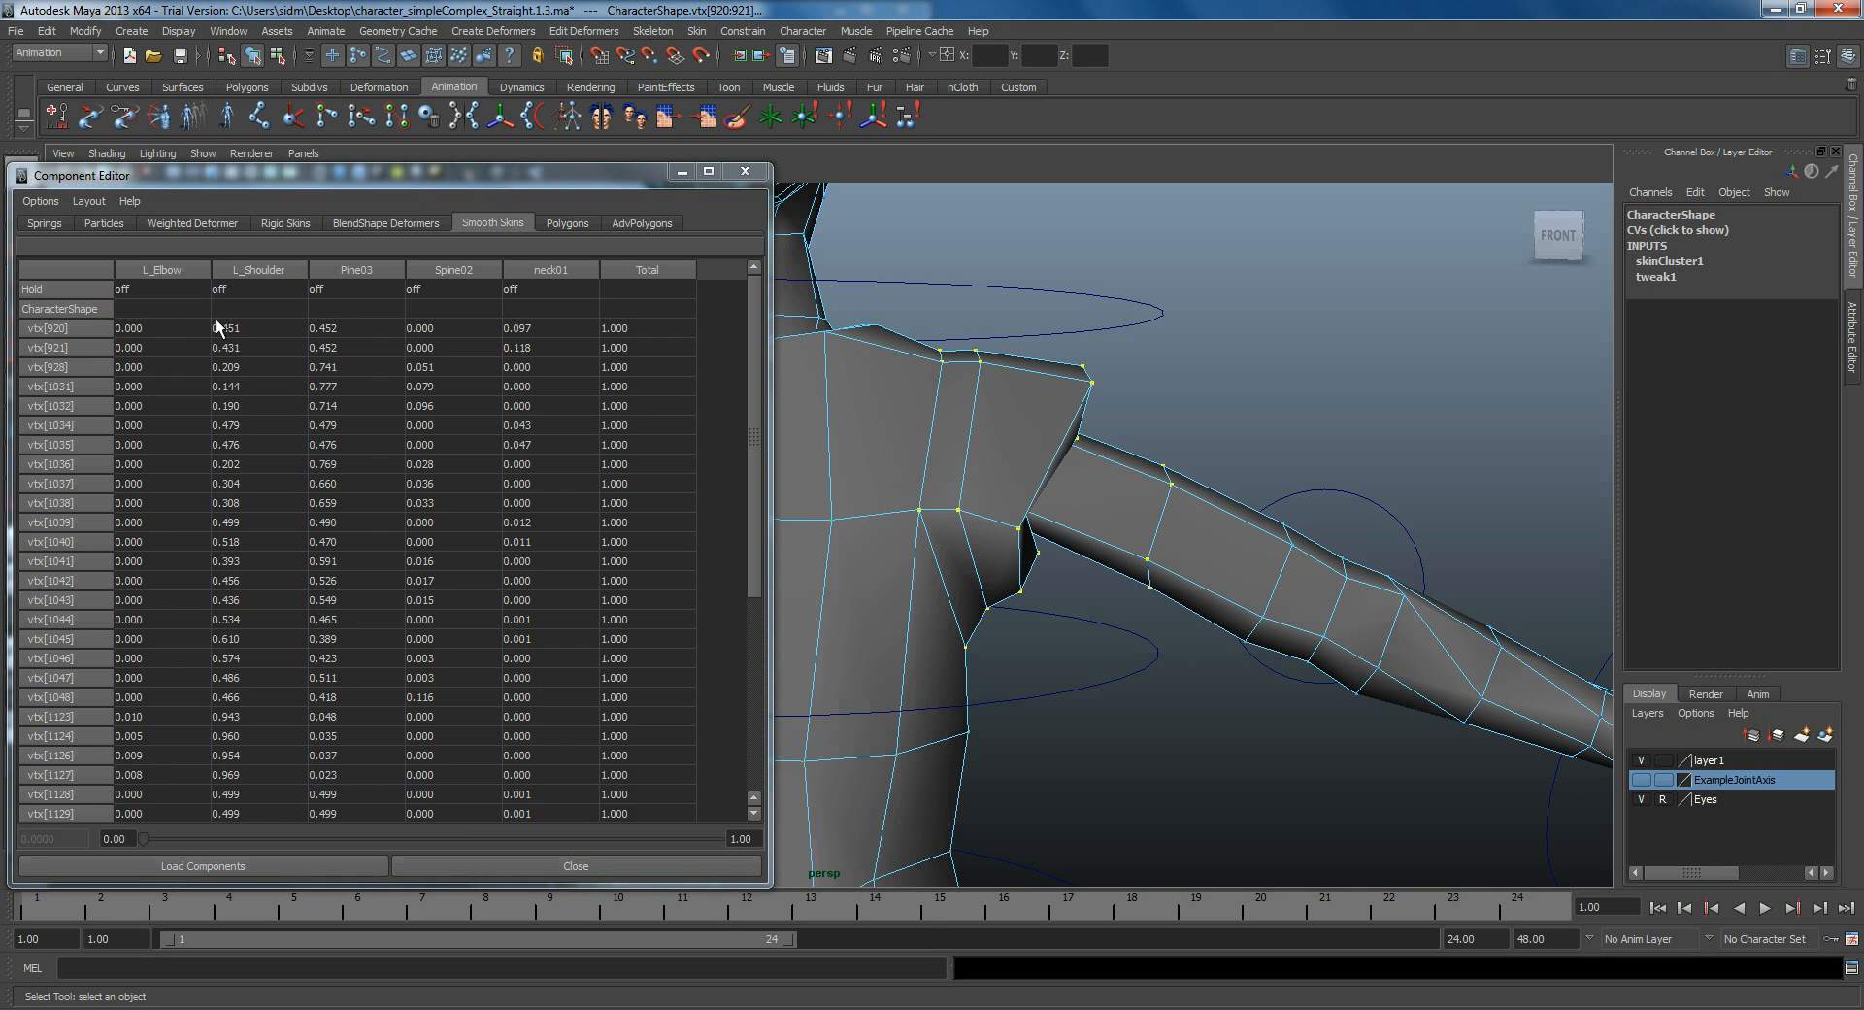
drag(226, 327, 226, 367)
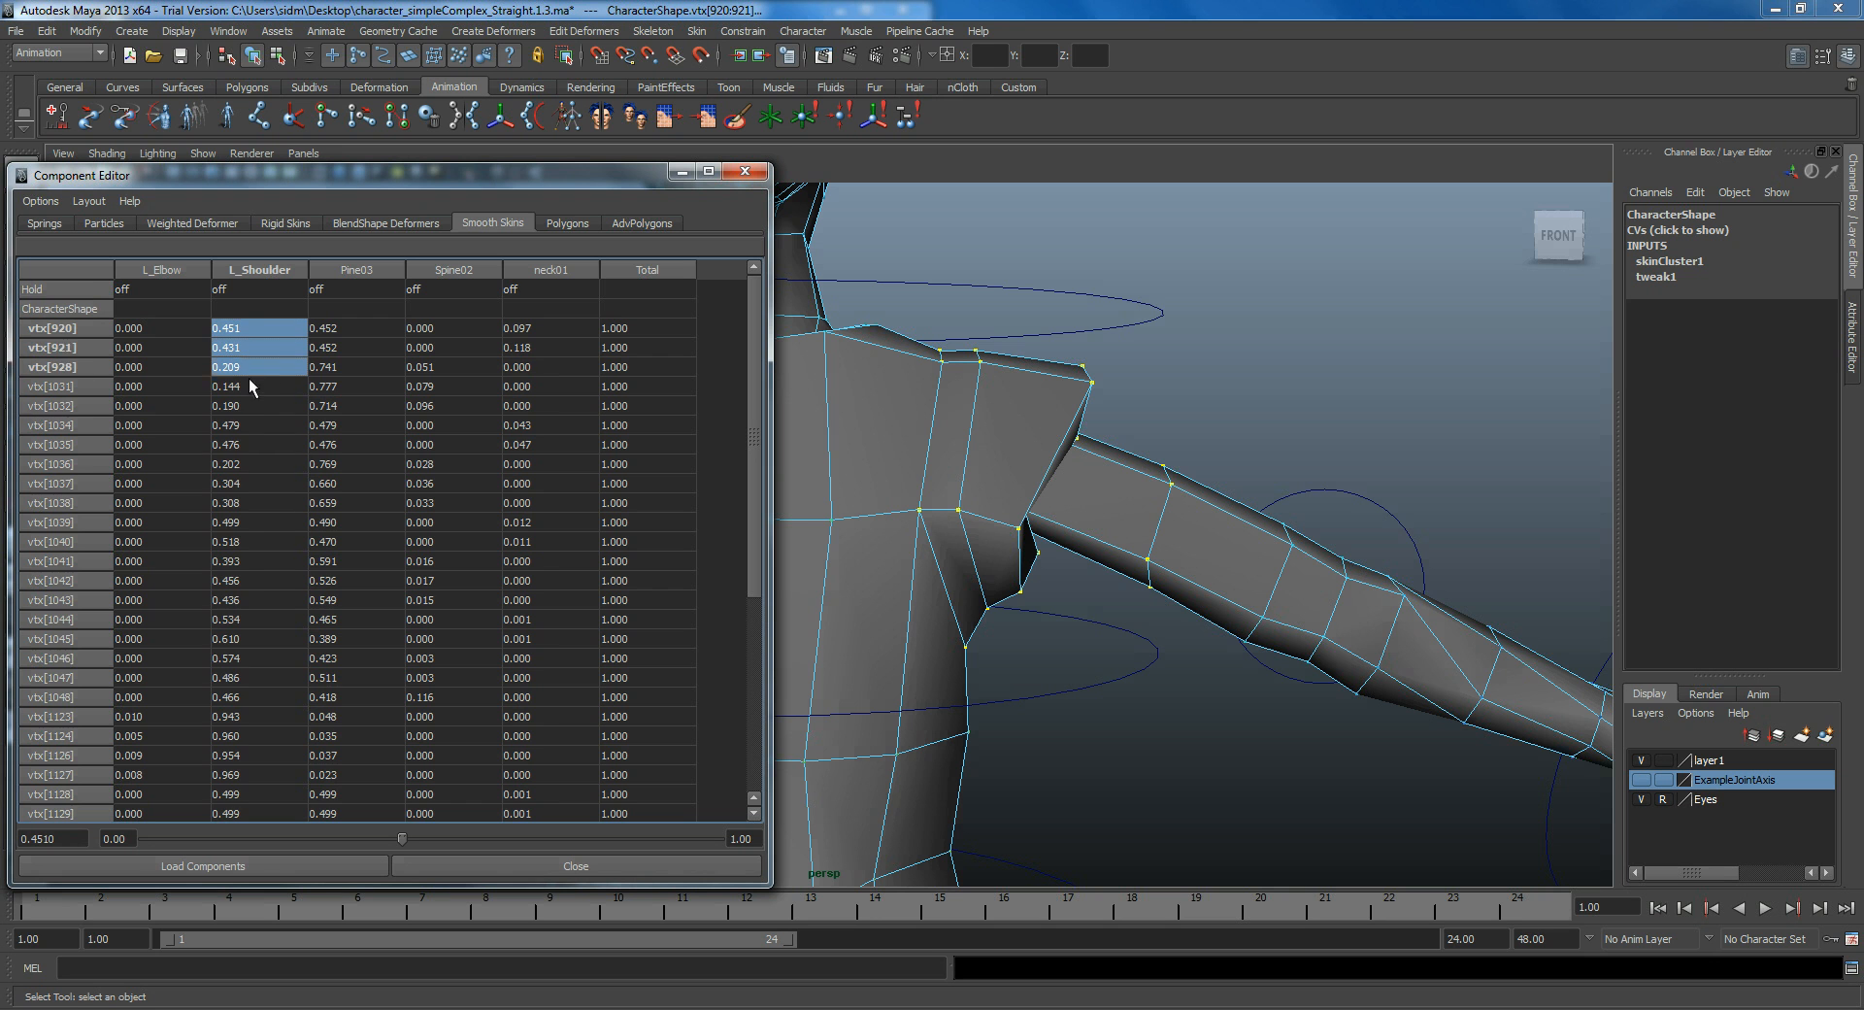
scroll(down, 3)
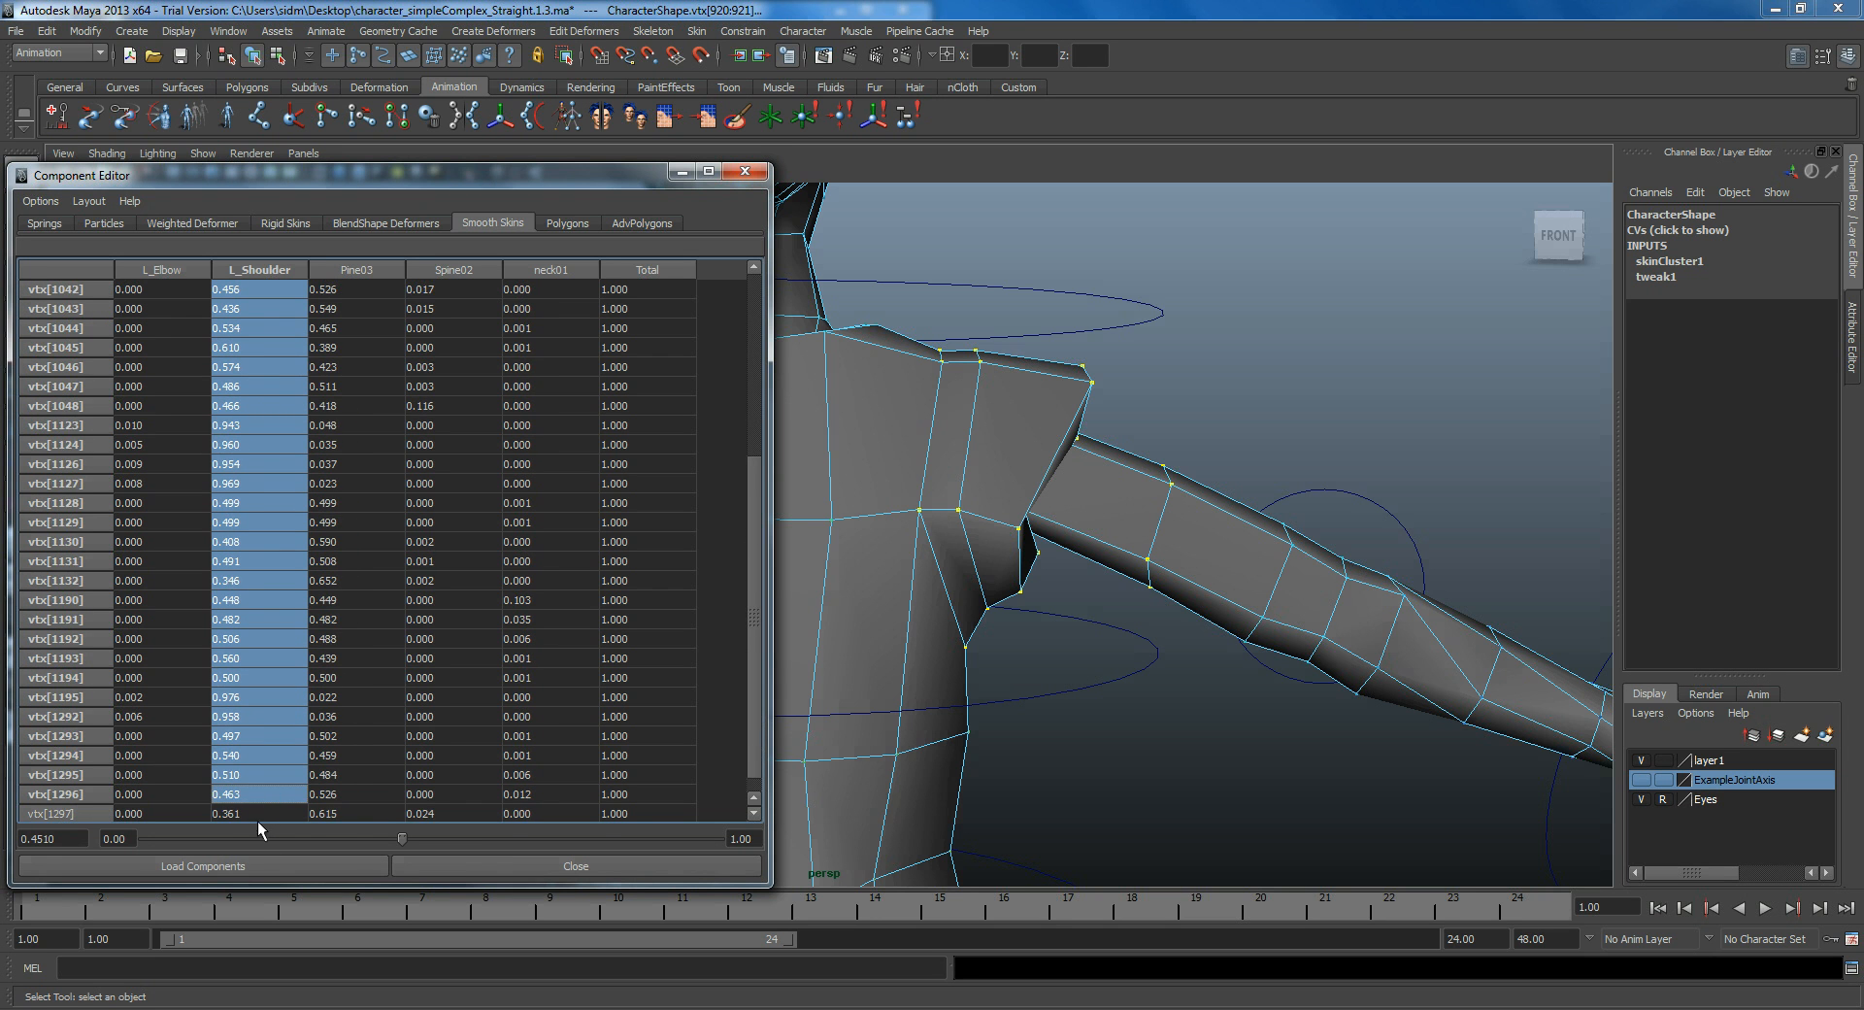
double_click(243, 814)
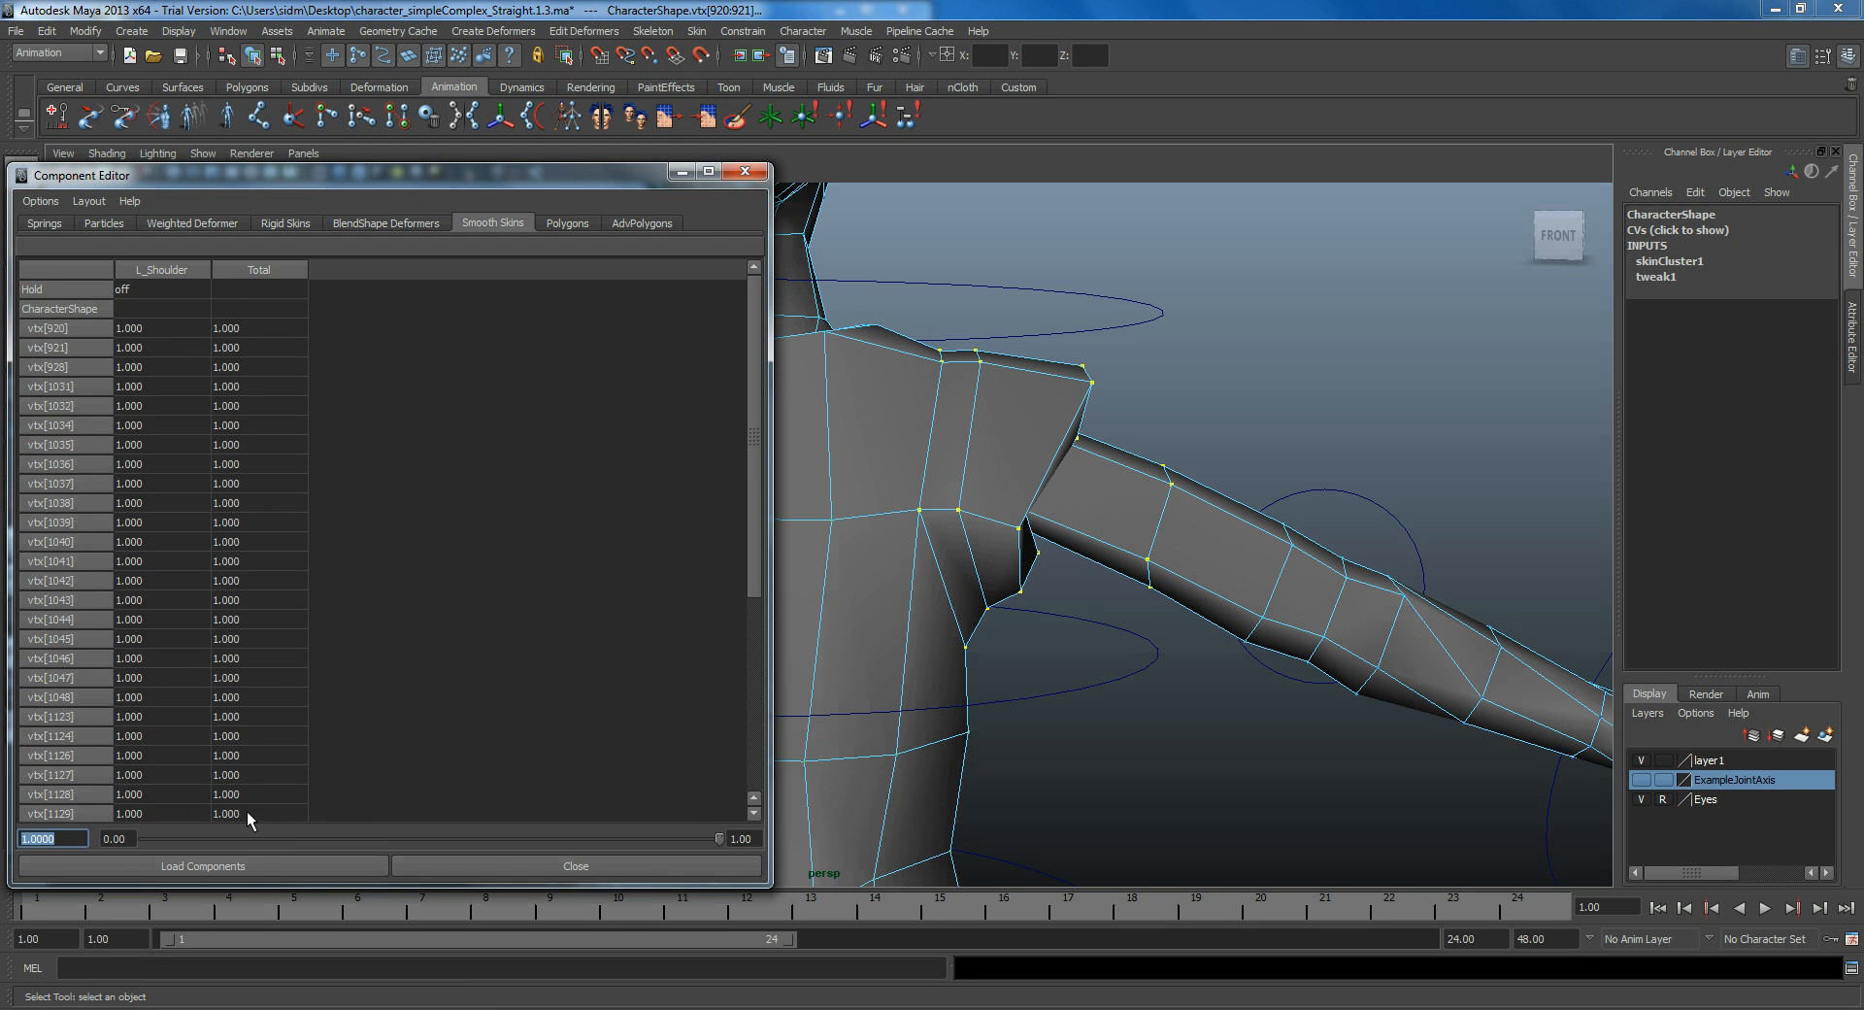
mouse_move(137, 357)
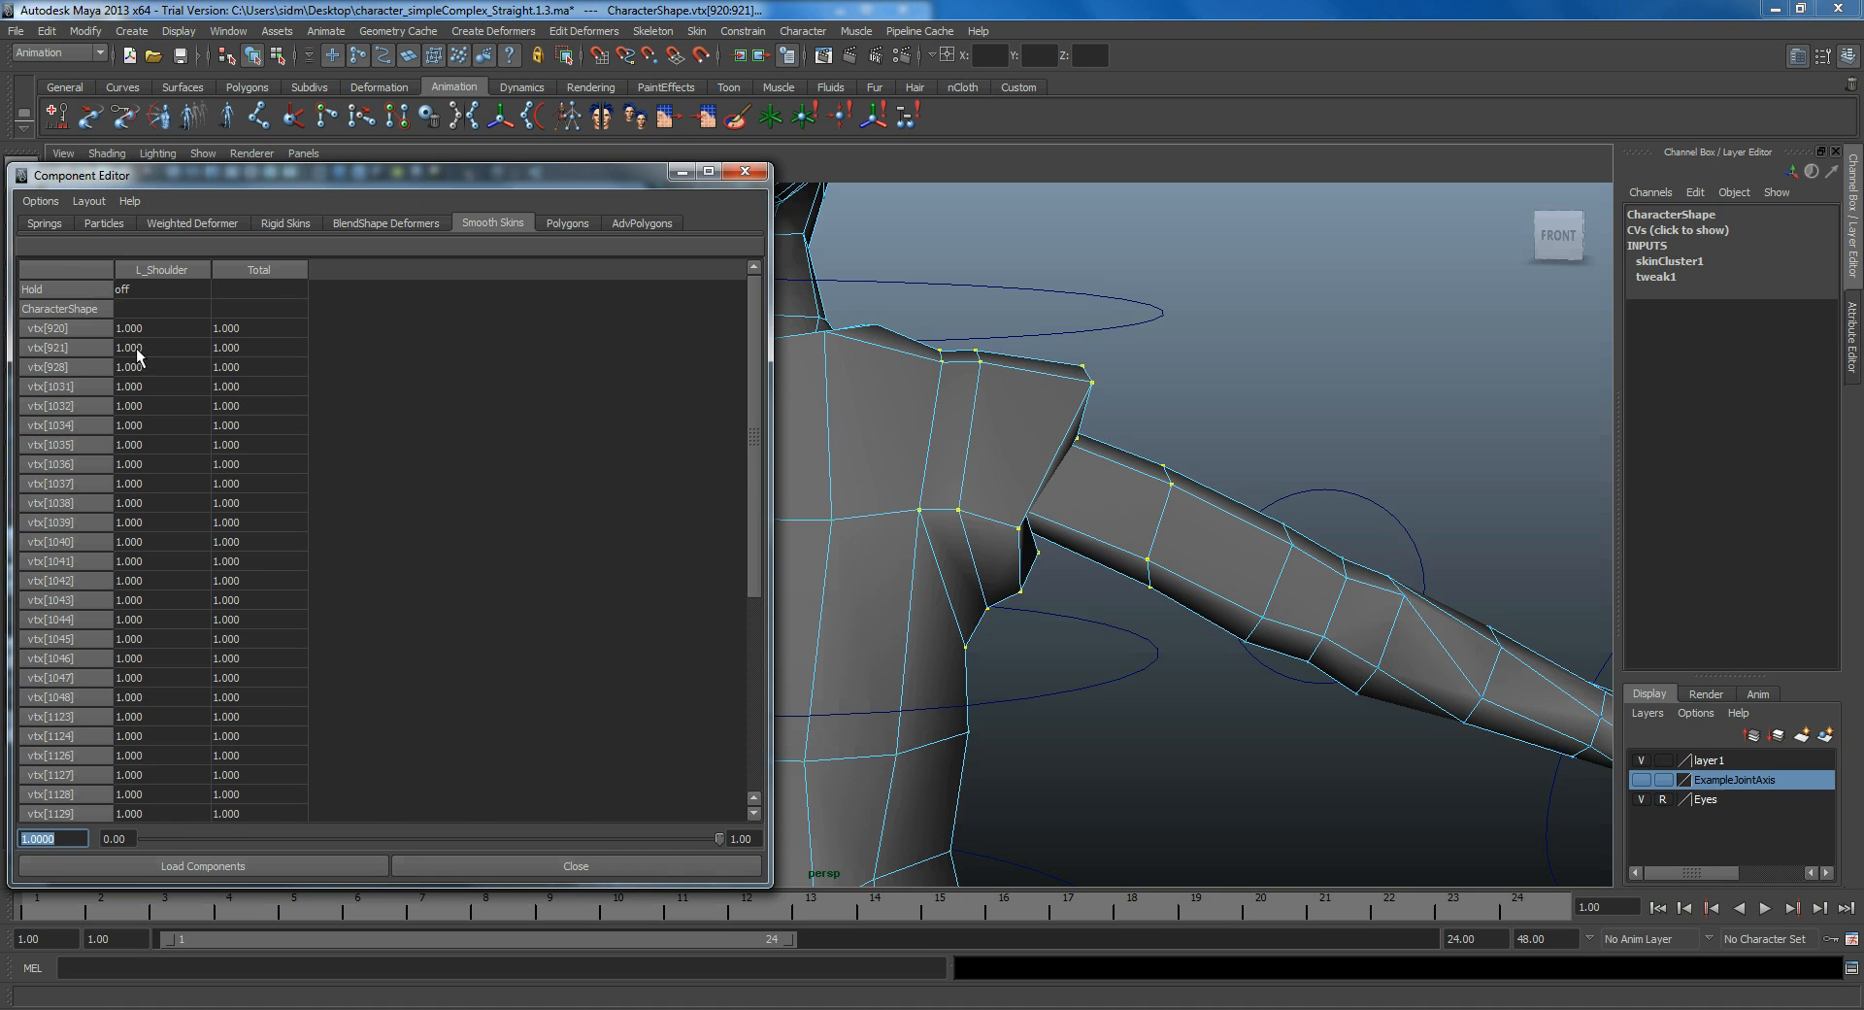
mouse_move(190, 367)
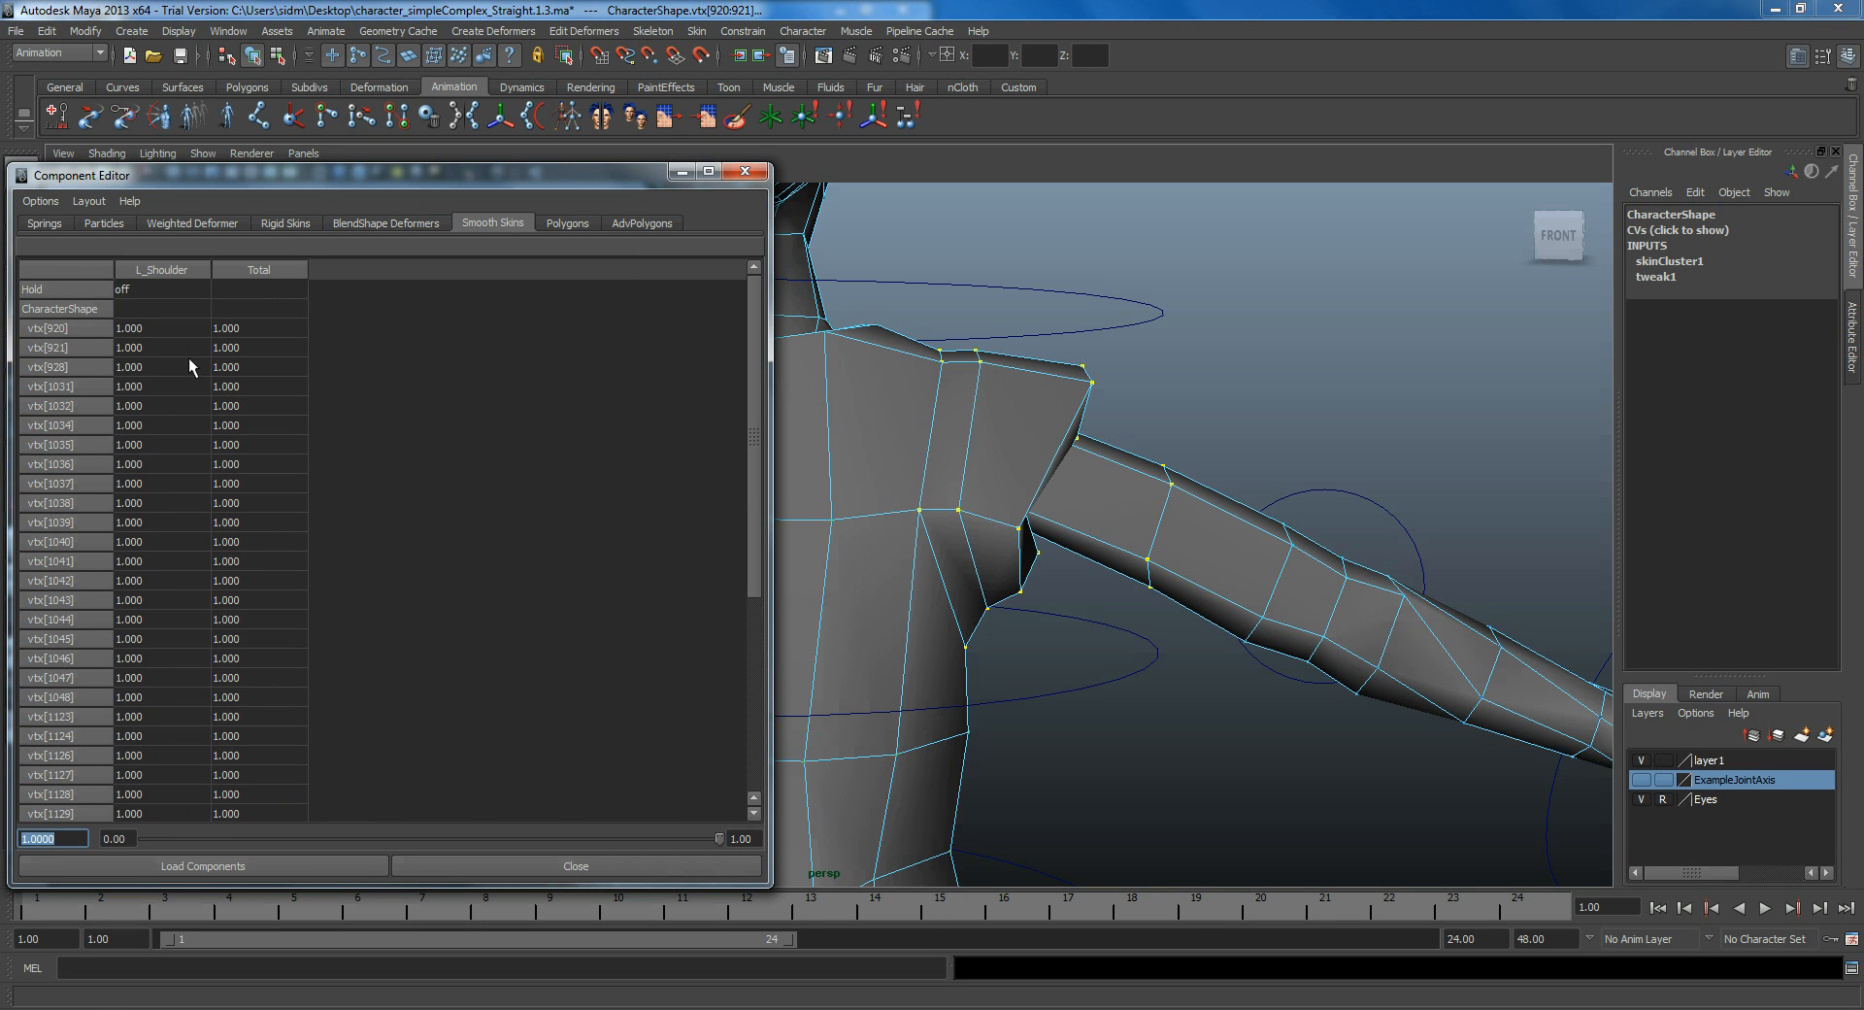
mouse_move(746, 171)
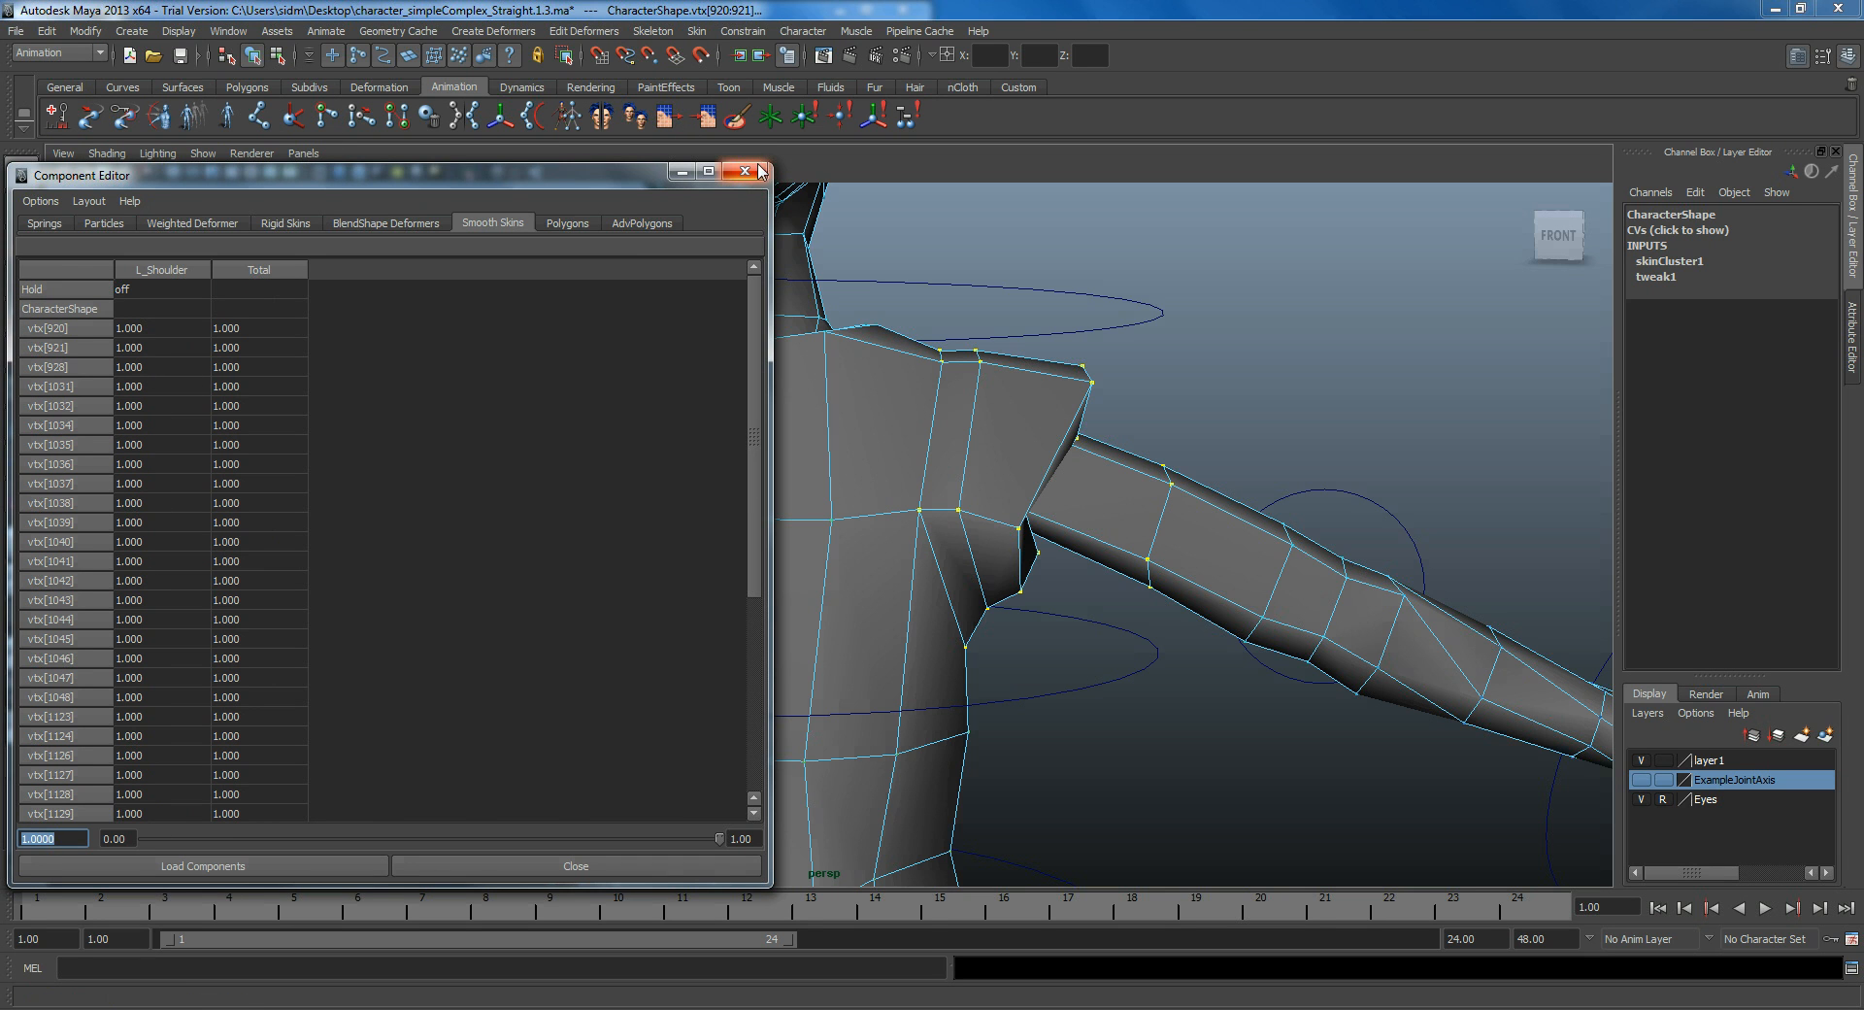
click(744, 171)
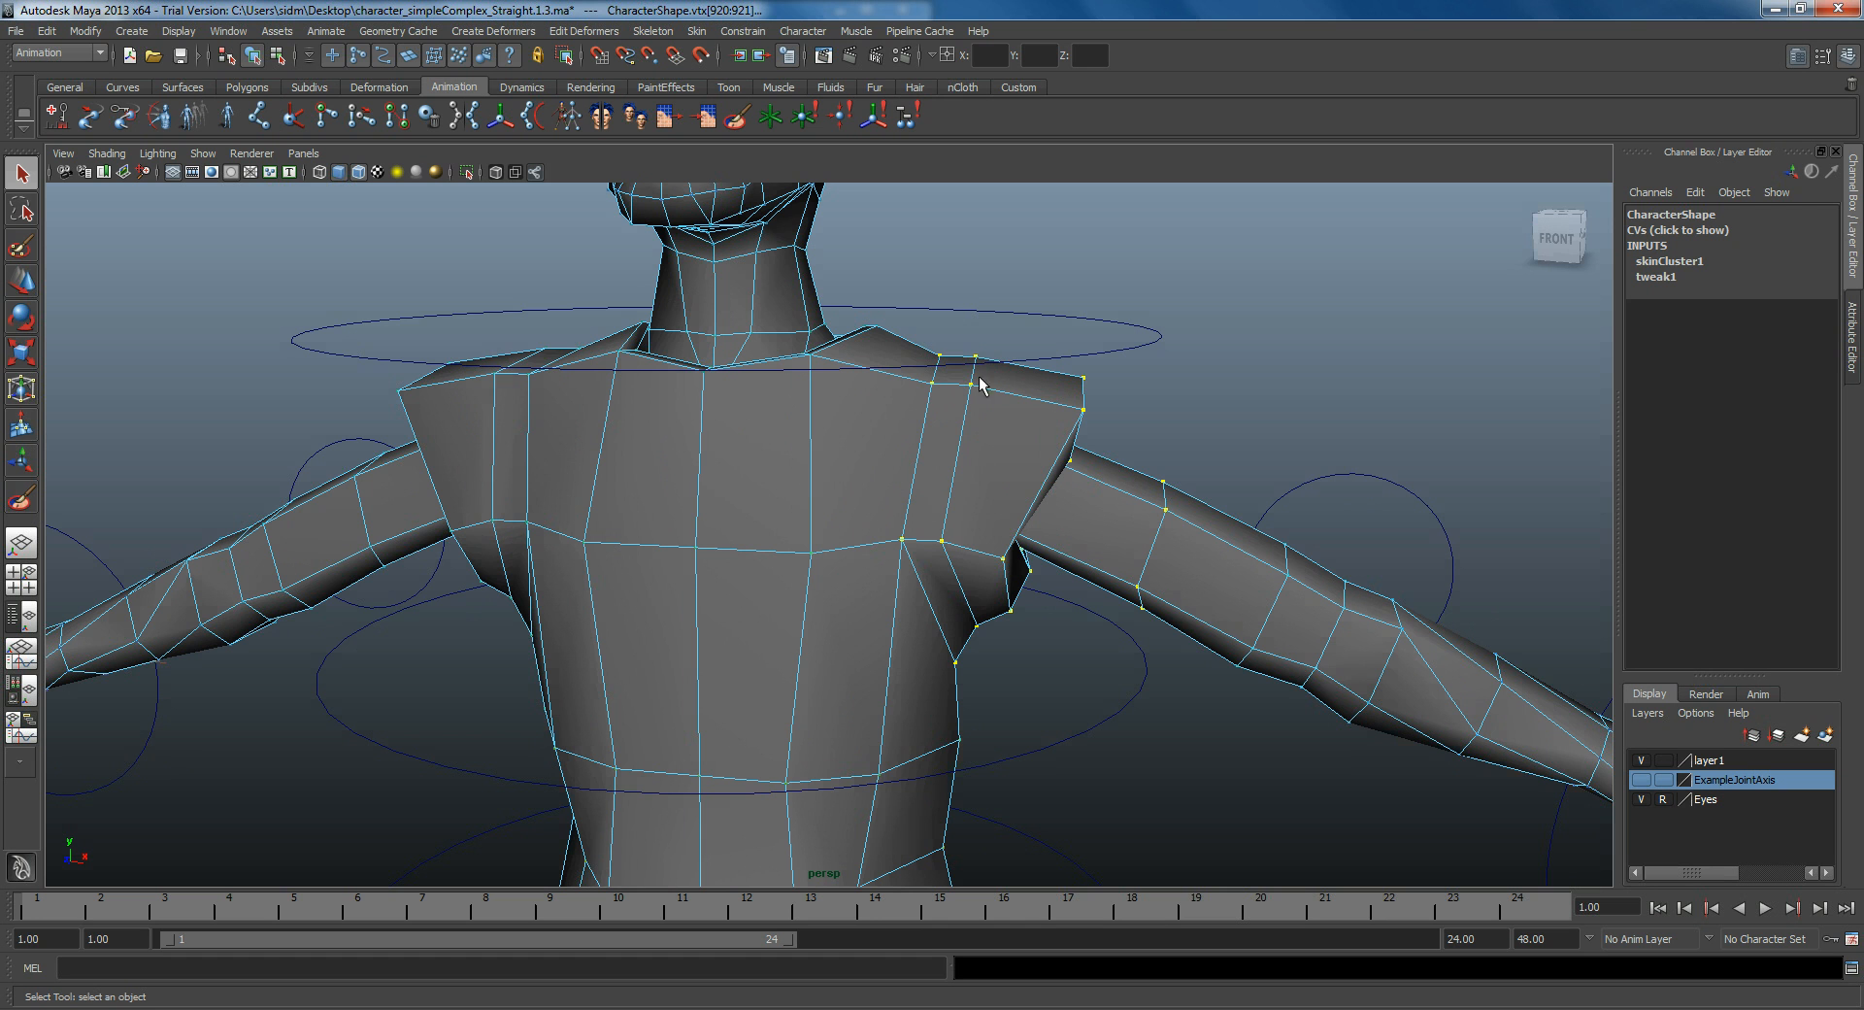
Step: Paint L_Shoulder influence across the shoulder and upper chest with the Paint Skin Weights Tool
right_click(981, 381)
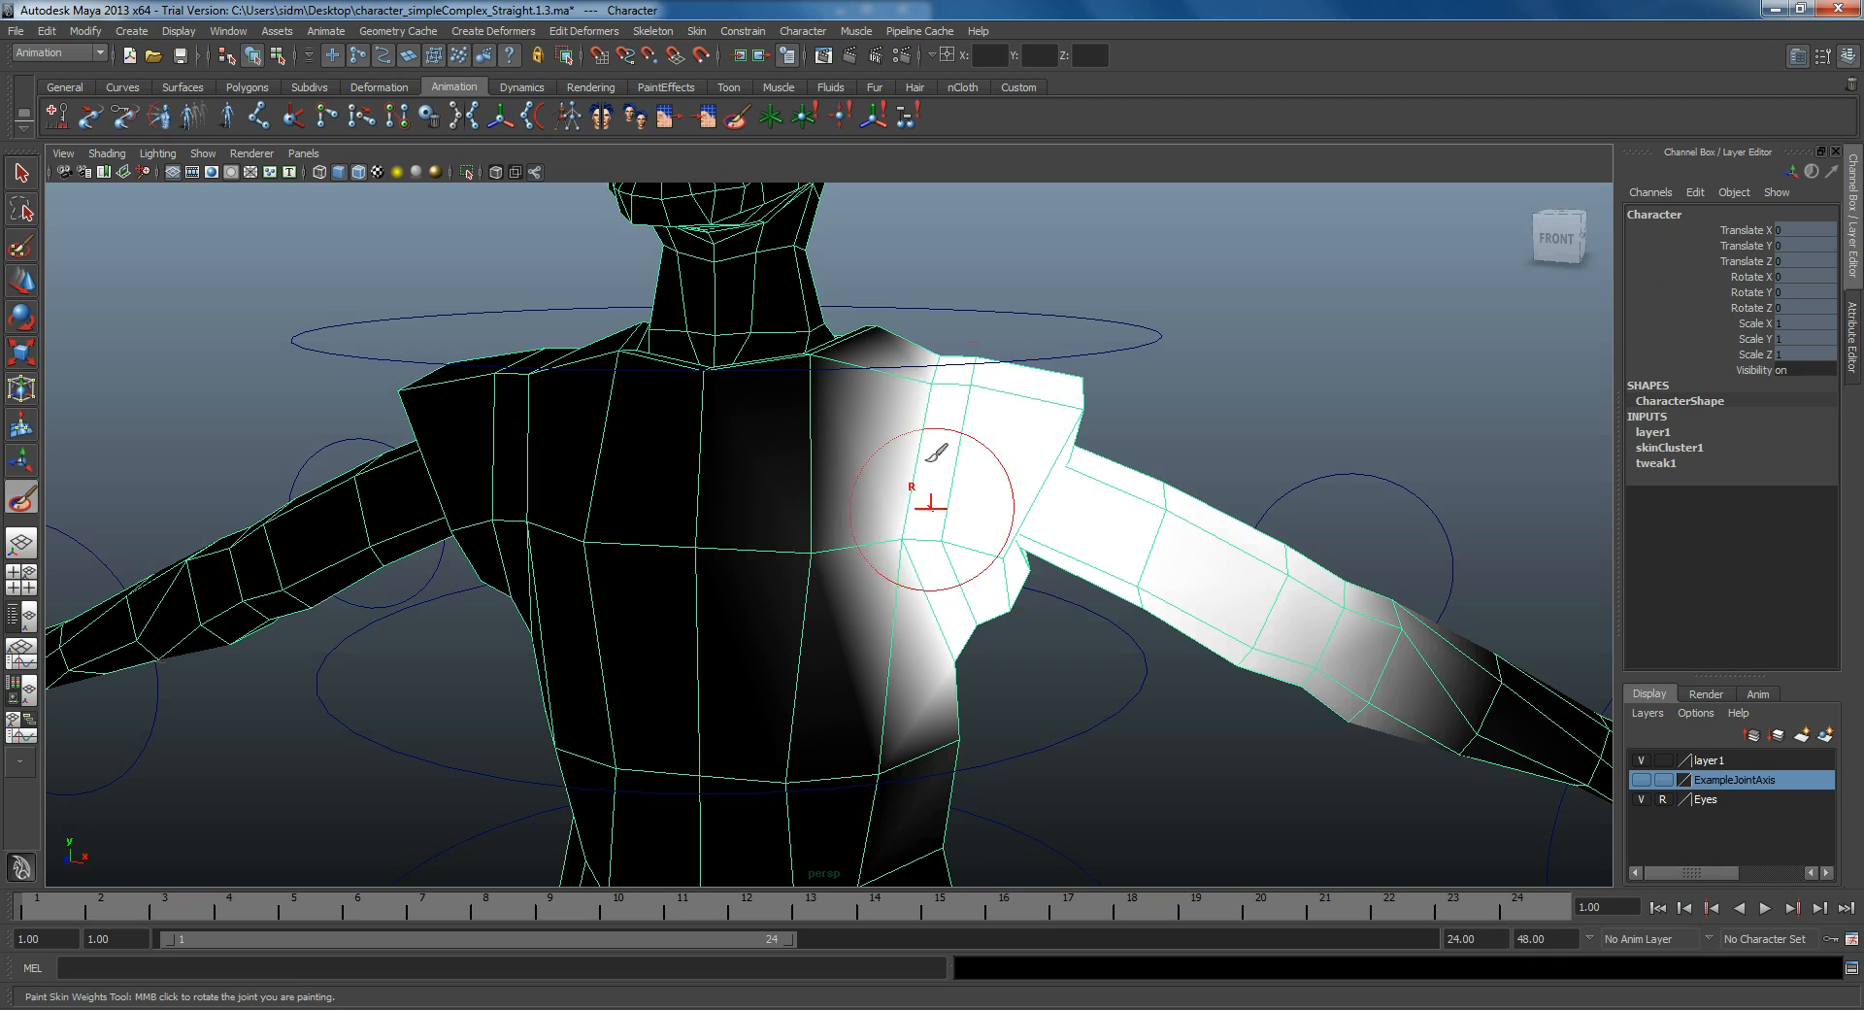
drag(934, 499, 796, 560)
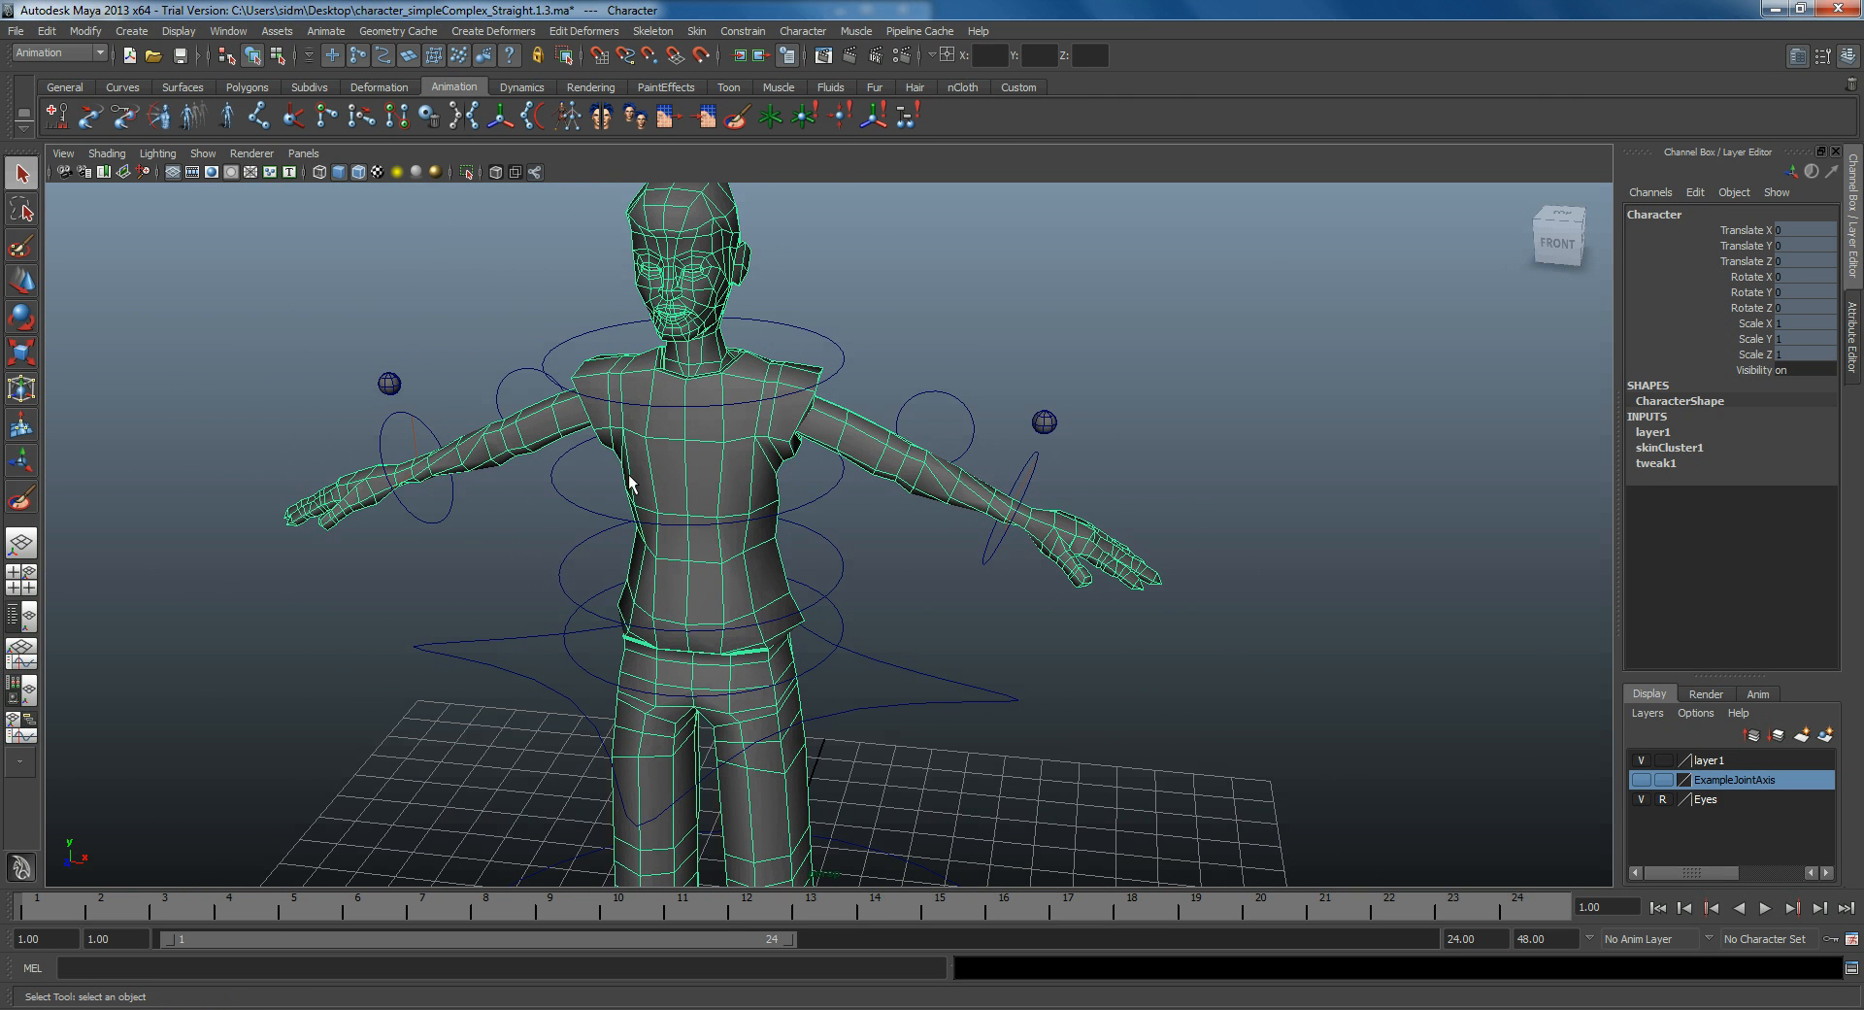
click(710, 31)
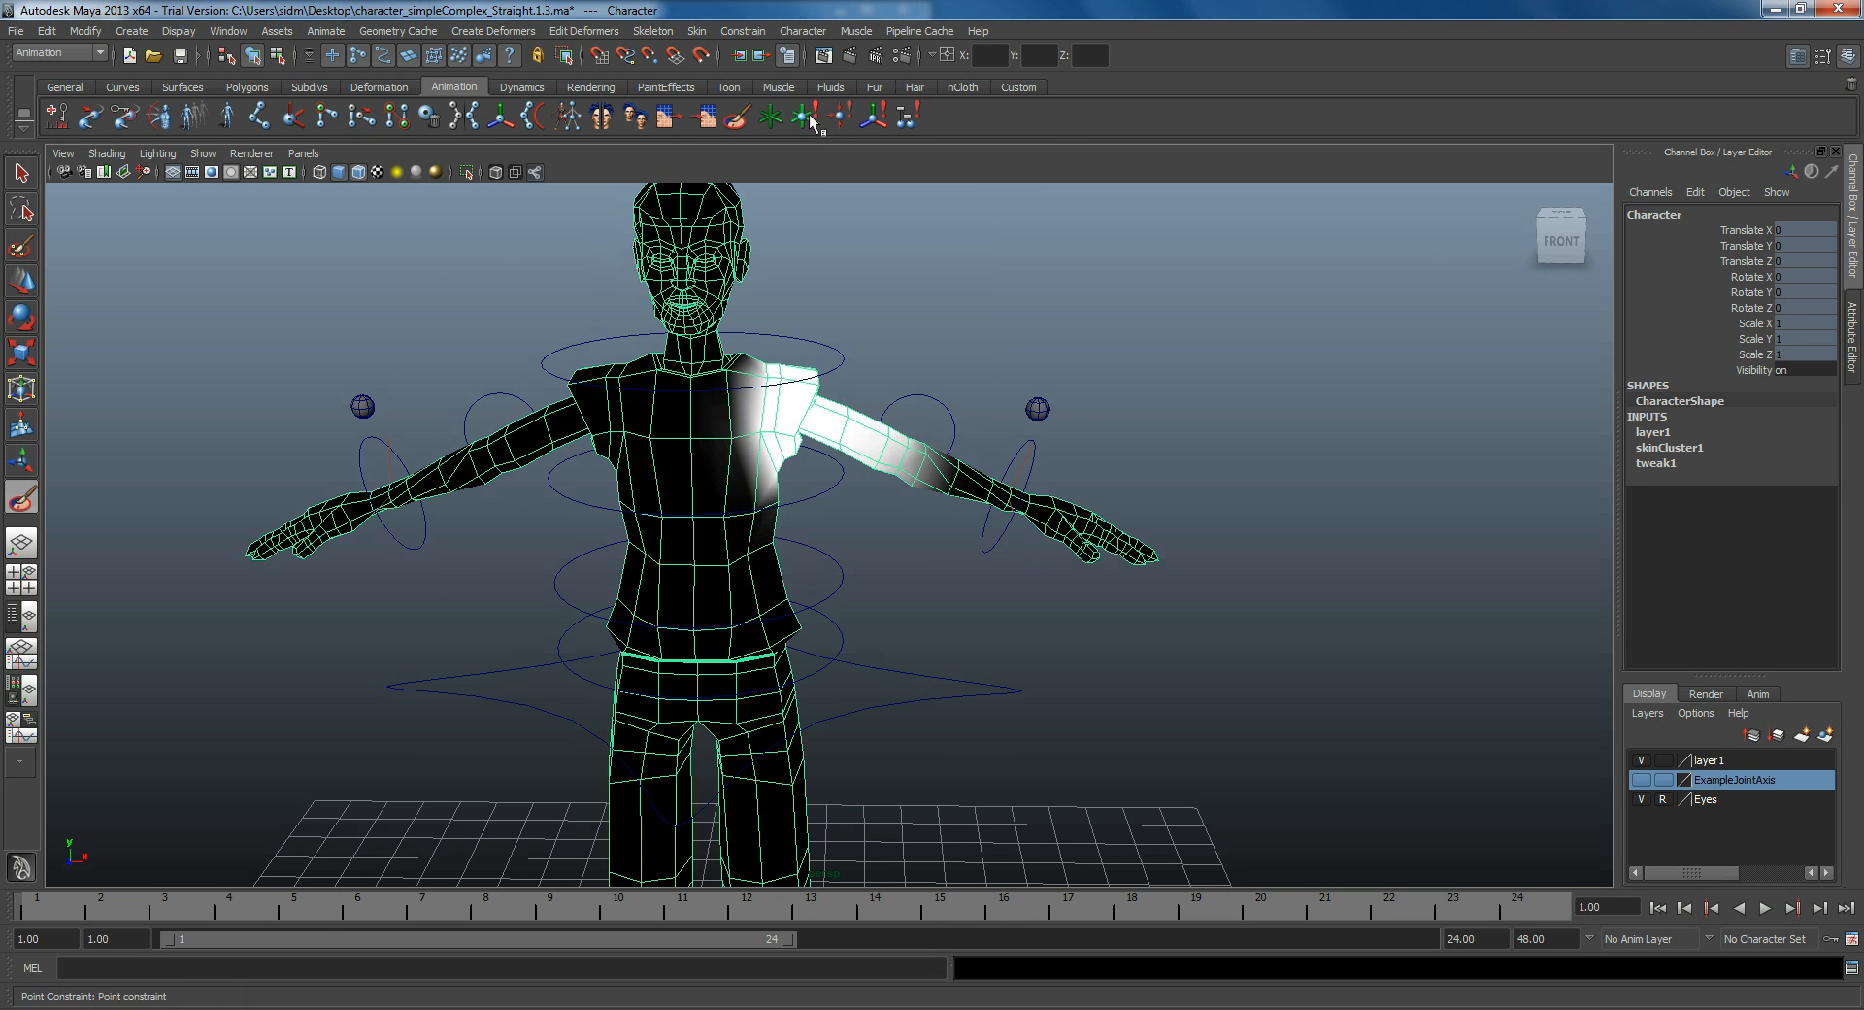
click(796, 116)
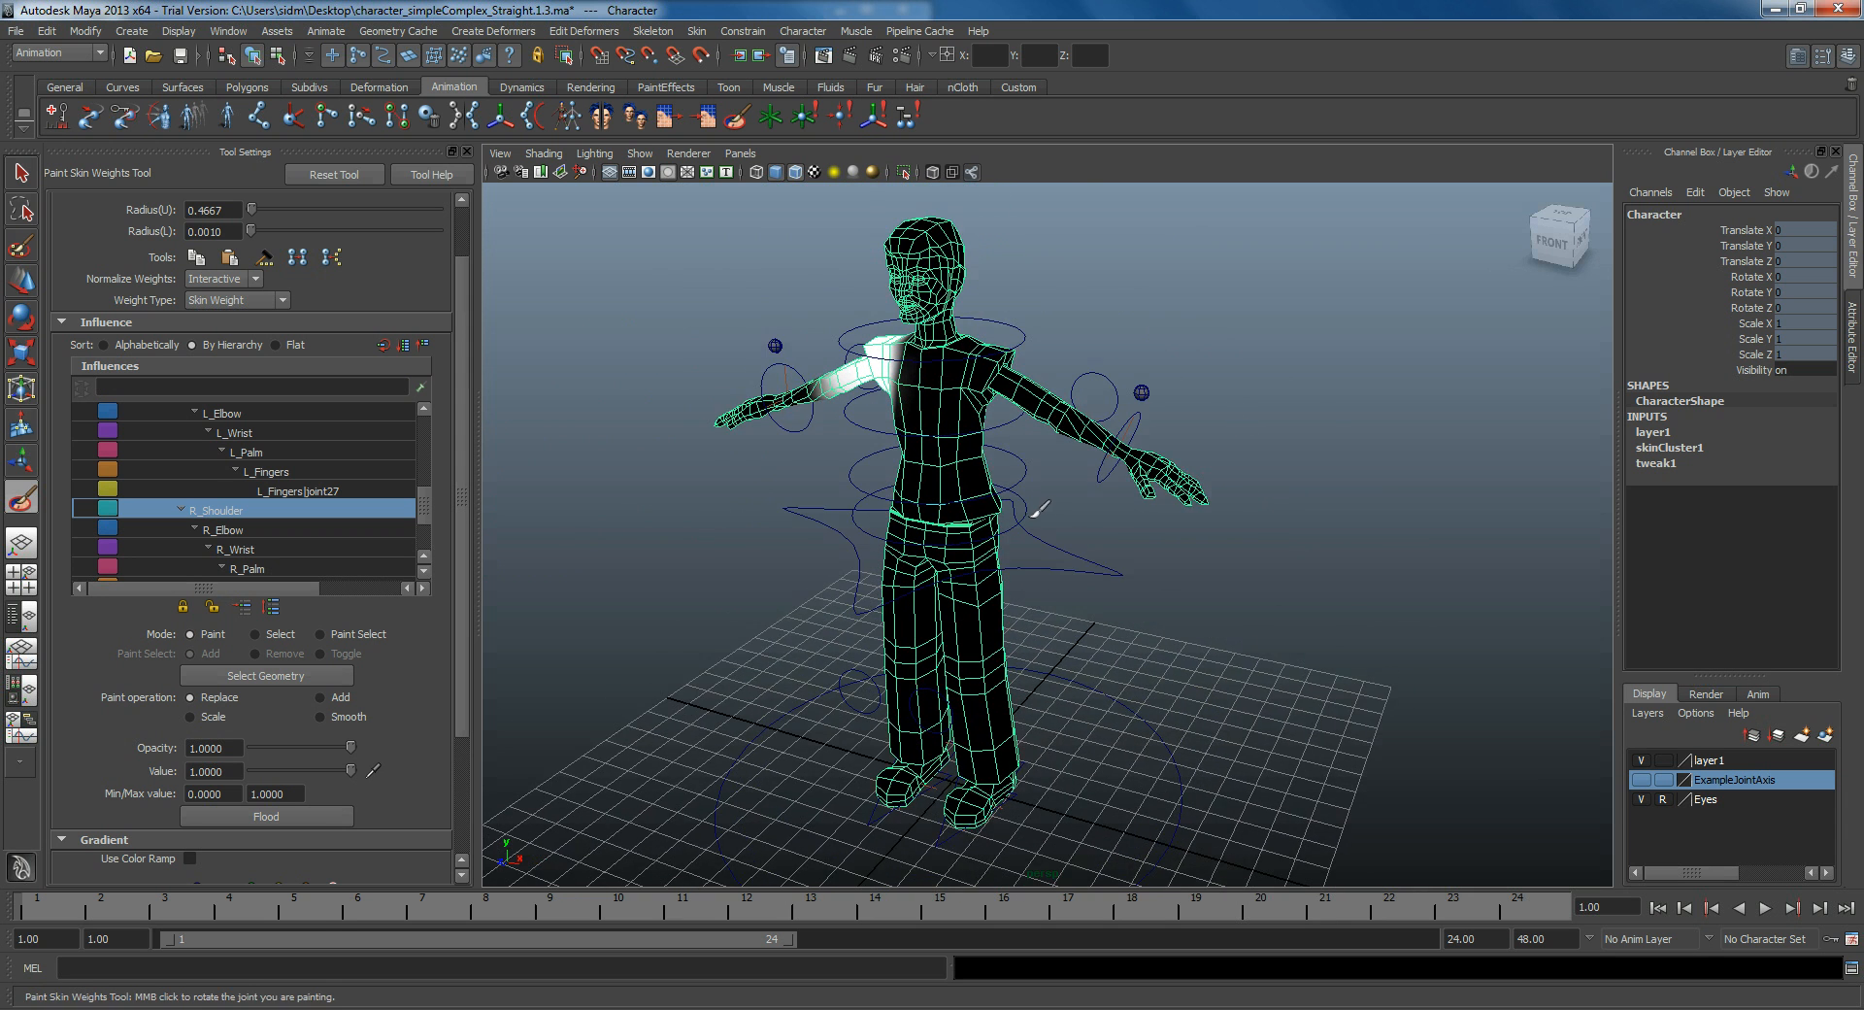
click(695, 31)
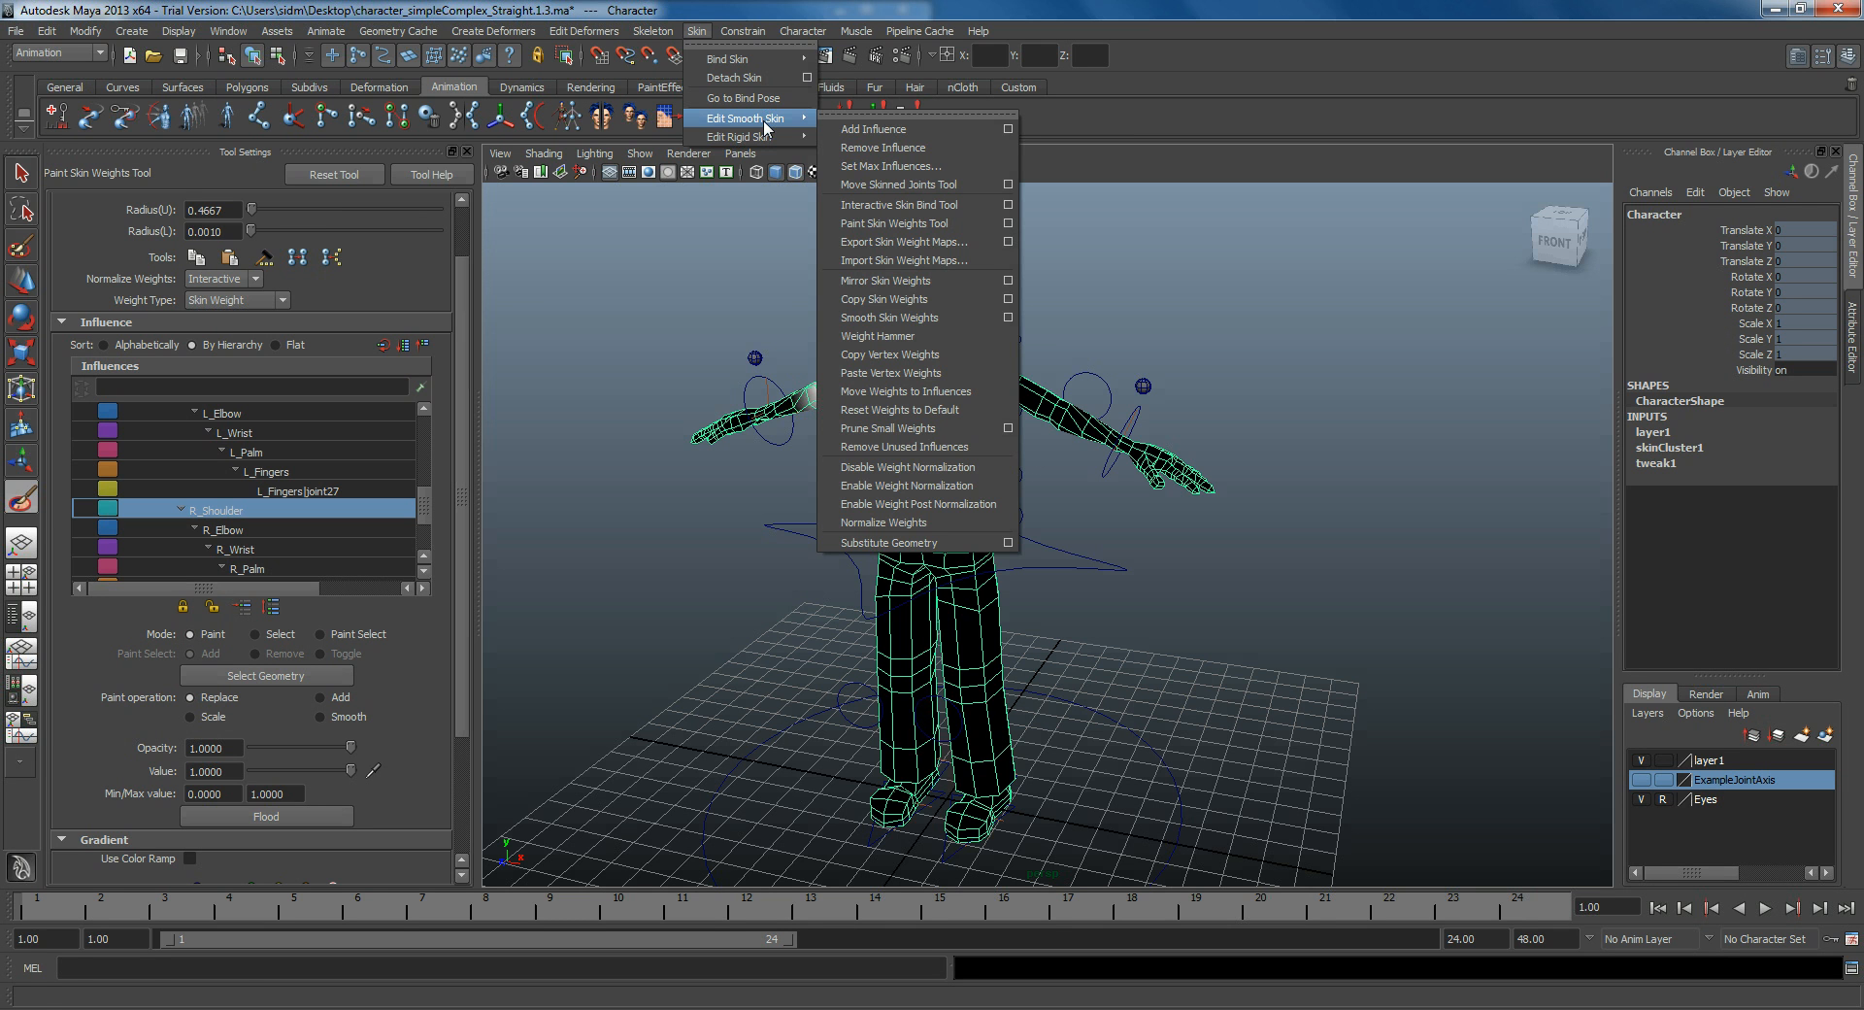
click(643, 31)
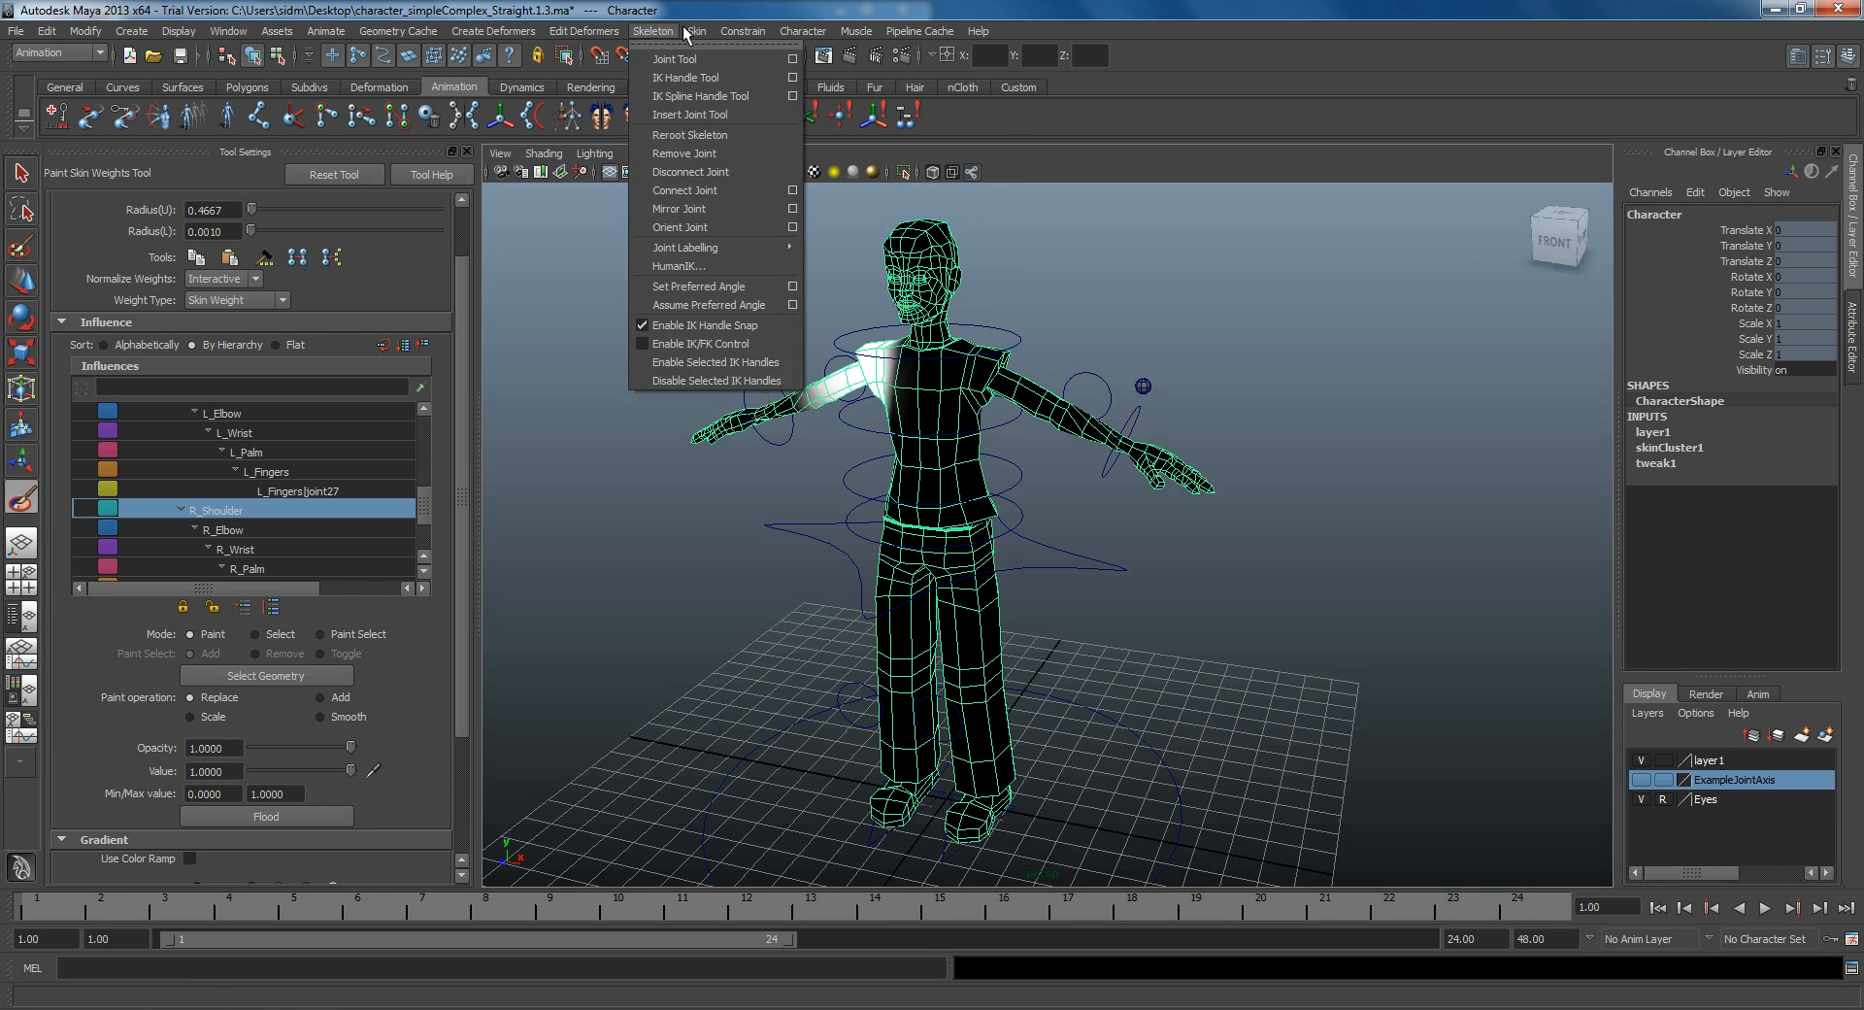
click(696, 31)
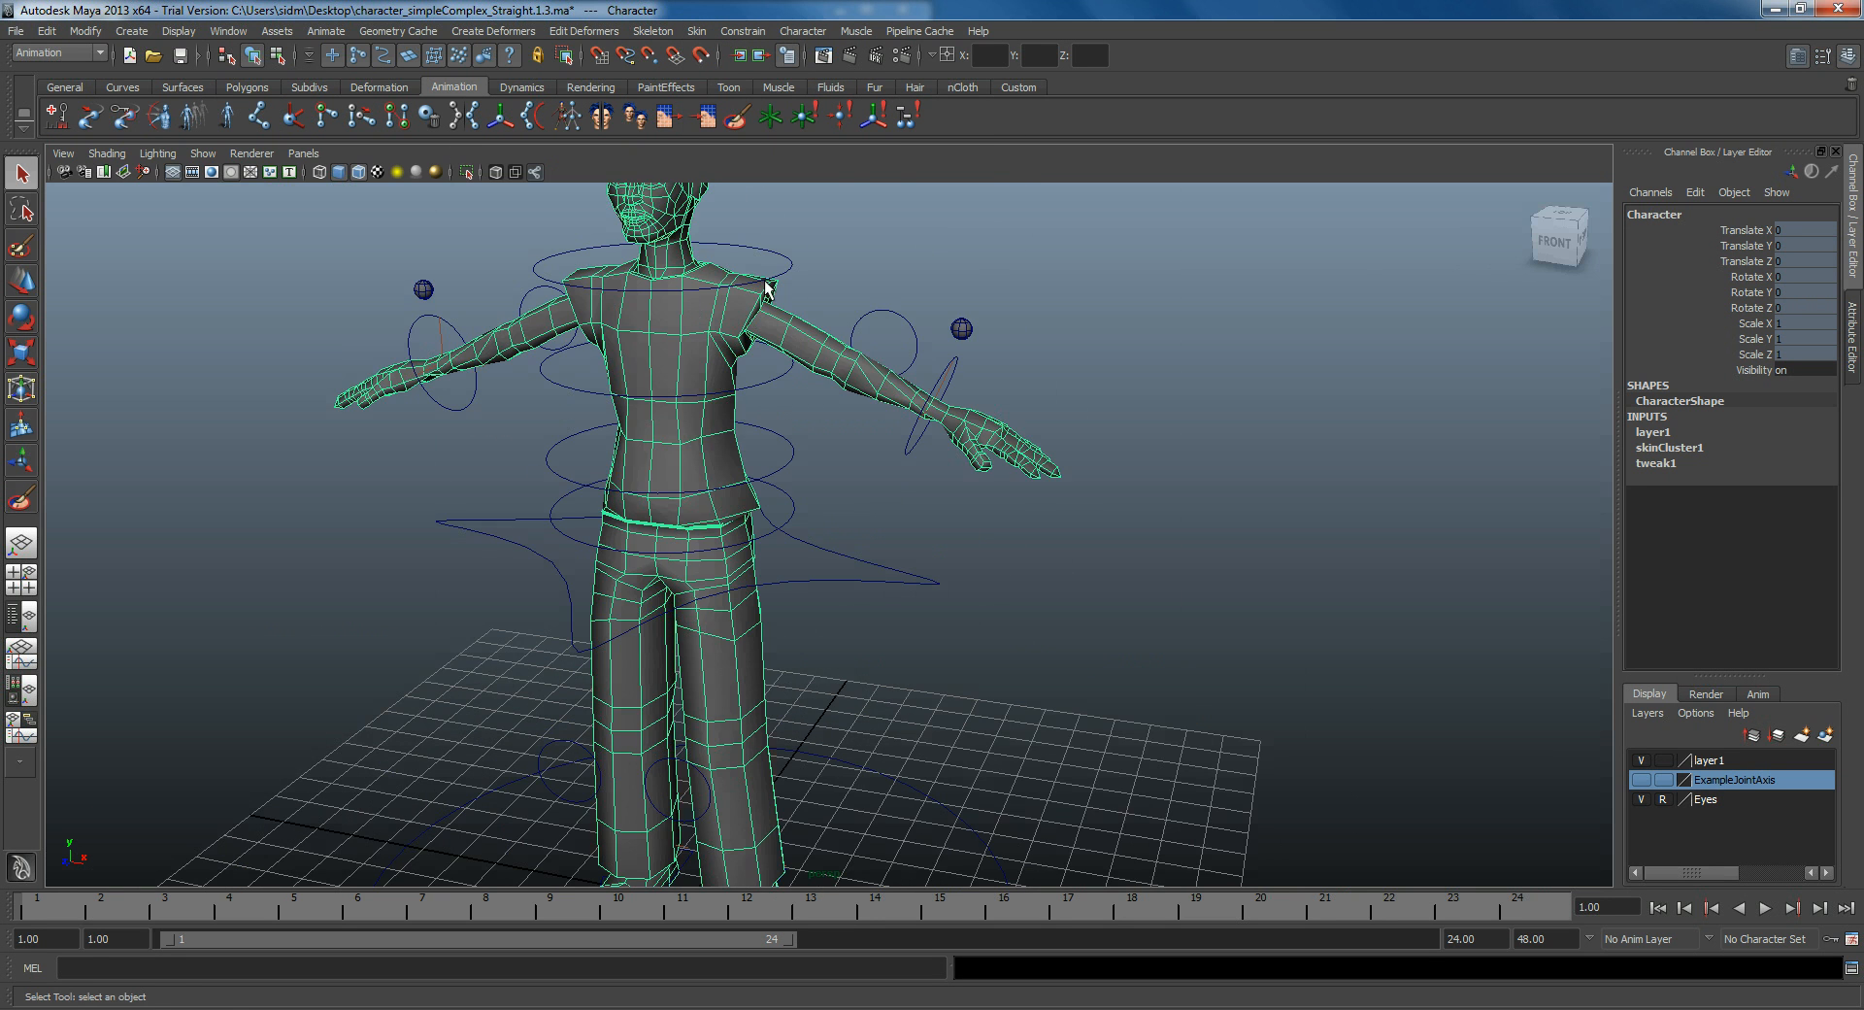
Step: Prune Small Weights with the threshold set to 0.1 on the character mesh
click(692, 31)
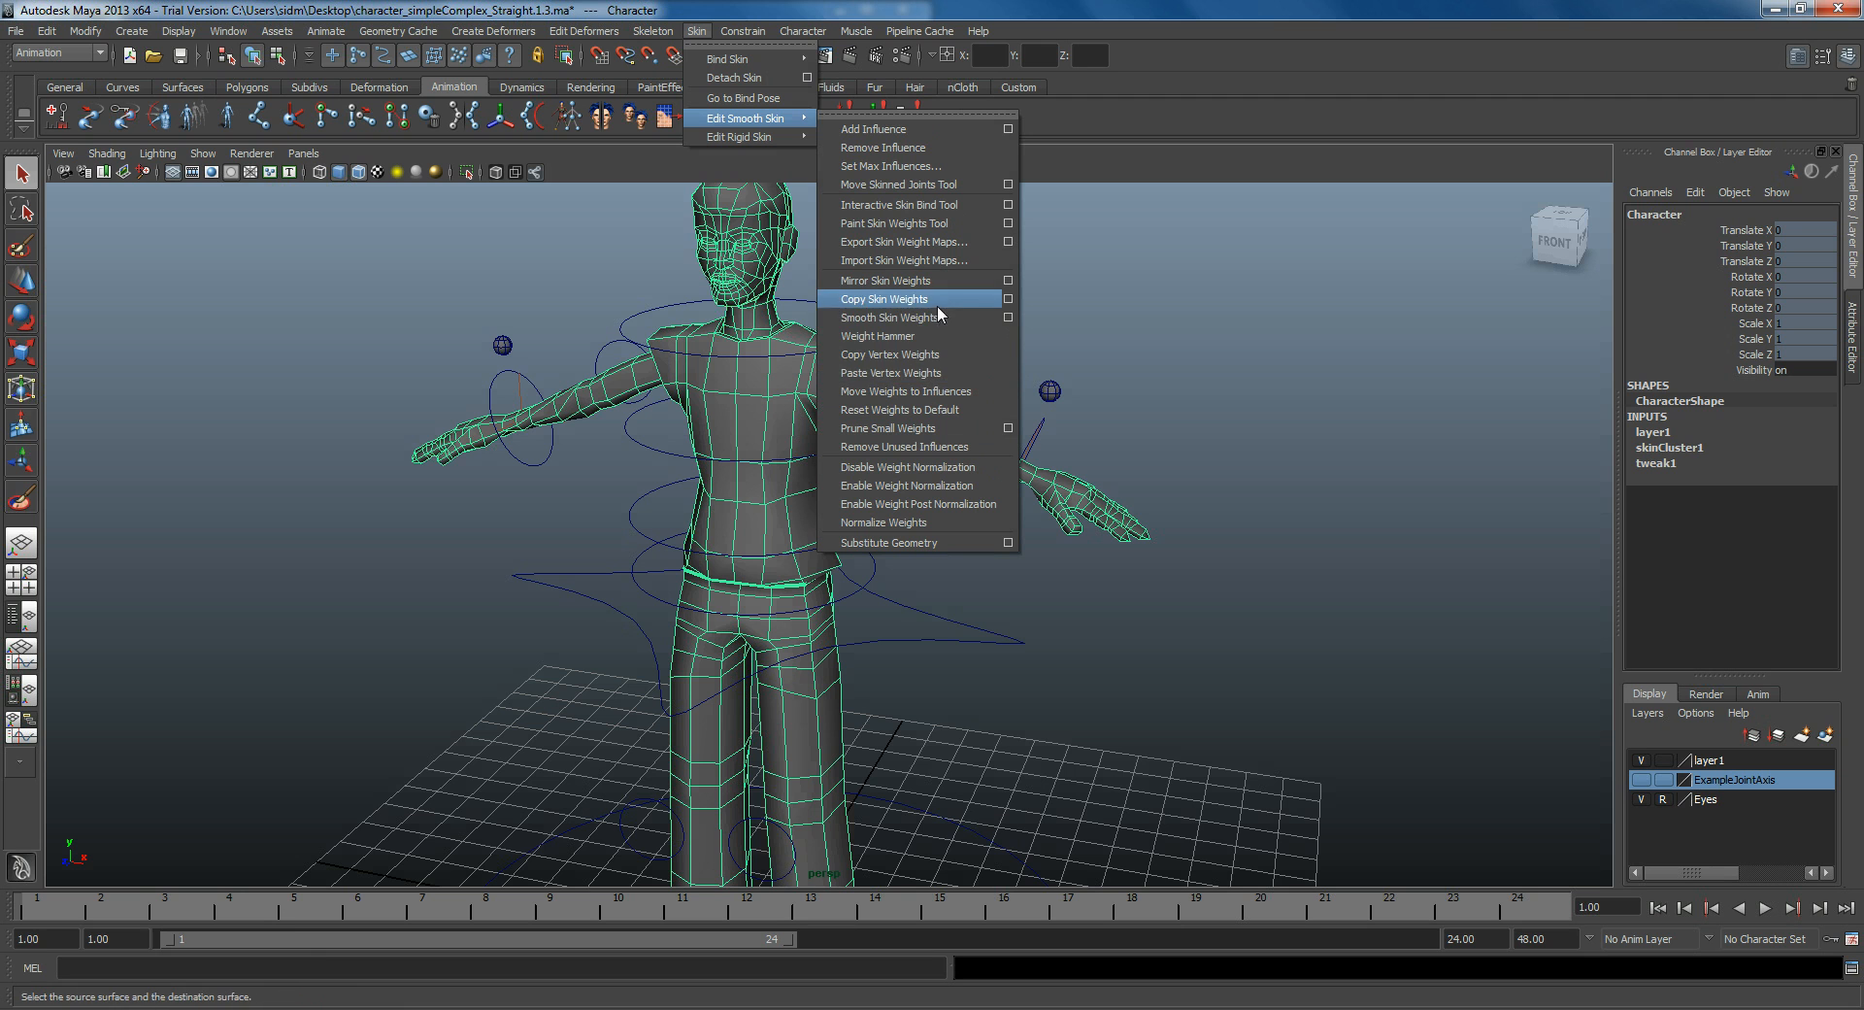
mouse_move(932, 301)
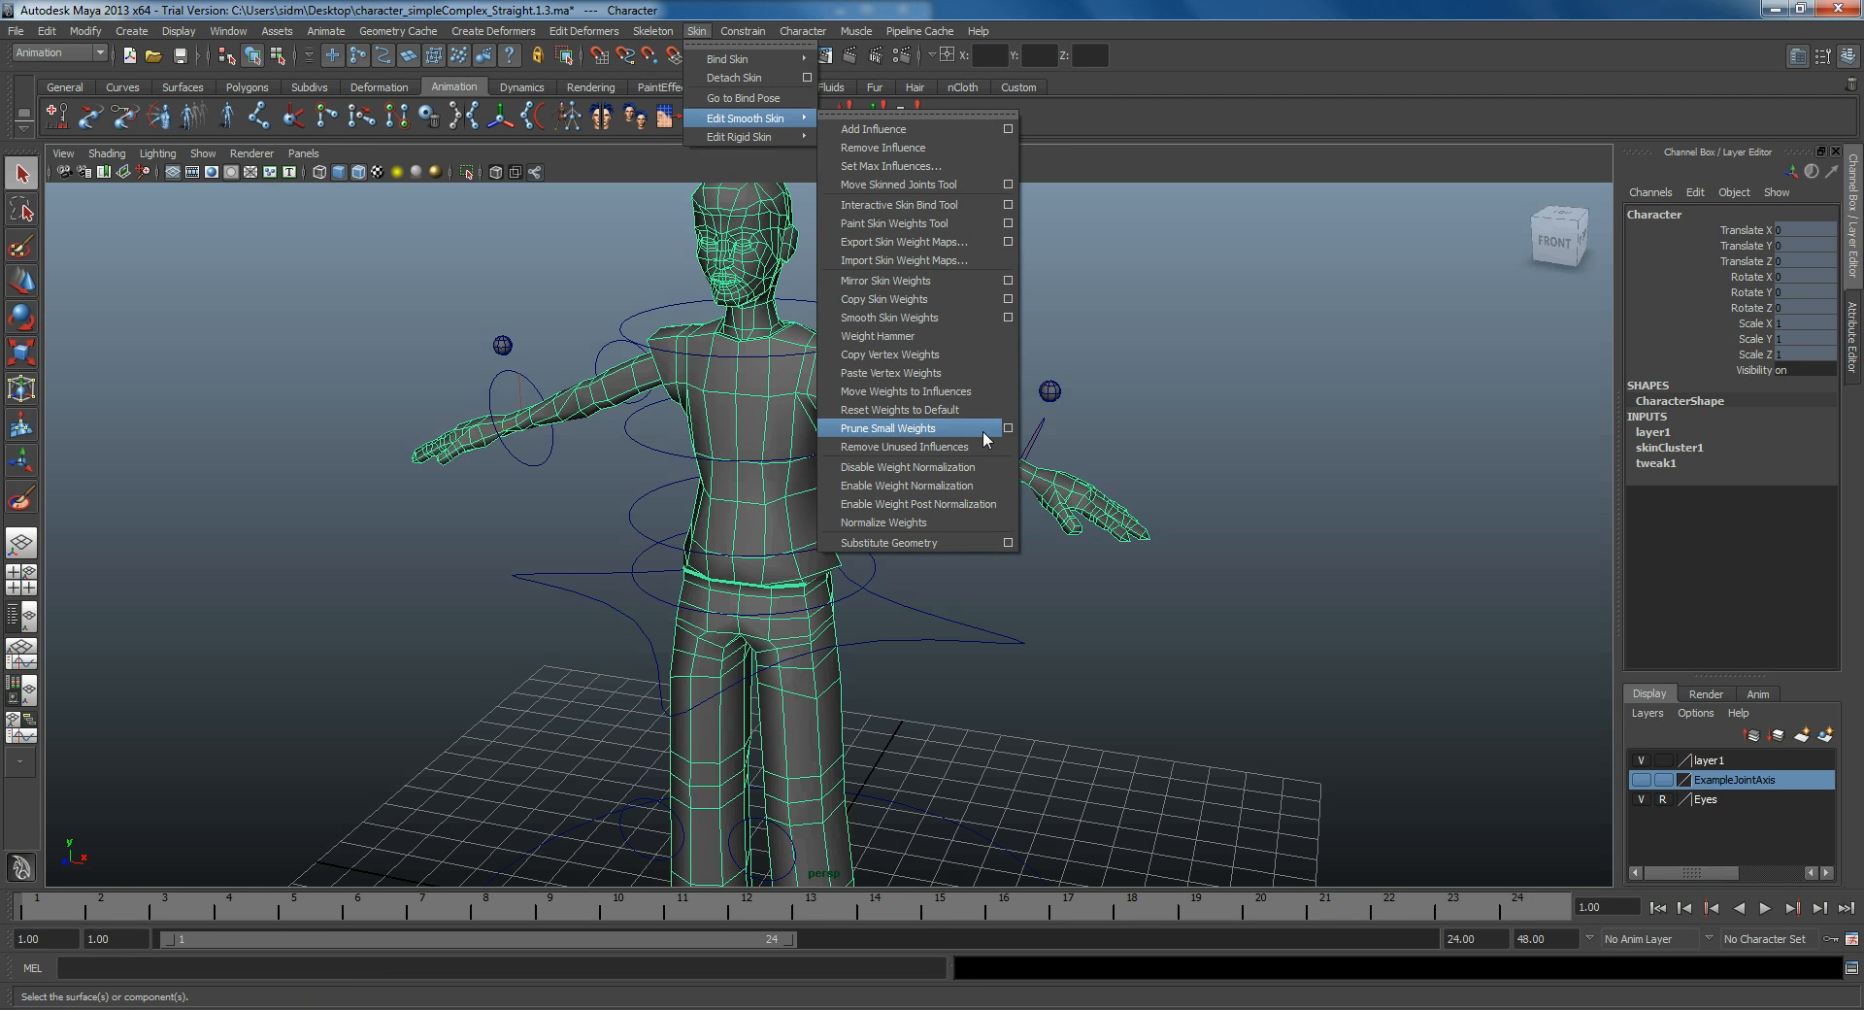
click(1006, 427)
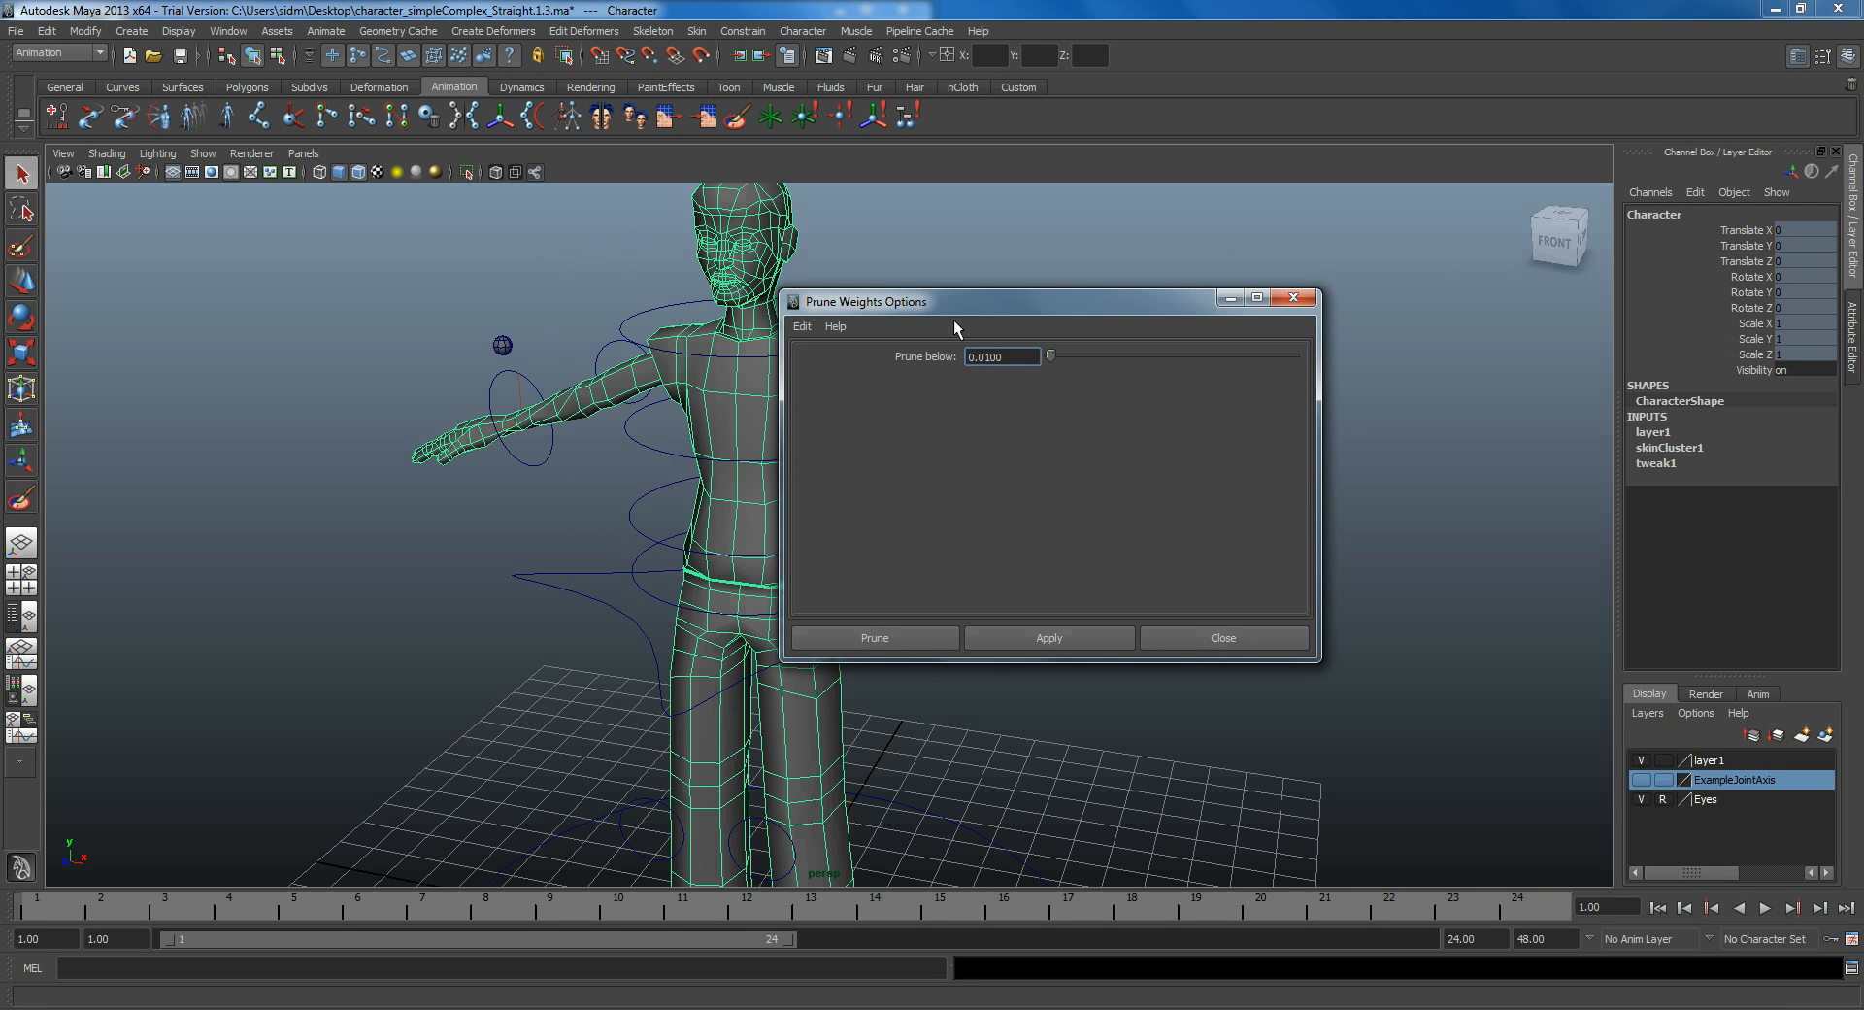
click(1003, 358)
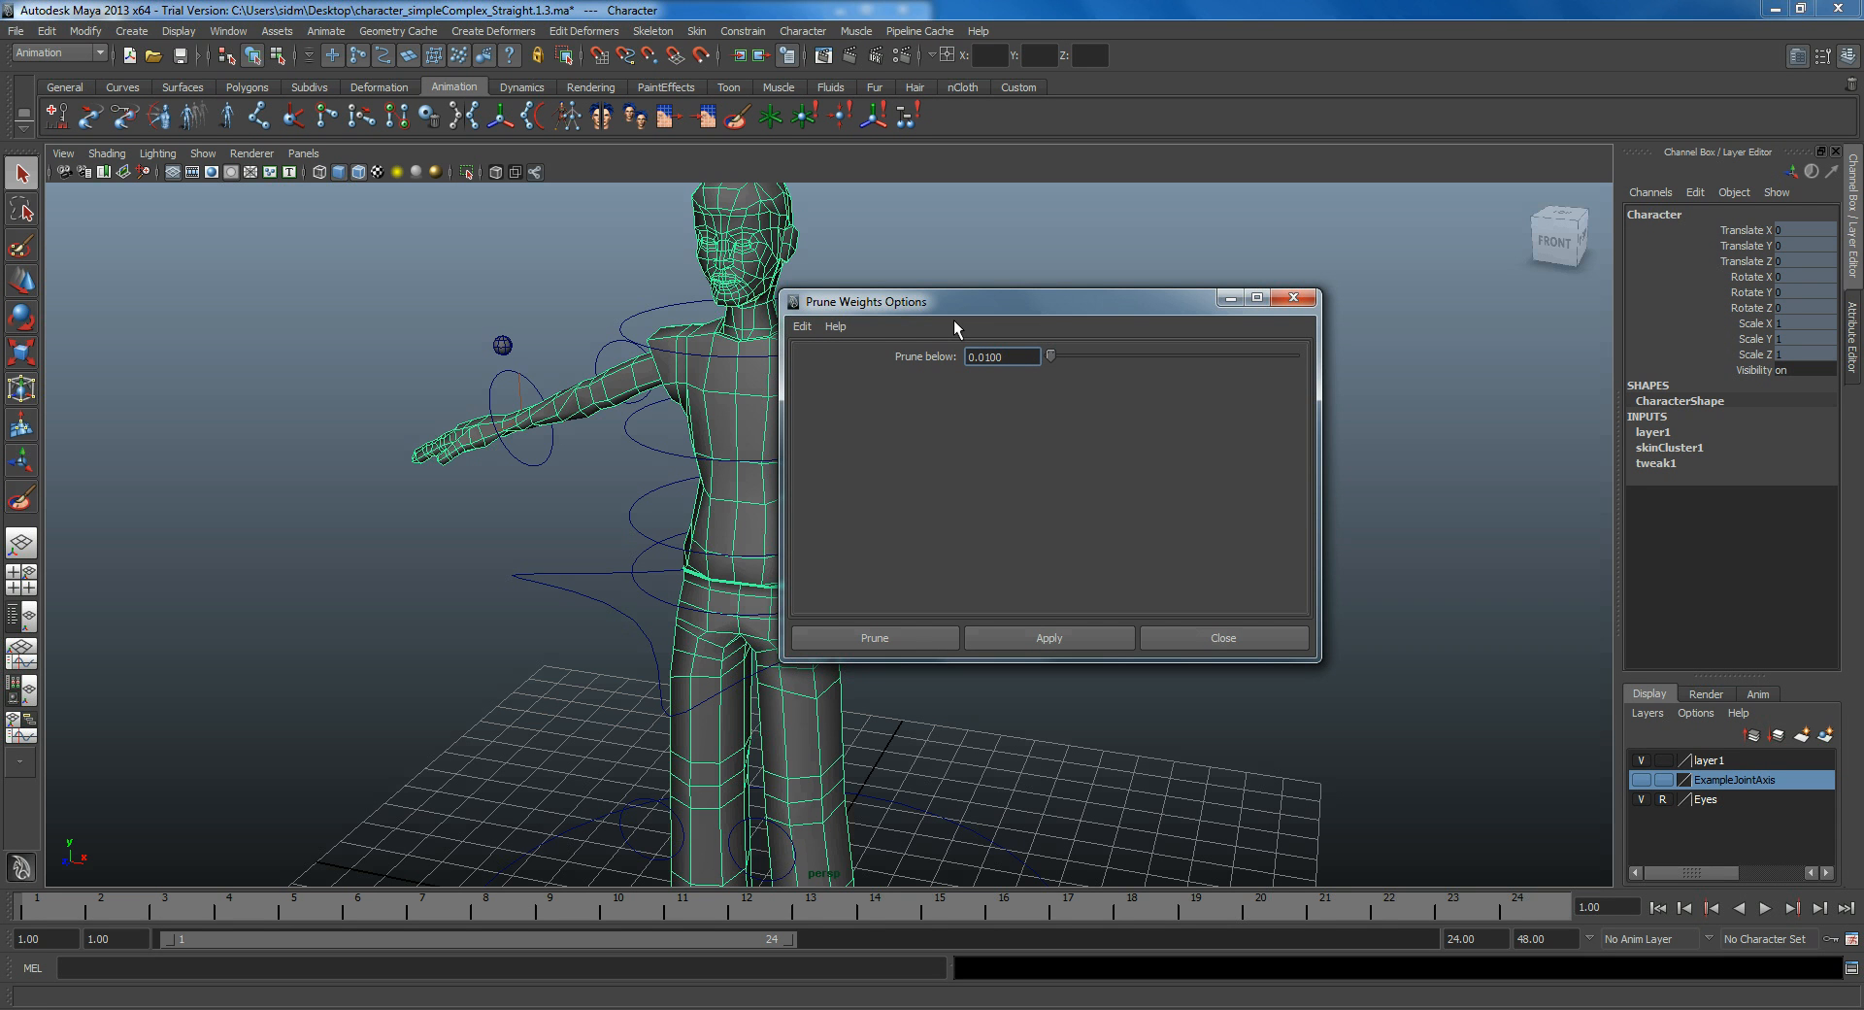
click(1002, 357)
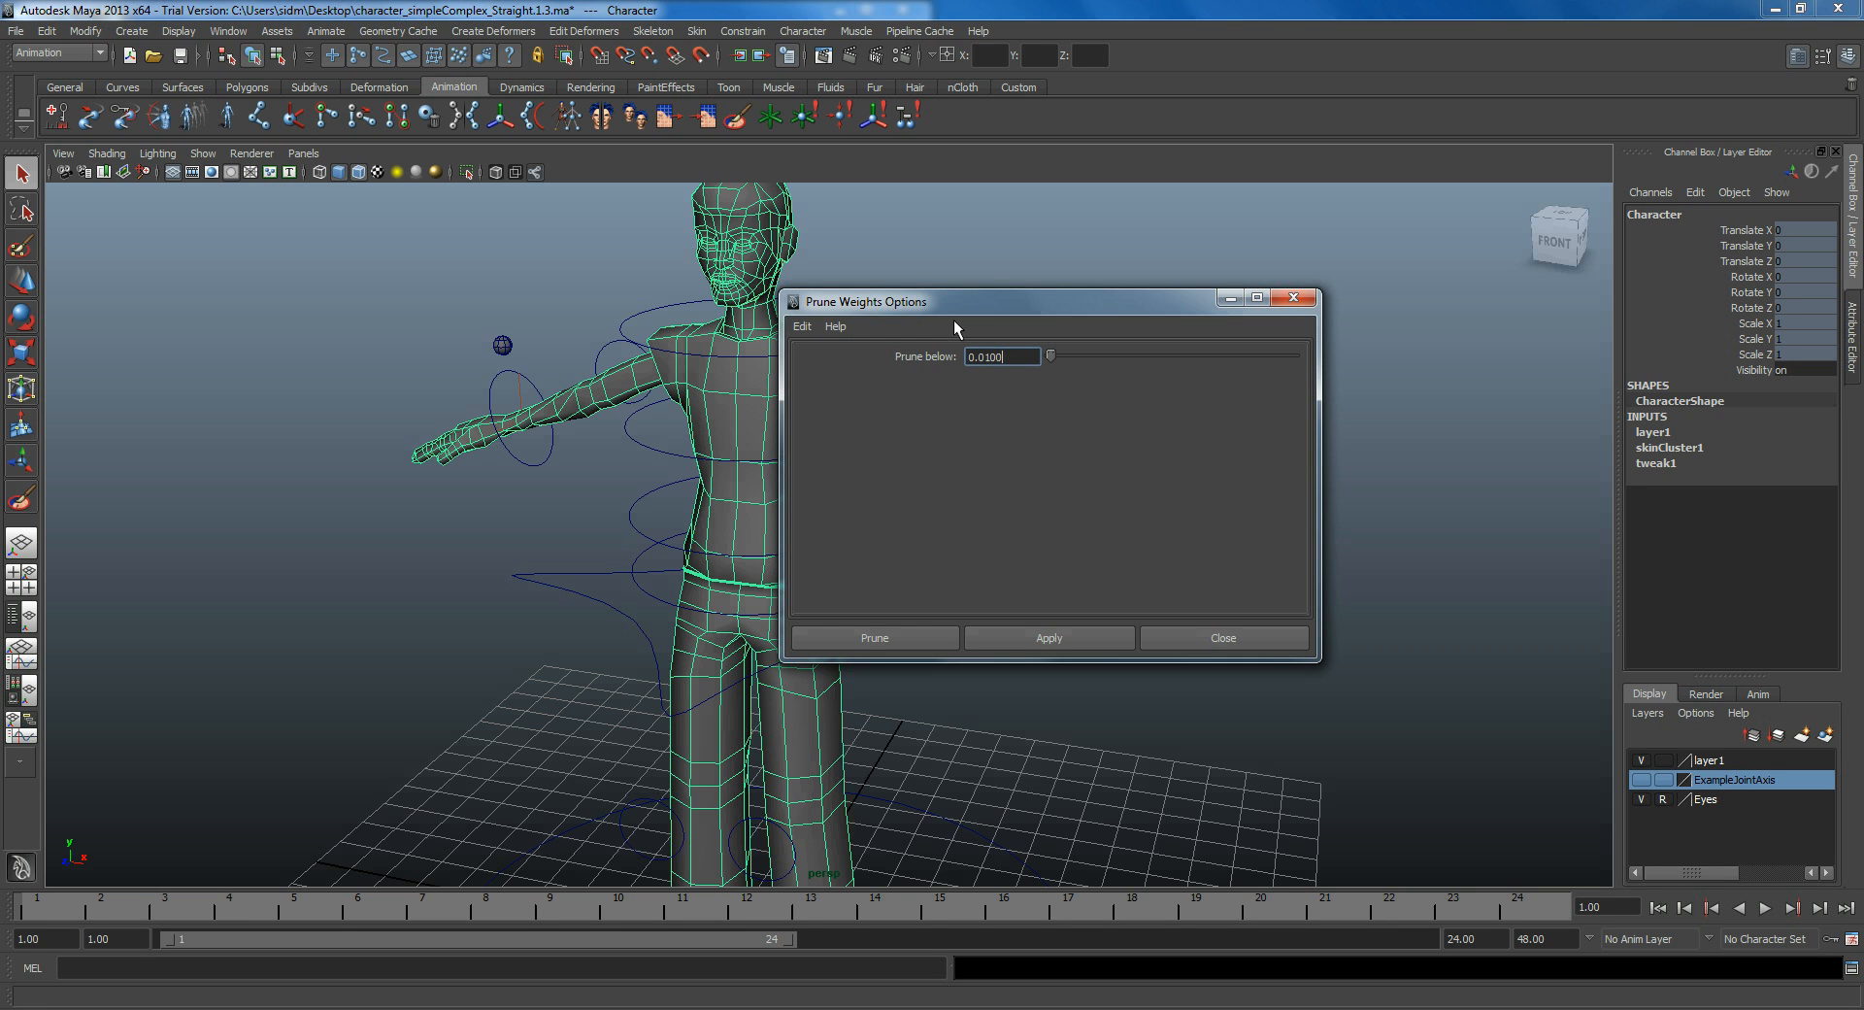
double_click(1002, 357)
text(0.1000)
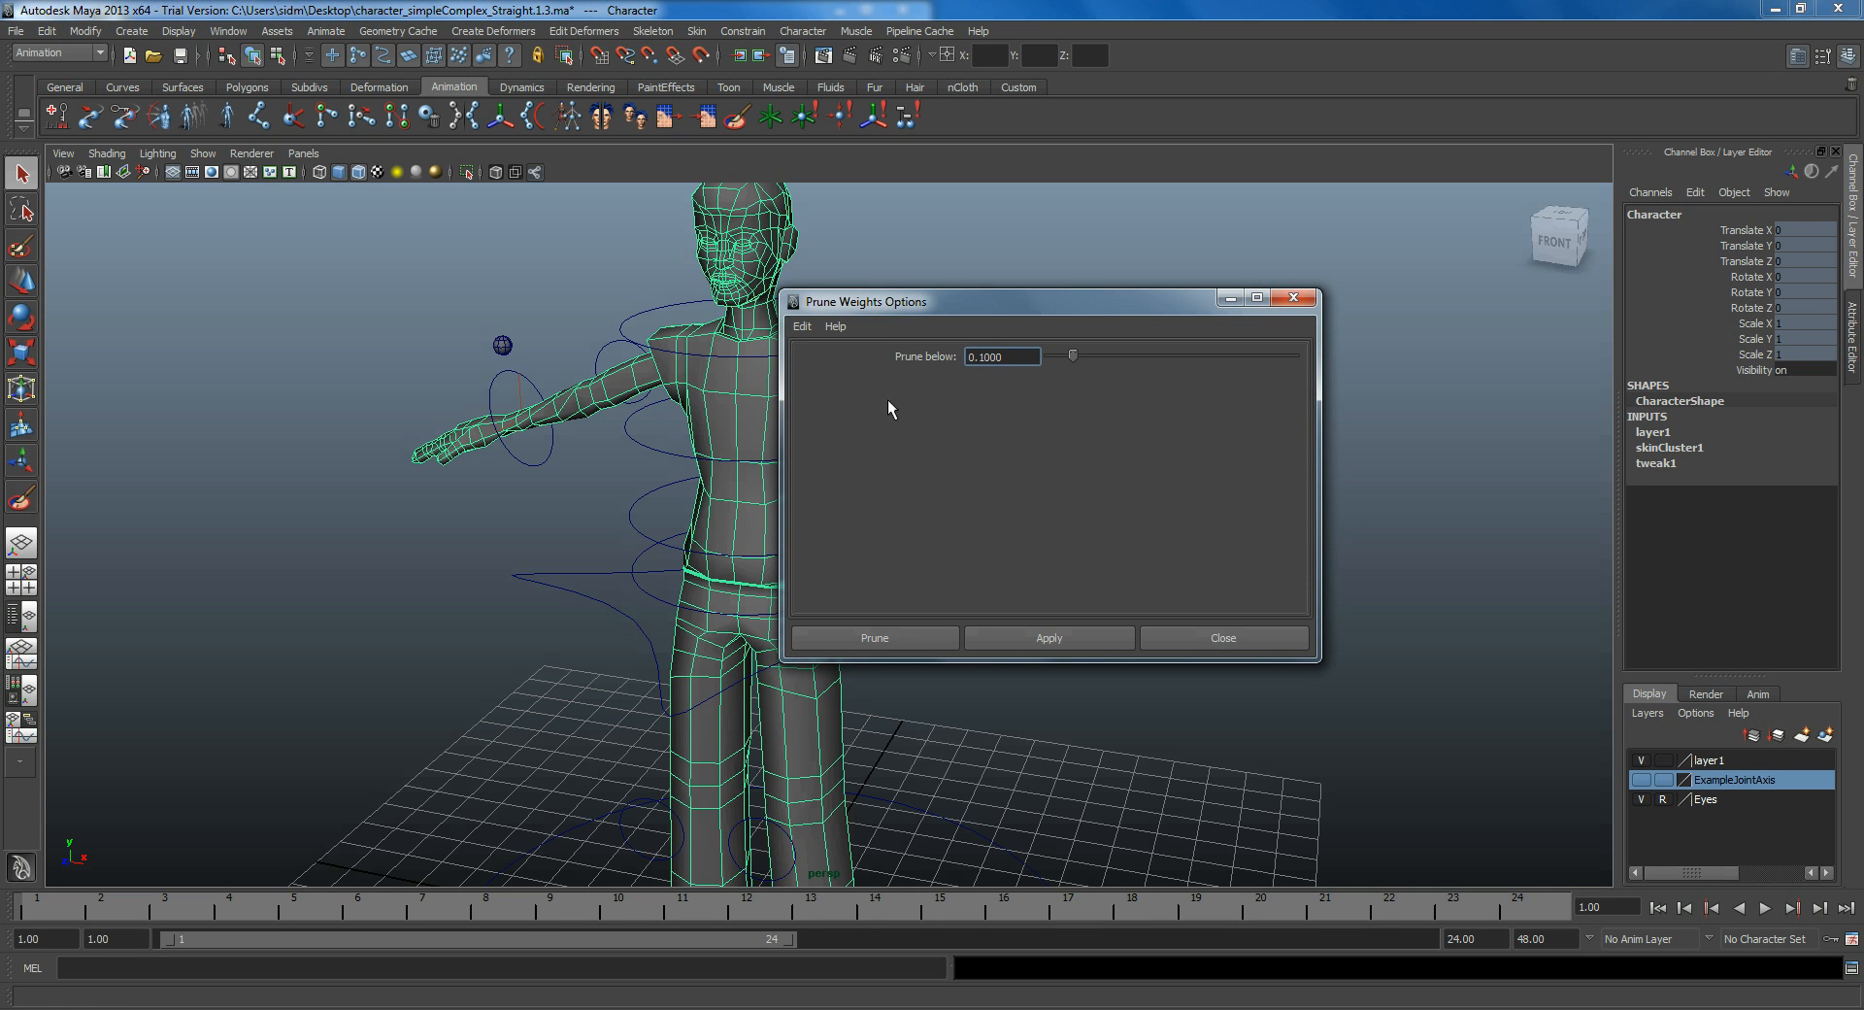
click(874, 637)
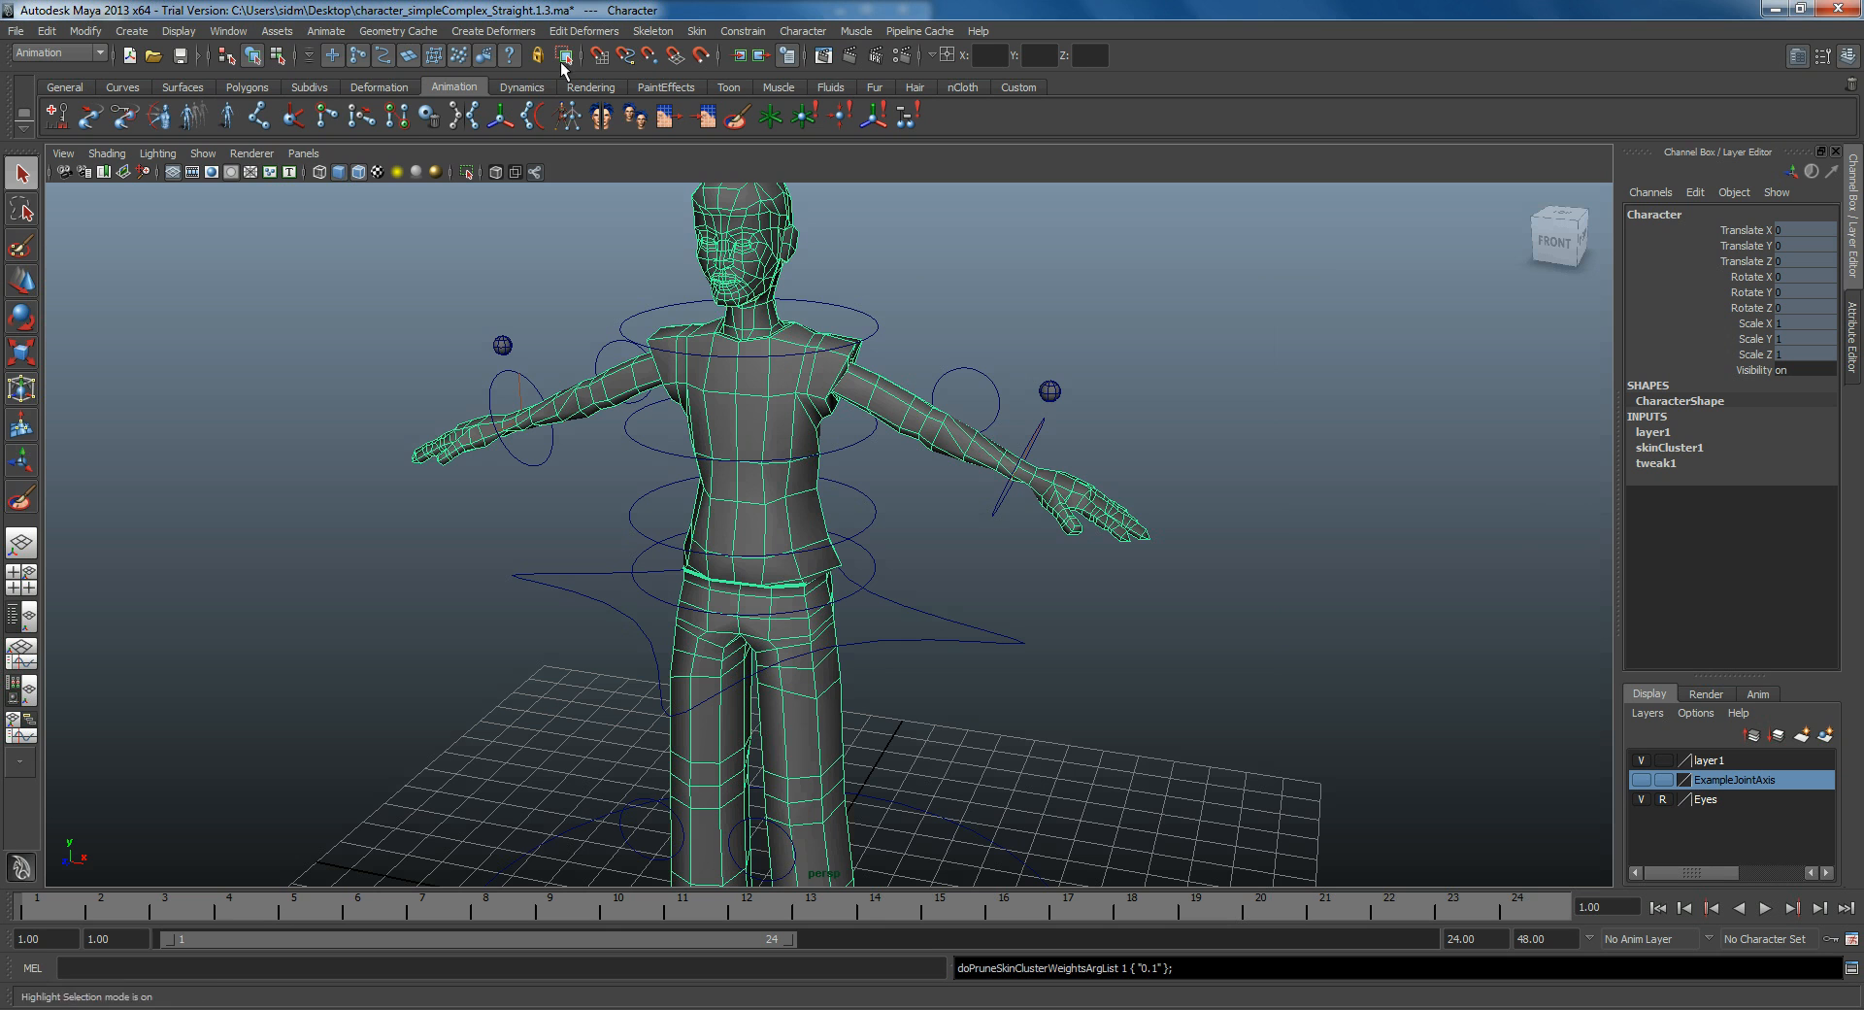
Step: Bring up the Component Editor and list all Character mesh vertices in Vertex mode
click(206, 33)
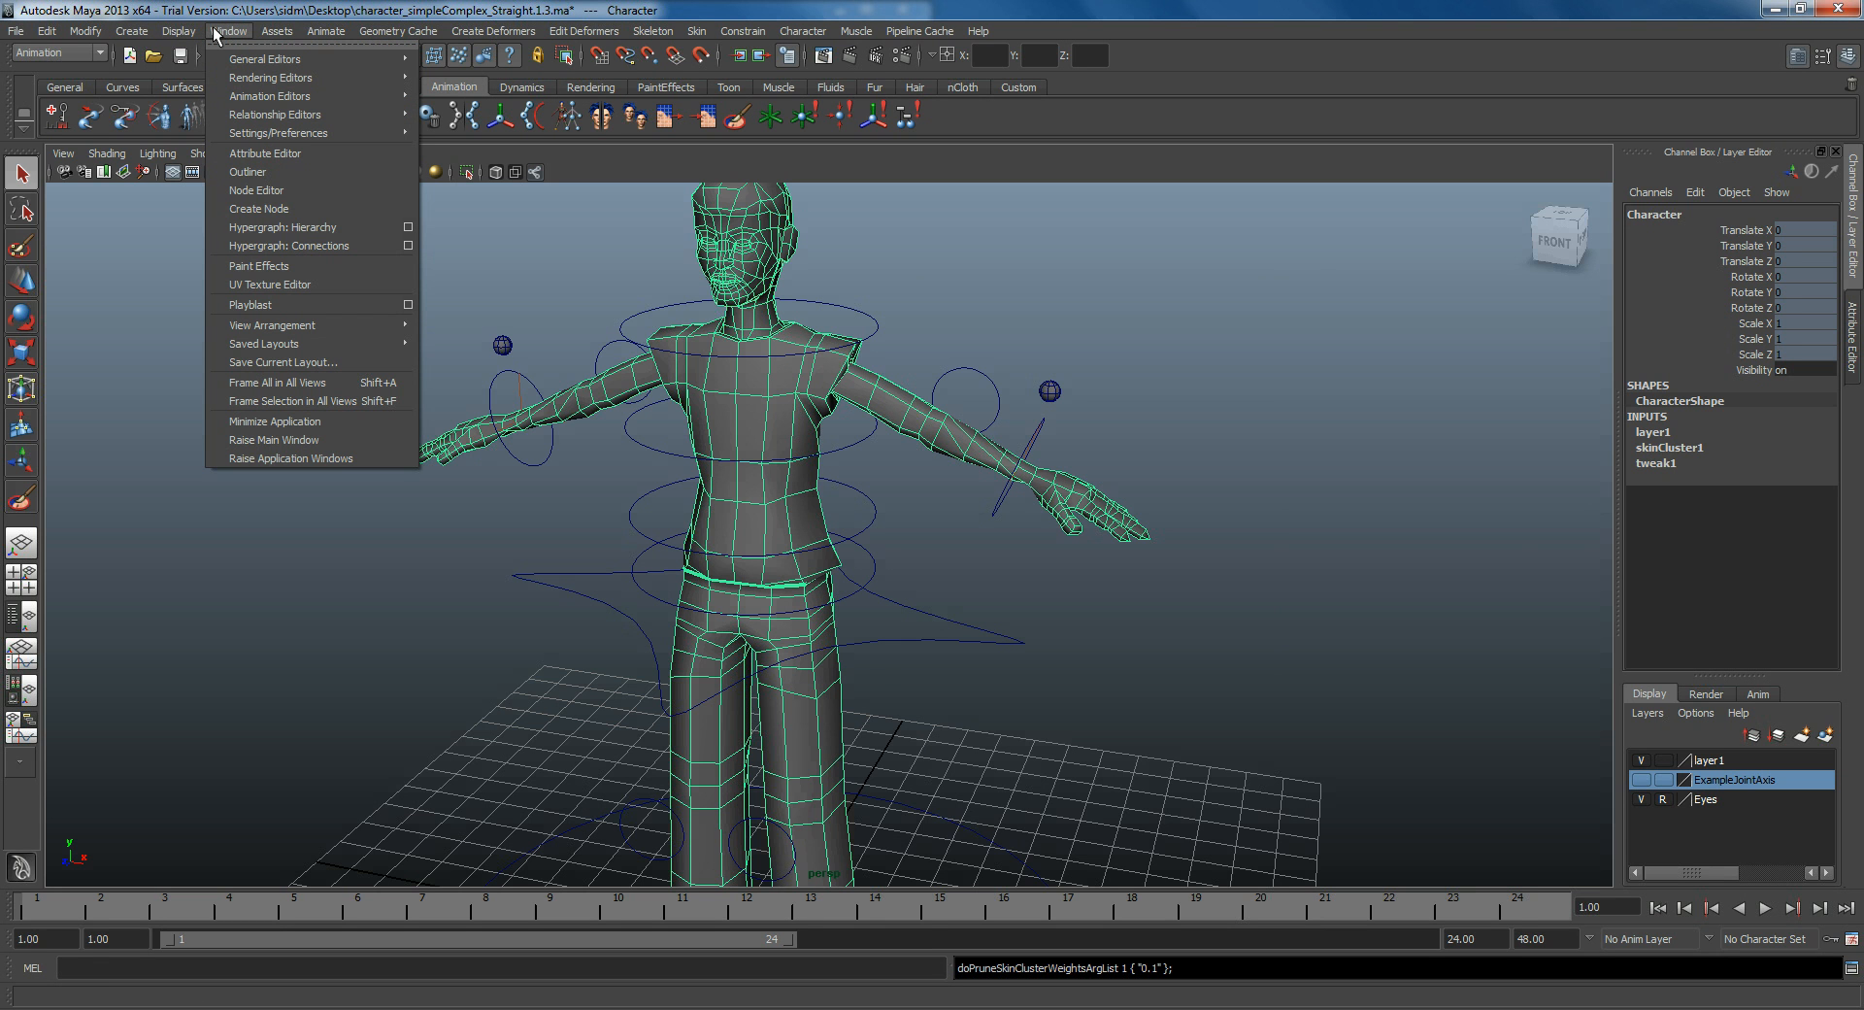
mouse_move(265, 62)
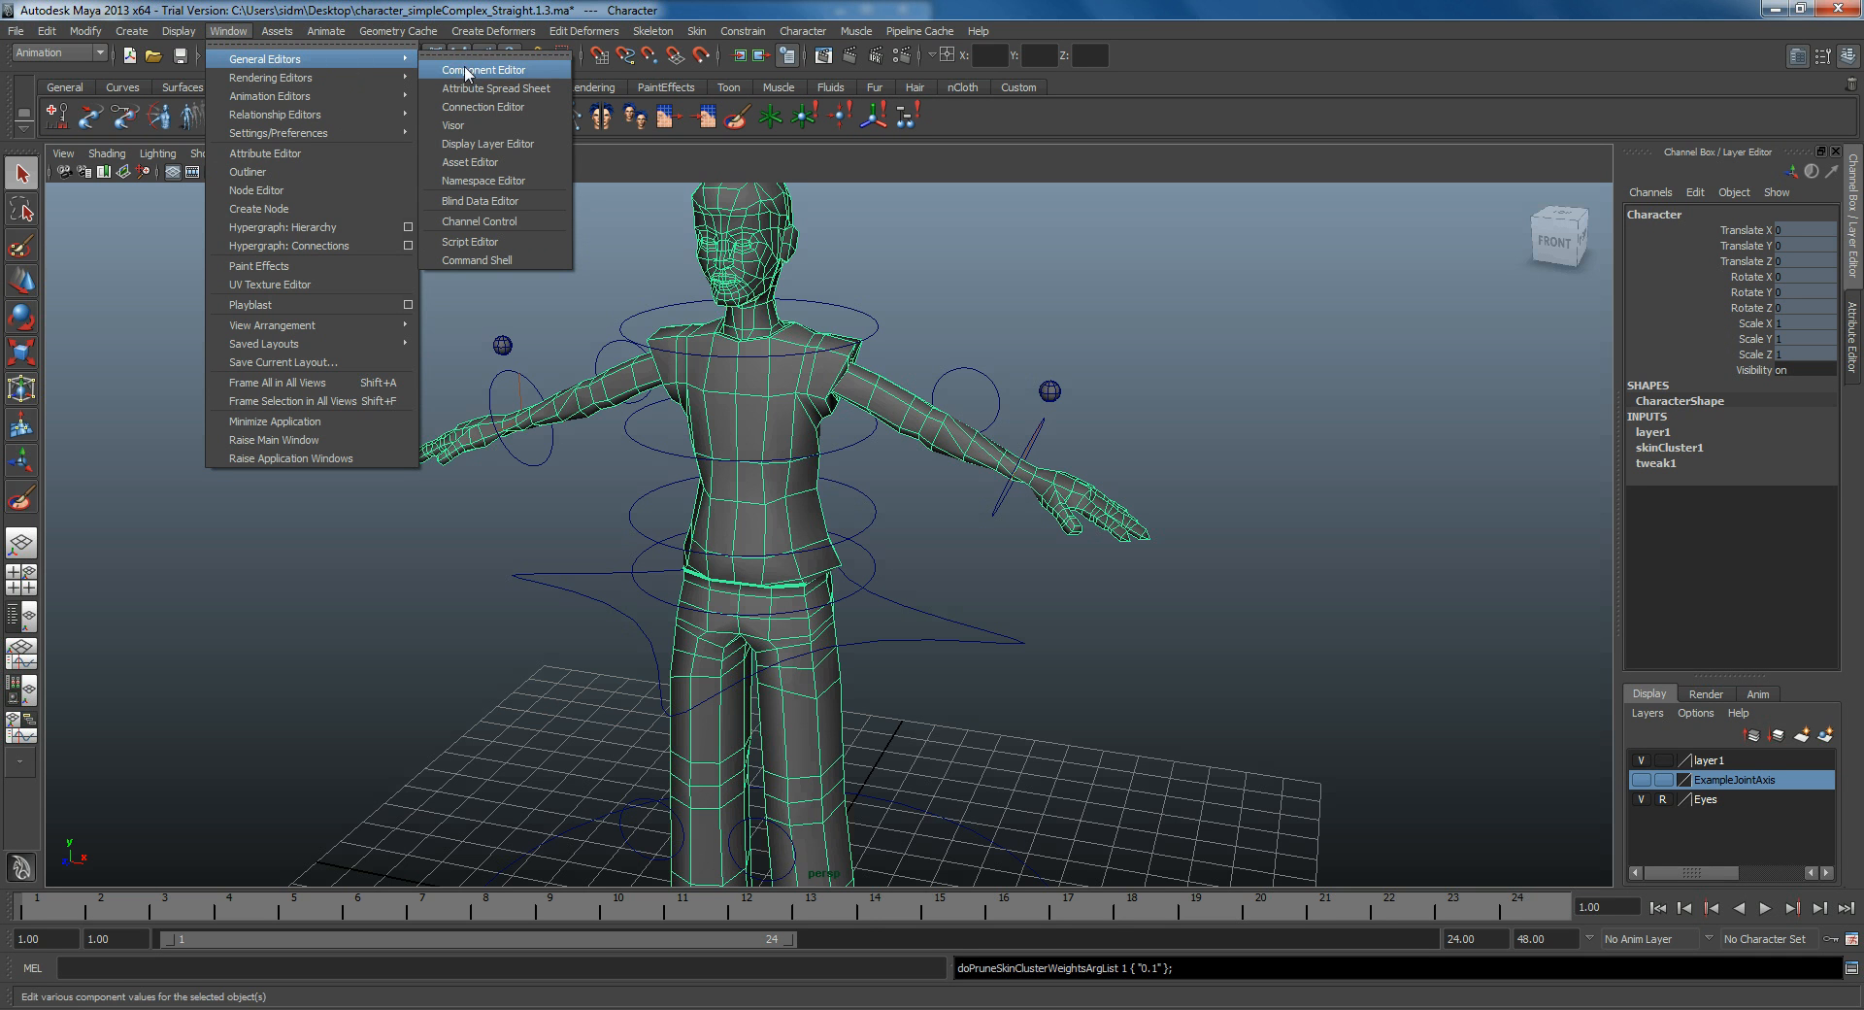
click(482, 70)
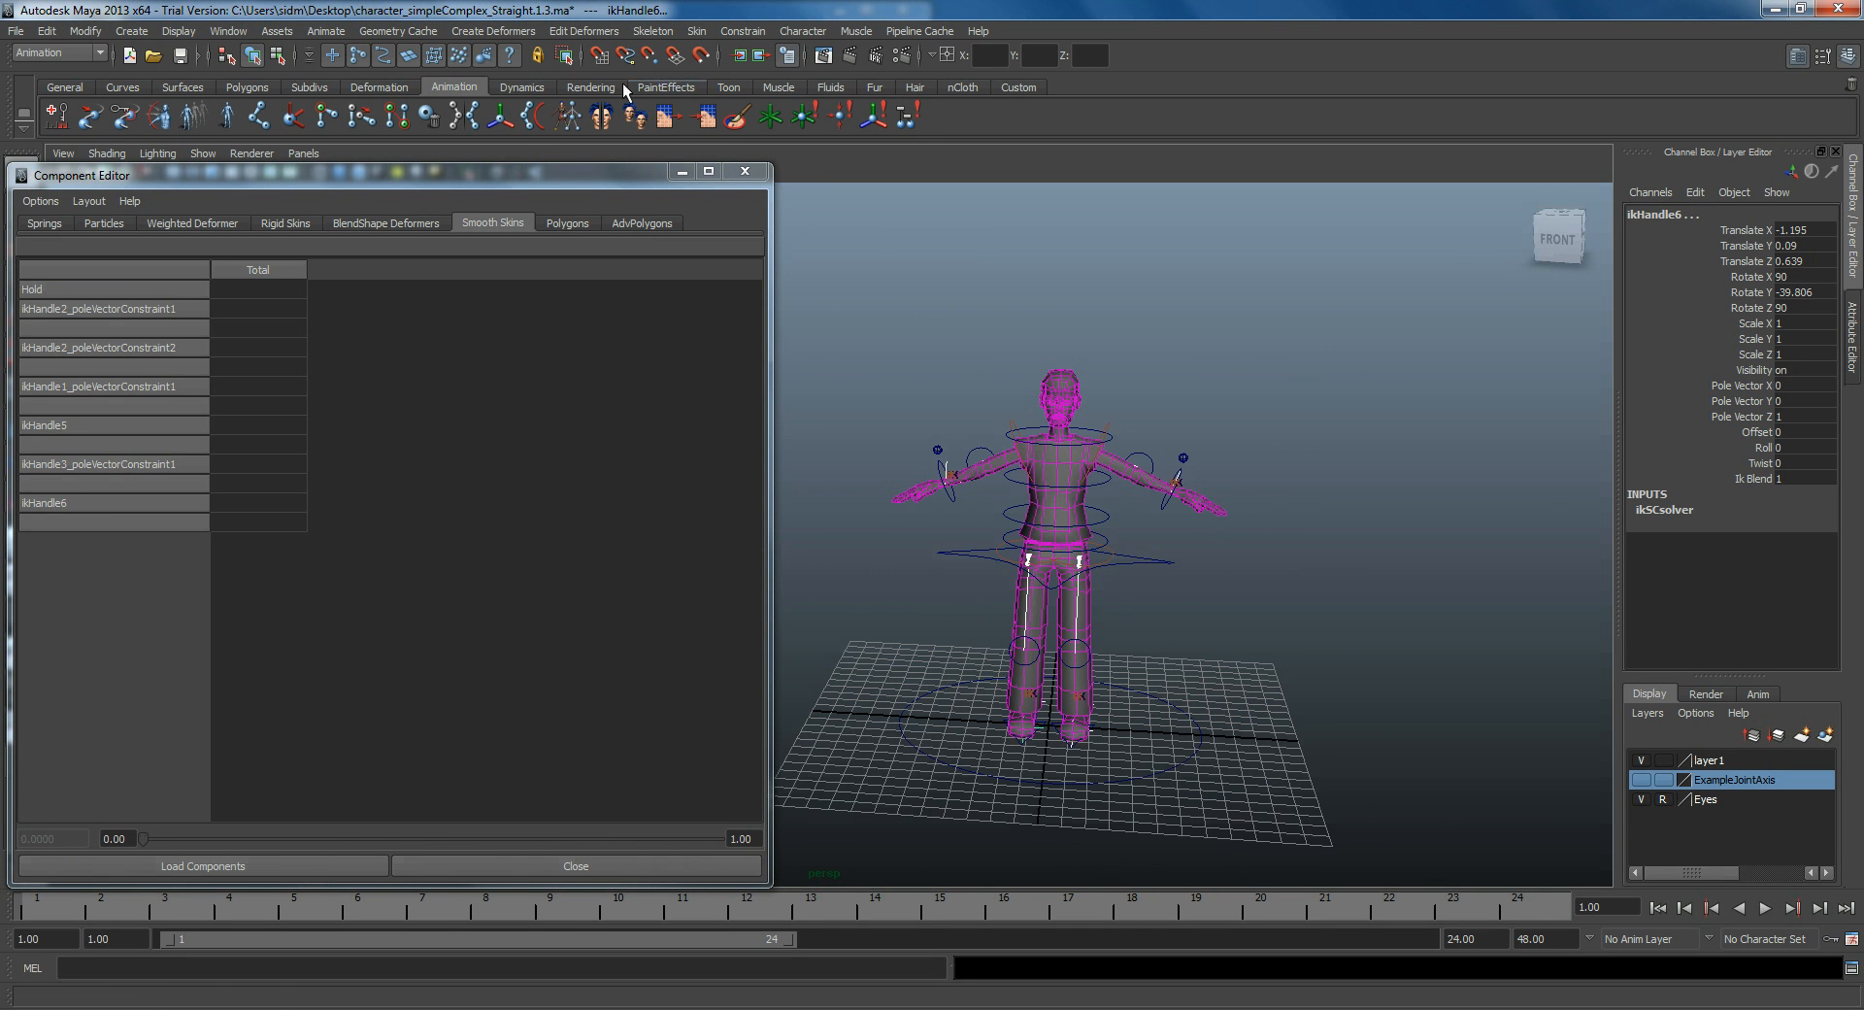
click(202, 153)
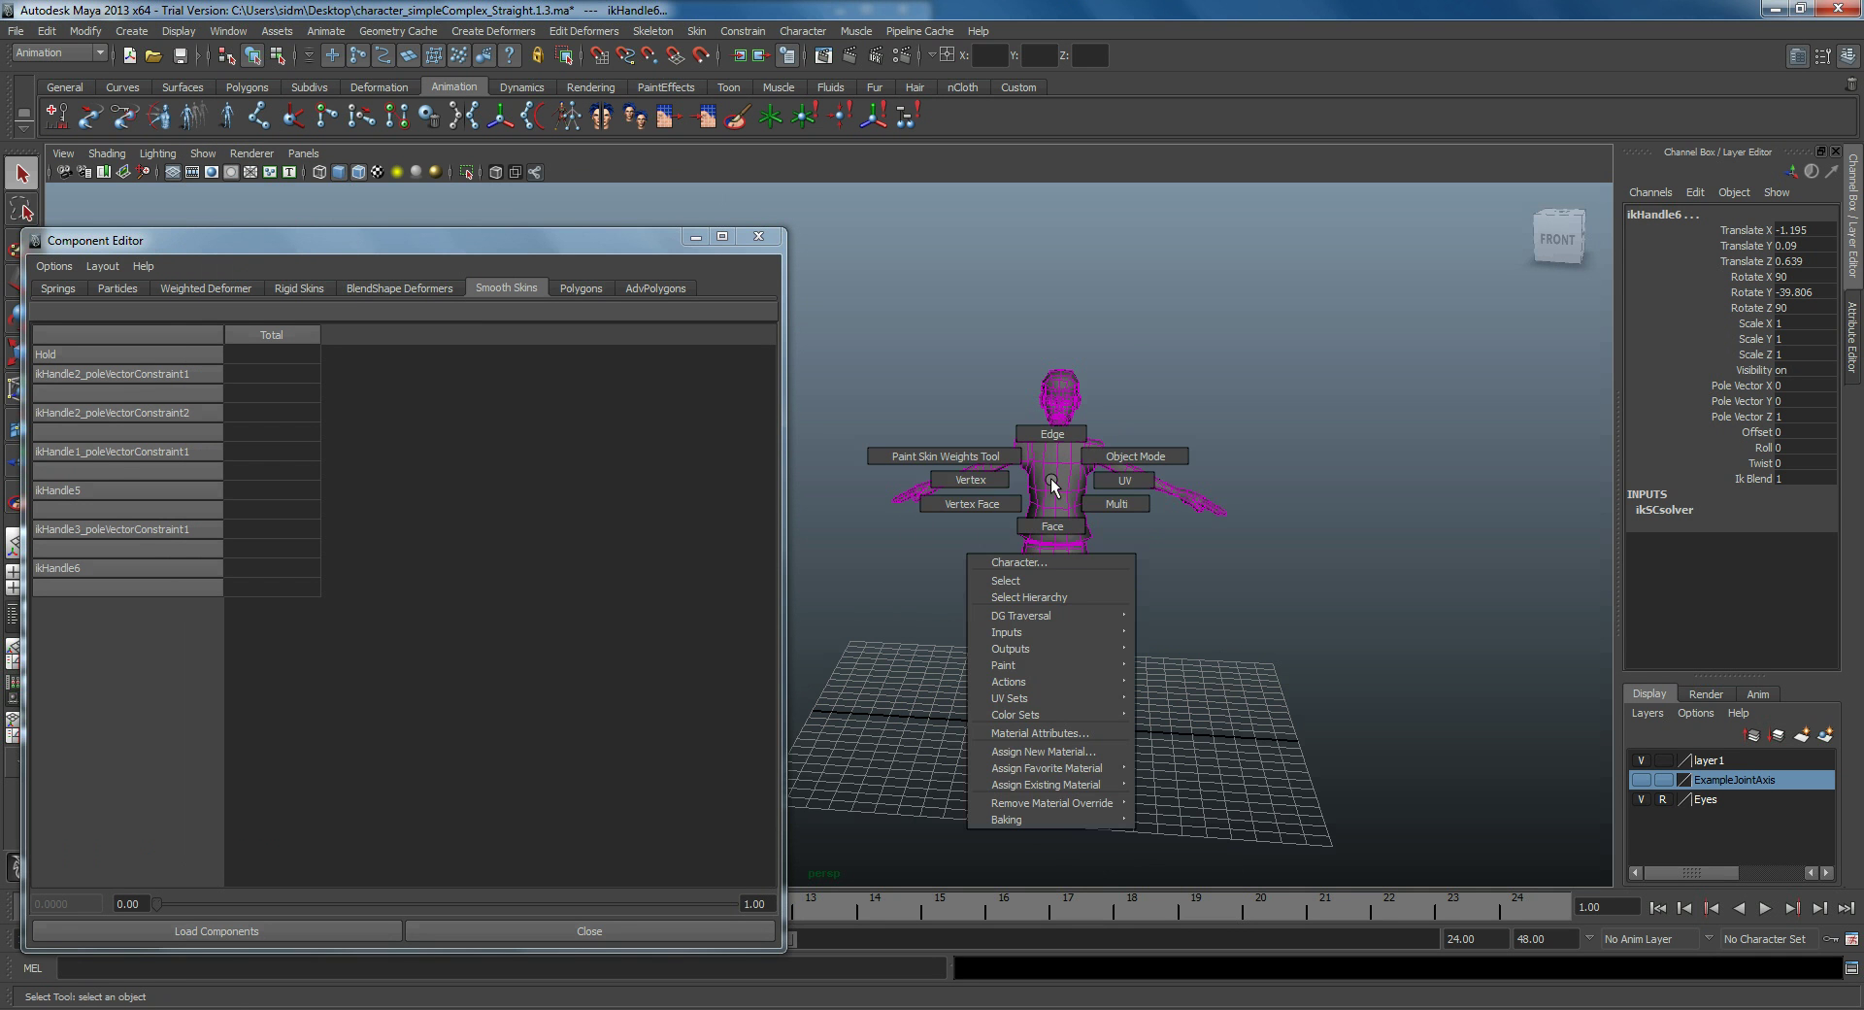
click(969, 479)
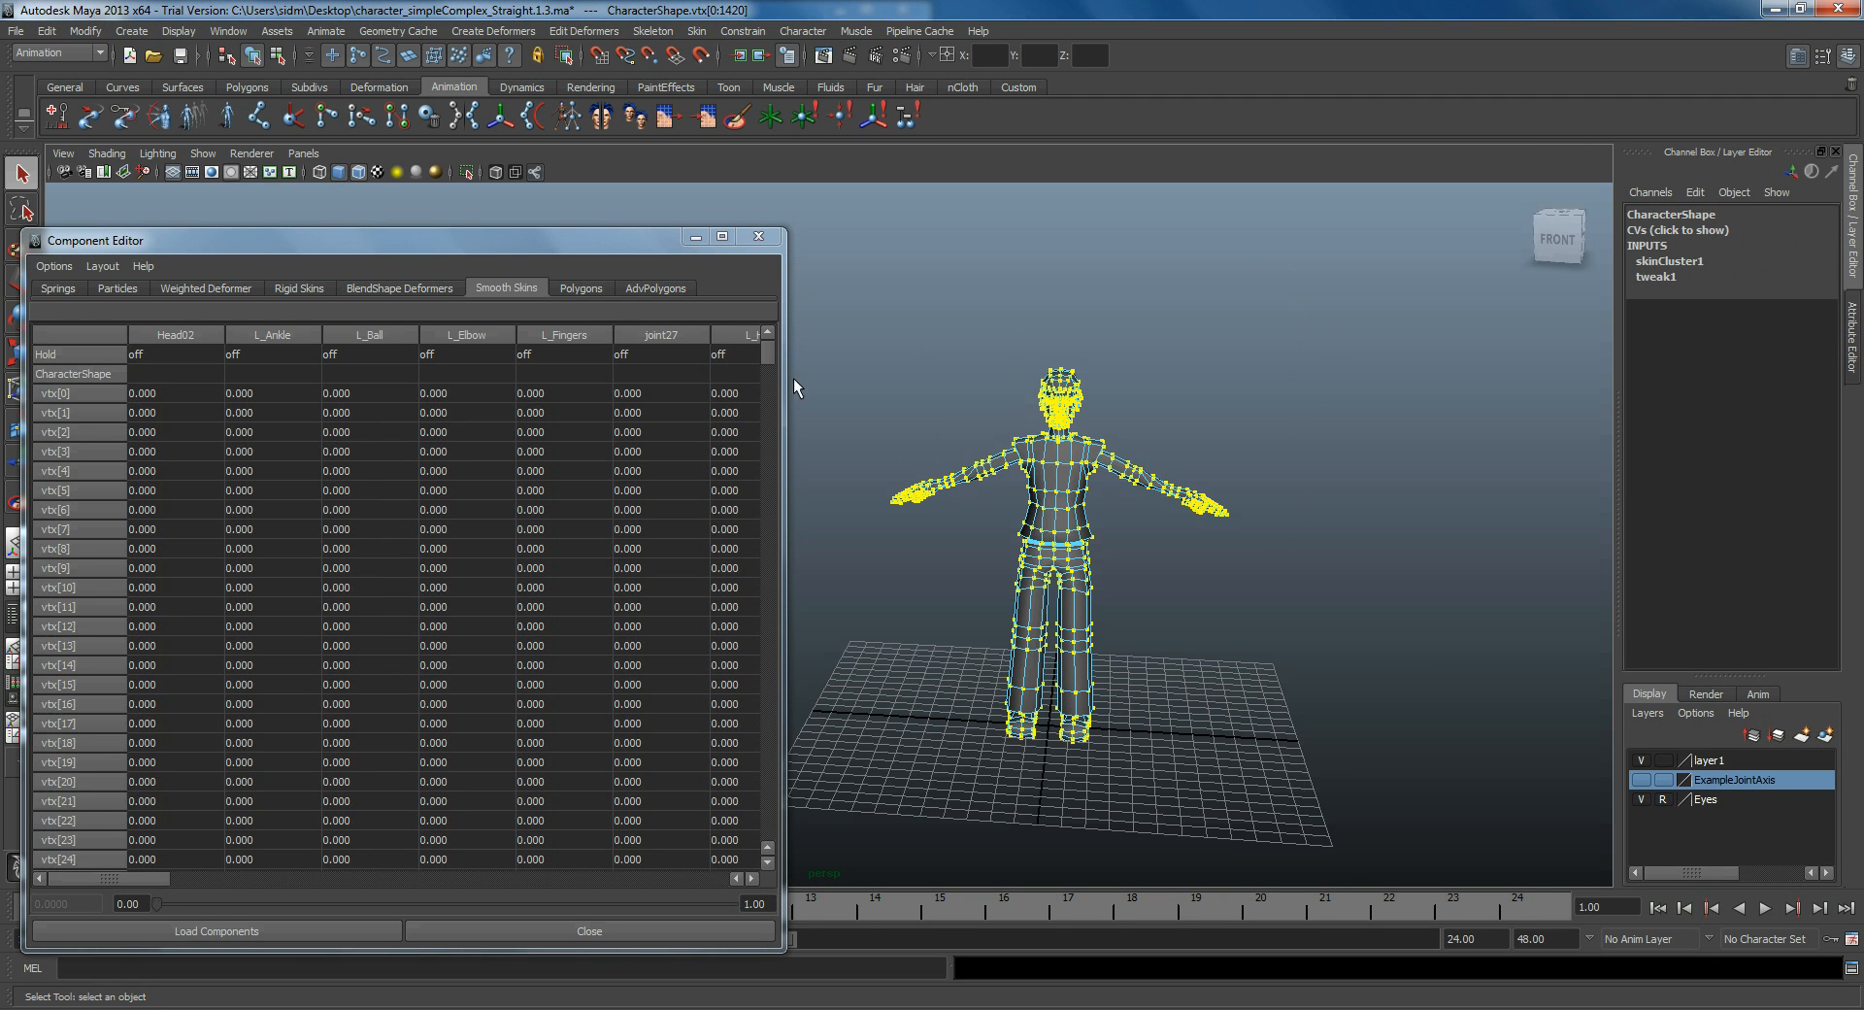
Step: Browse across the Smooth Skins joint columns to review the pruned weights
drag(107, 878, 213, 878)
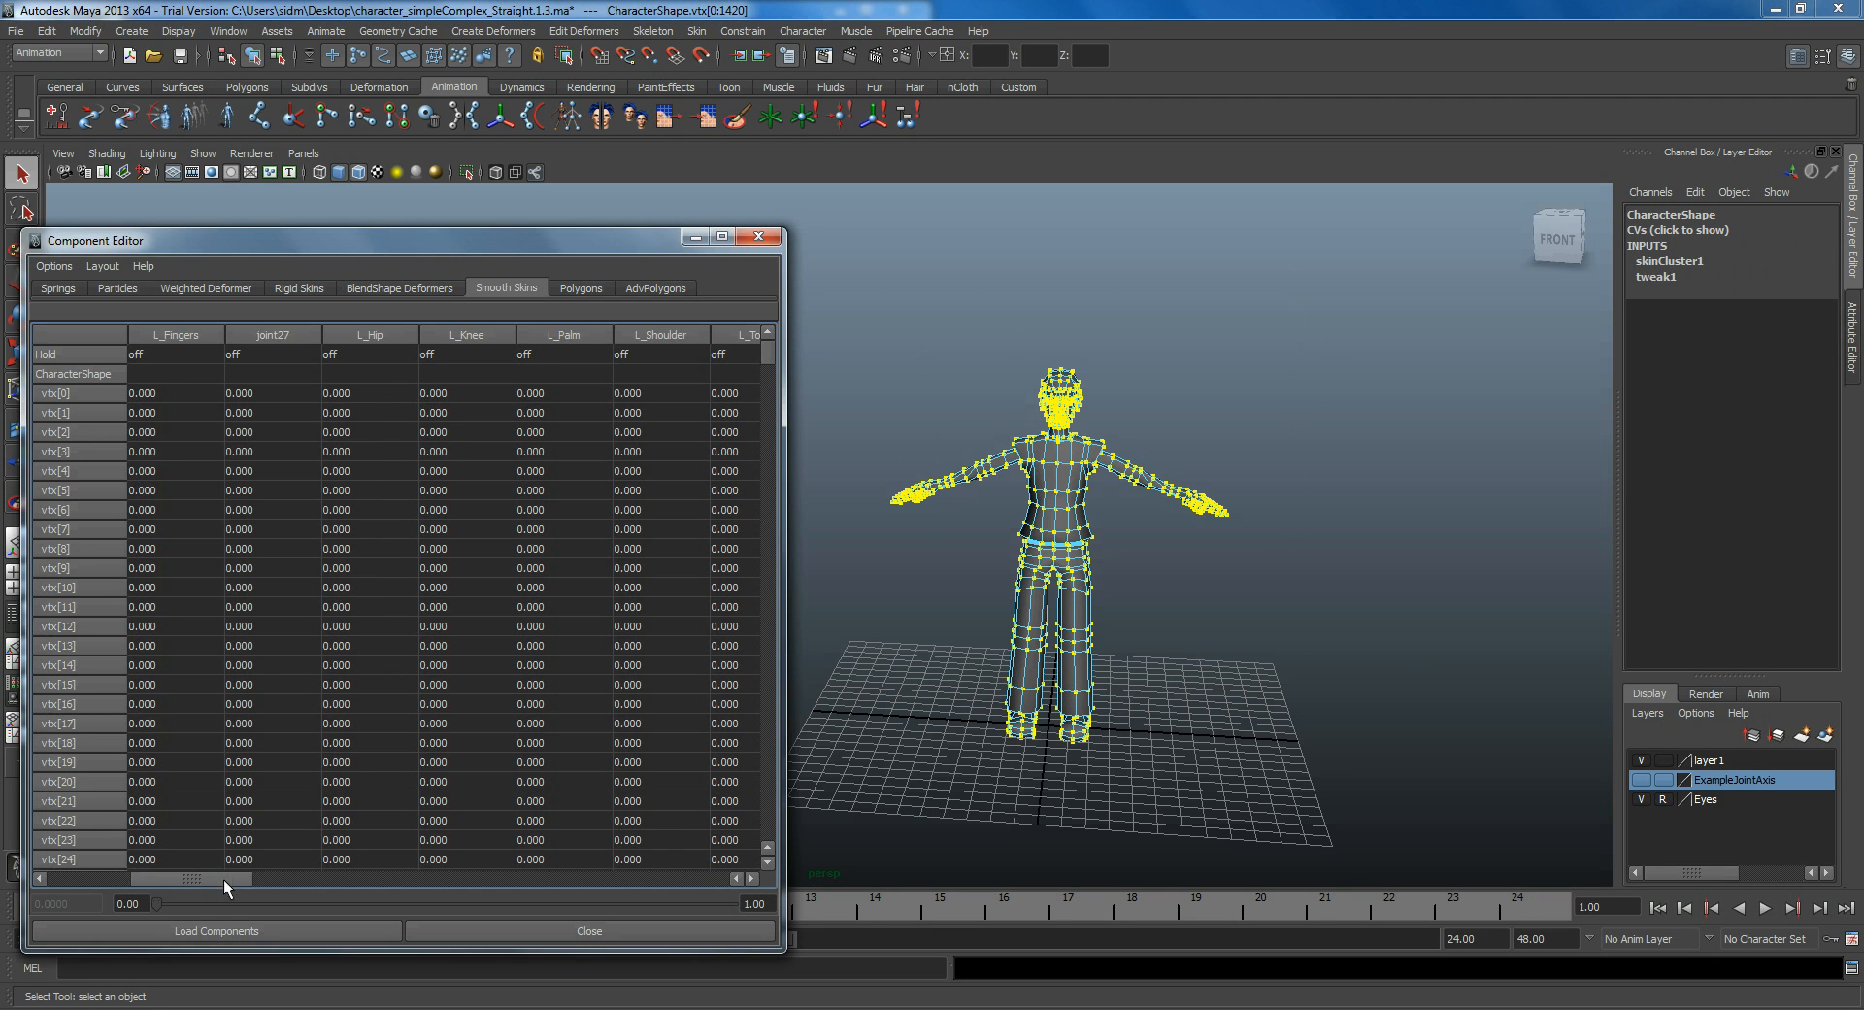
drag(190, 878, 529, 897)
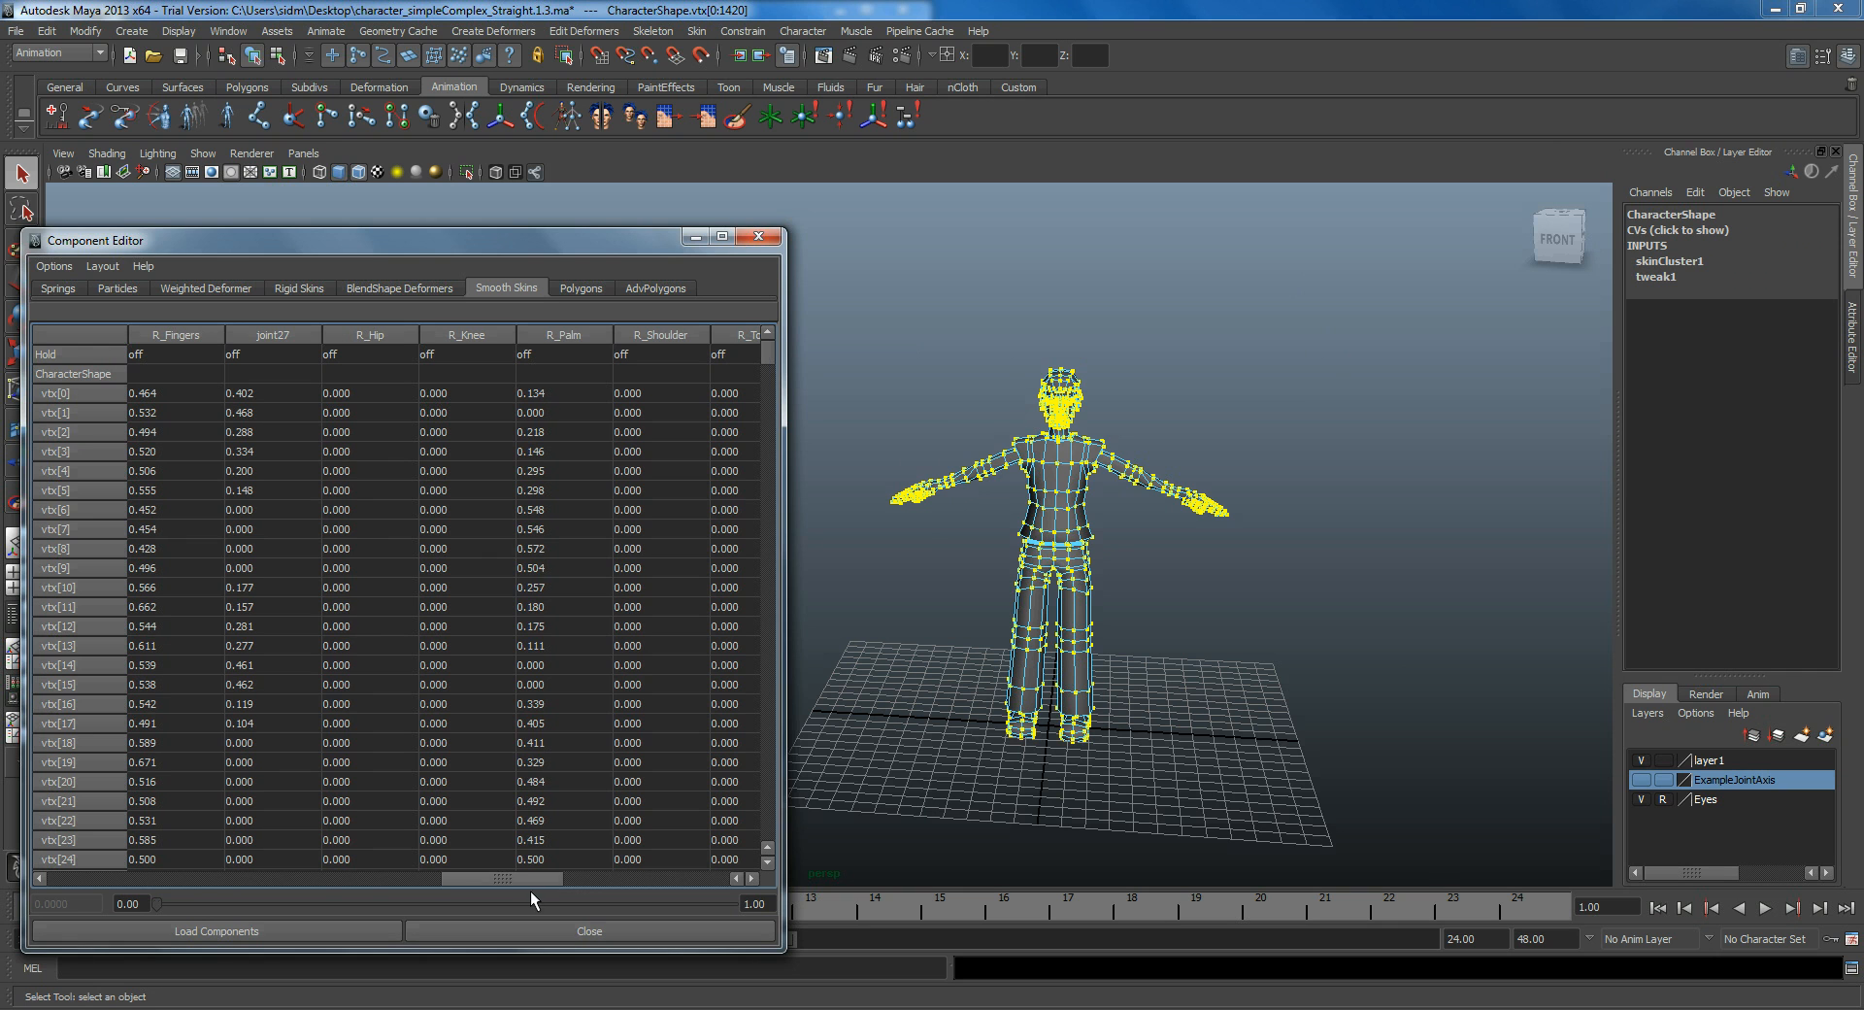
mouse_move(393, 919)
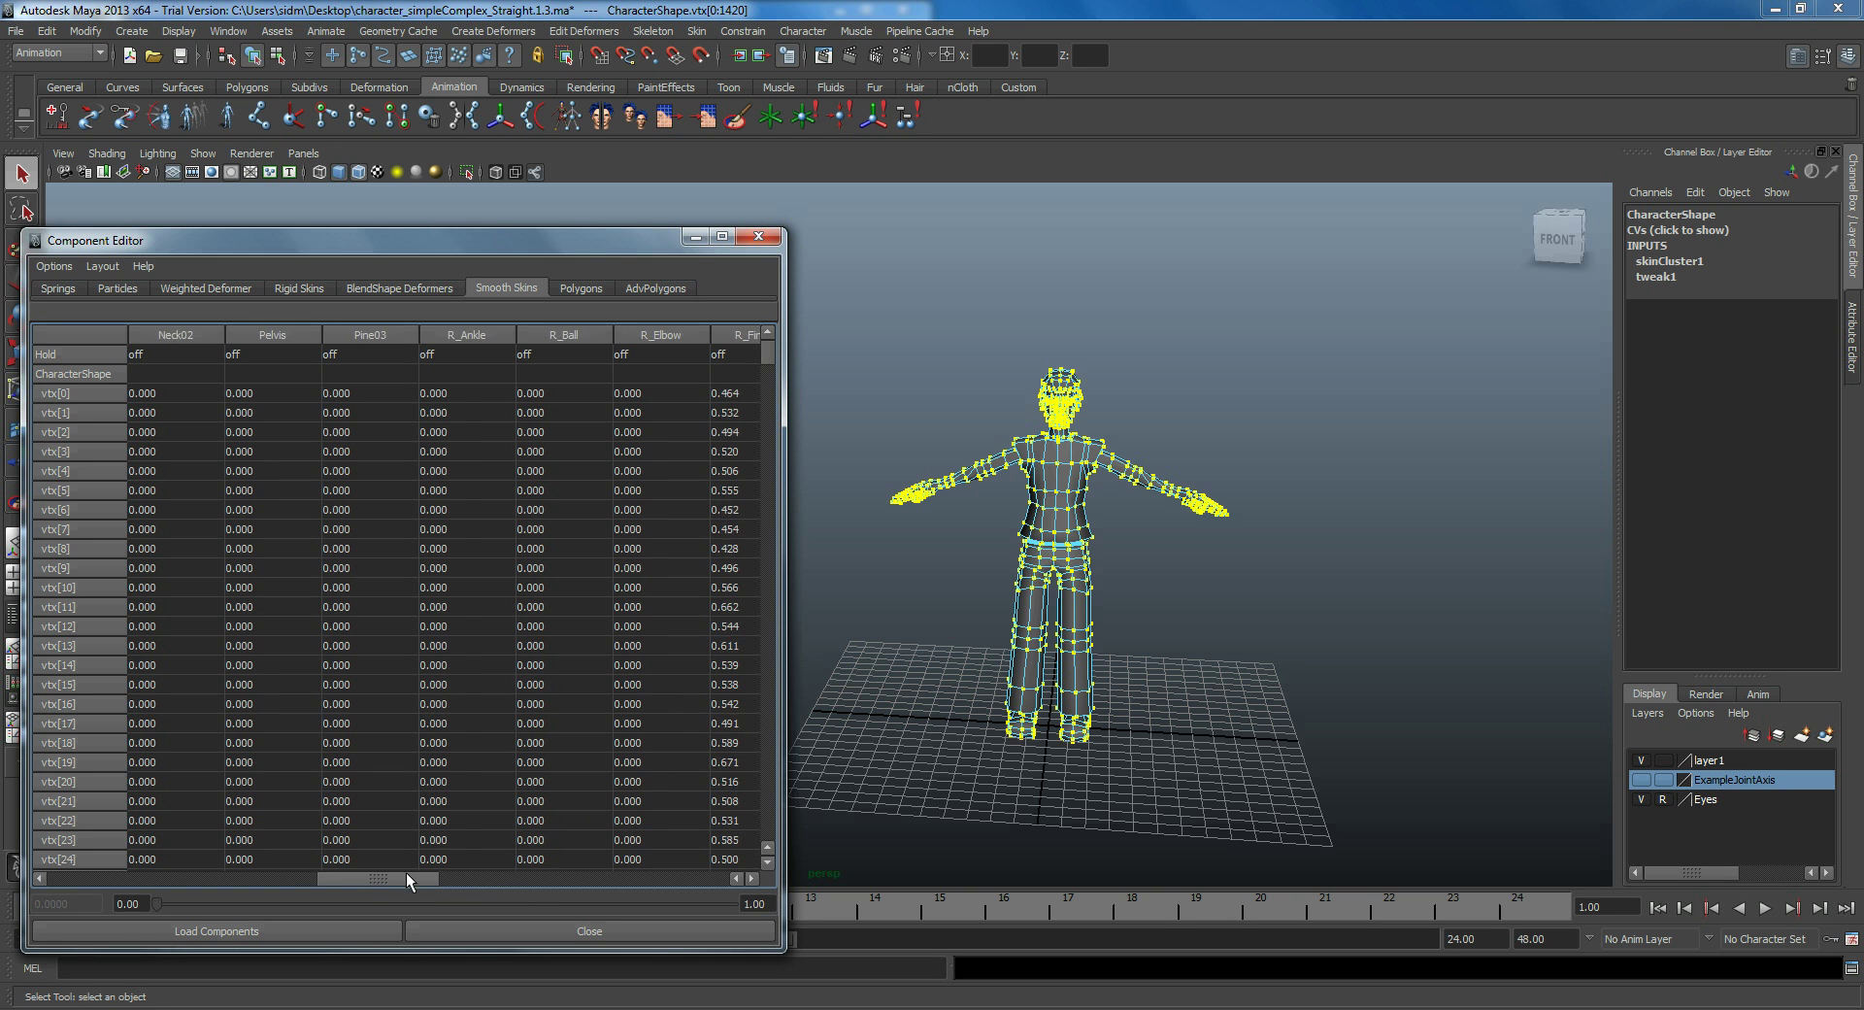
drag(375, 875, 179, 876)
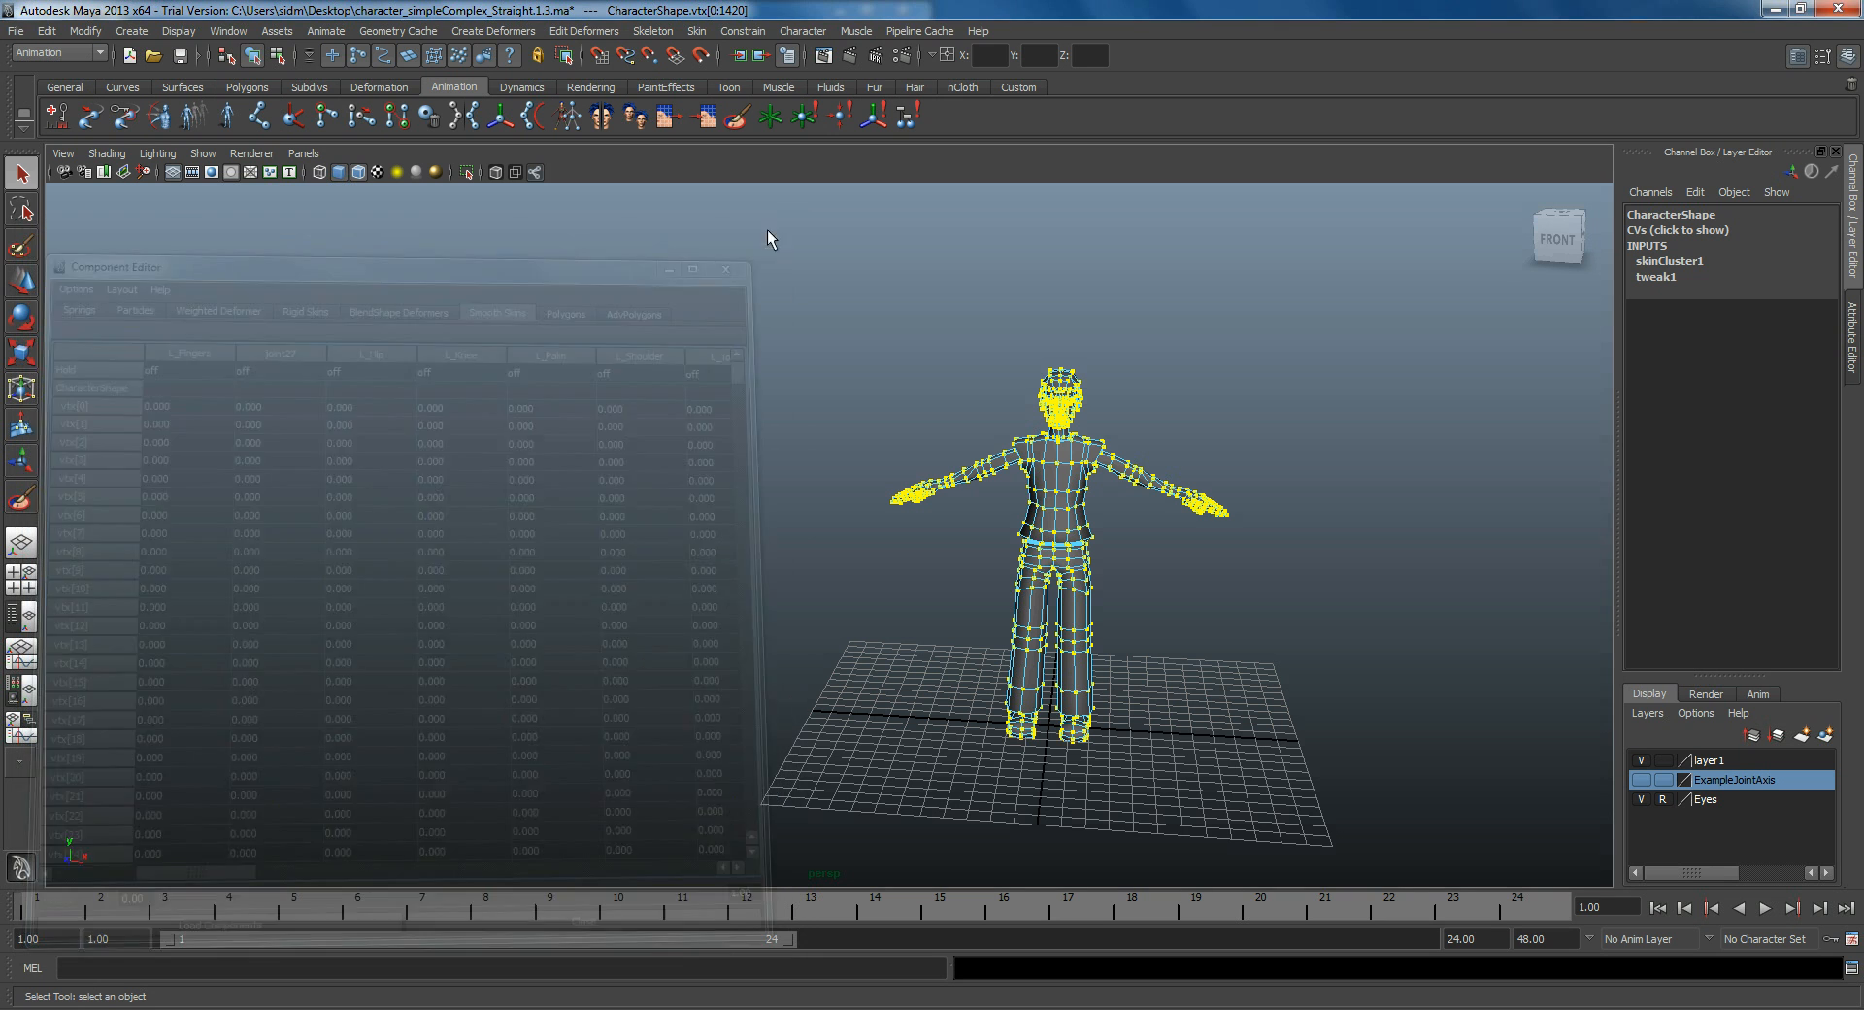
Step: Return to Object Mode, reopen the Component Editor and list a few left upper-arm vertices' weights
right_click(983, 487)
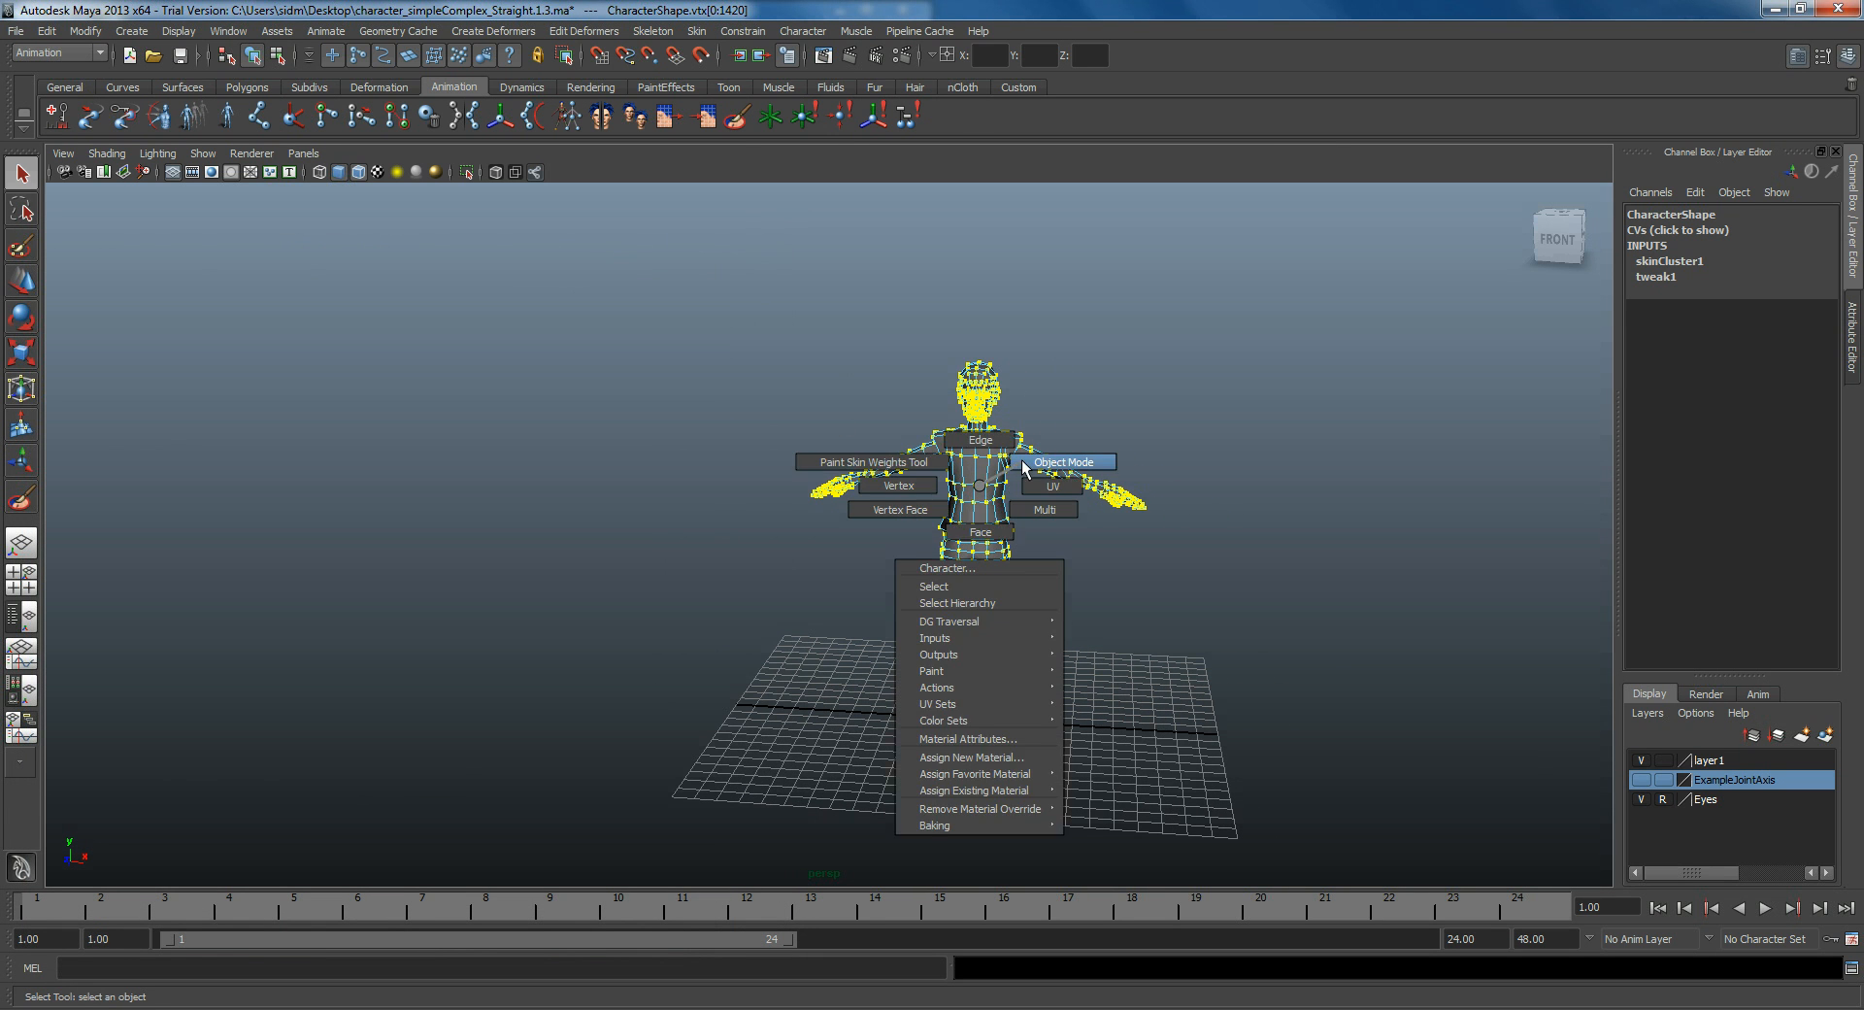
click(1064, 462)
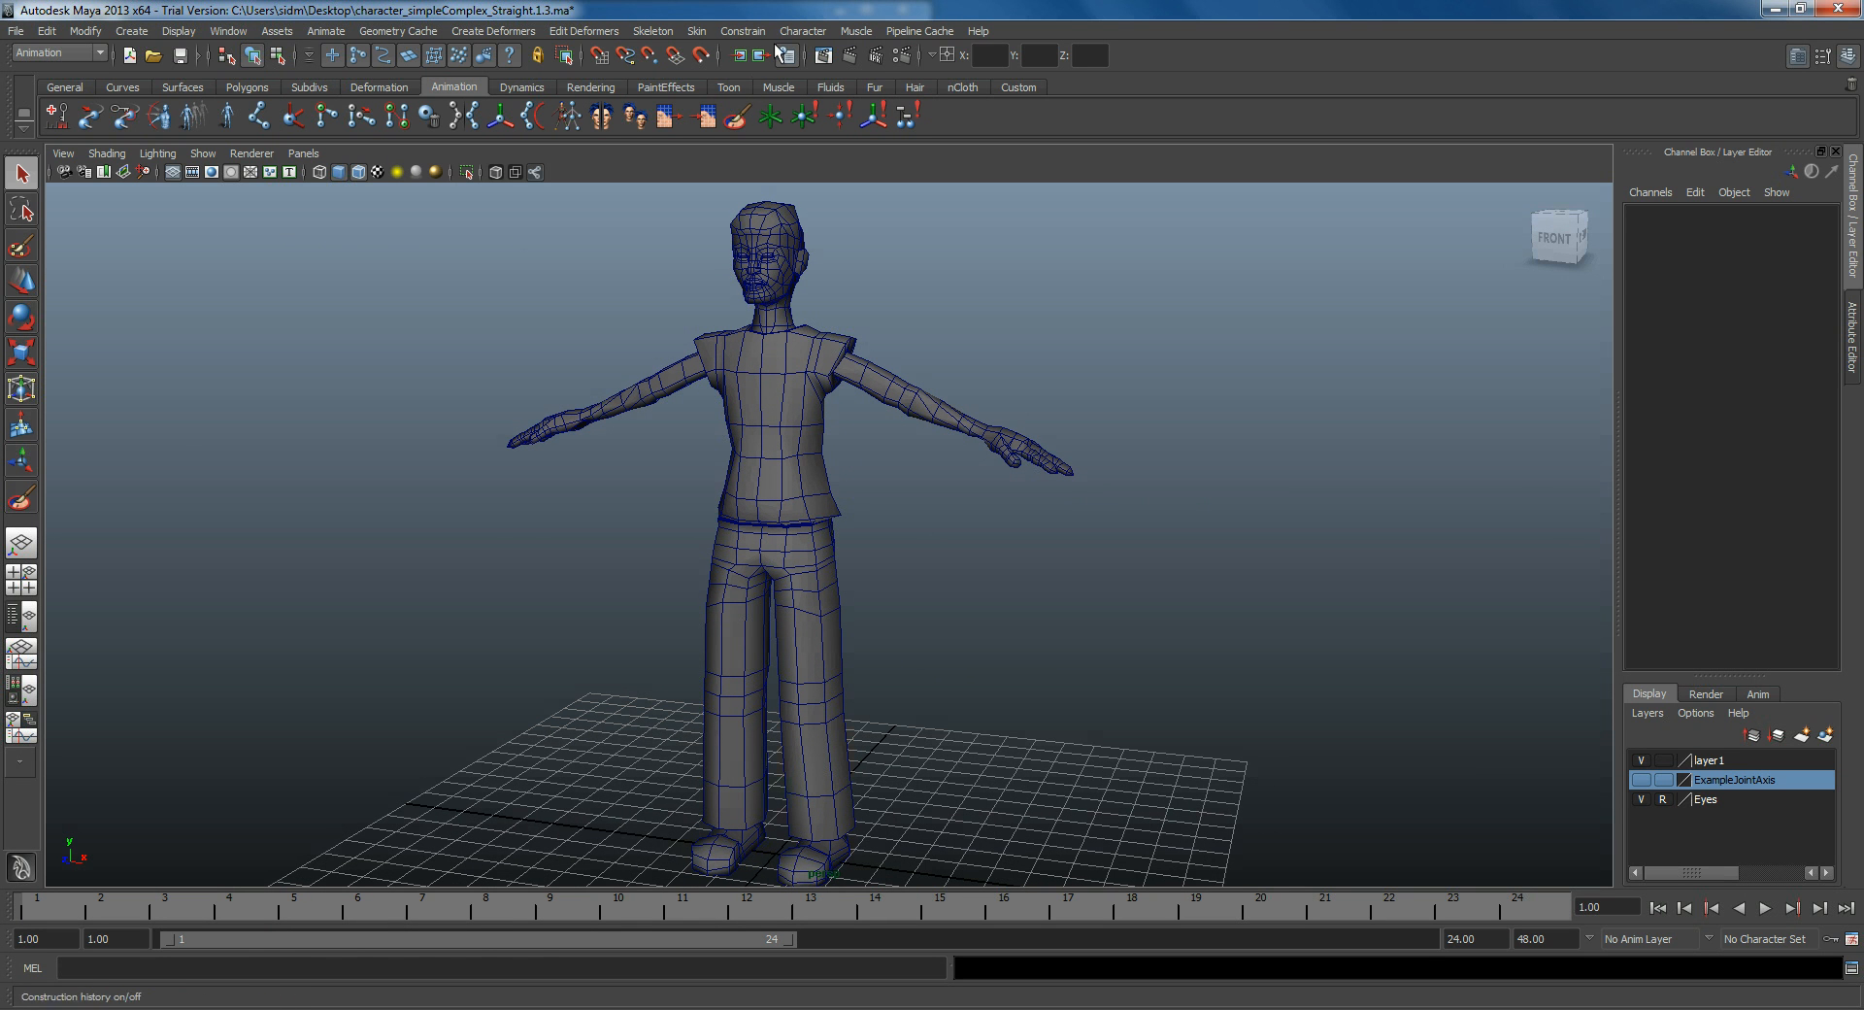
click(696, 31)
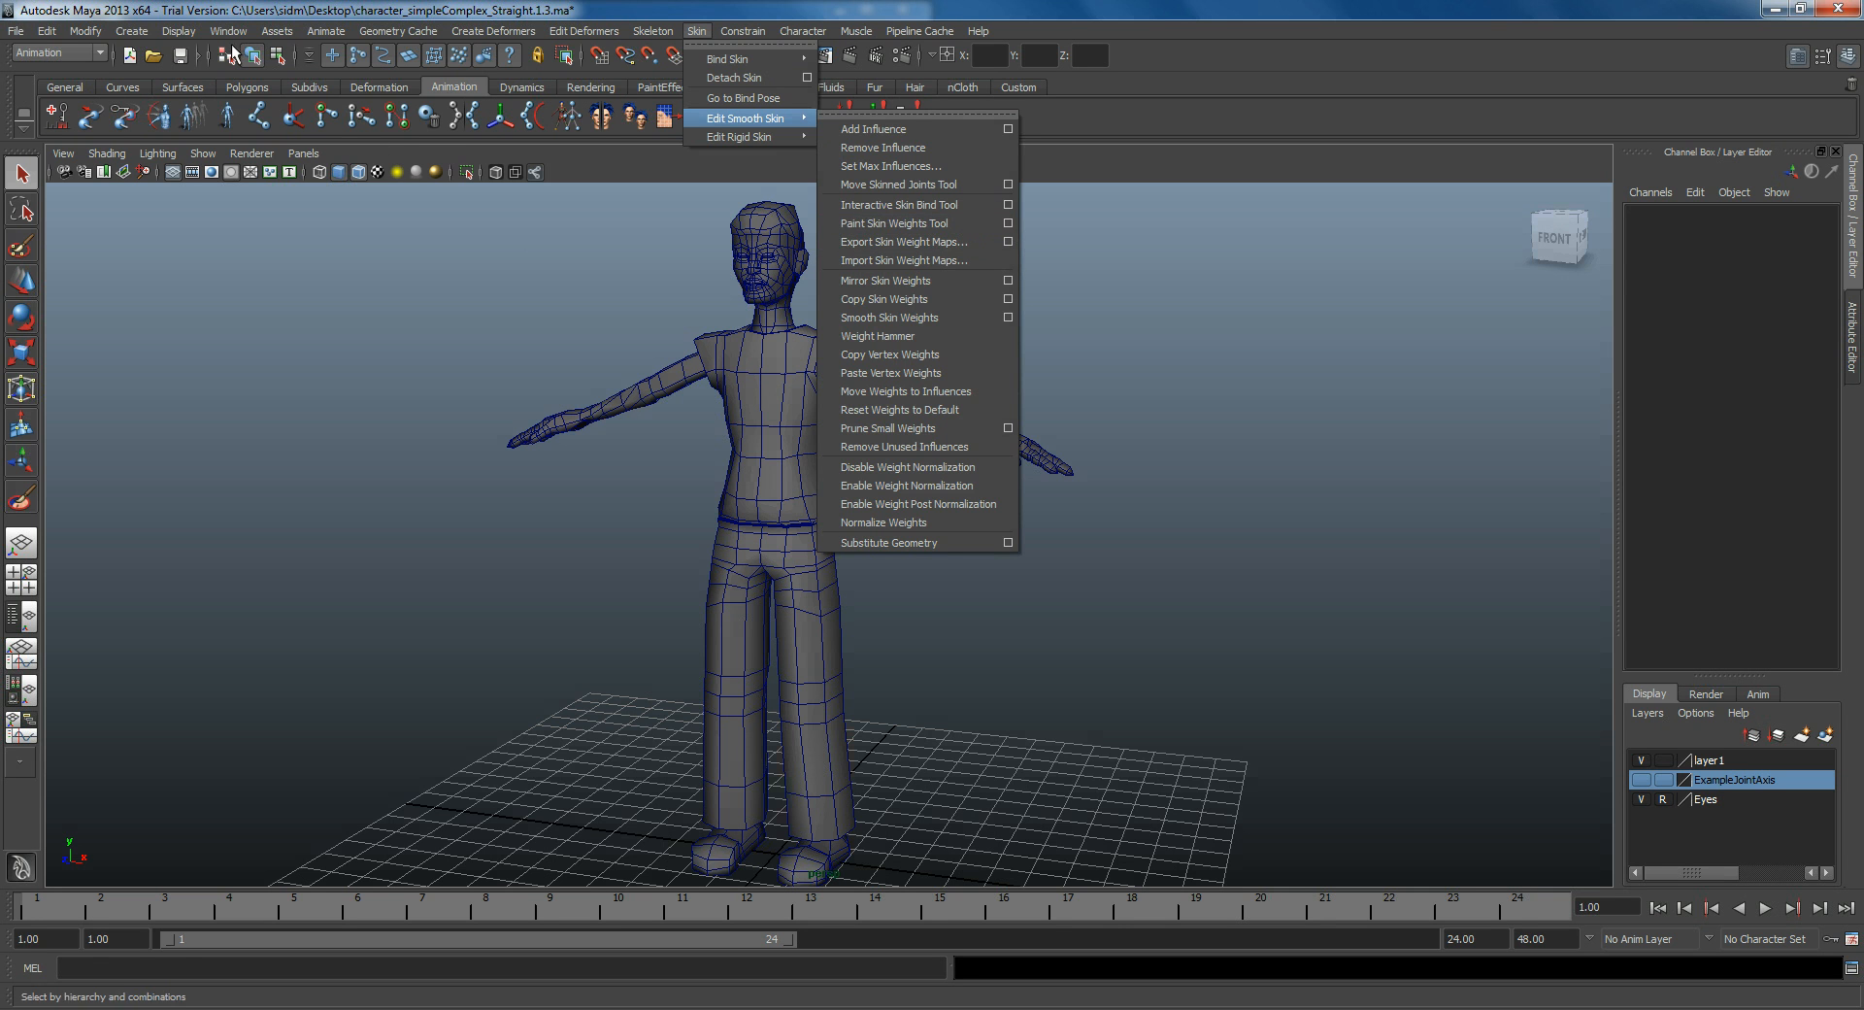
click(260, 31)
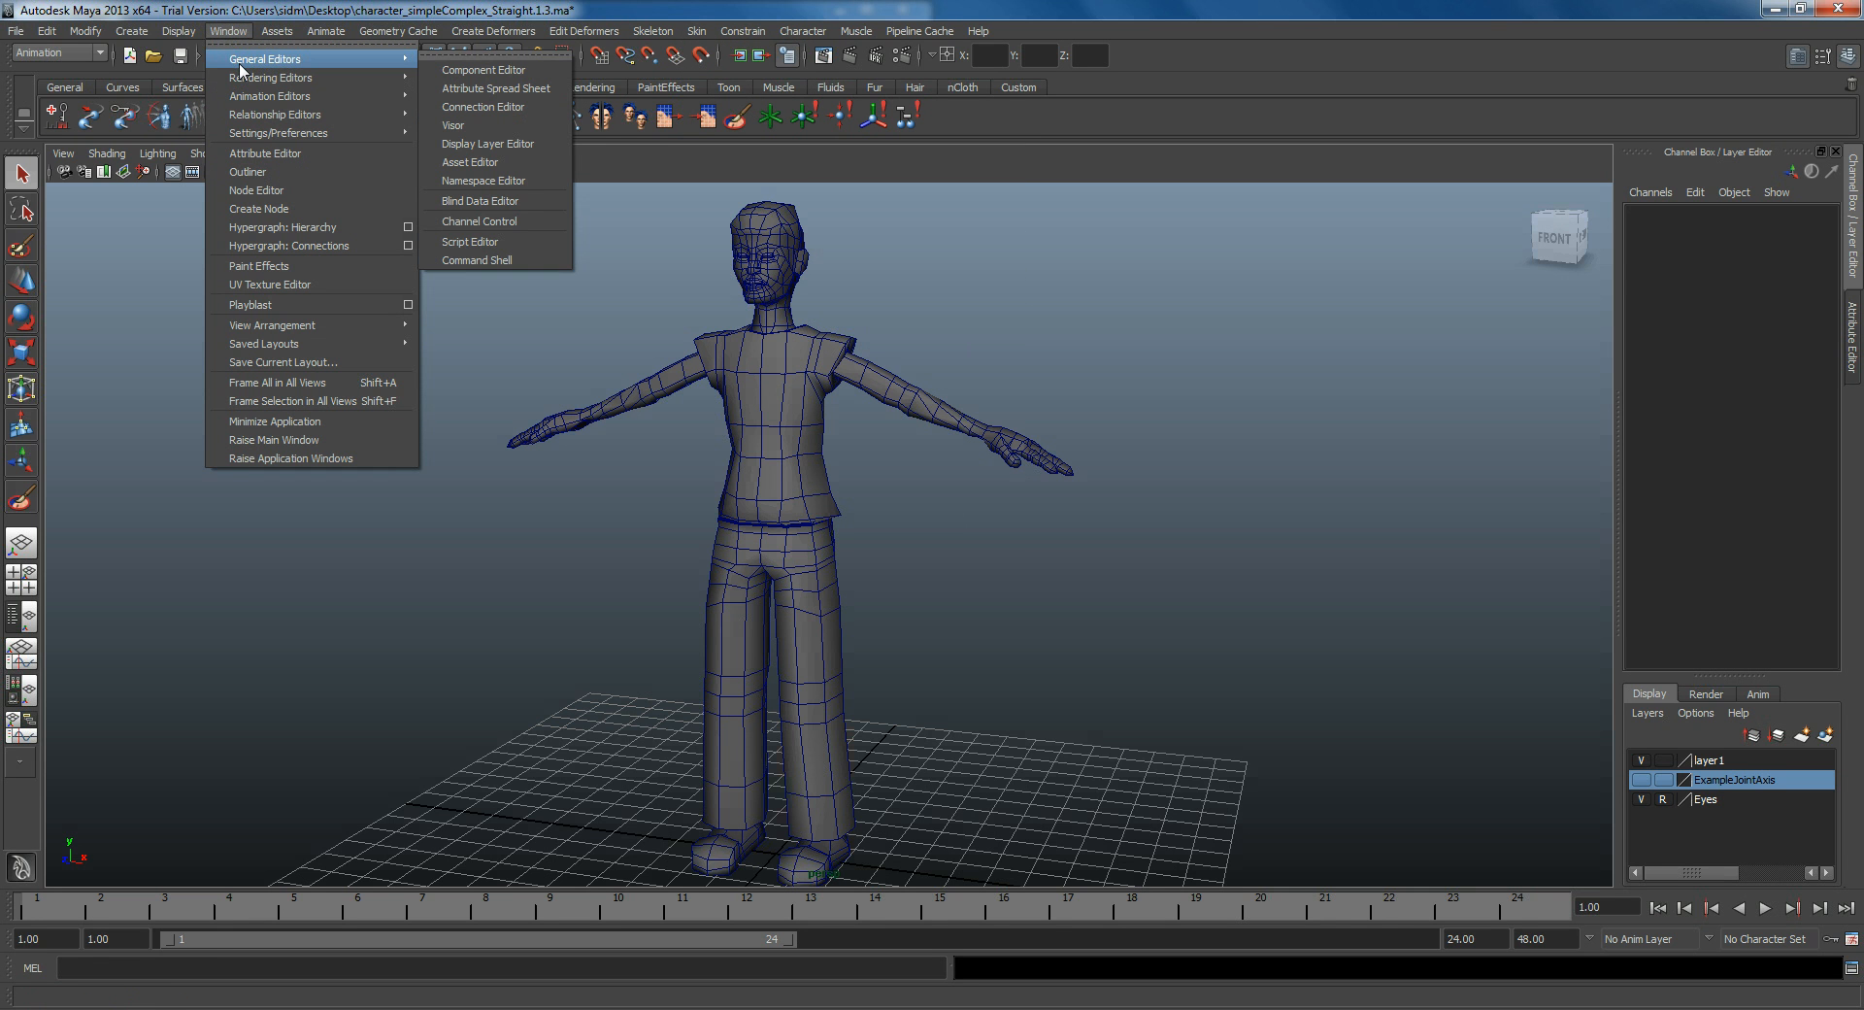
mouse_move(481, 70)
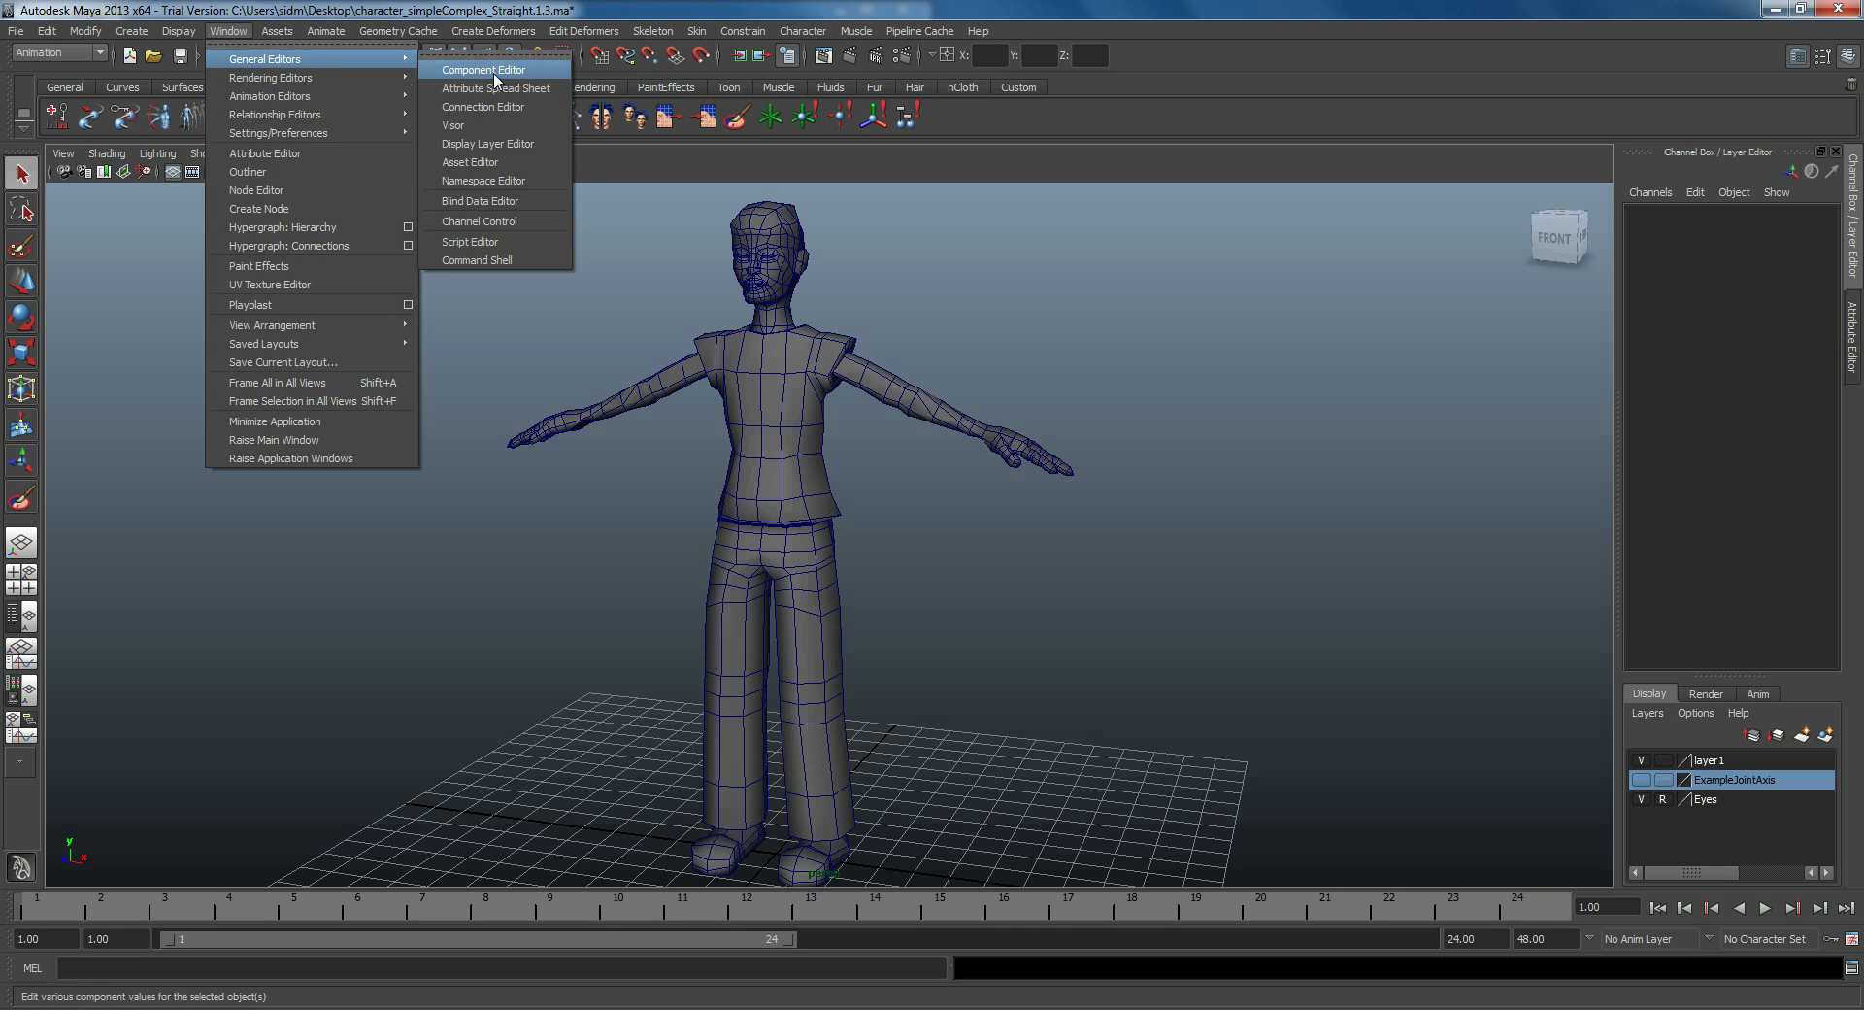
click(482, 69)
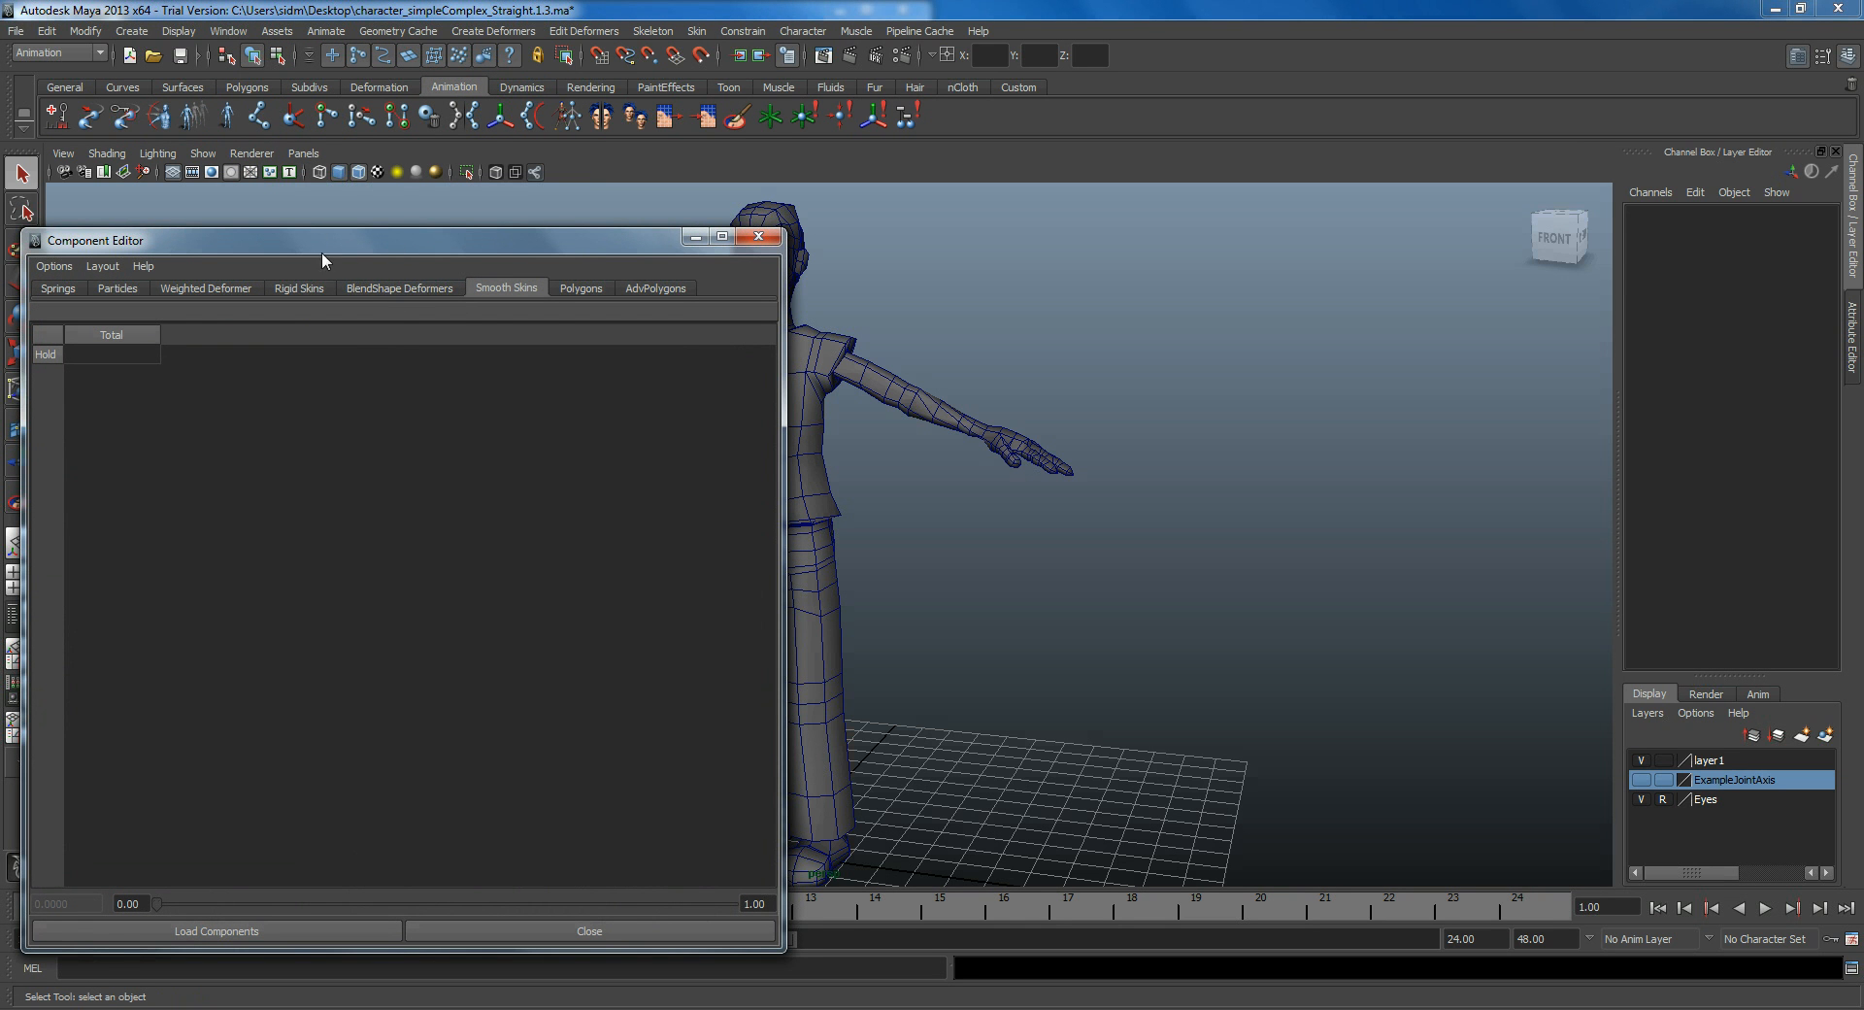
mouse_move(868, 373)
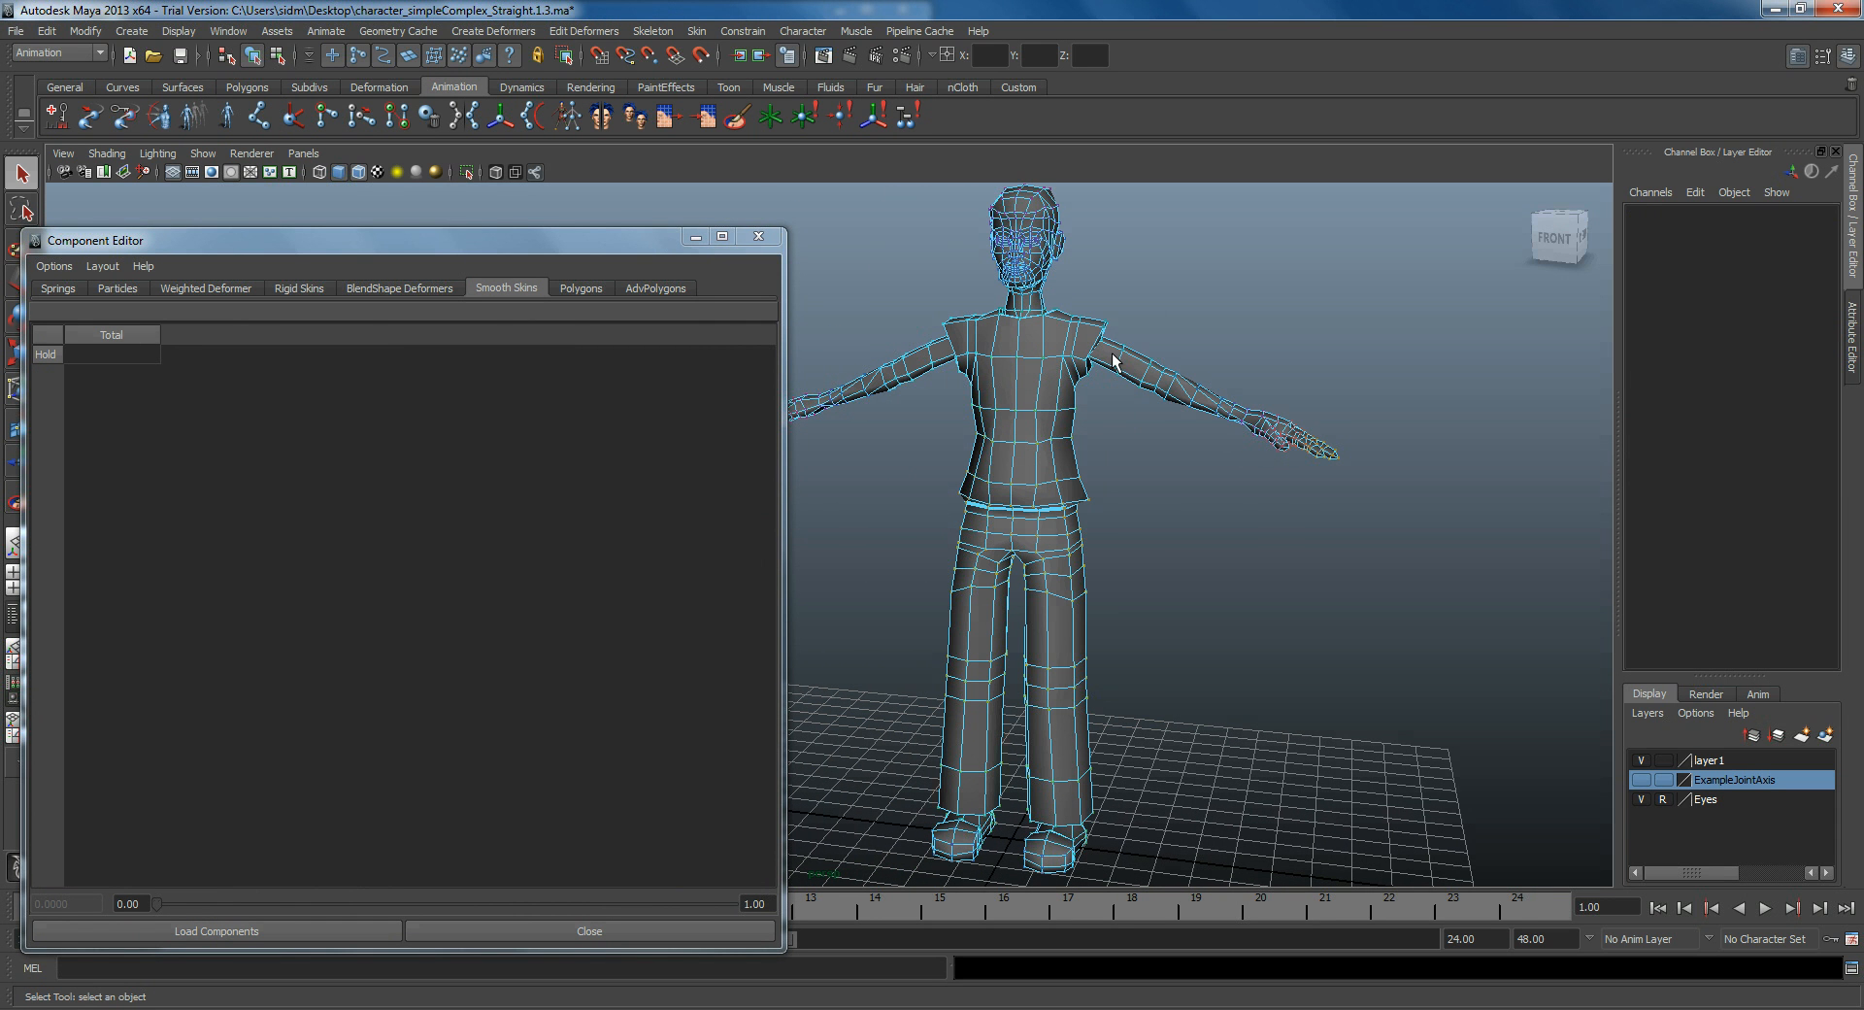
mouse_move(1090, 296)
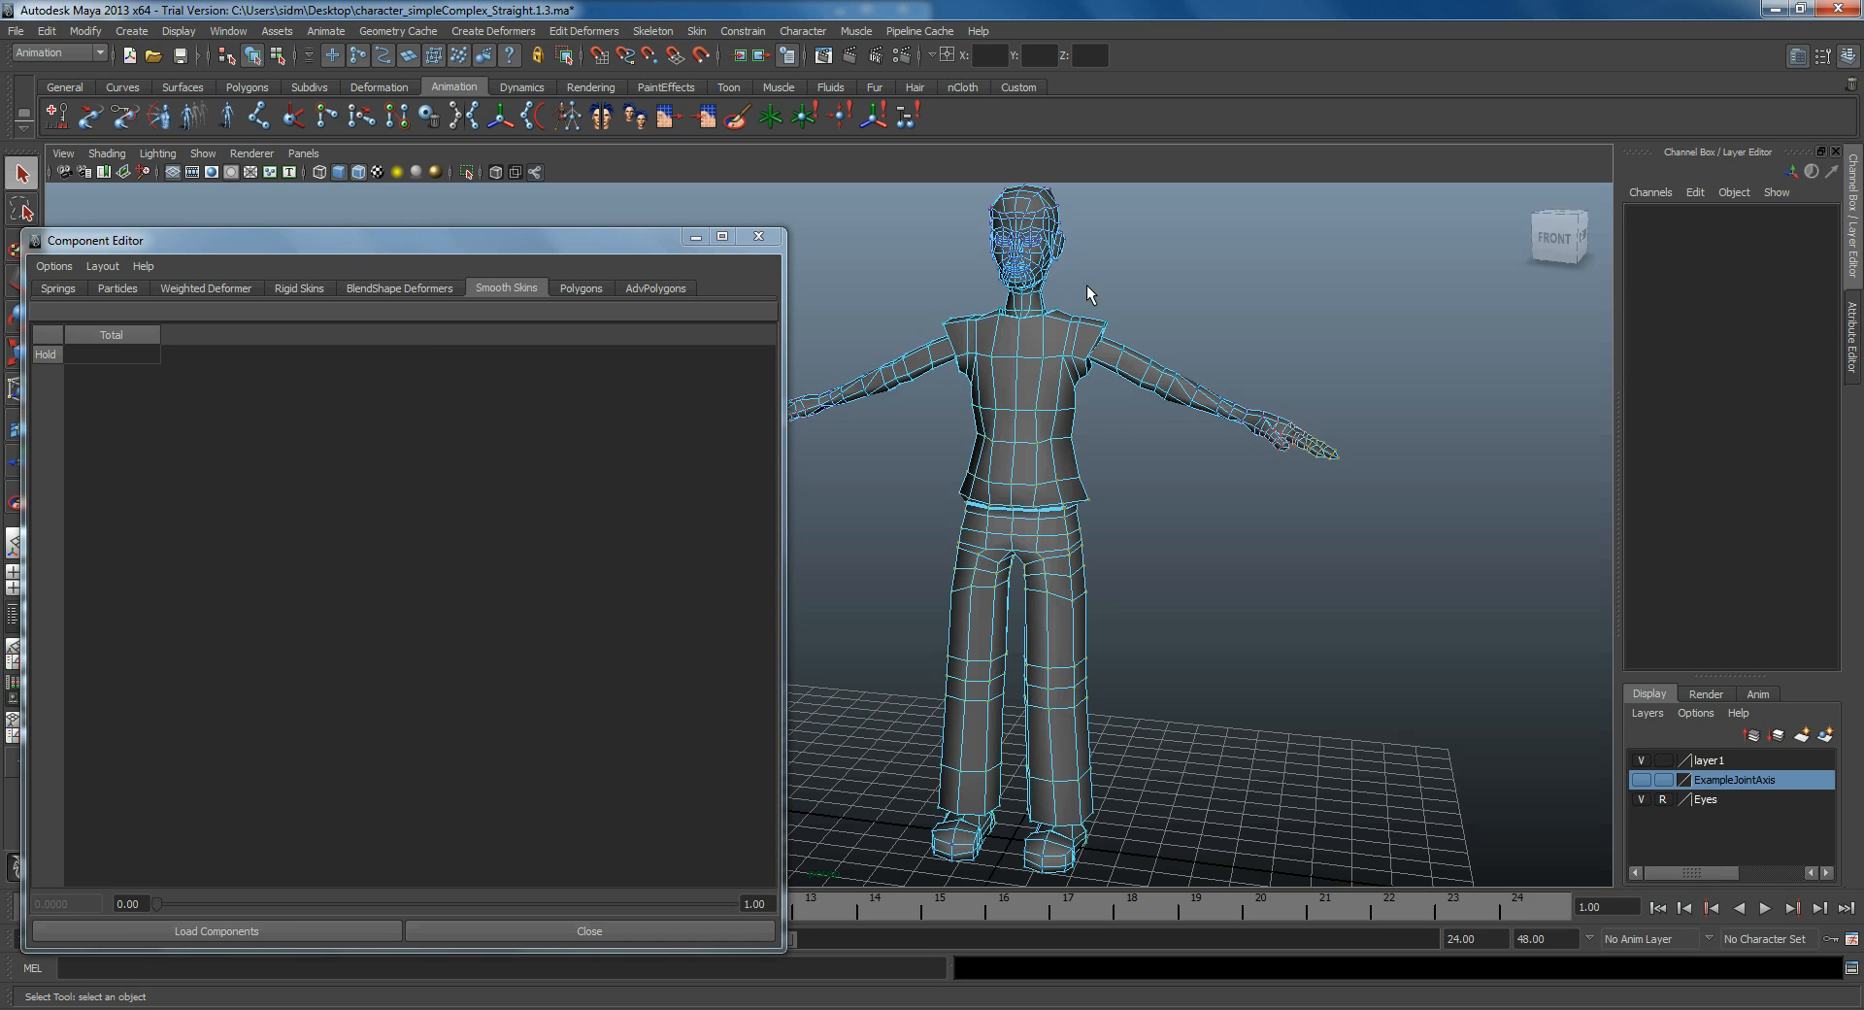
click(217, 933)
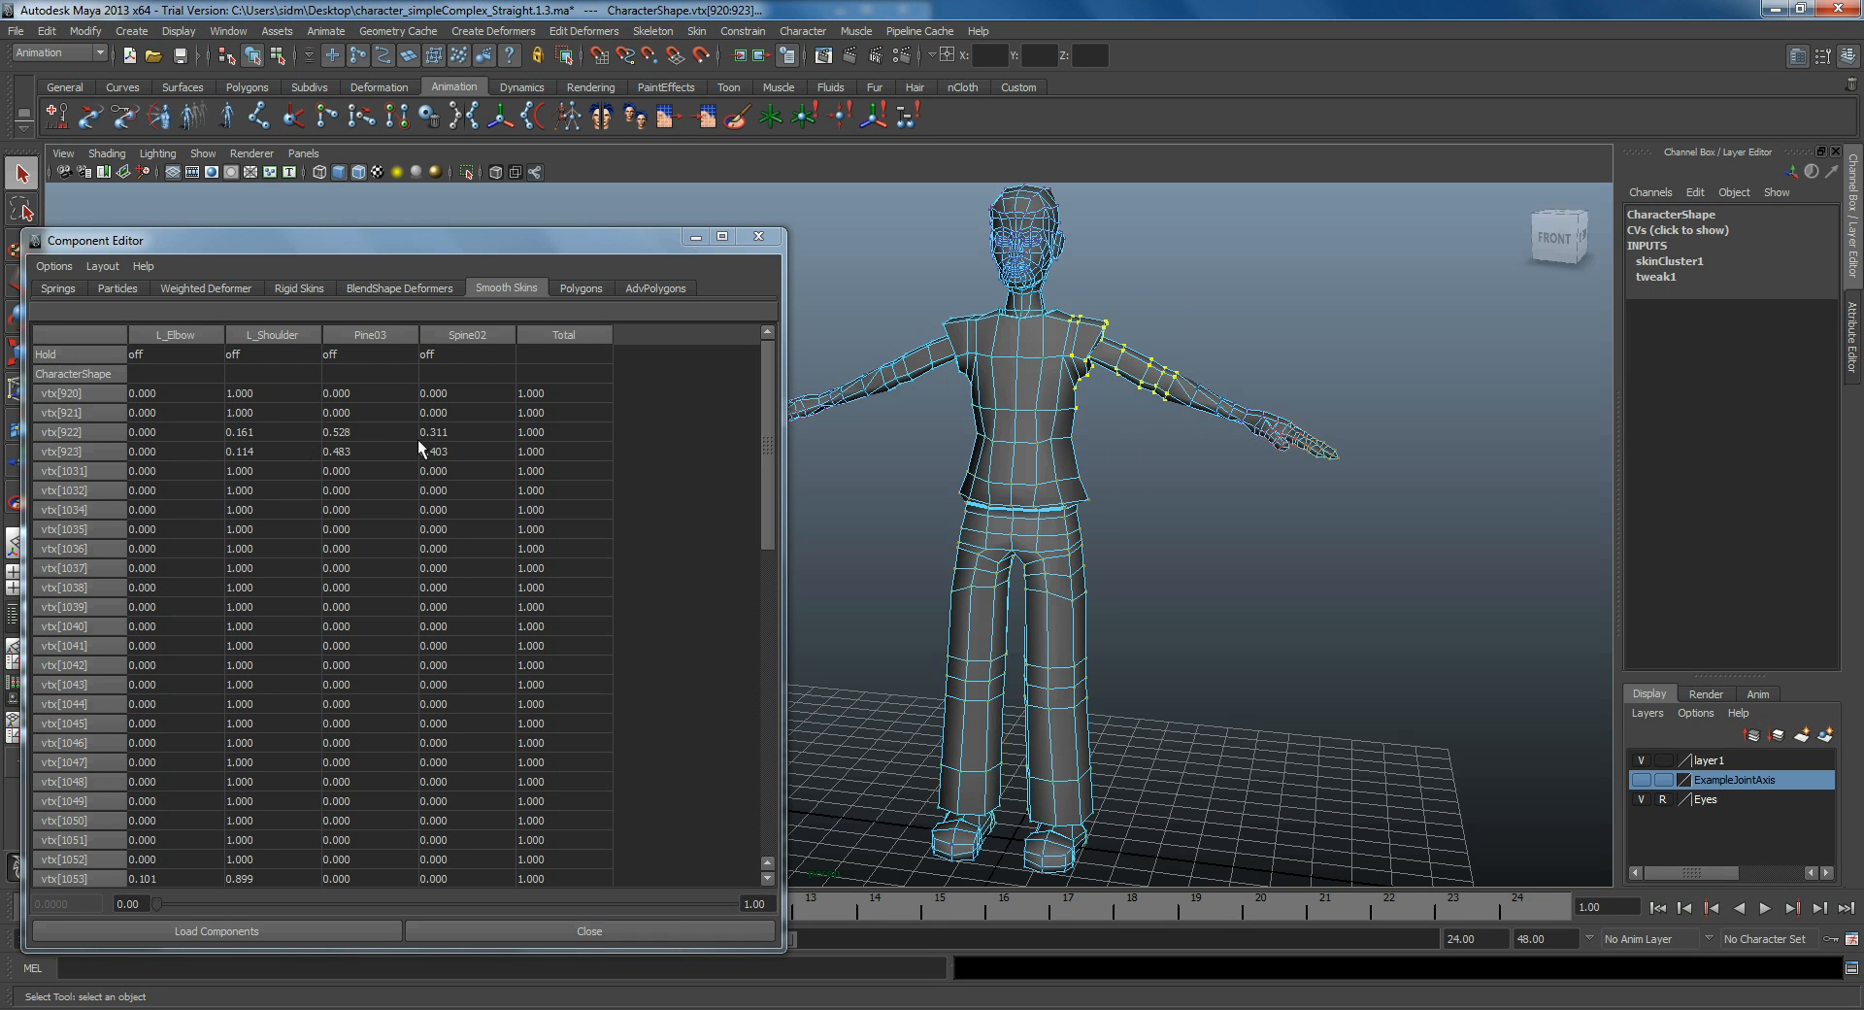
mouse_move(1198, 602)
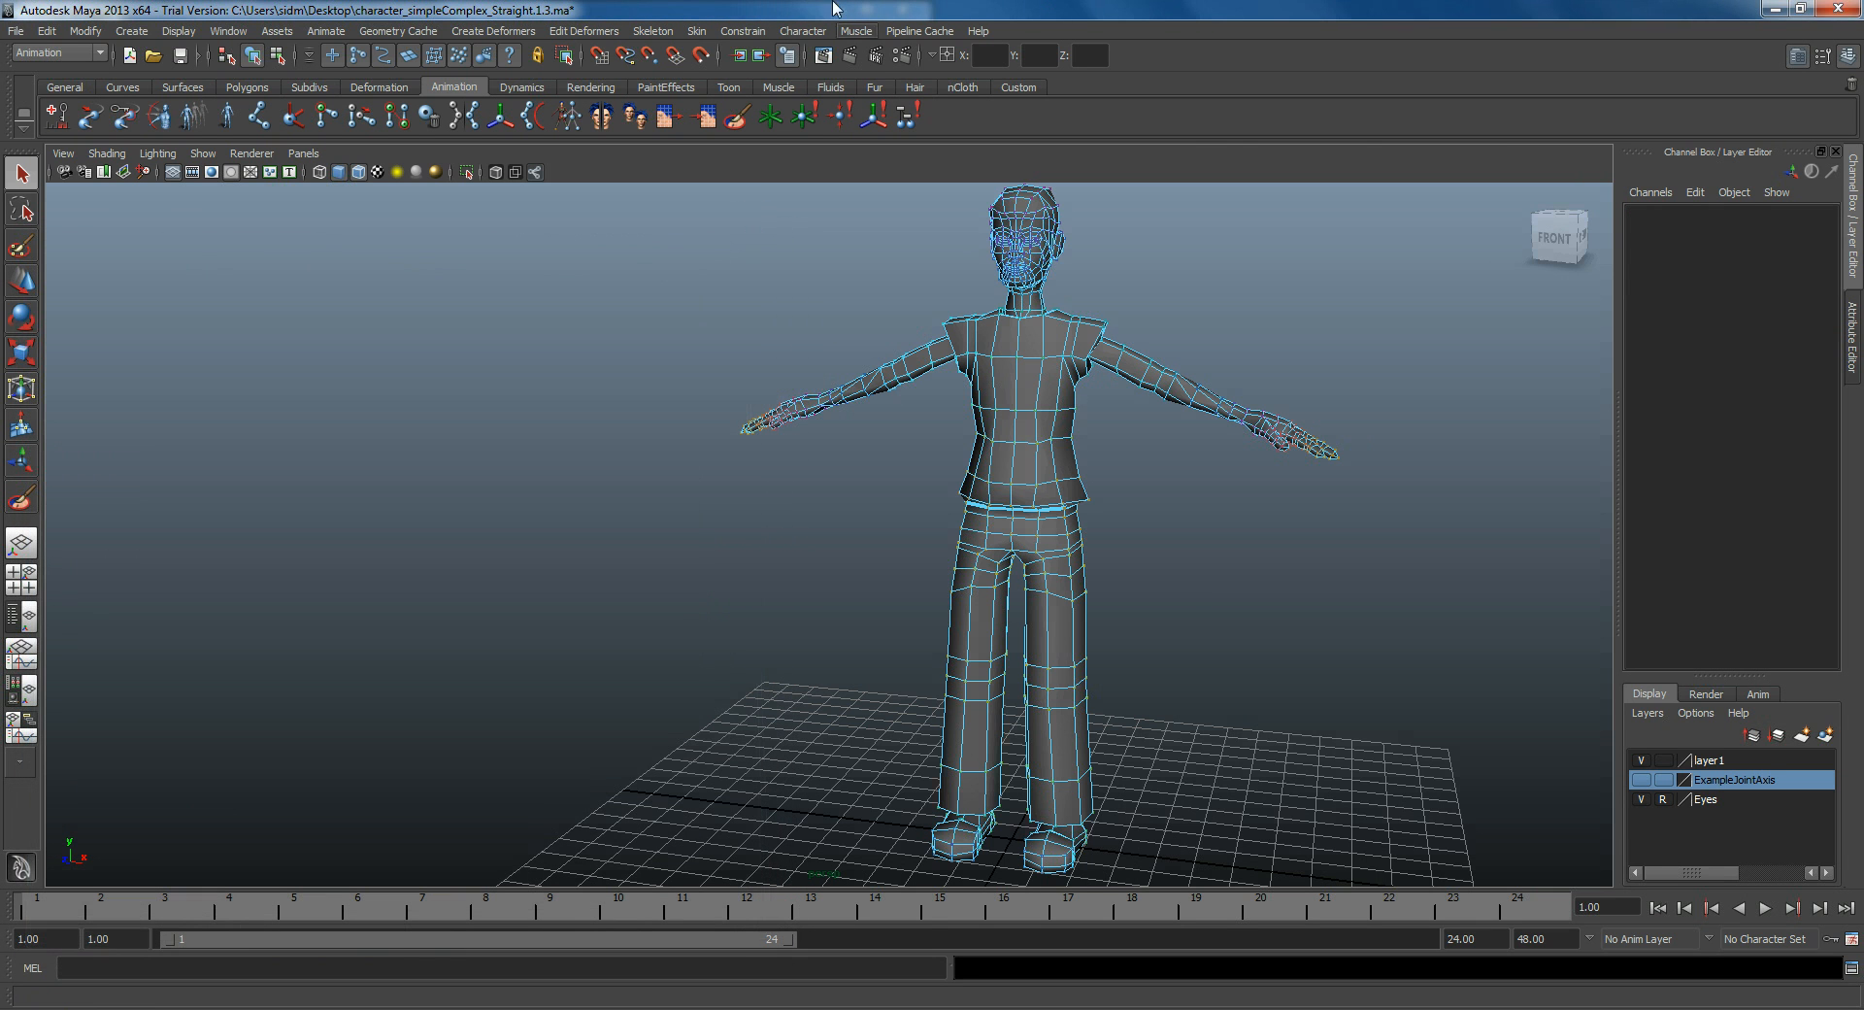
click(699, 31)
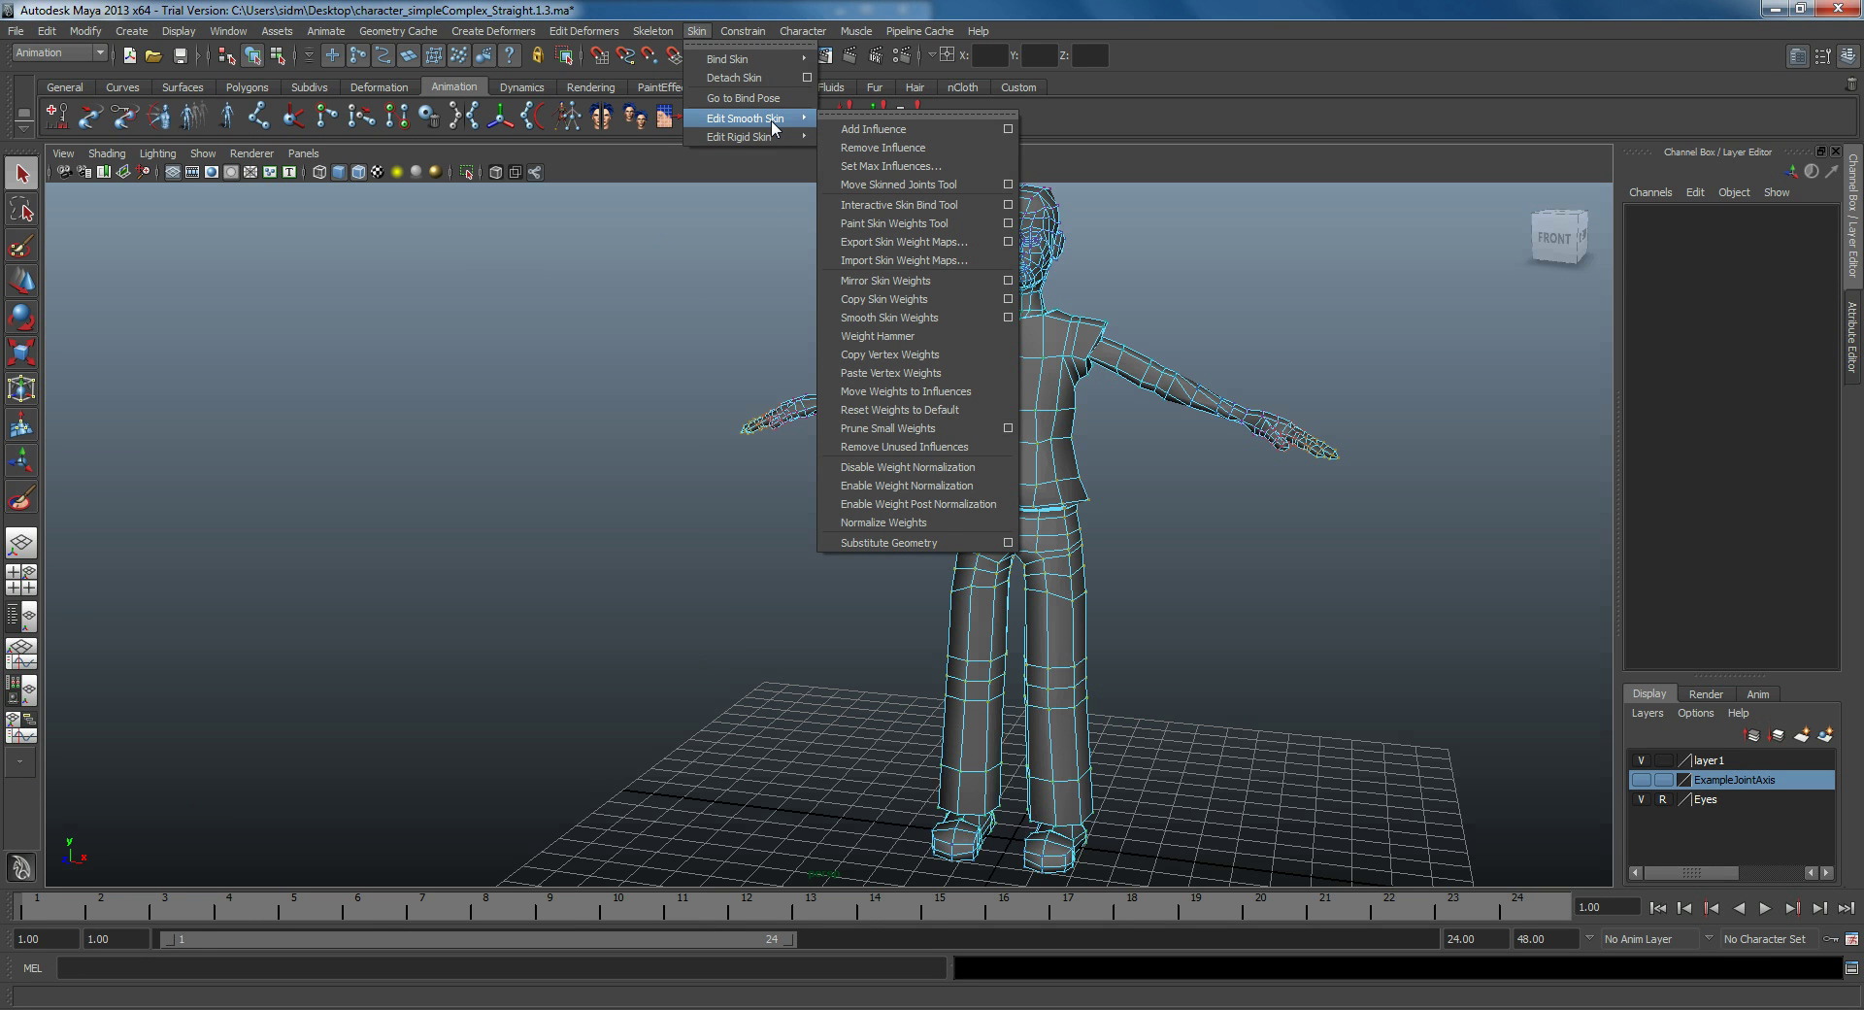
mouse_move(773, 124)
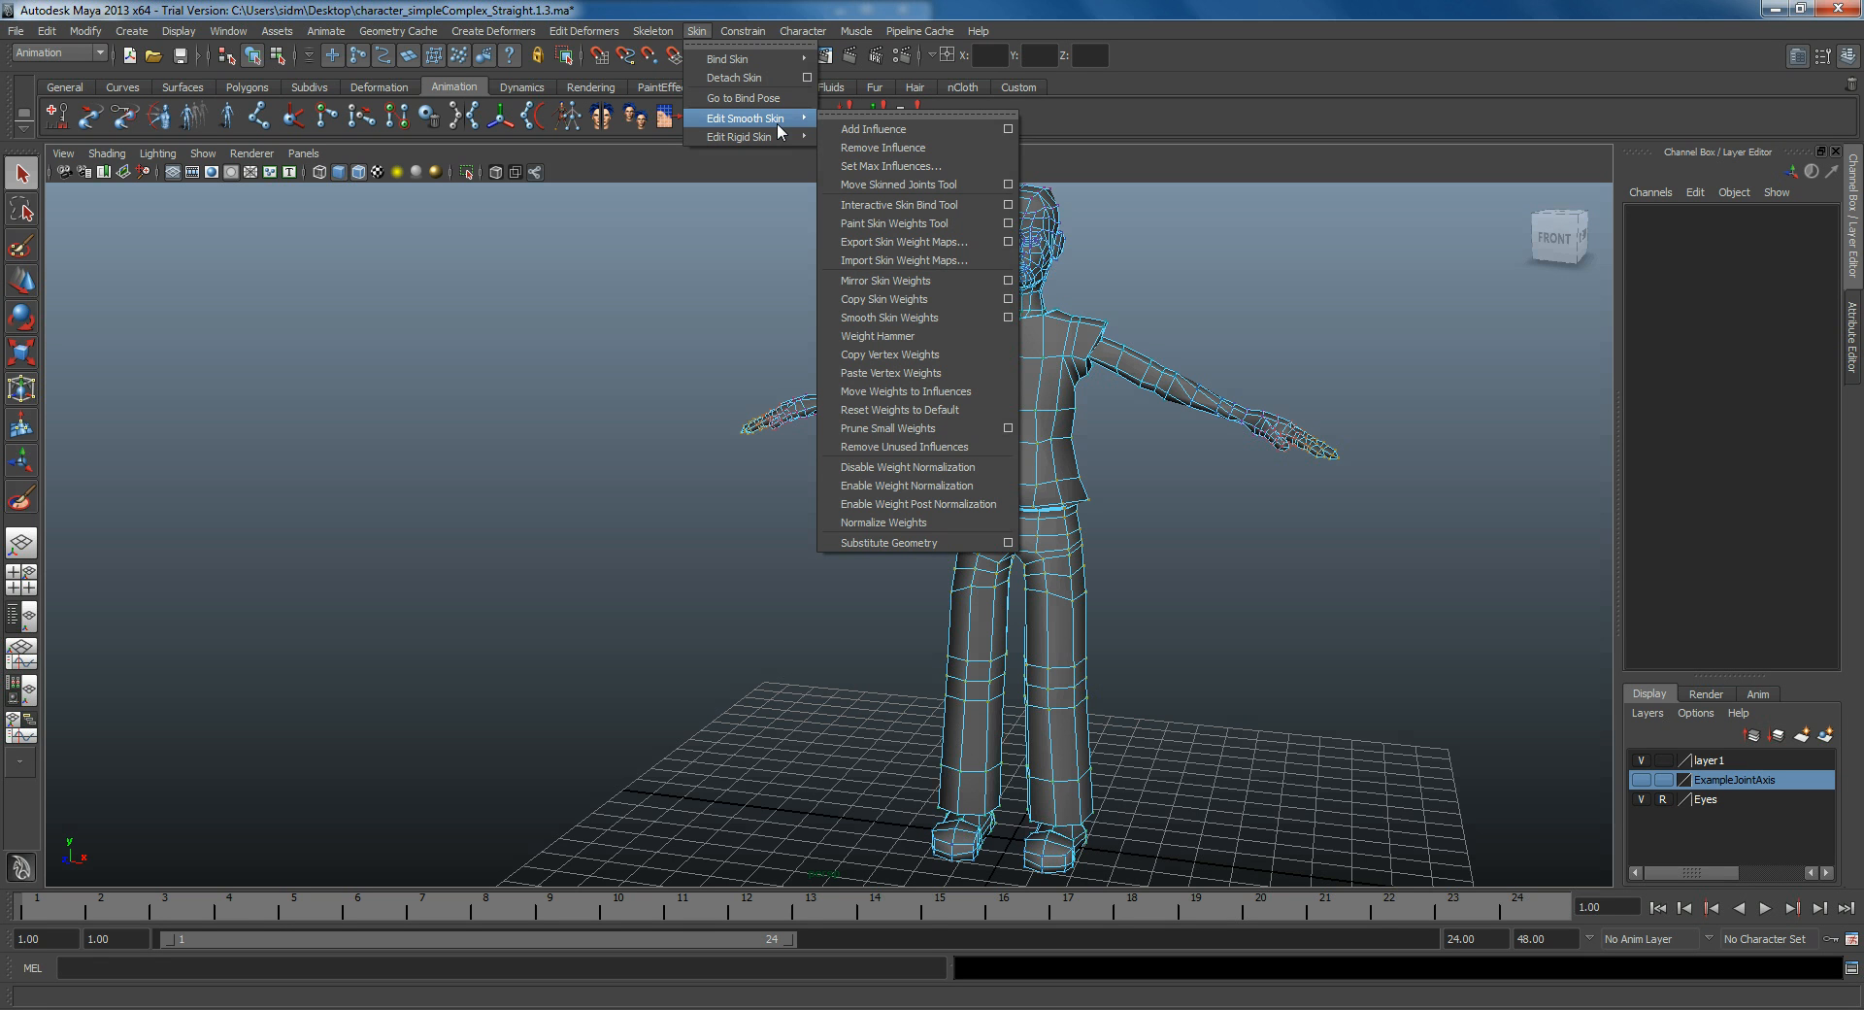
mouse_move(1125, 8)
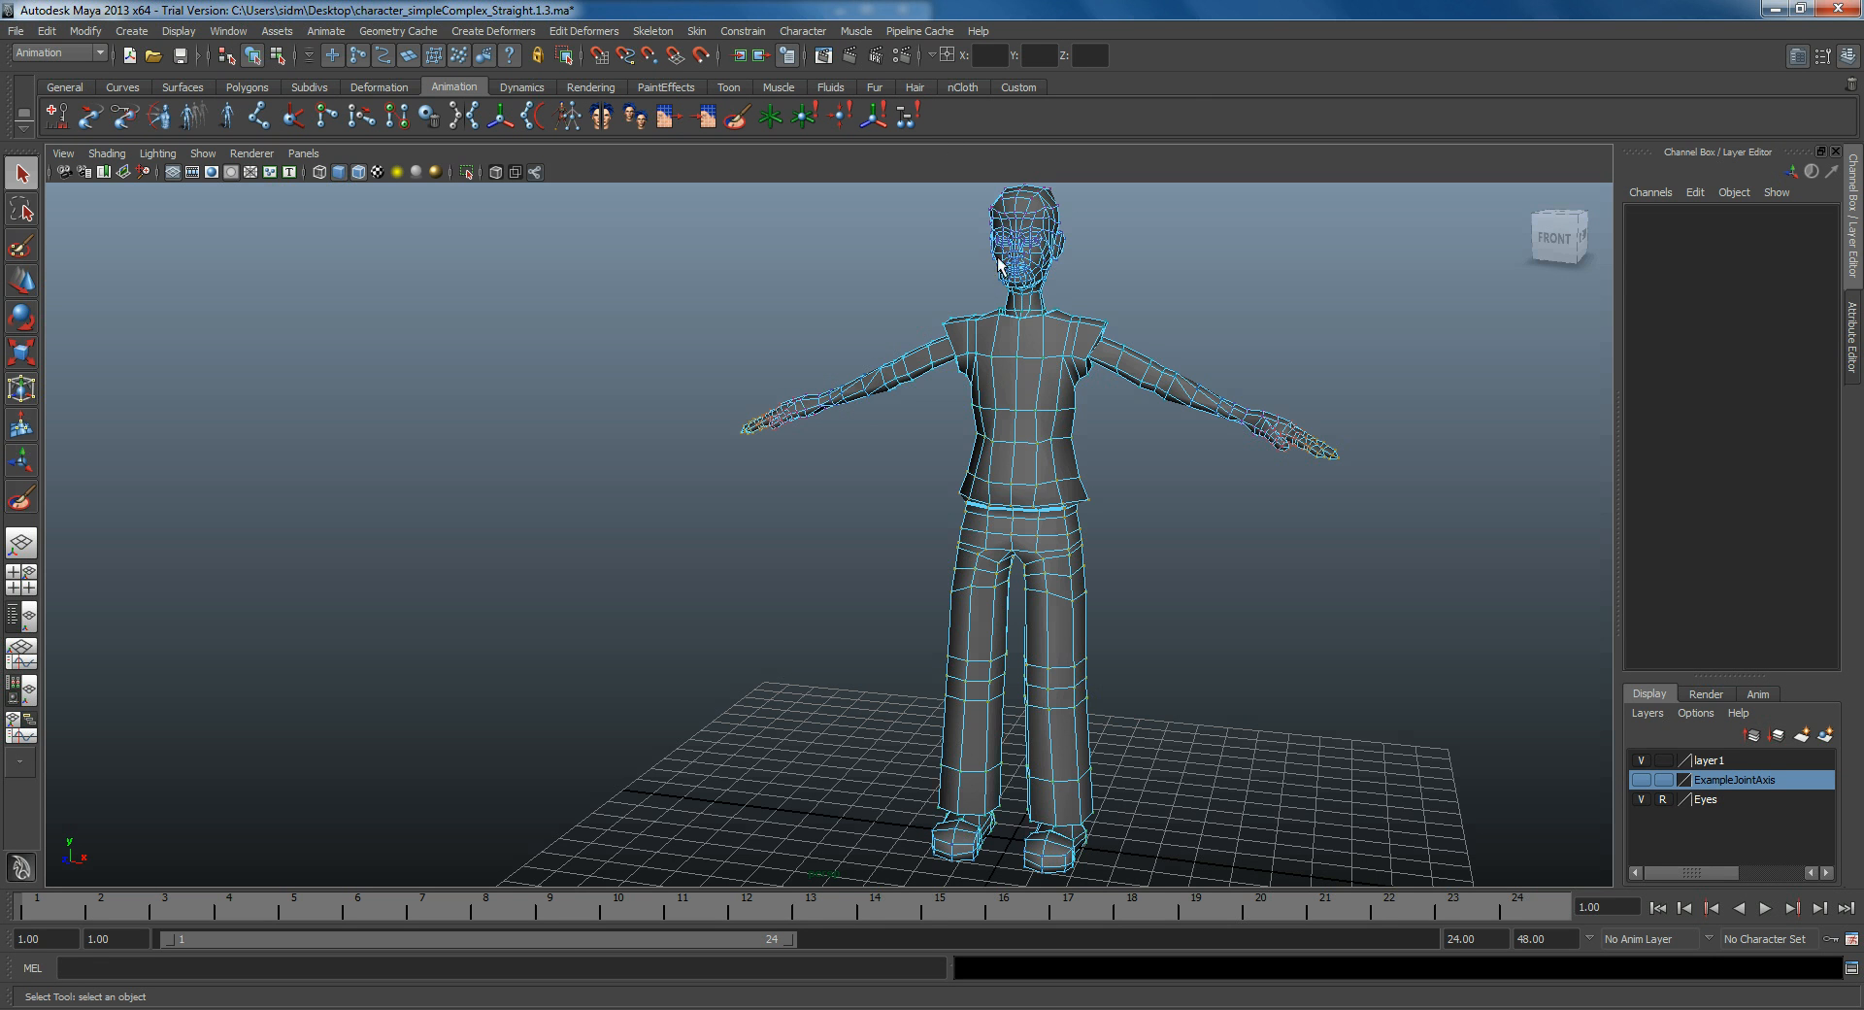
click(1150, 320)
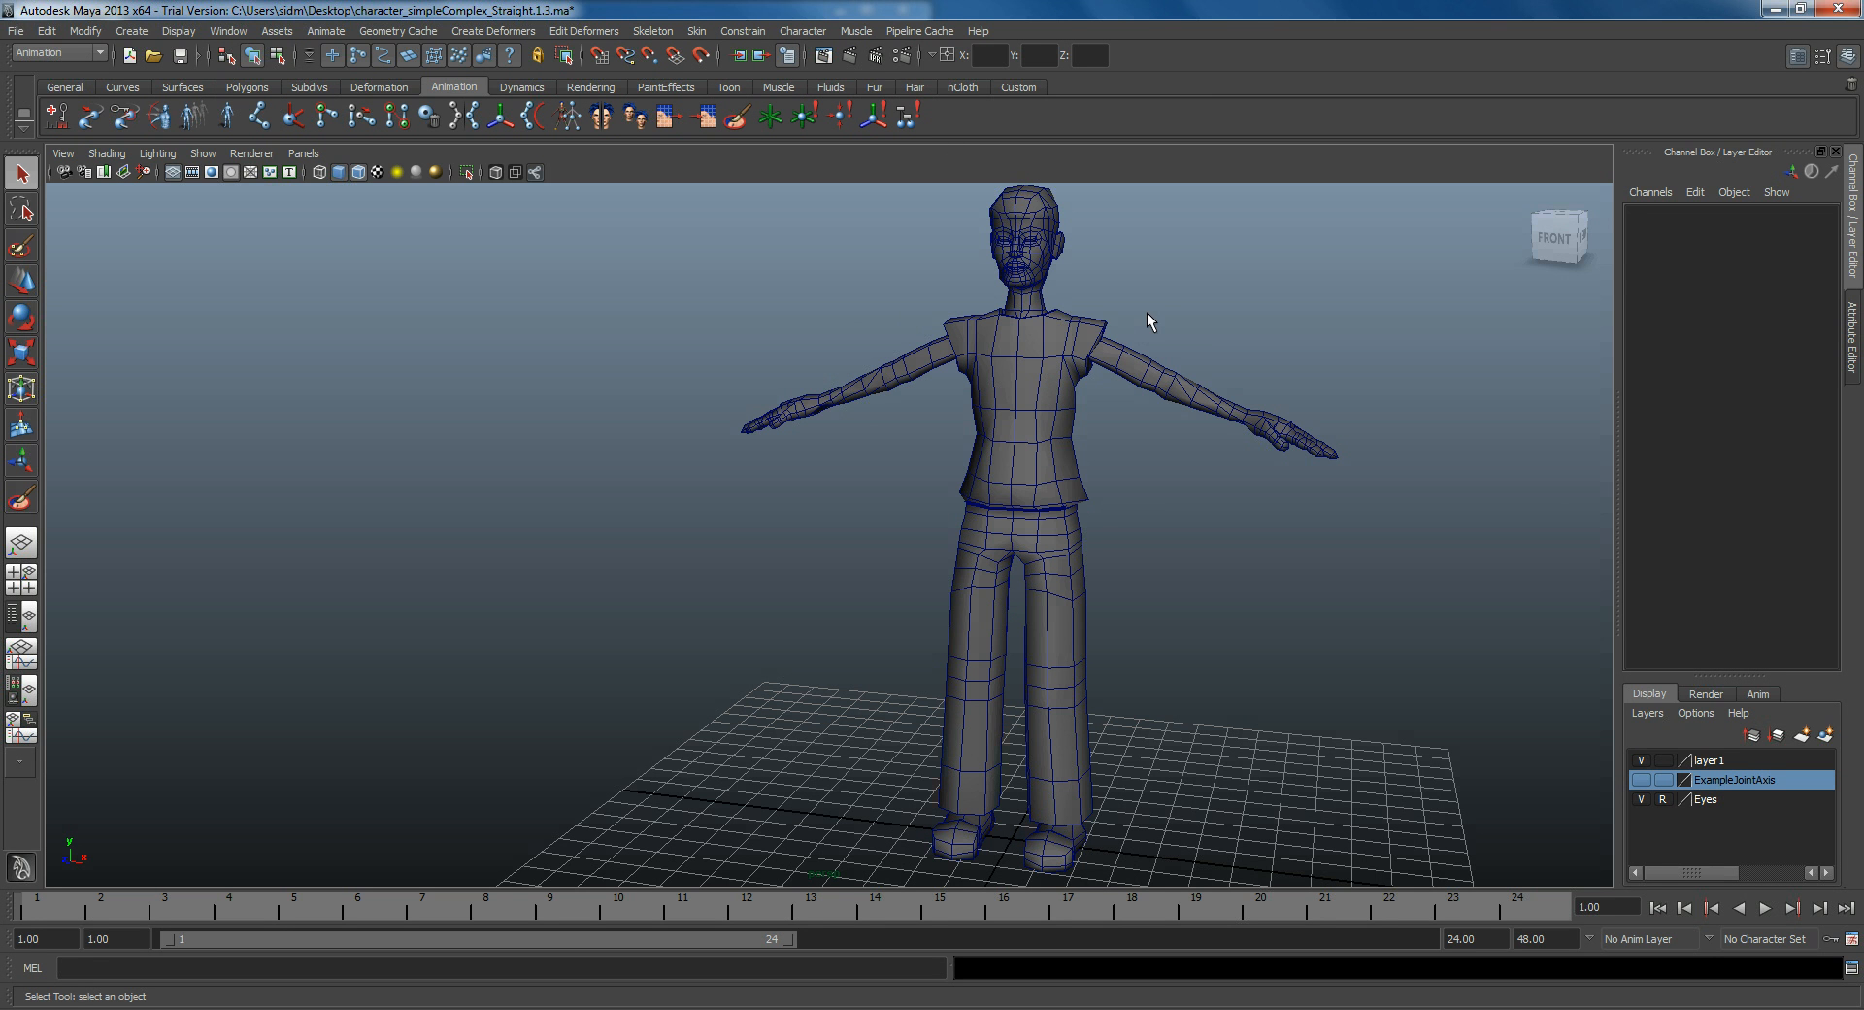